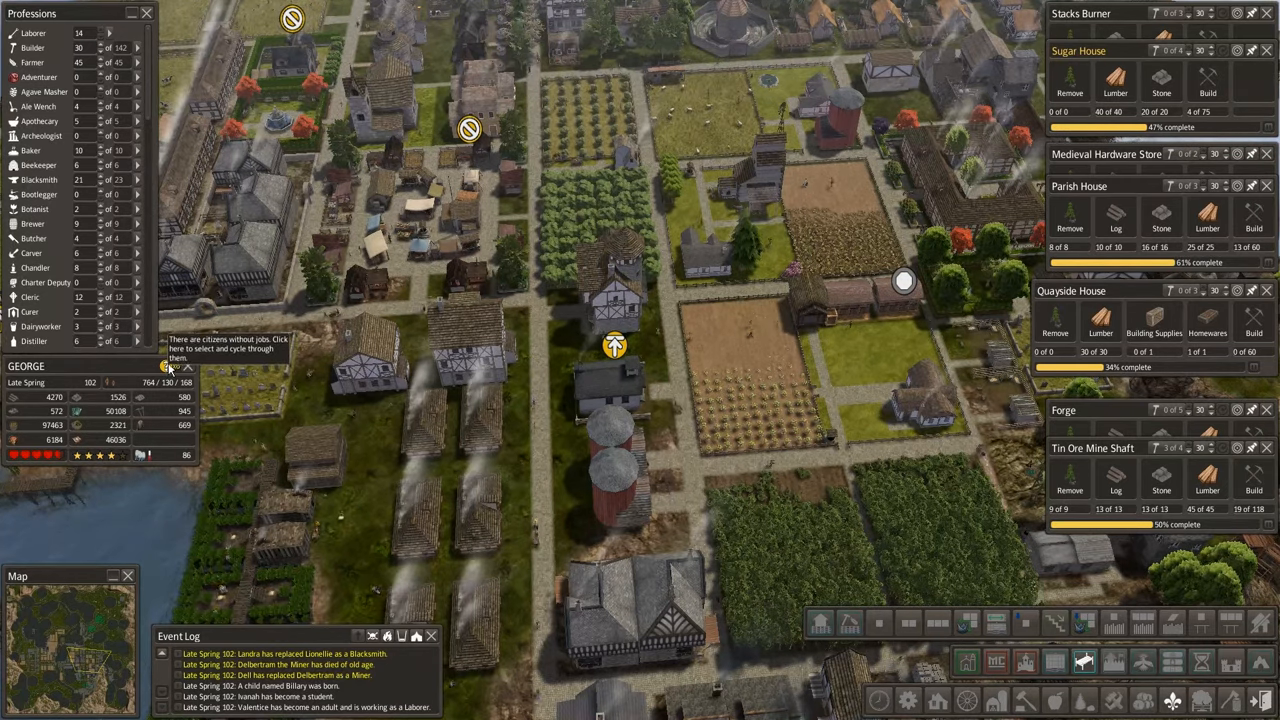
Cycle through jobless citizens, then open the peninsula Forester Lodge showing its 4000 log limit.
click(169, 365)
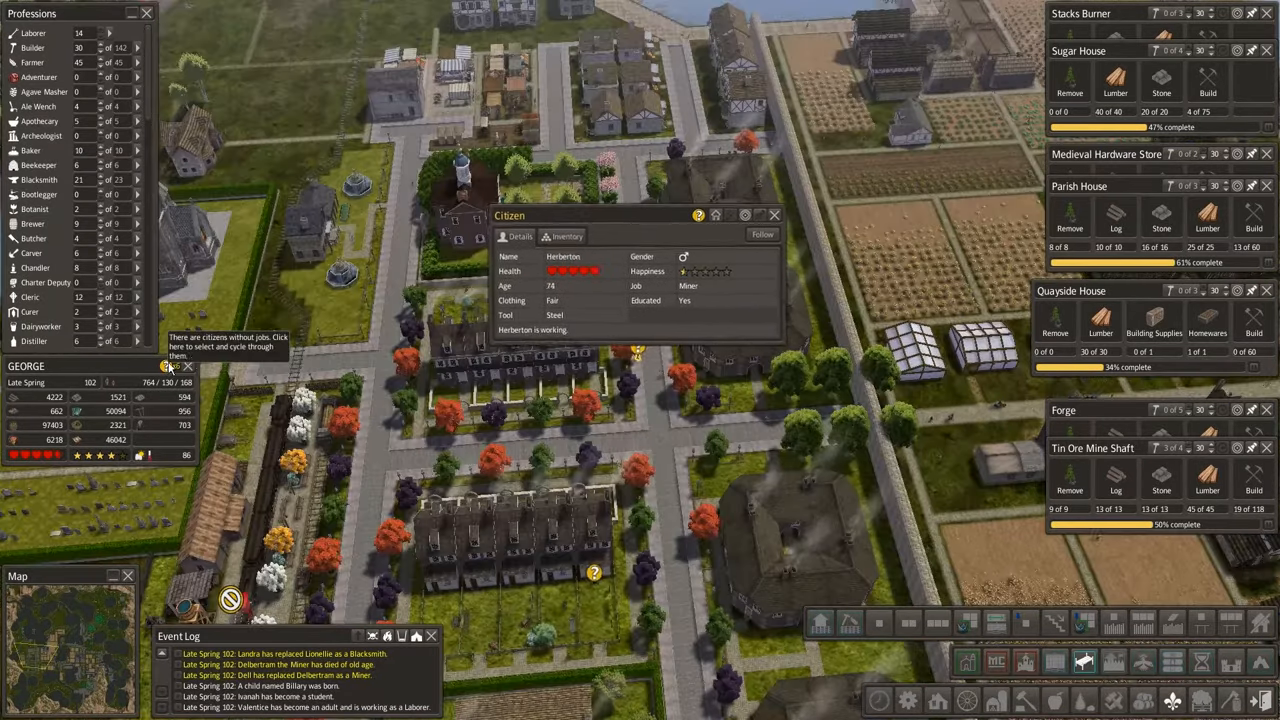
click(773, 215)
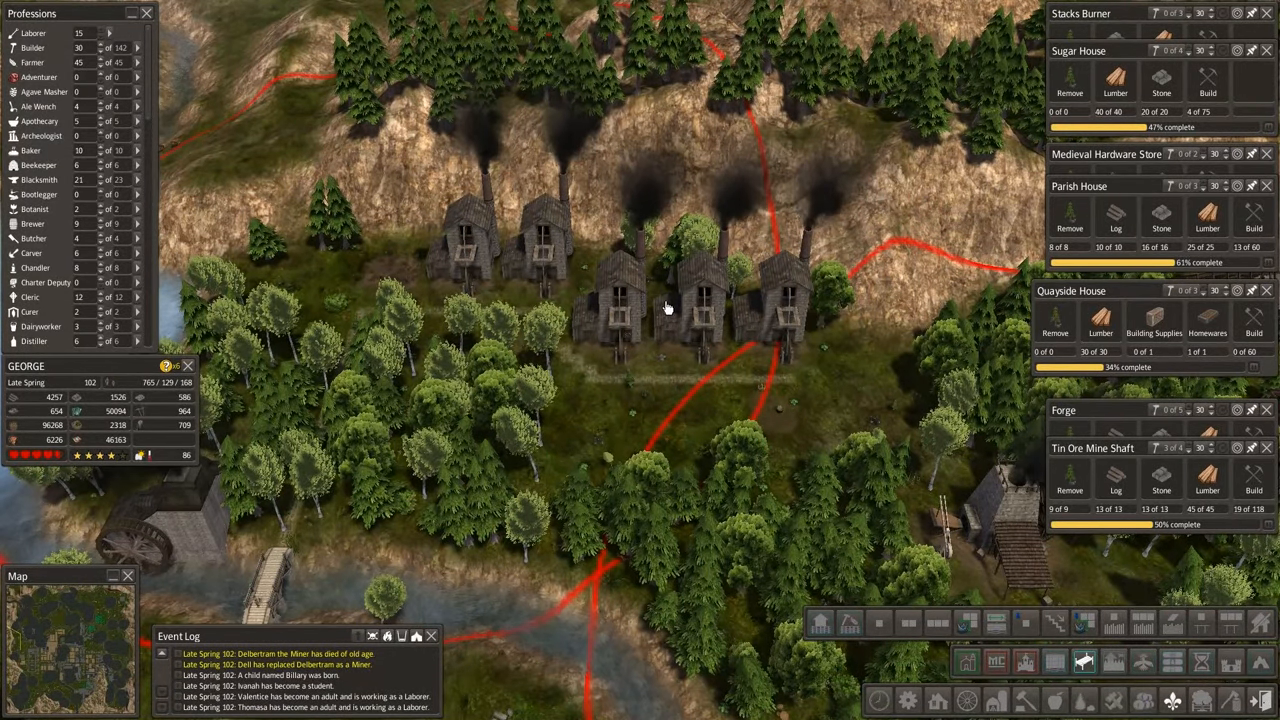
click(610, 310)
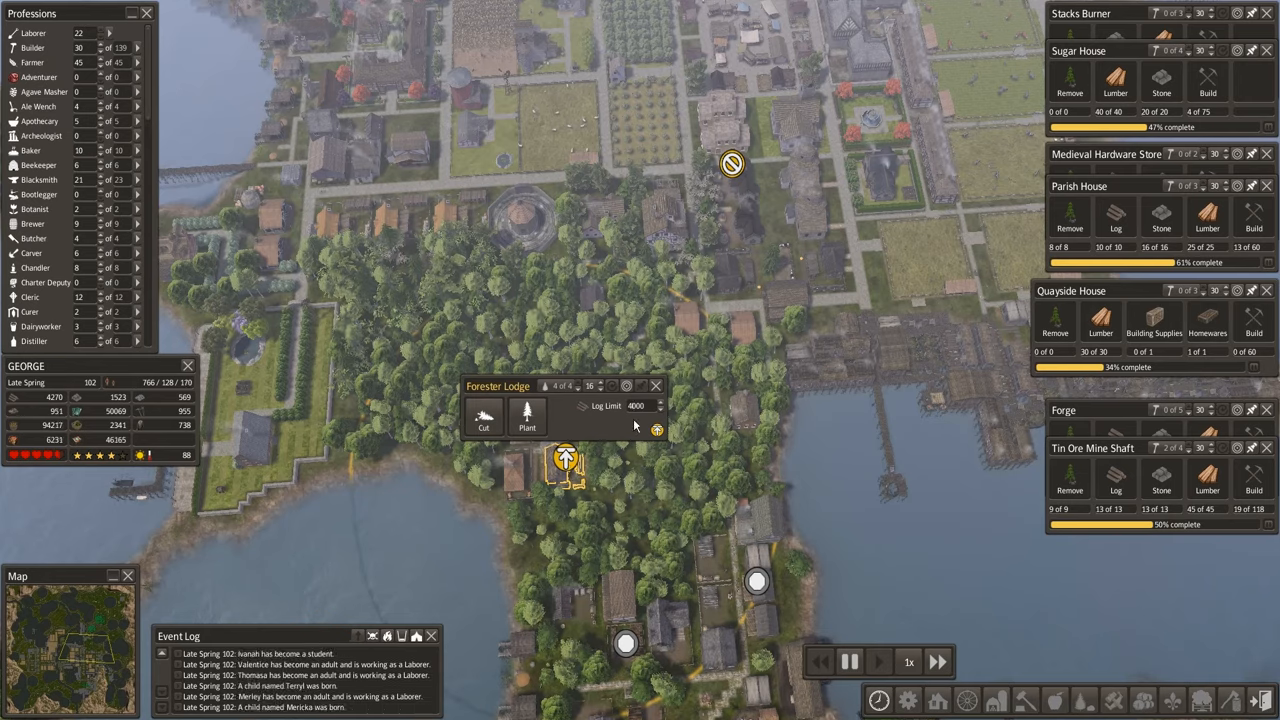
Raise the Forester Lodge log limit to 5000, close it, and pan to the farm fields.
click(659, 401)
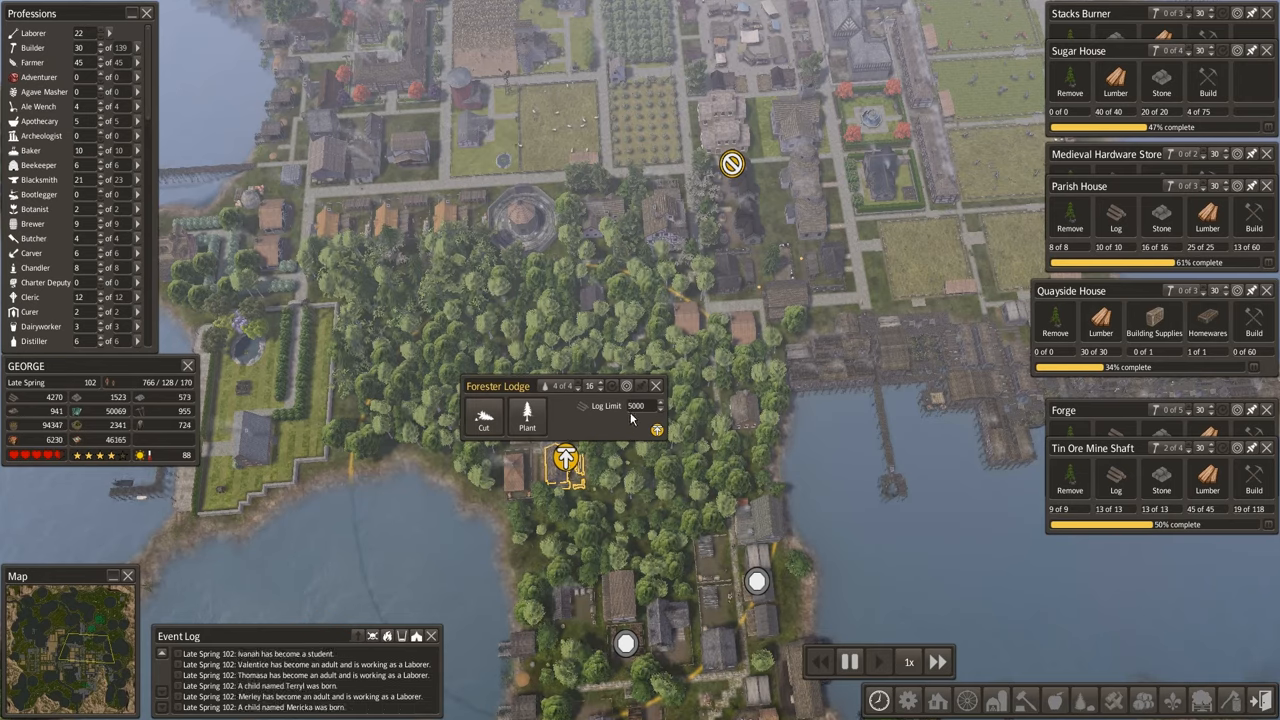
click(655, 385)
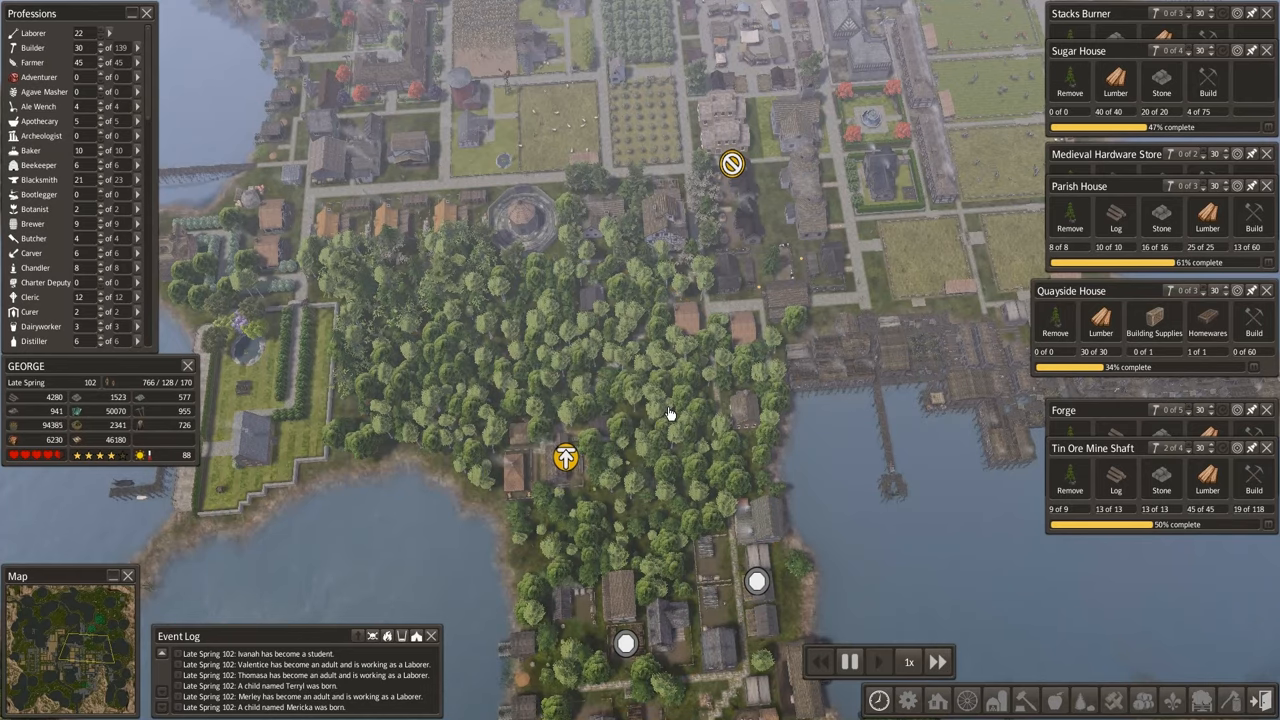
drag(670, 414, 600, 434)
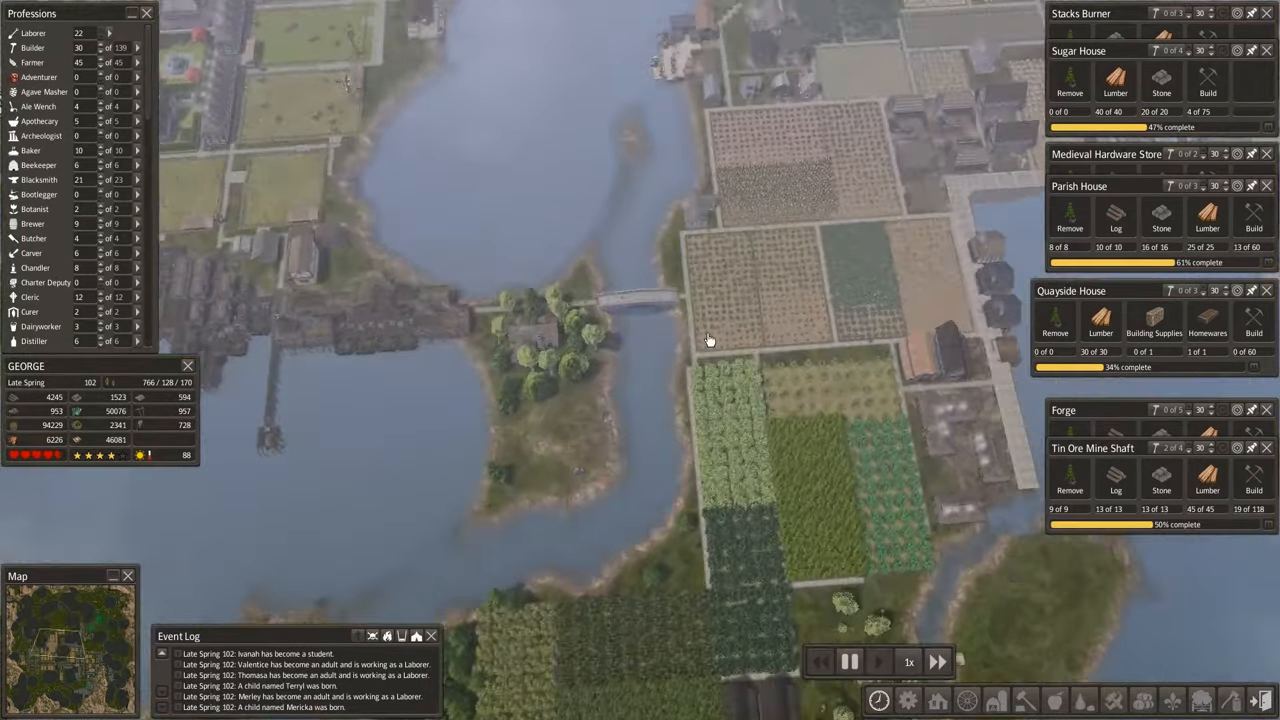
drag(700, 340, 710, 325)
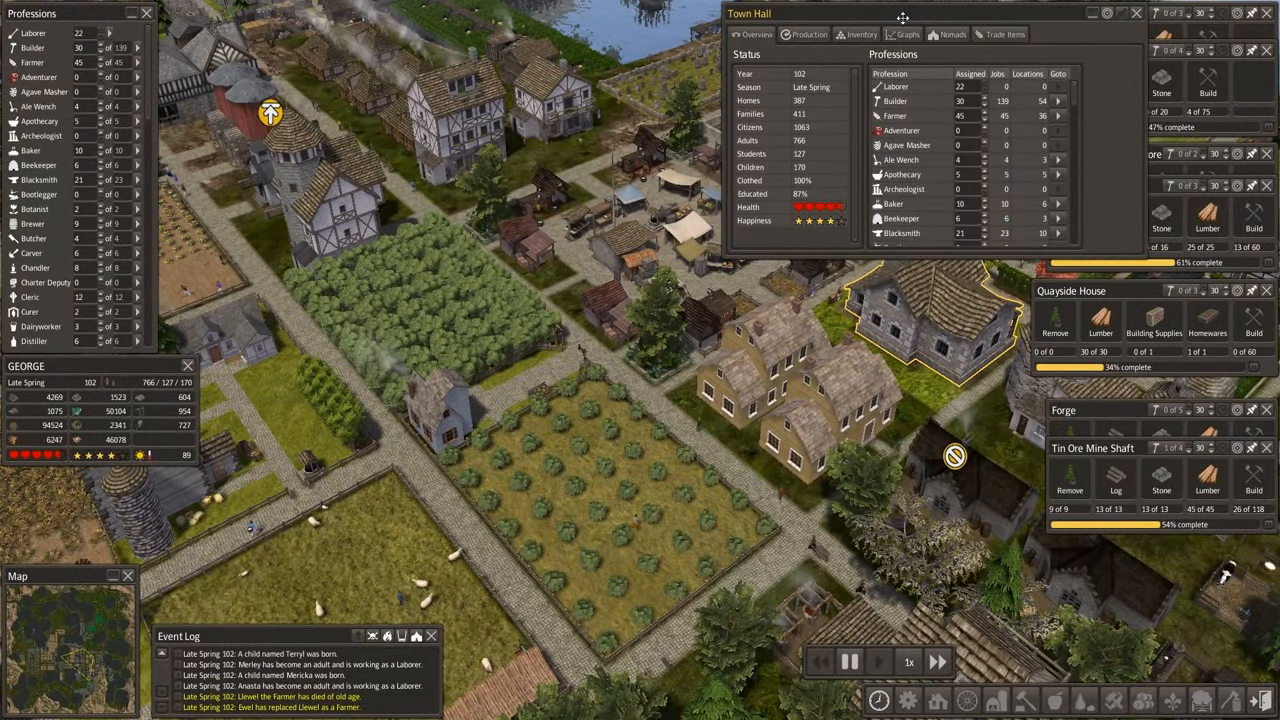
Browse the Town Hall inventory (4007 lumber, 4264 logs), then close the window.
click(858, 34)
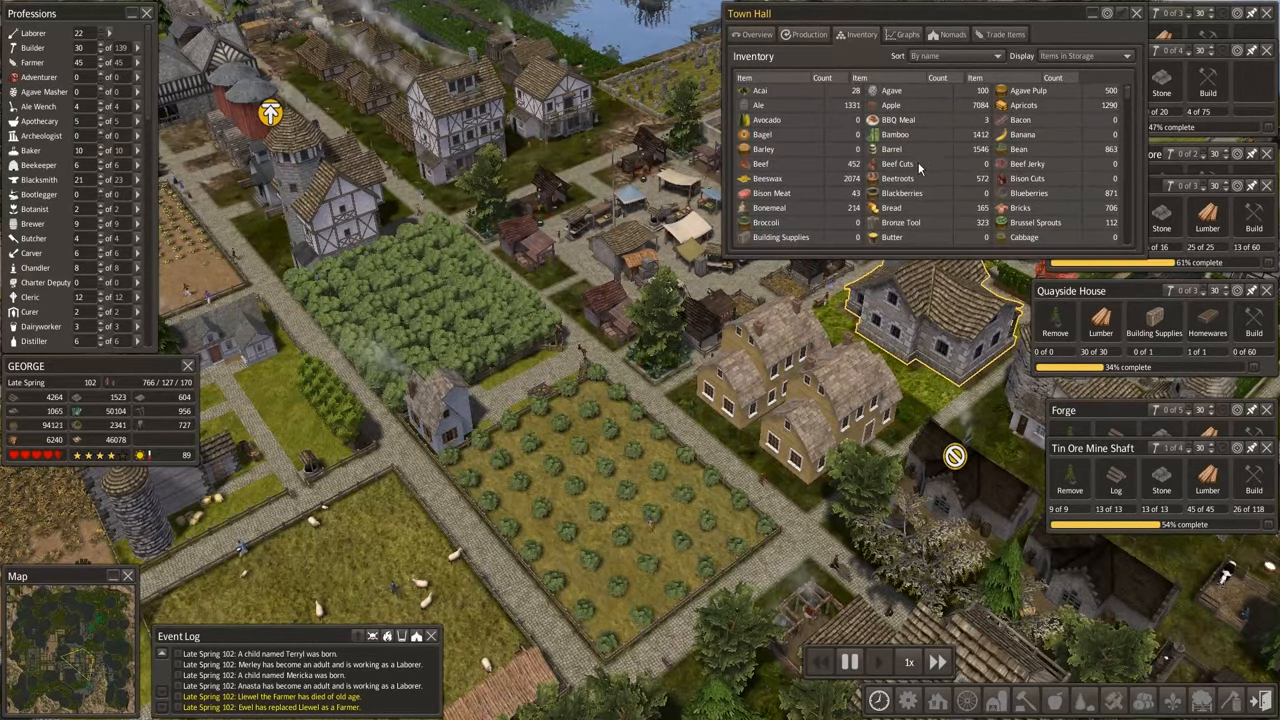
scroll(down, 3)
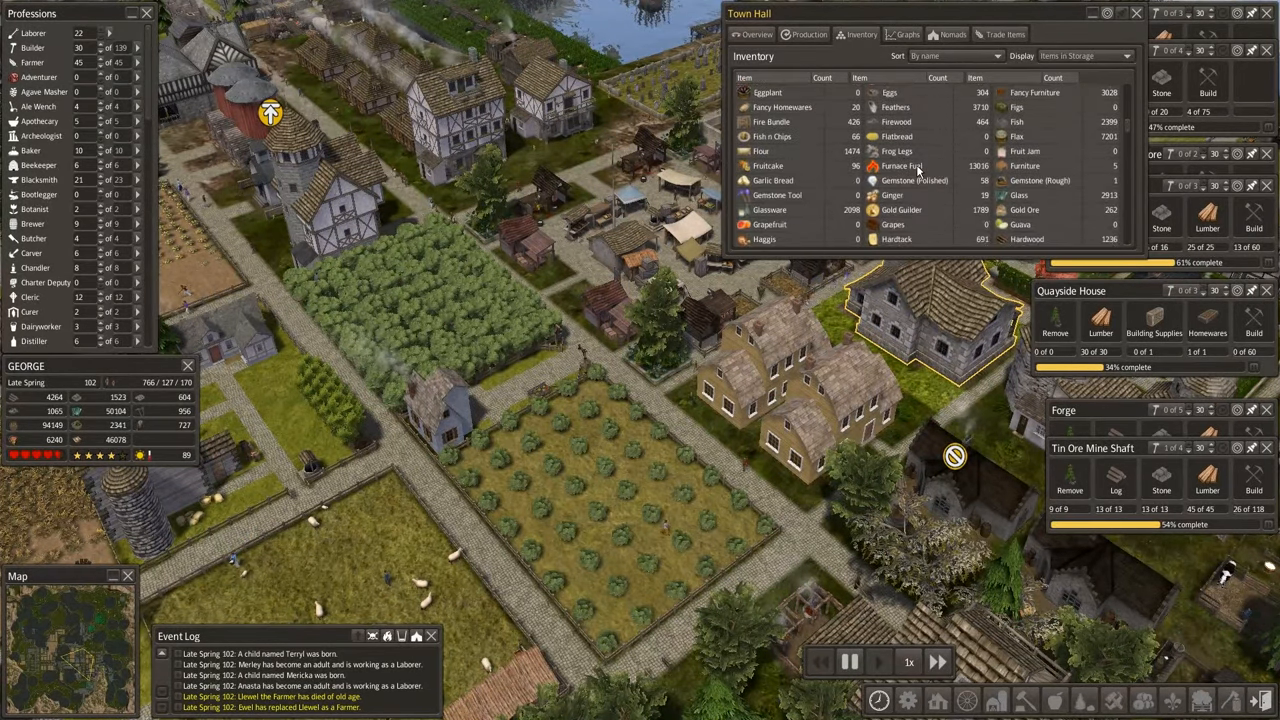
scroll(down, 3)
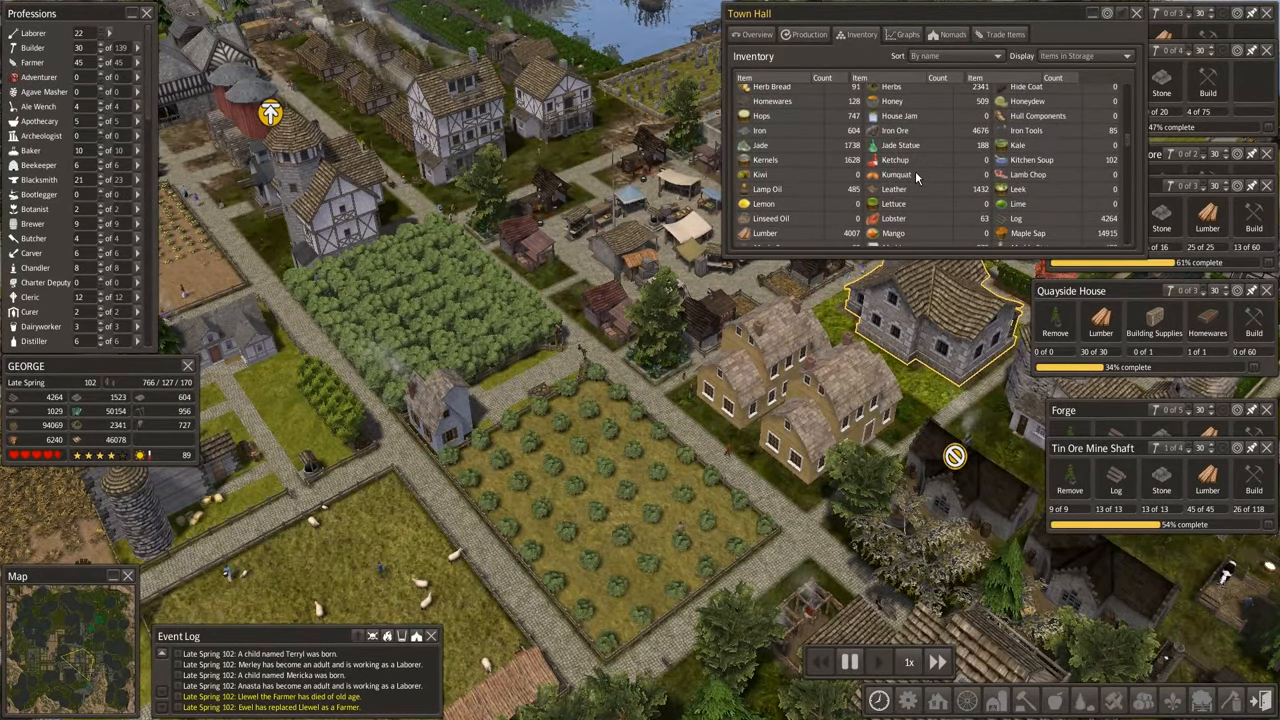
scroll(down, 3)
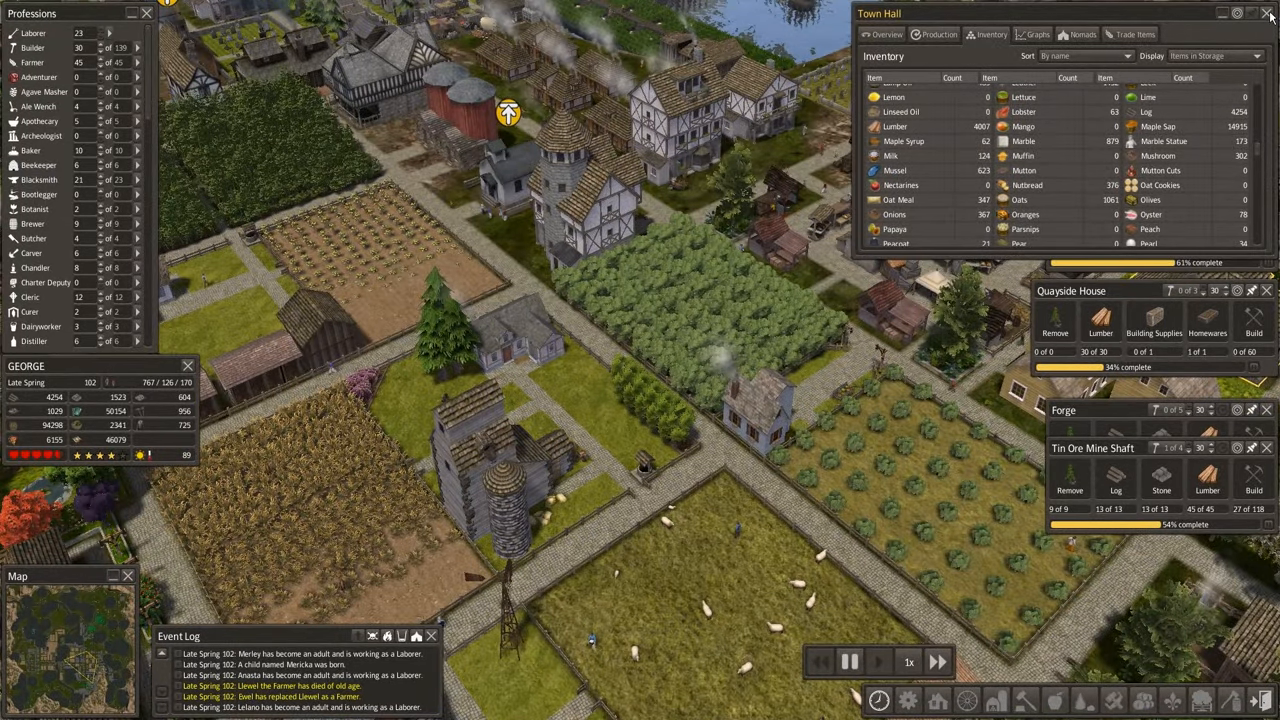
click(1270, 13)
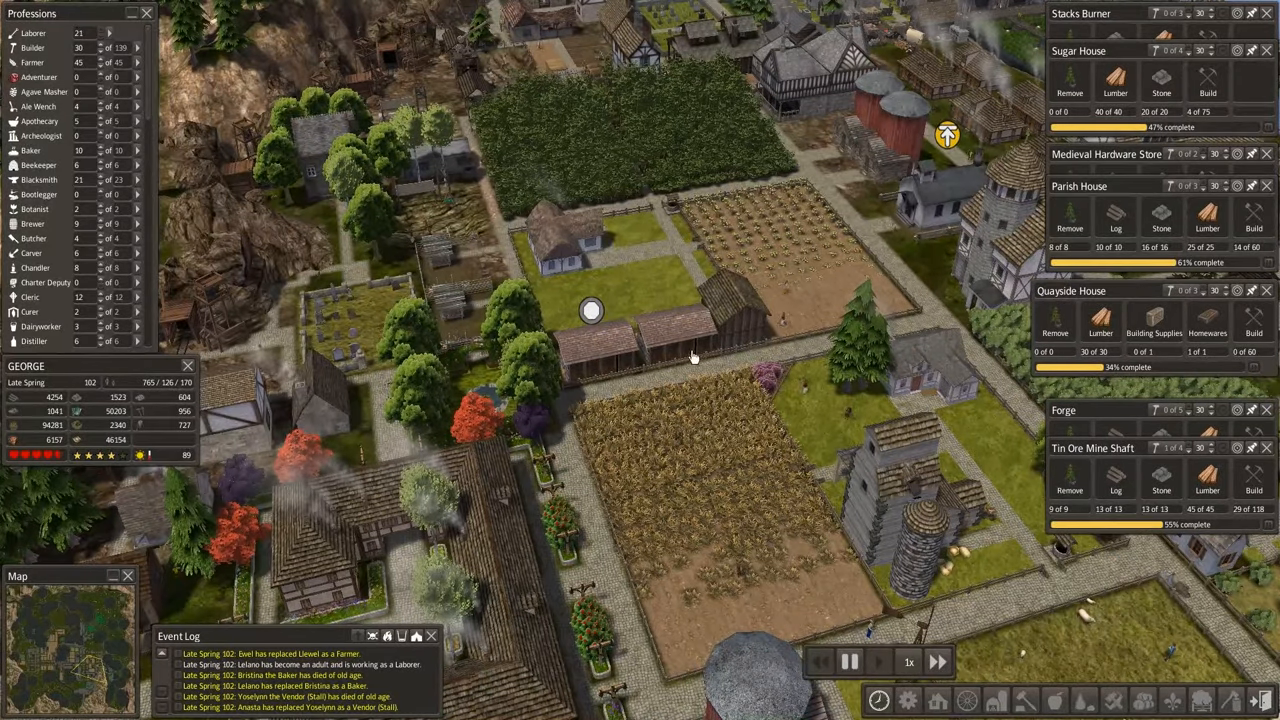
Inspect the Stable's production stats: one animal this season, four last season.
click(675, 335)
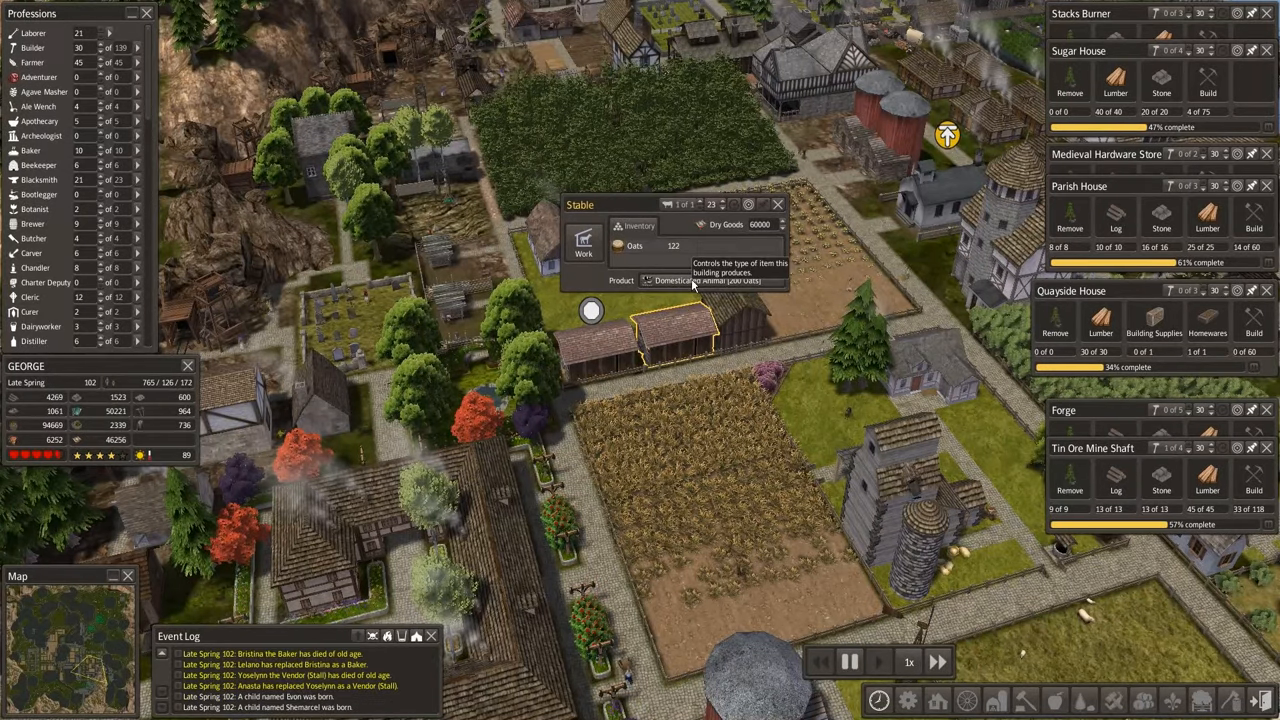
mouse_move(730, 262)
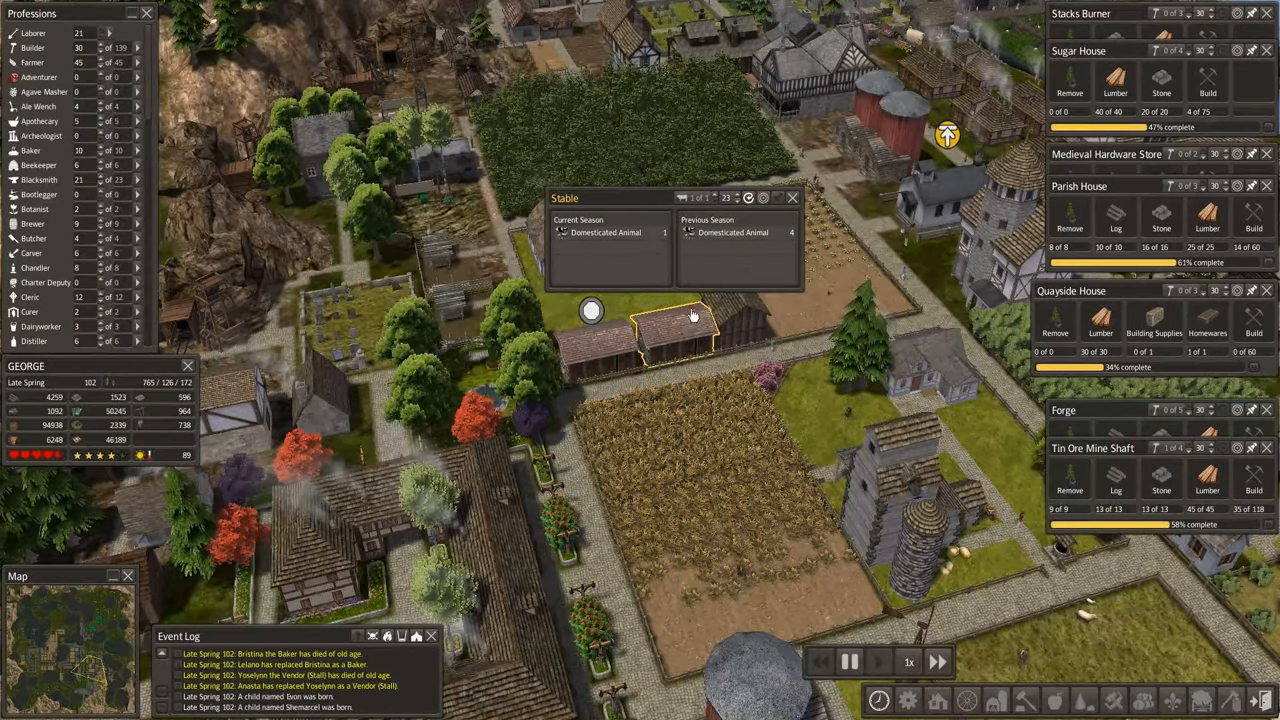
click(793, 197)
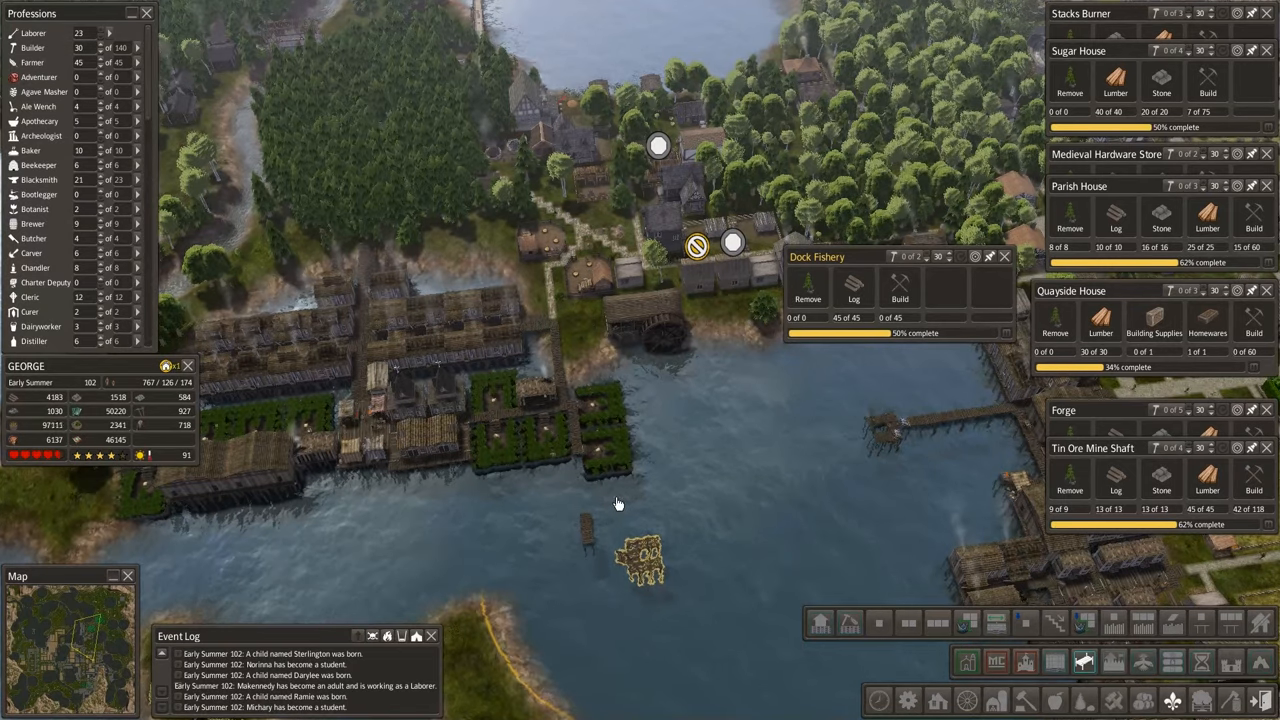
mouse_move(583, 457)
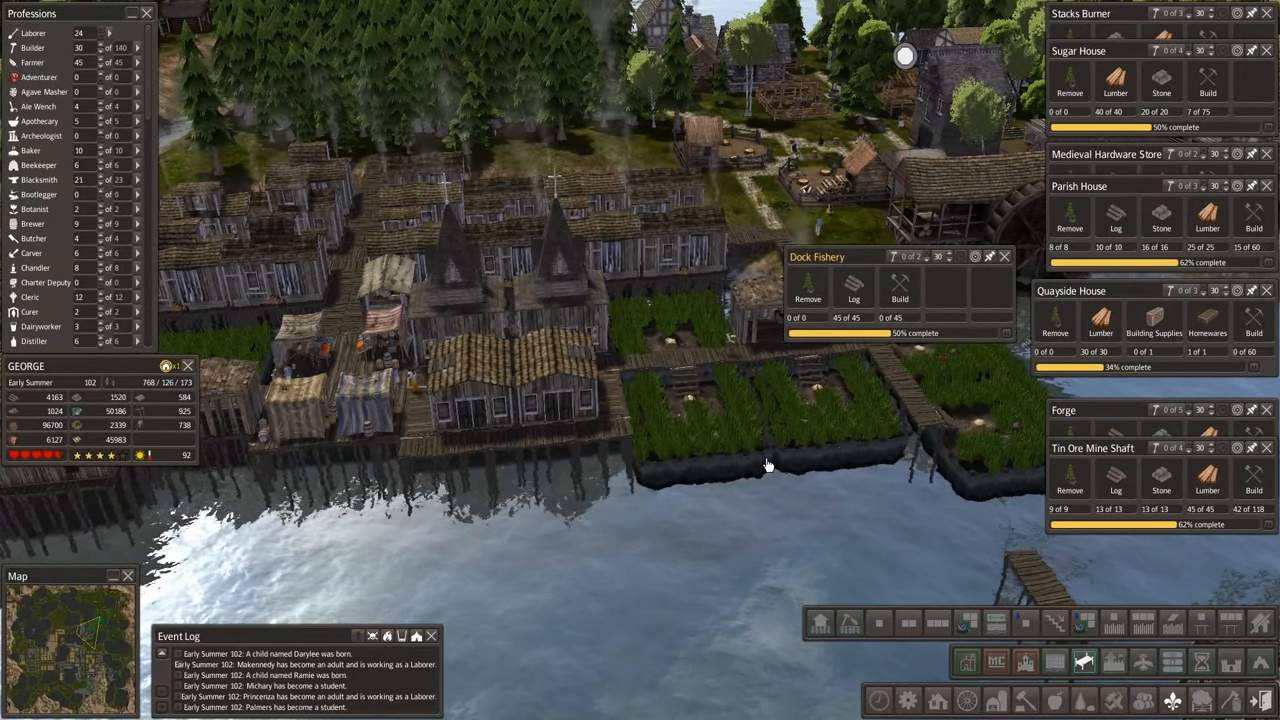
mouse_move(990, 545)
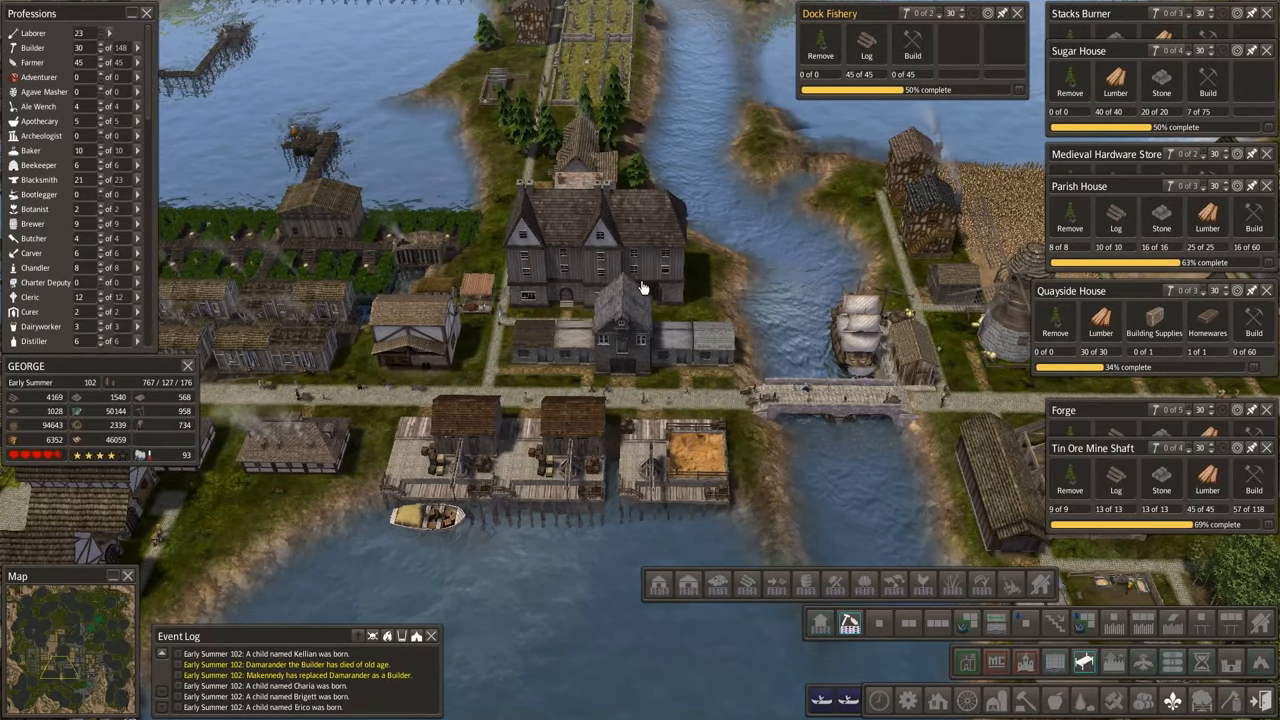
Open the Industry Supplier and browse its orders and stored inventory.
click(530, 340)
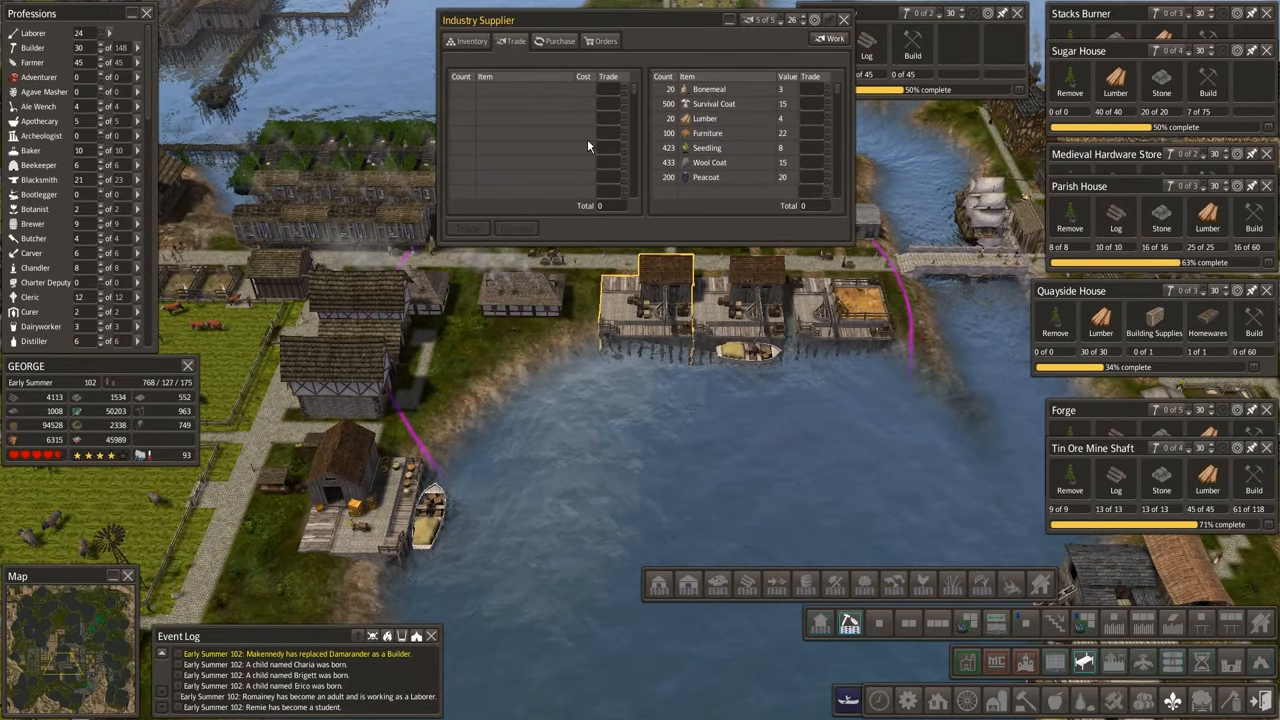
click(605, 41)
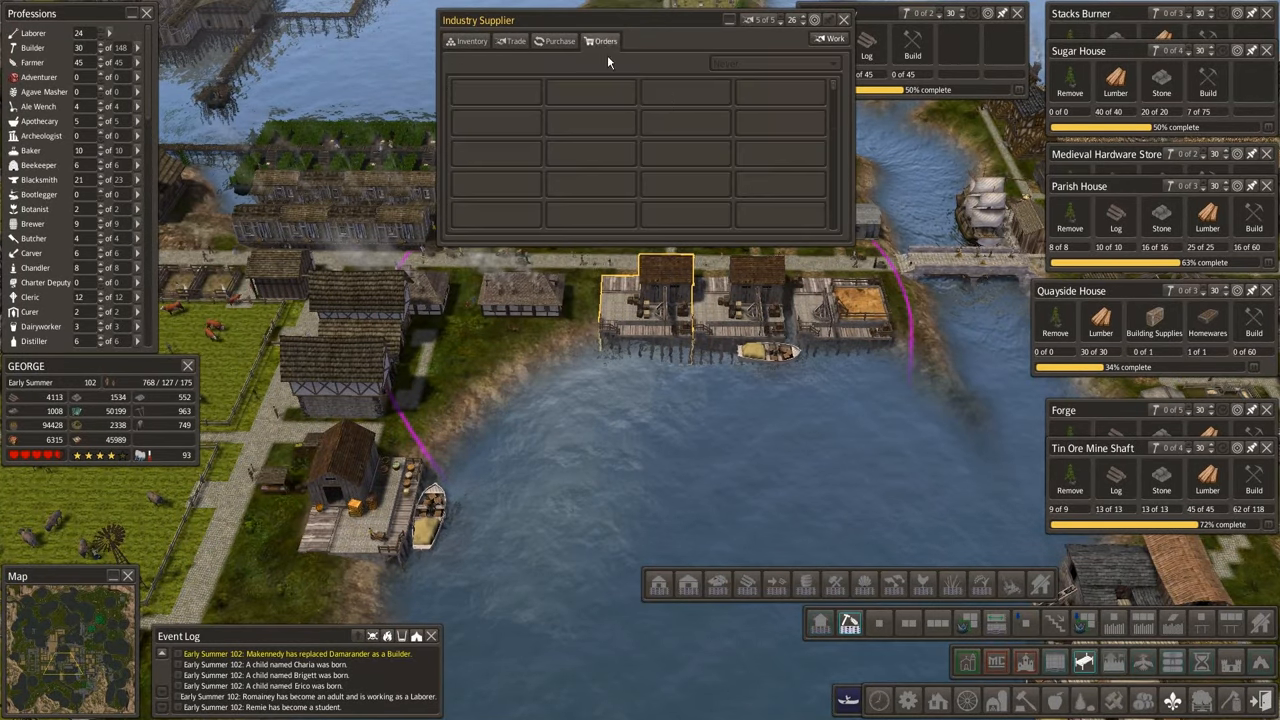
click(559, 41)
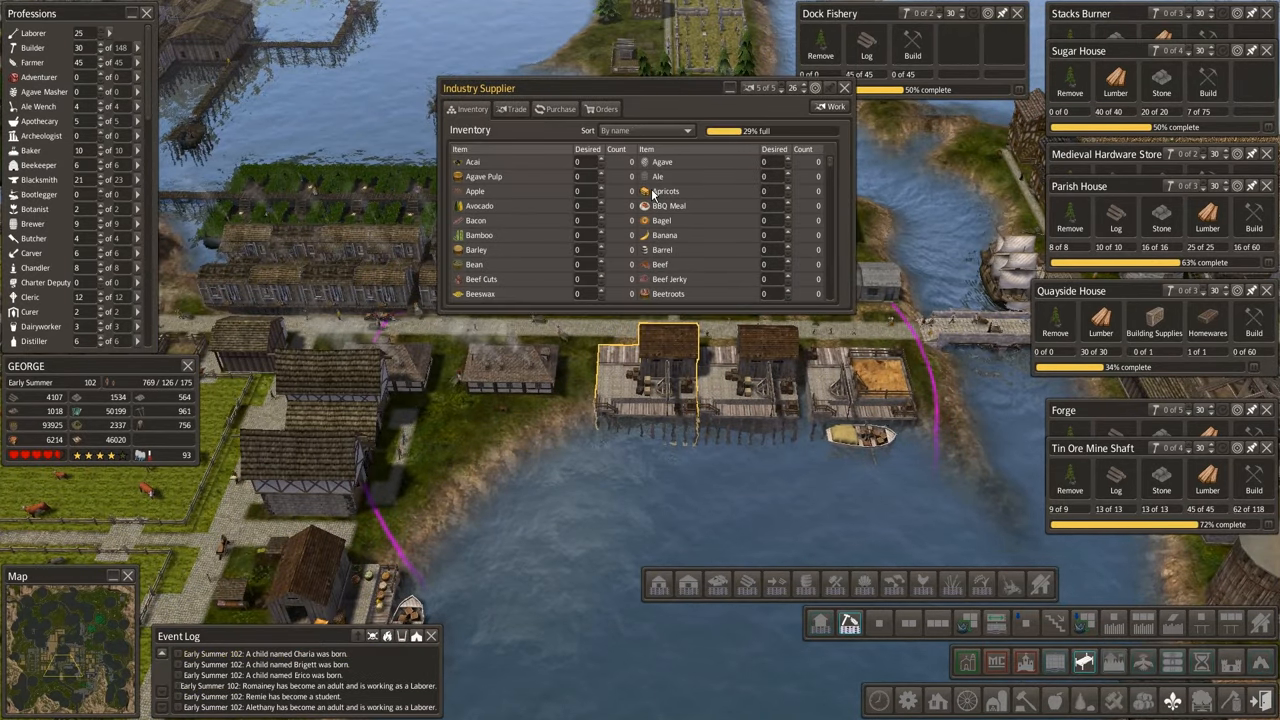
scroll(down, 3)
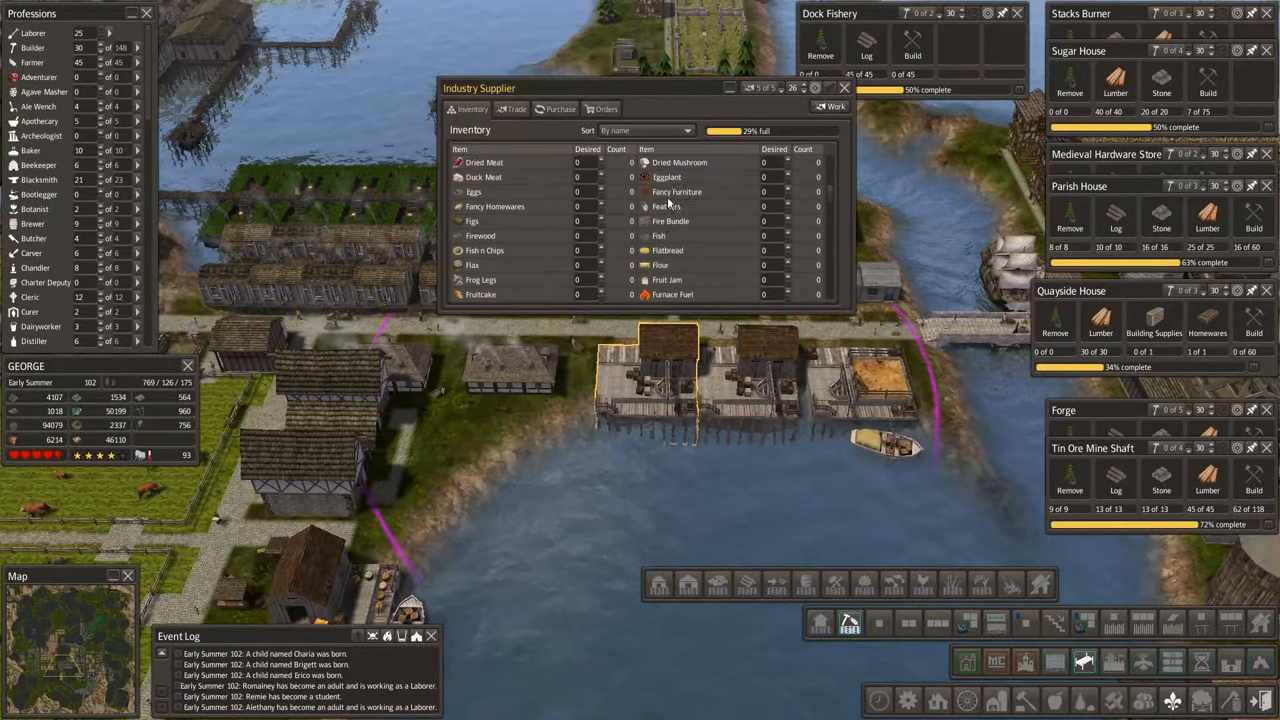
scroll(down, 3)
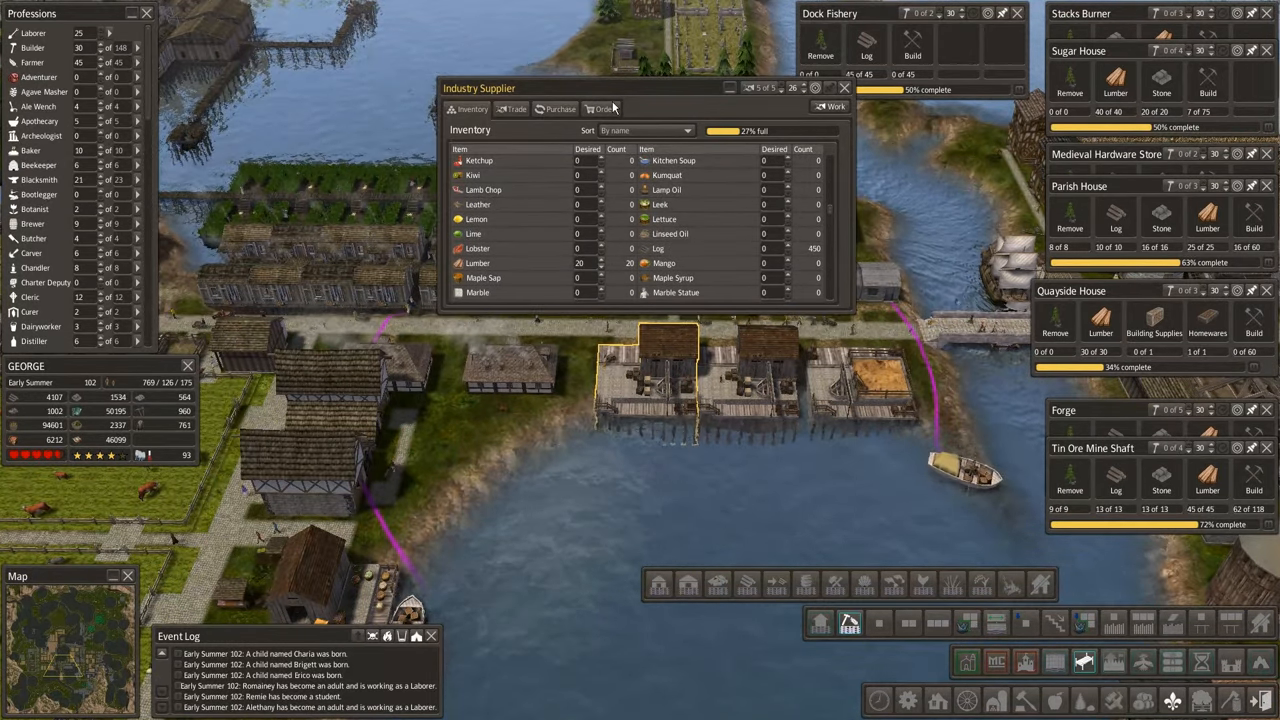
Set the supplier to buy 100 logs when merchants arrive, then close it.
click(558, 109)
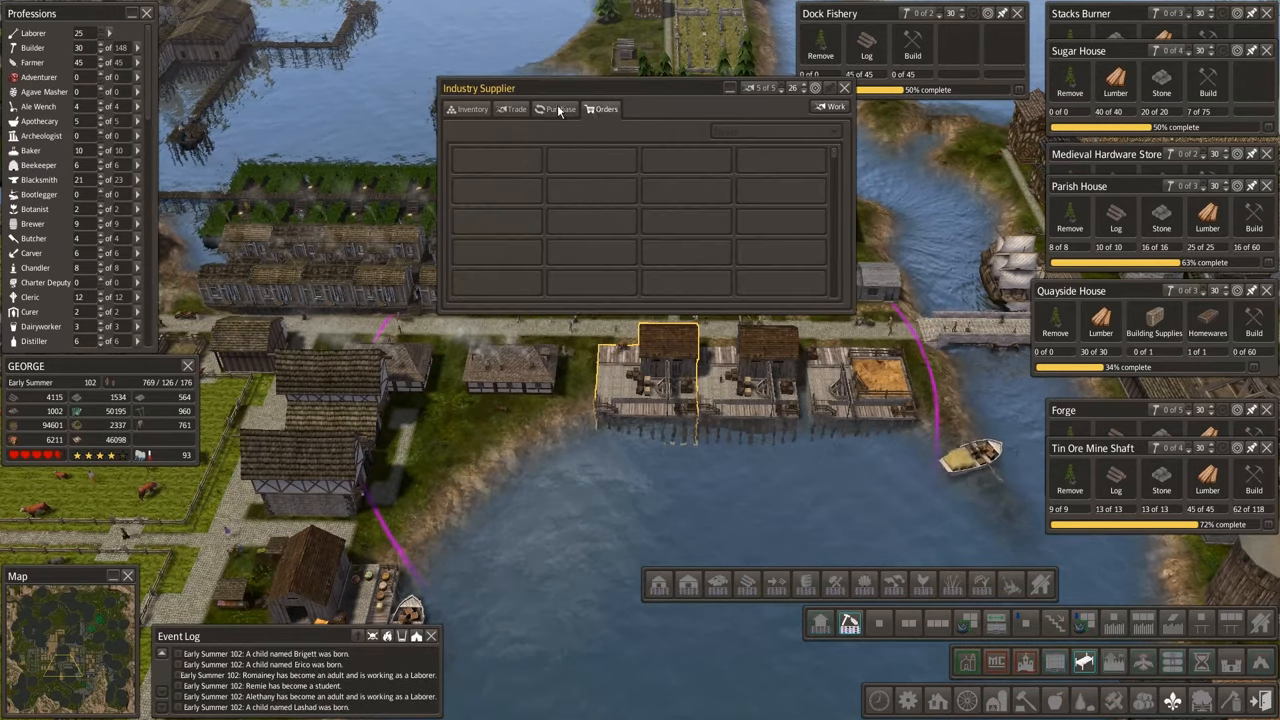
click(559, 109)
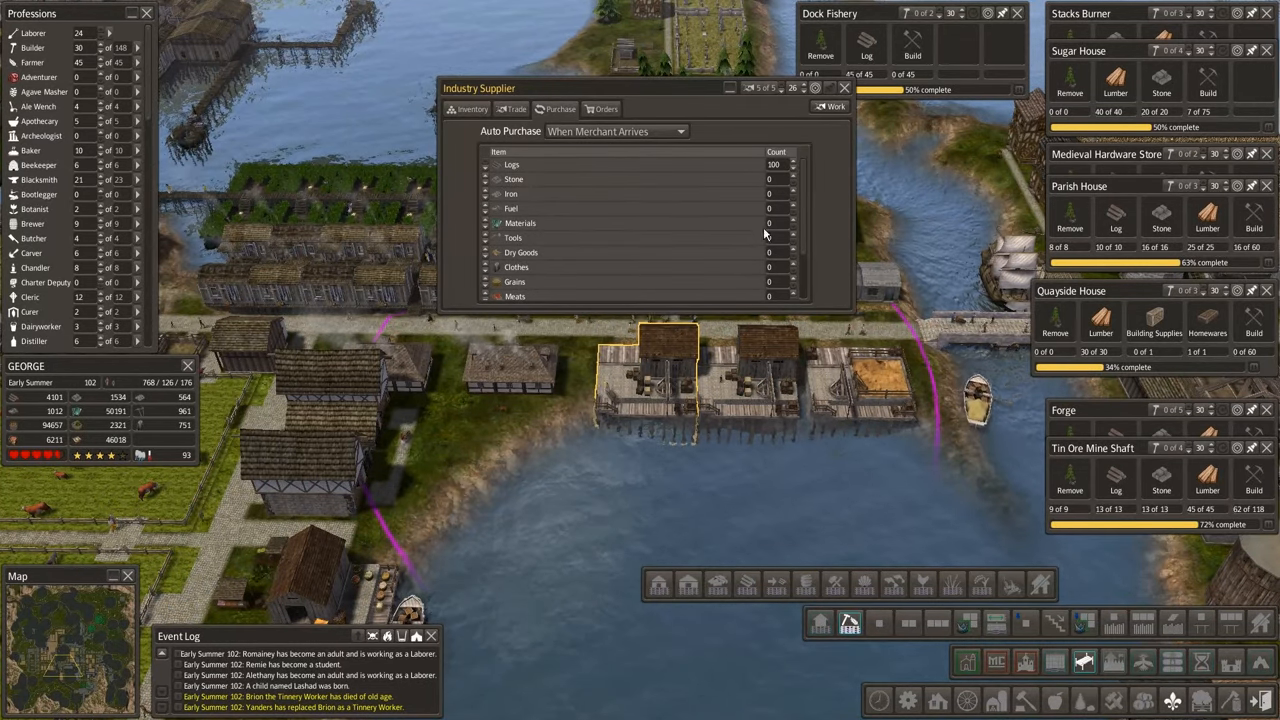
click(844, 88)
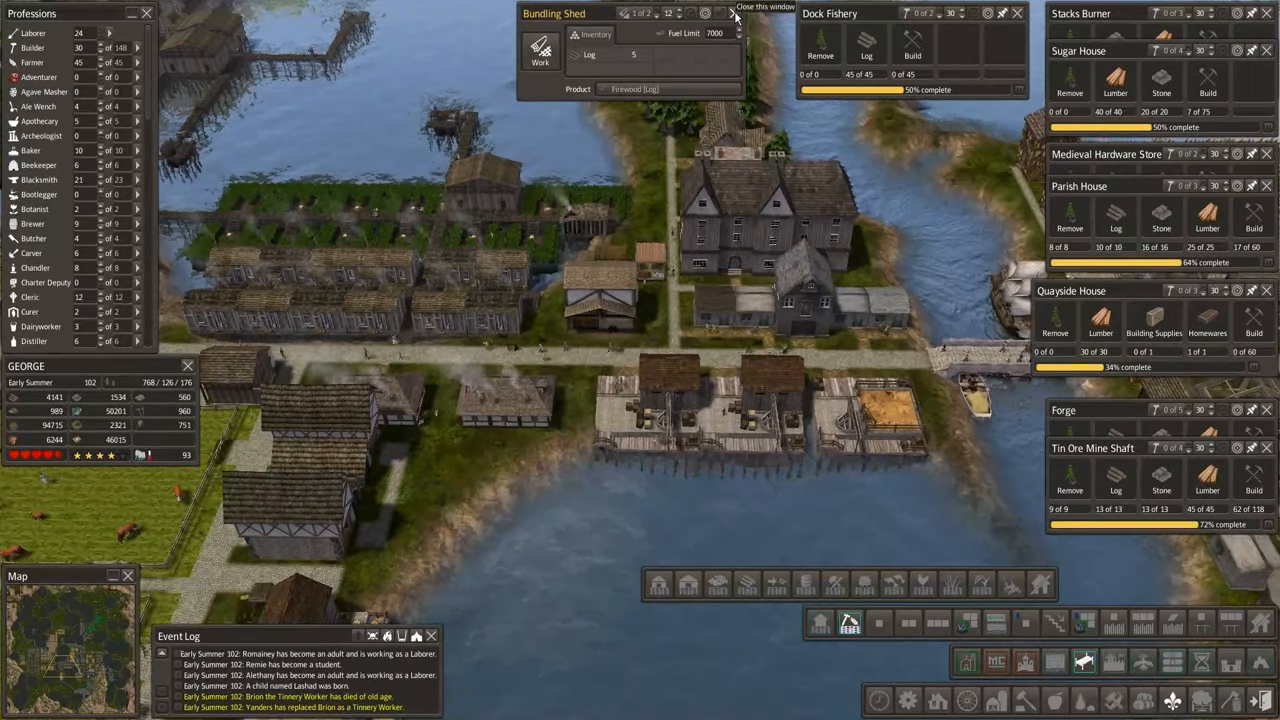
Close the Bundling Shed details and move to the harbour seawall district.
click(733, 13)
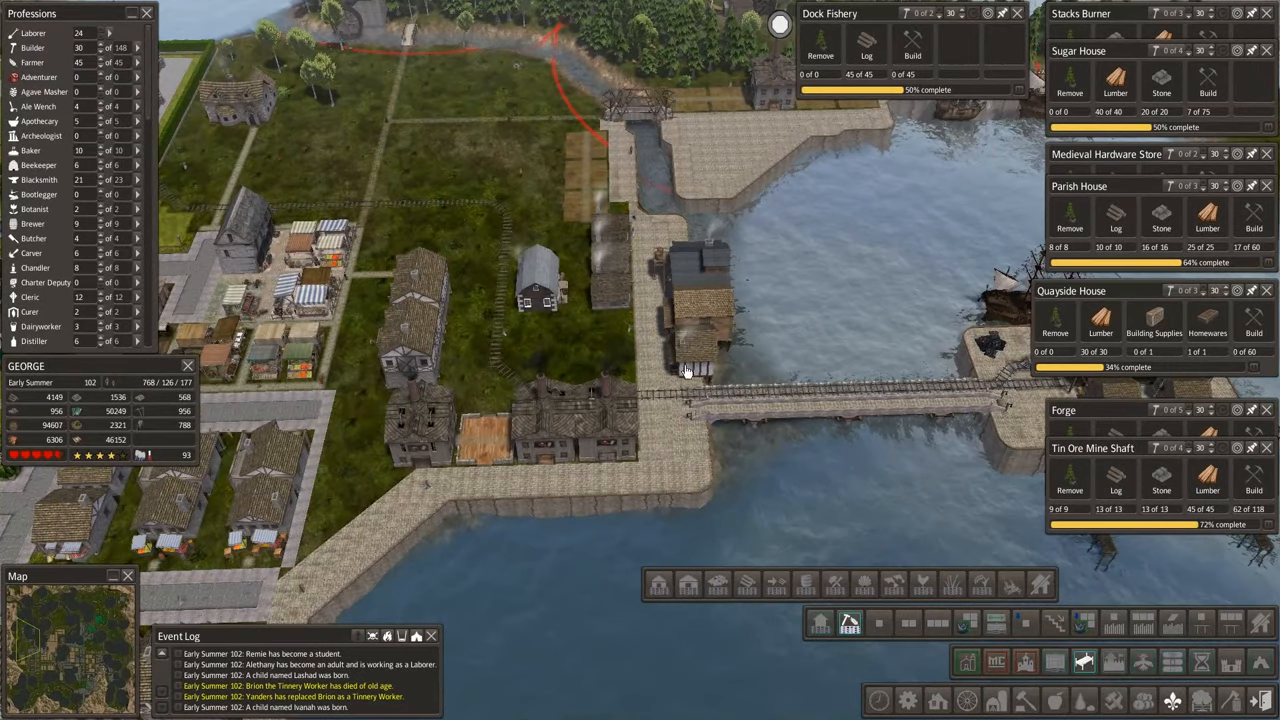
click(590, 420)
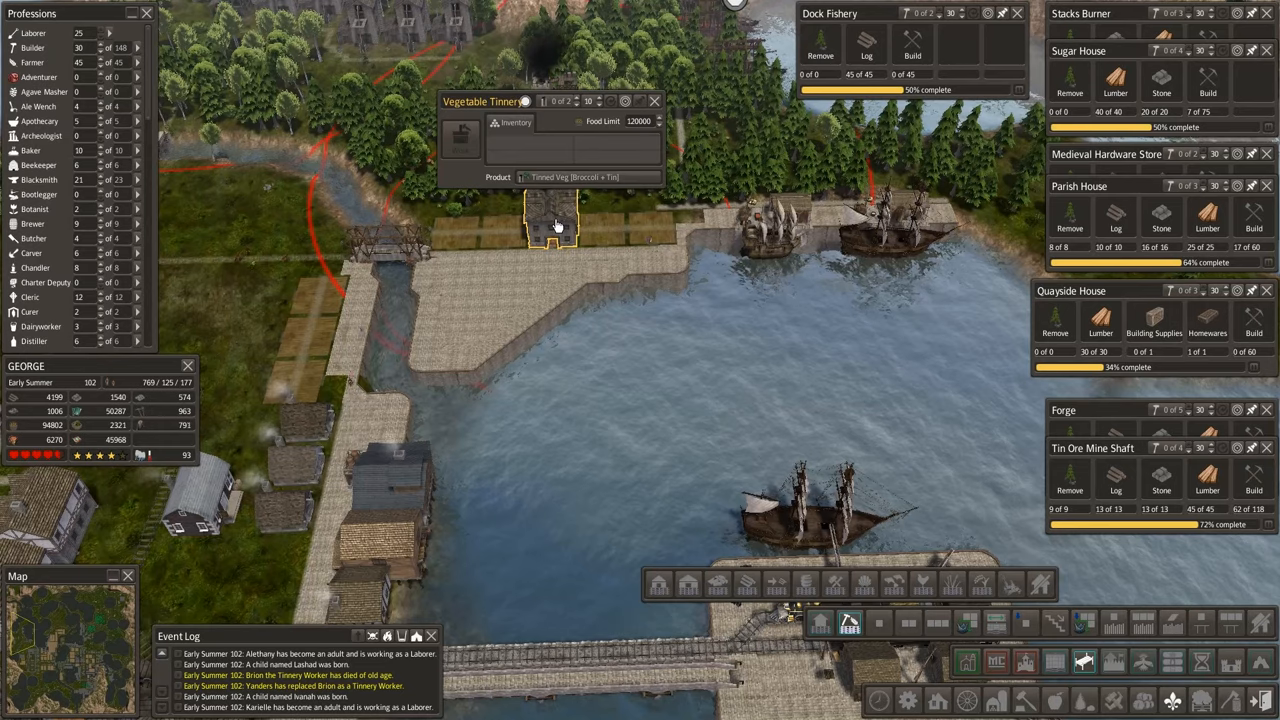
Select the Vegetable Tinnery building by the harbour.
click(573, 177)
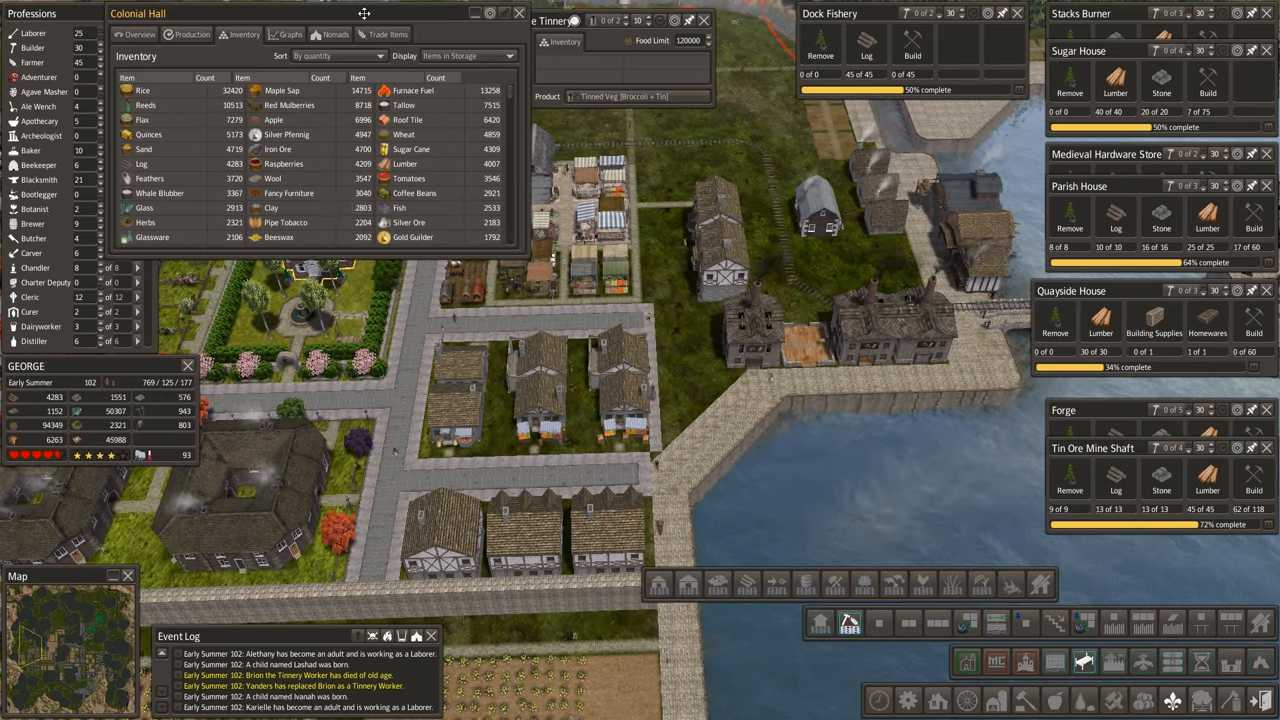
click(640, 96)
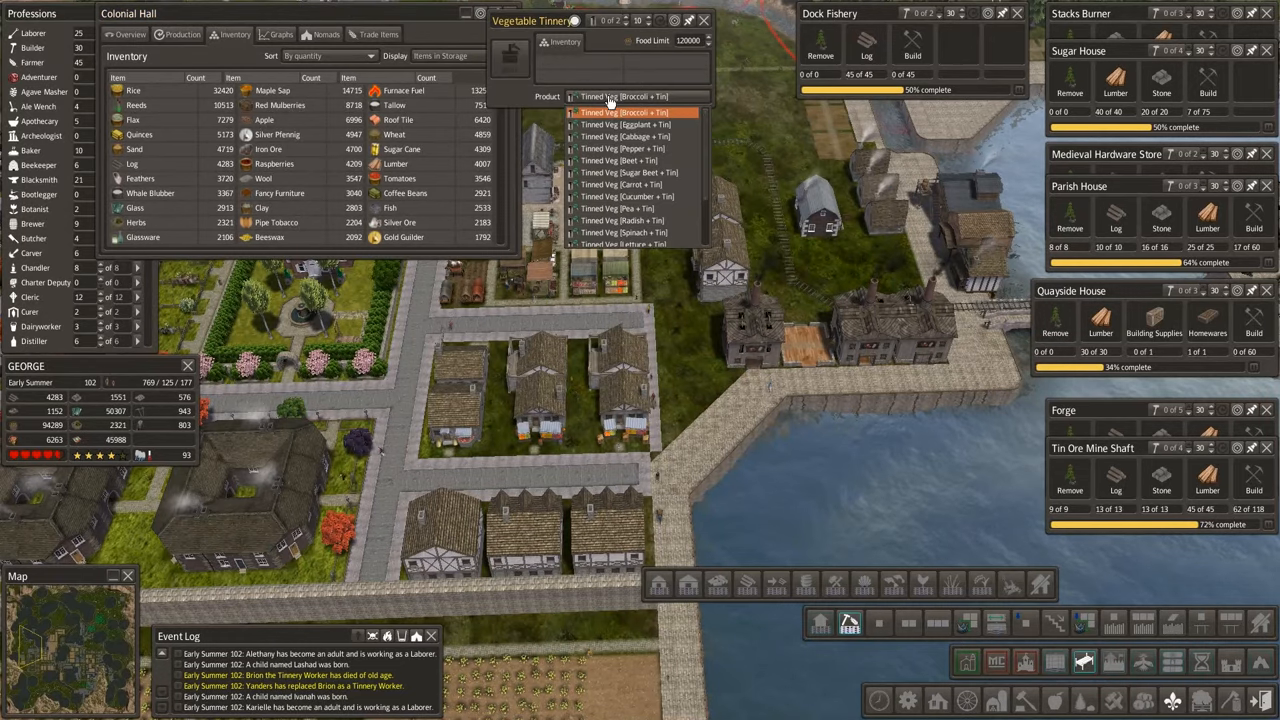
mouse_move(658, 186)
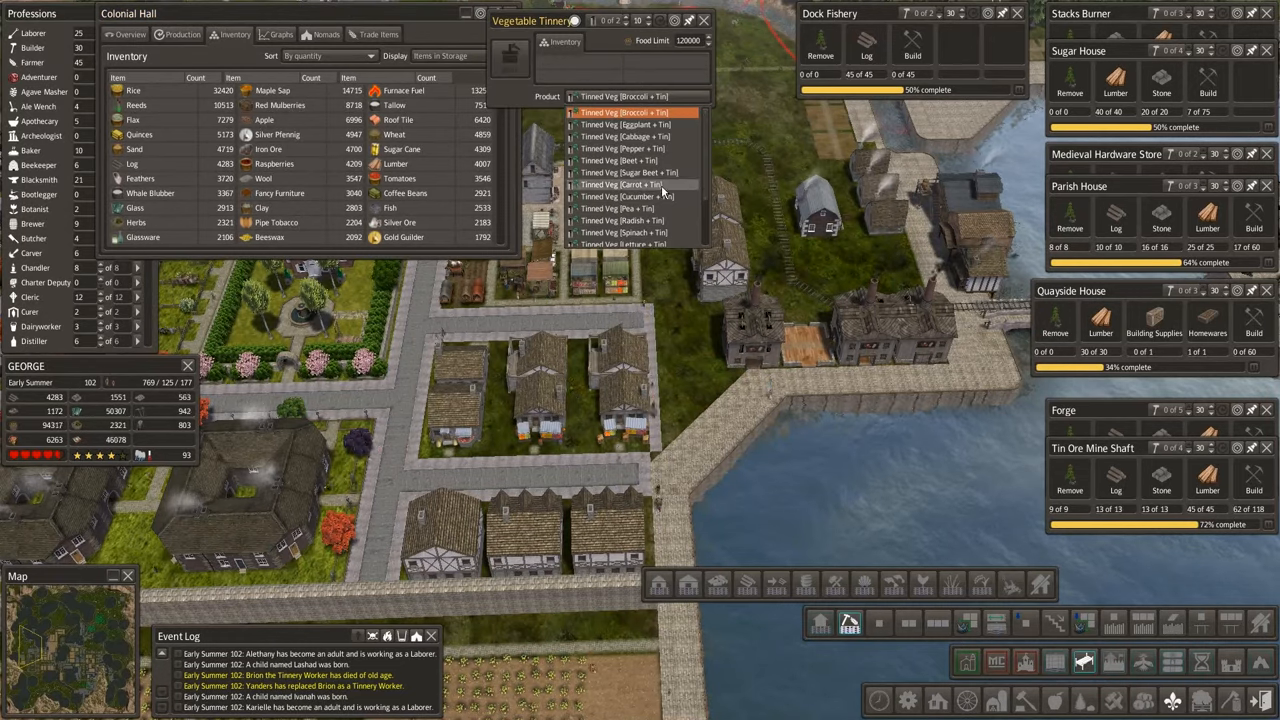
scroll(down, 3)
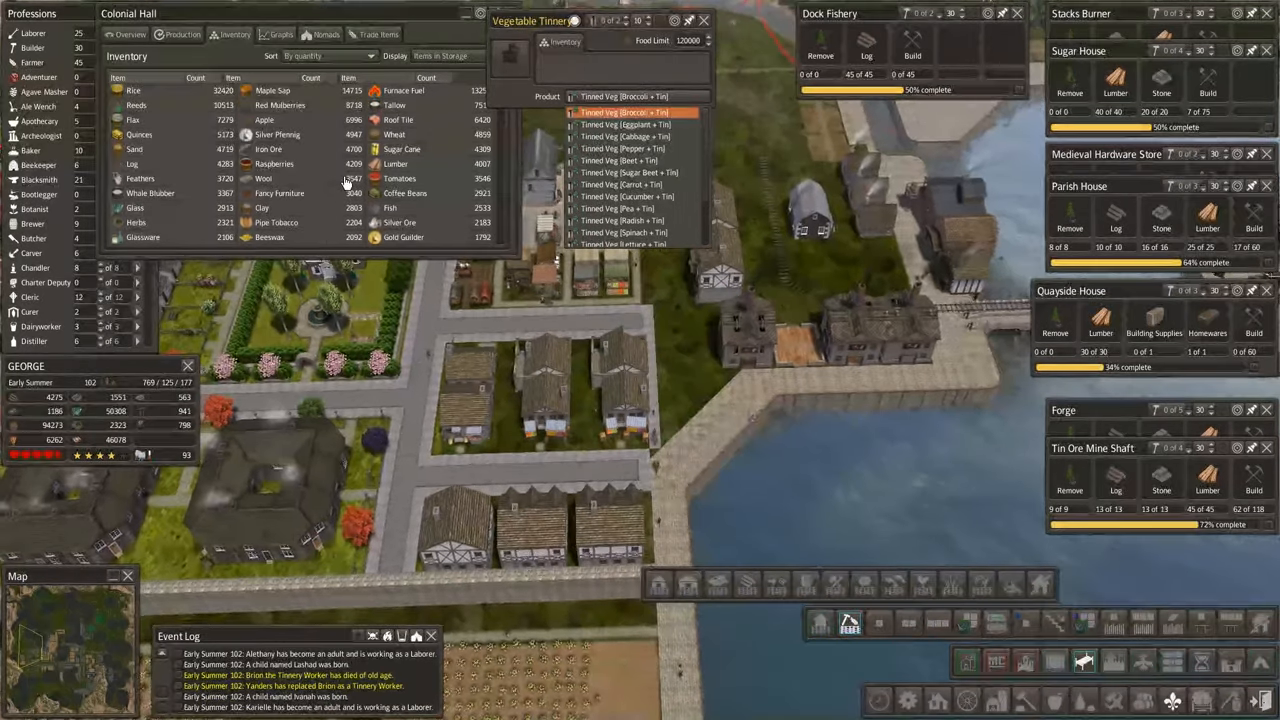
click(623, 112)
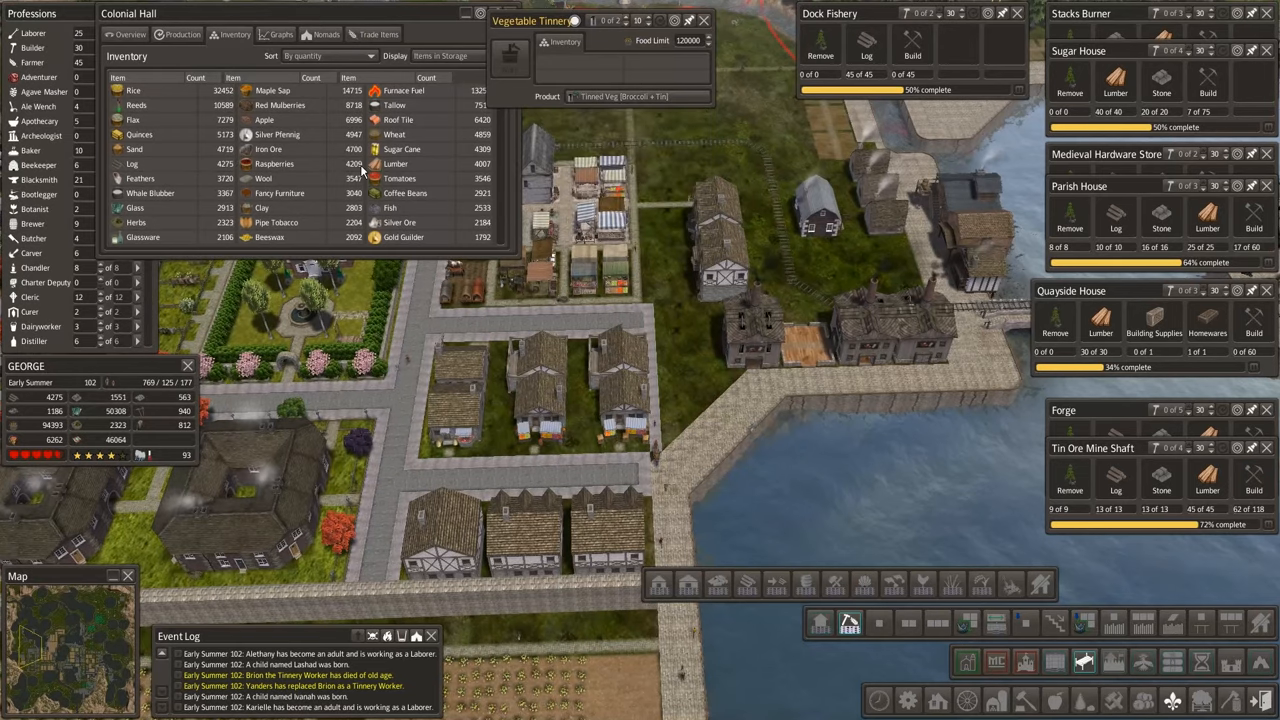
scroll(down, 3)
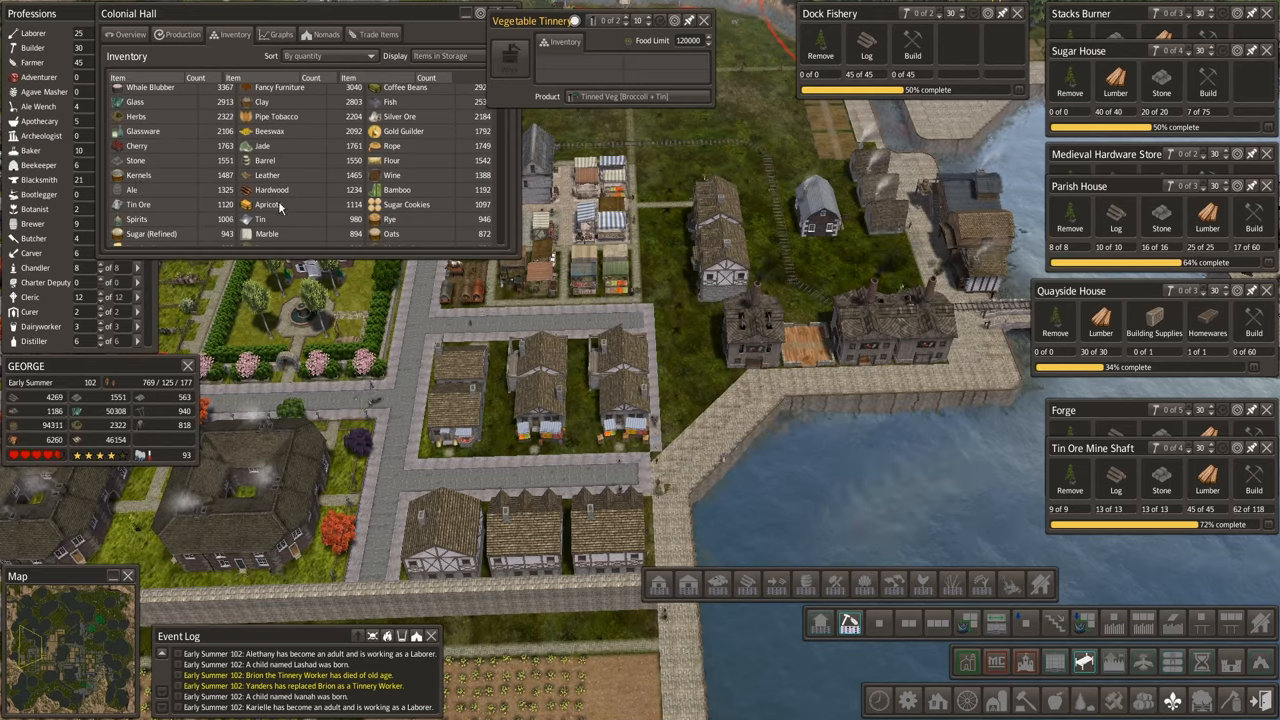
mouse_move(402, 117)
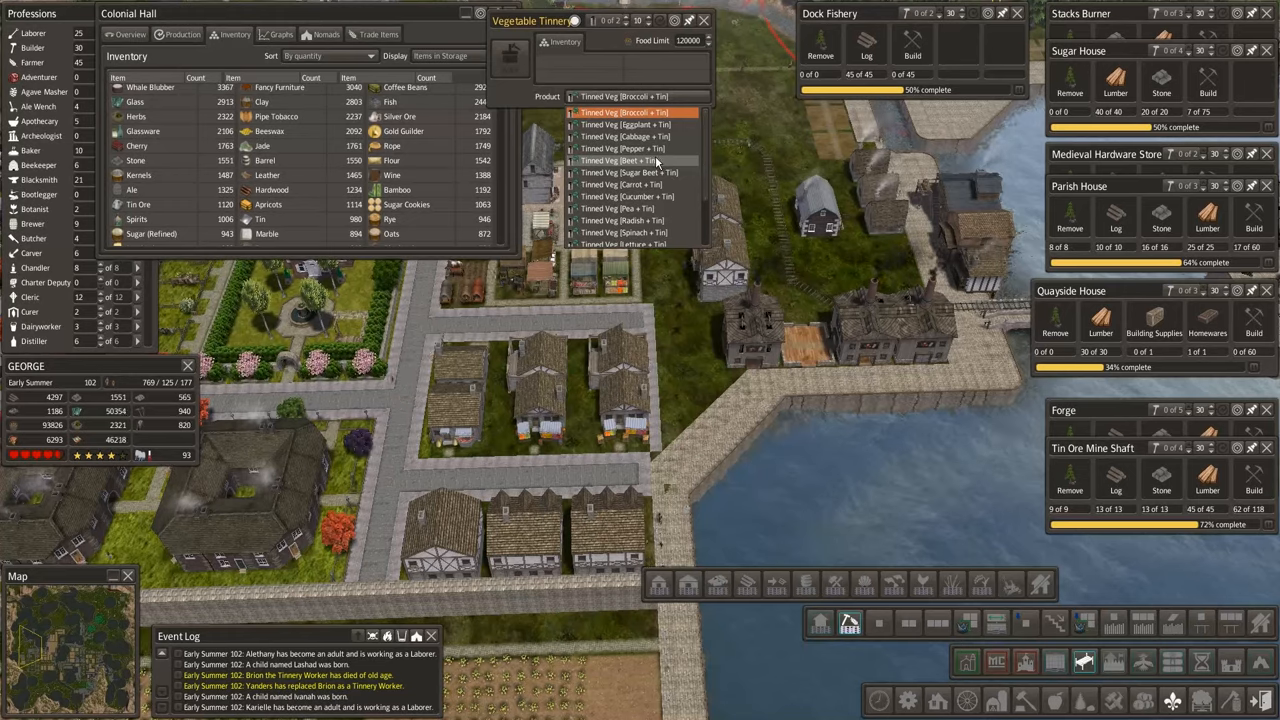
scroll(down, 3)
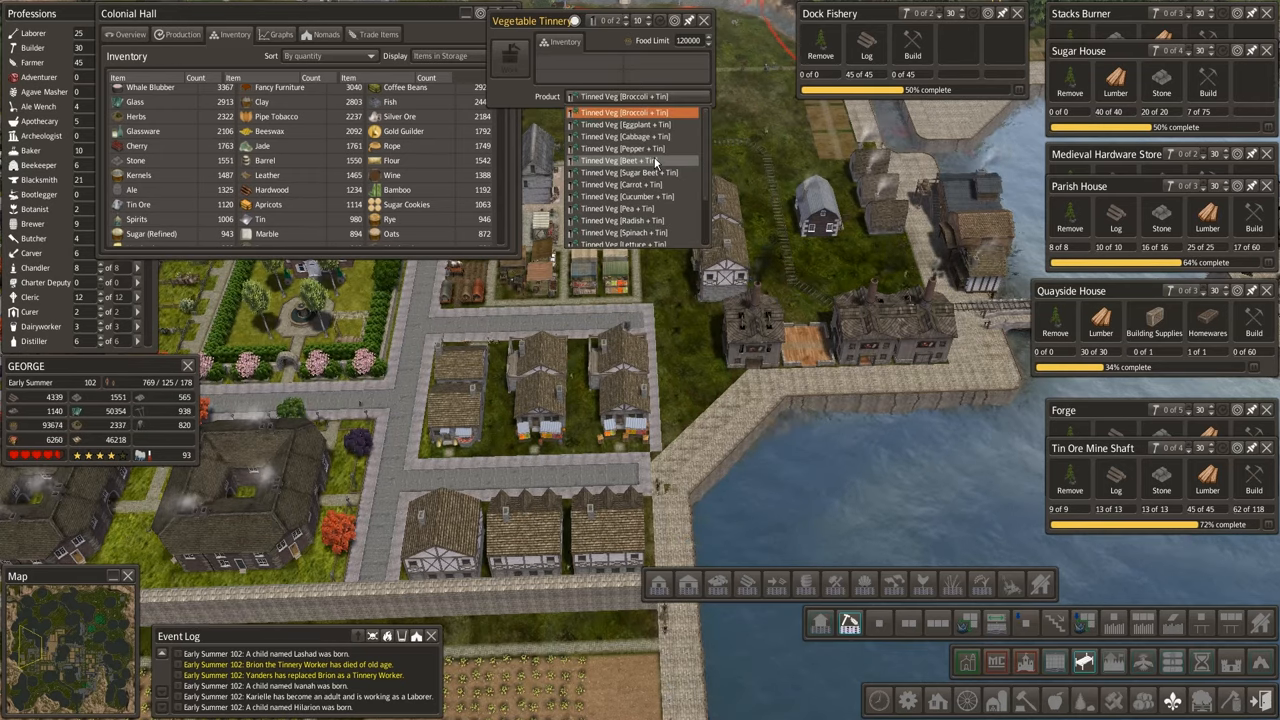
scroll(down, 3)
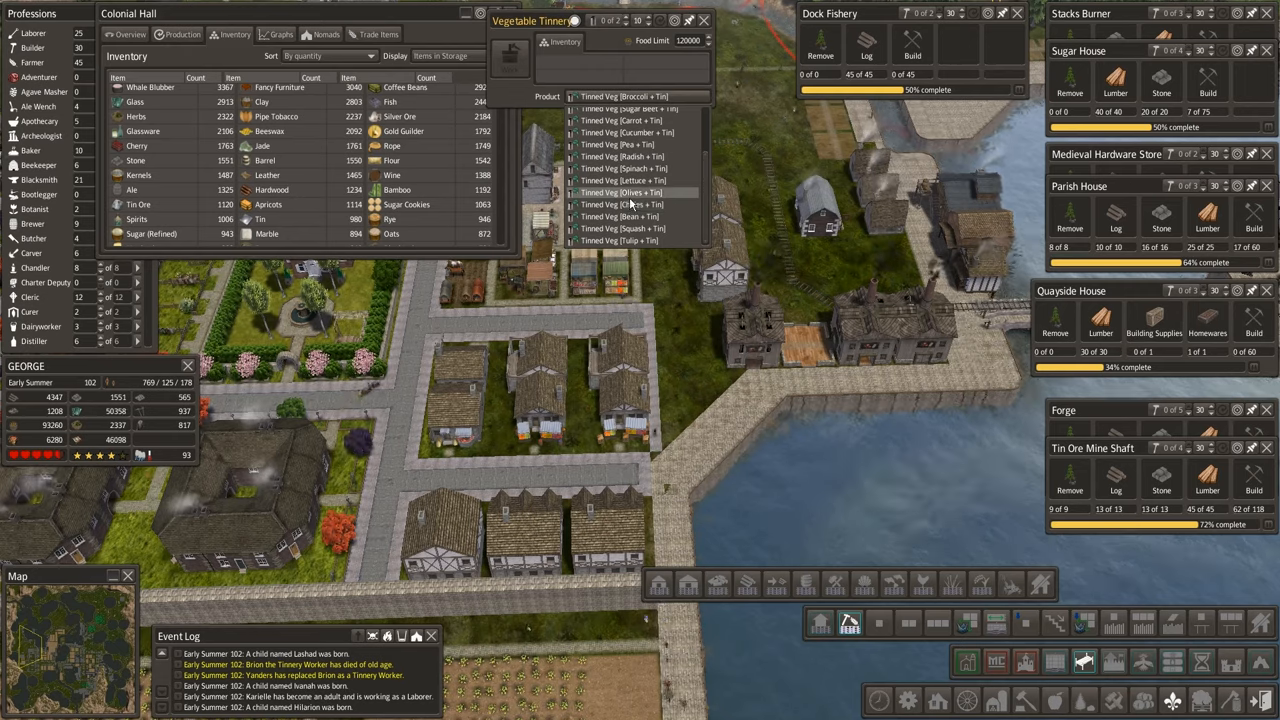
scroll(up, 3)
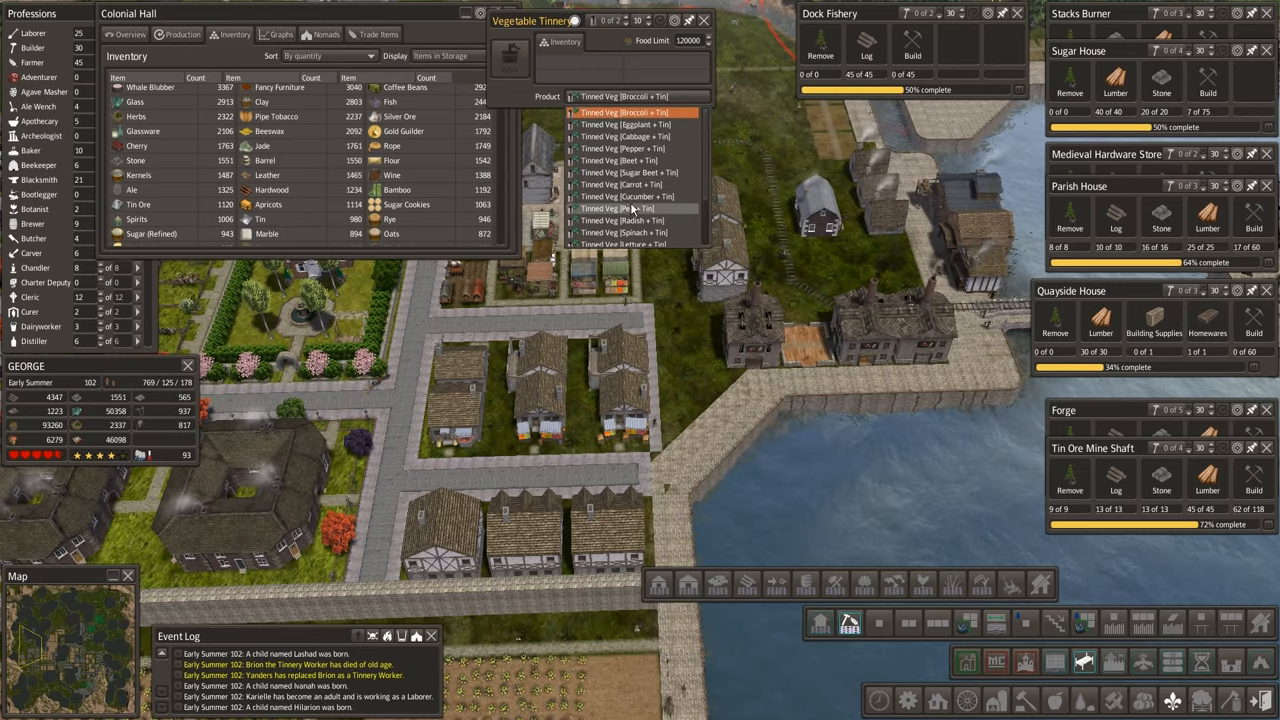
click(623, 111)
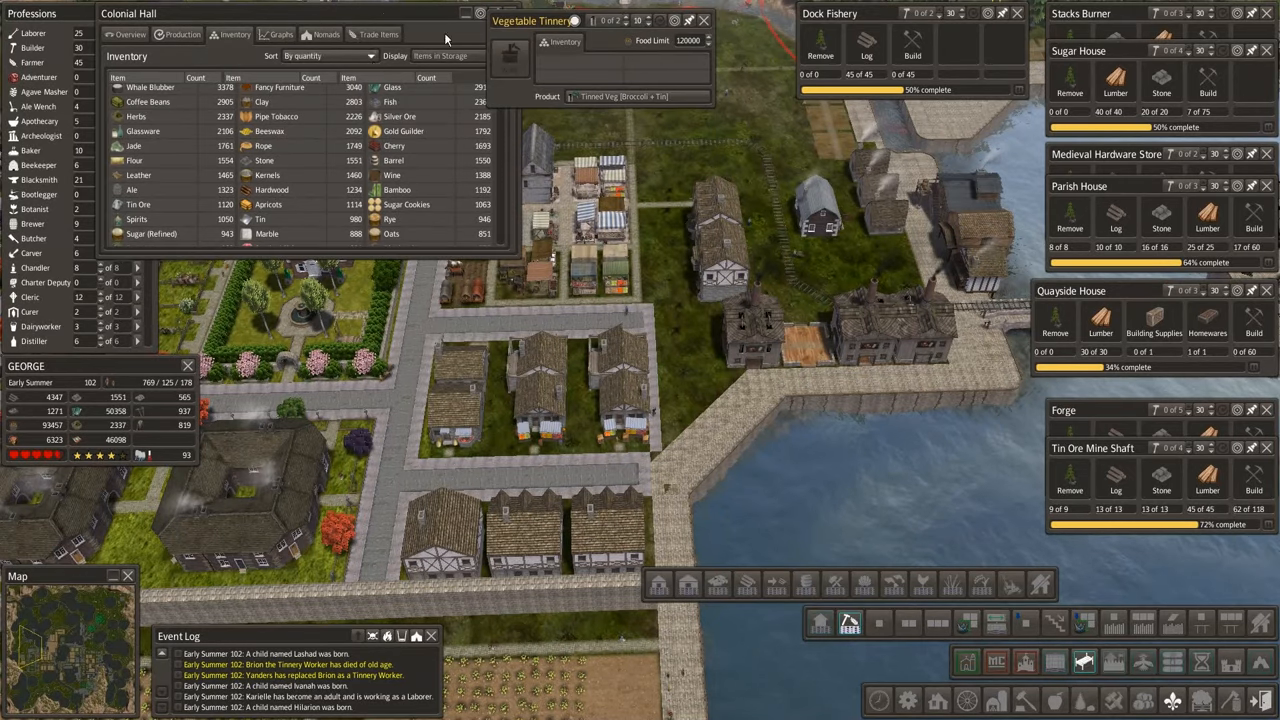
click(481, 13)
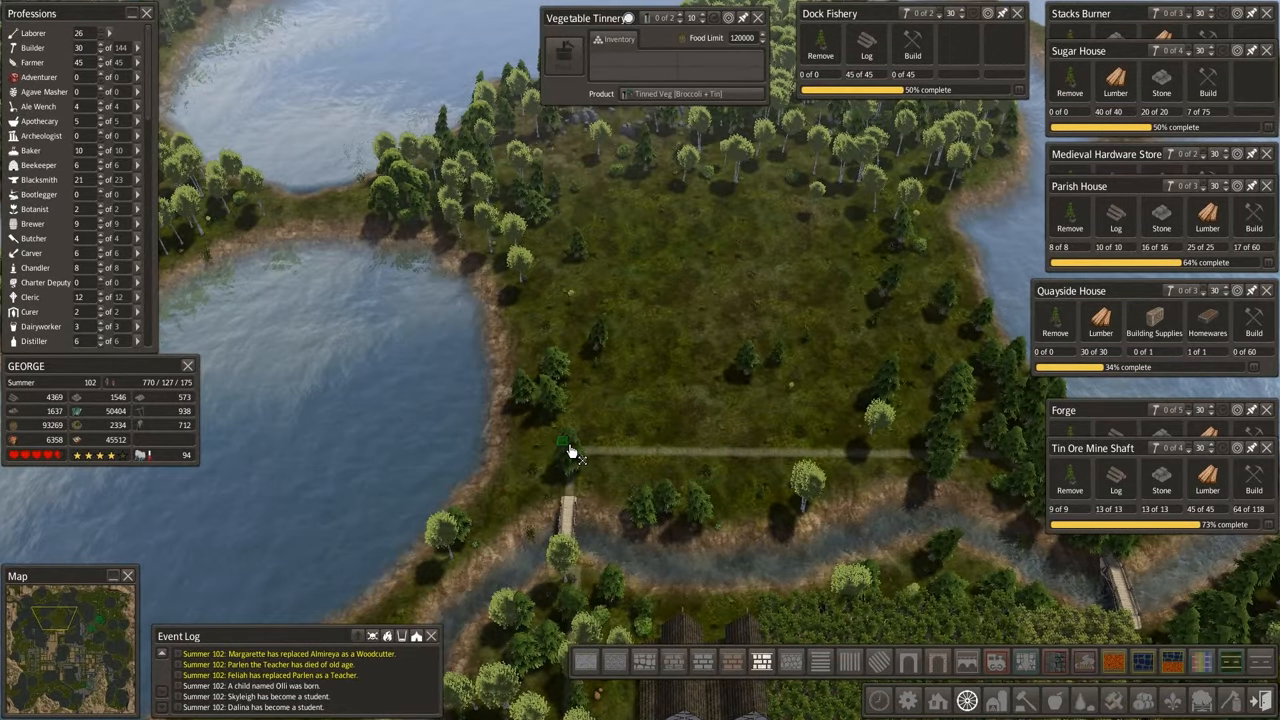
Drag a 41-tile quay road north from the path across the peninsula.
drag(565, 445, 585, 165)
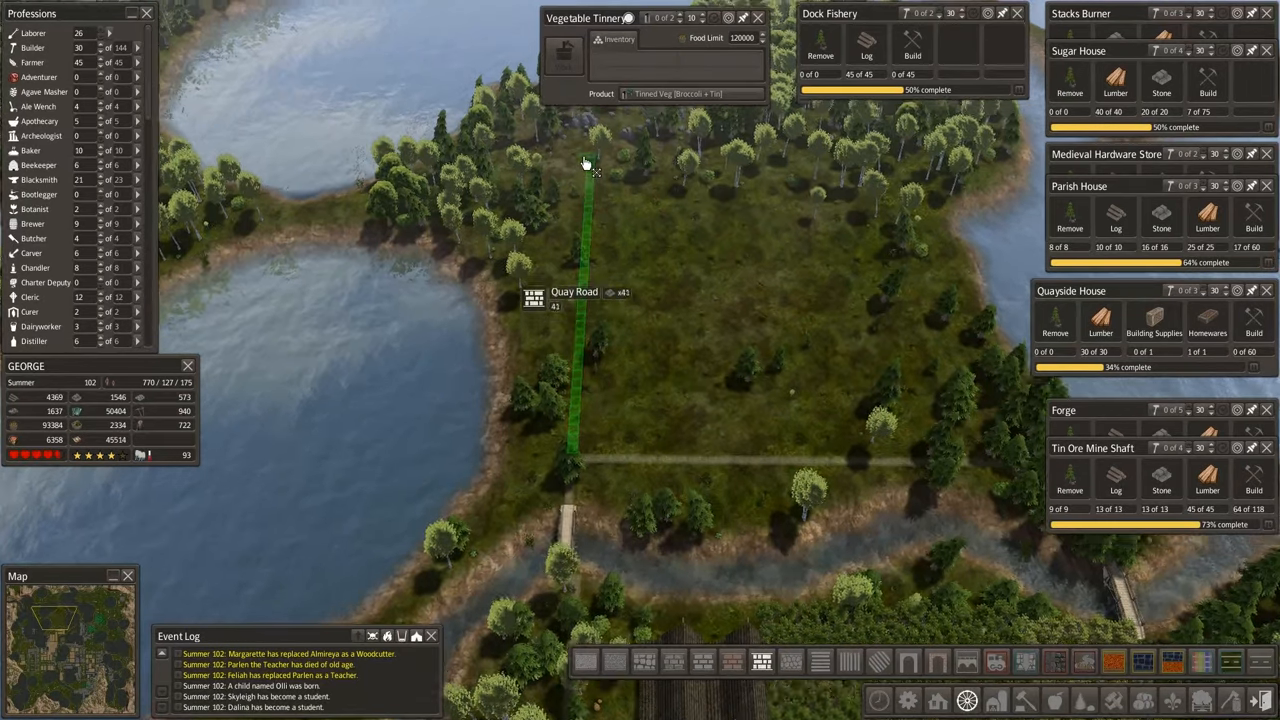
scroll(down, 3)
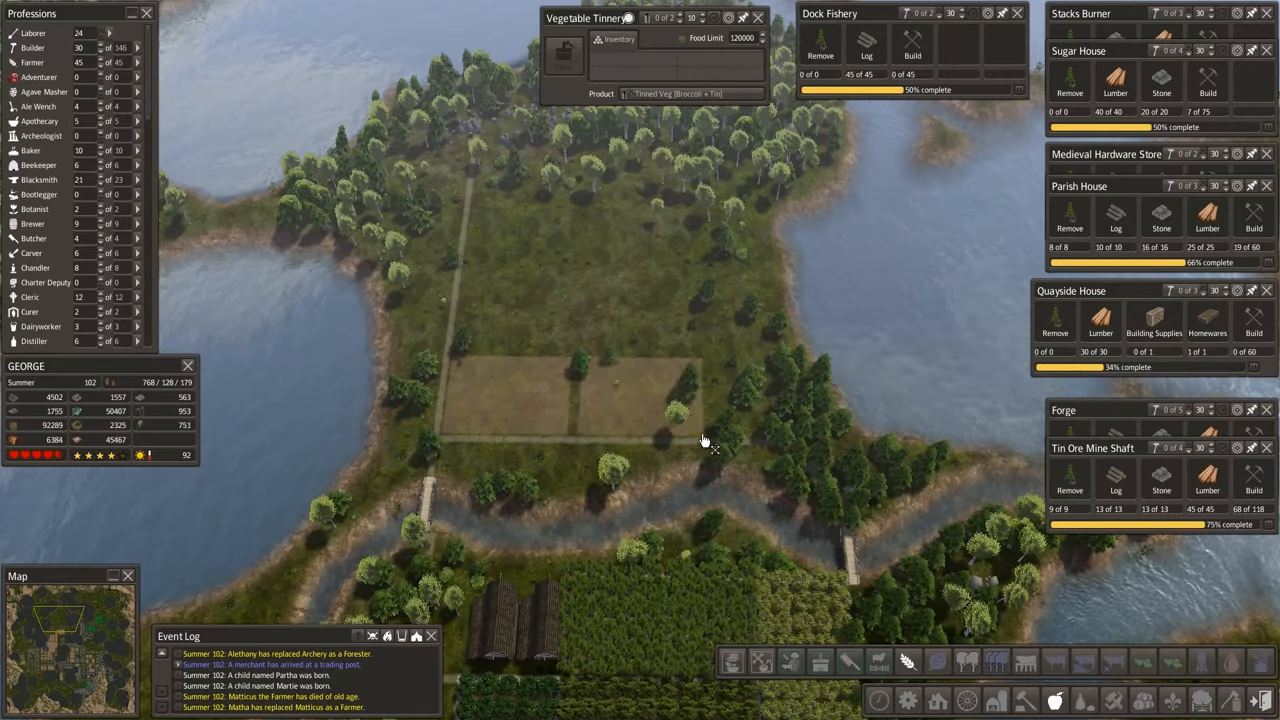
mouse_move(795, 350)
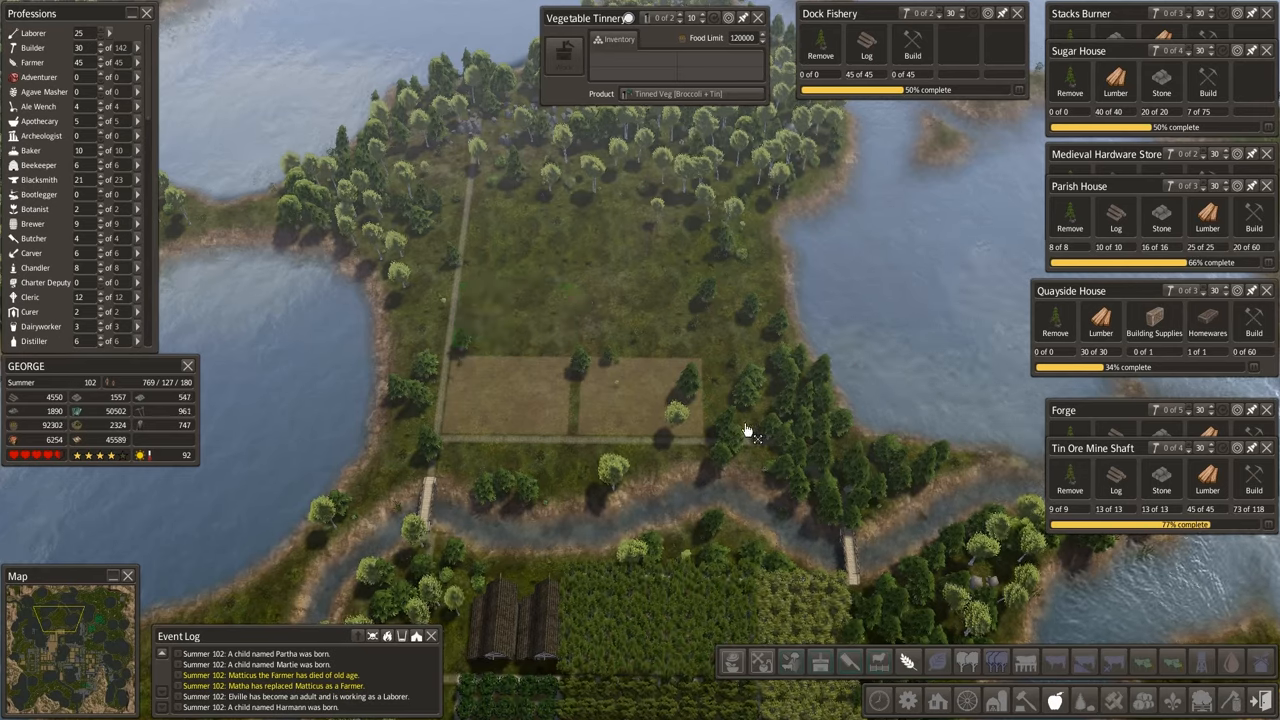
mouse_move(575, 305)
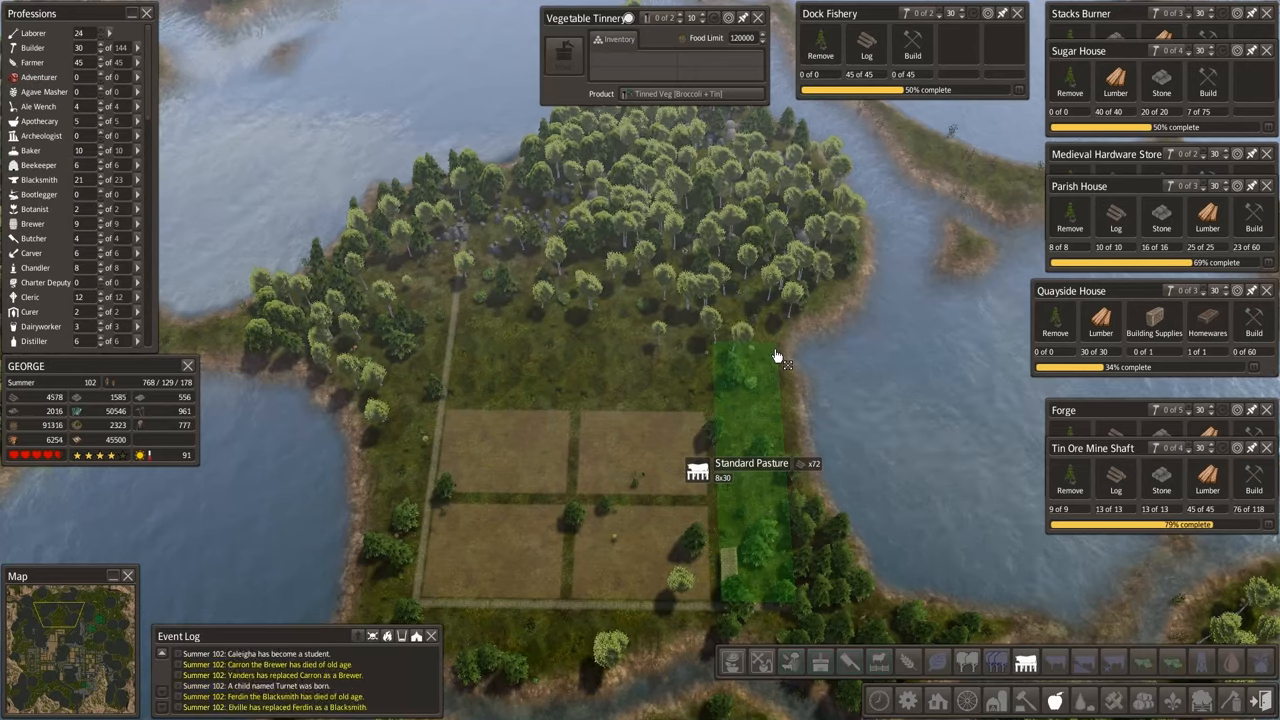
mouse_move(760, 475)
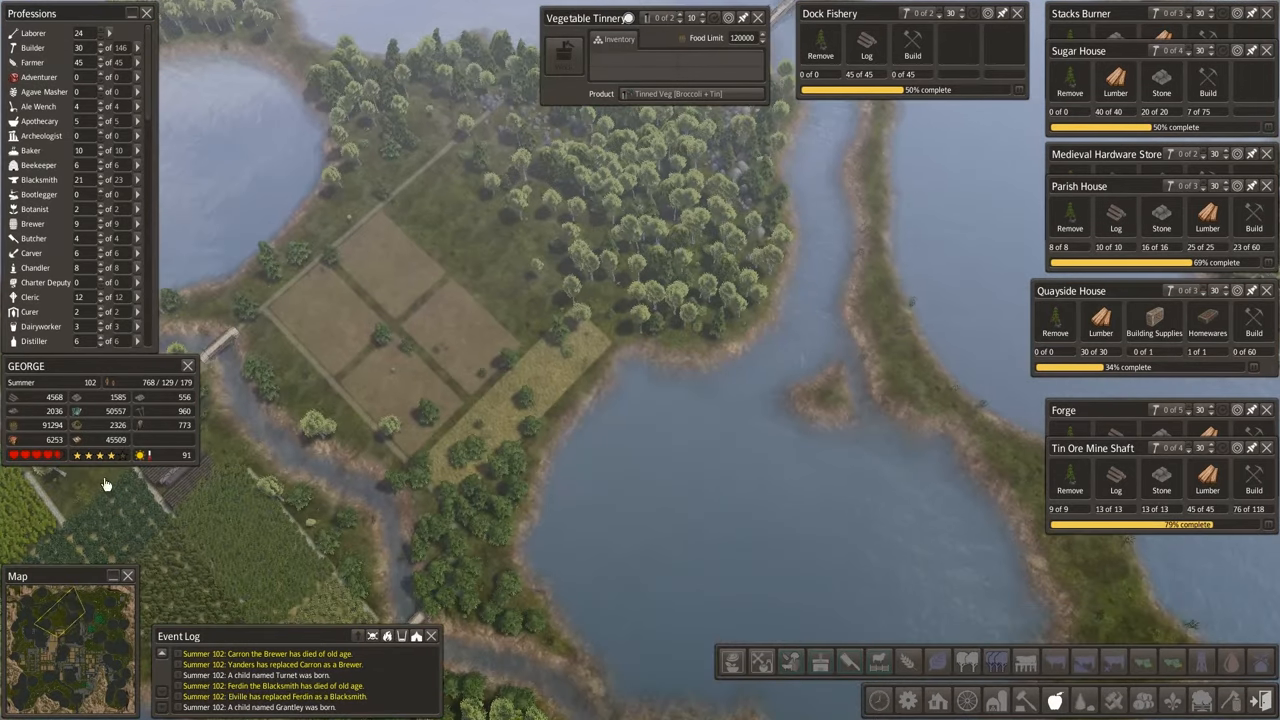
mouse_move(107, 680)
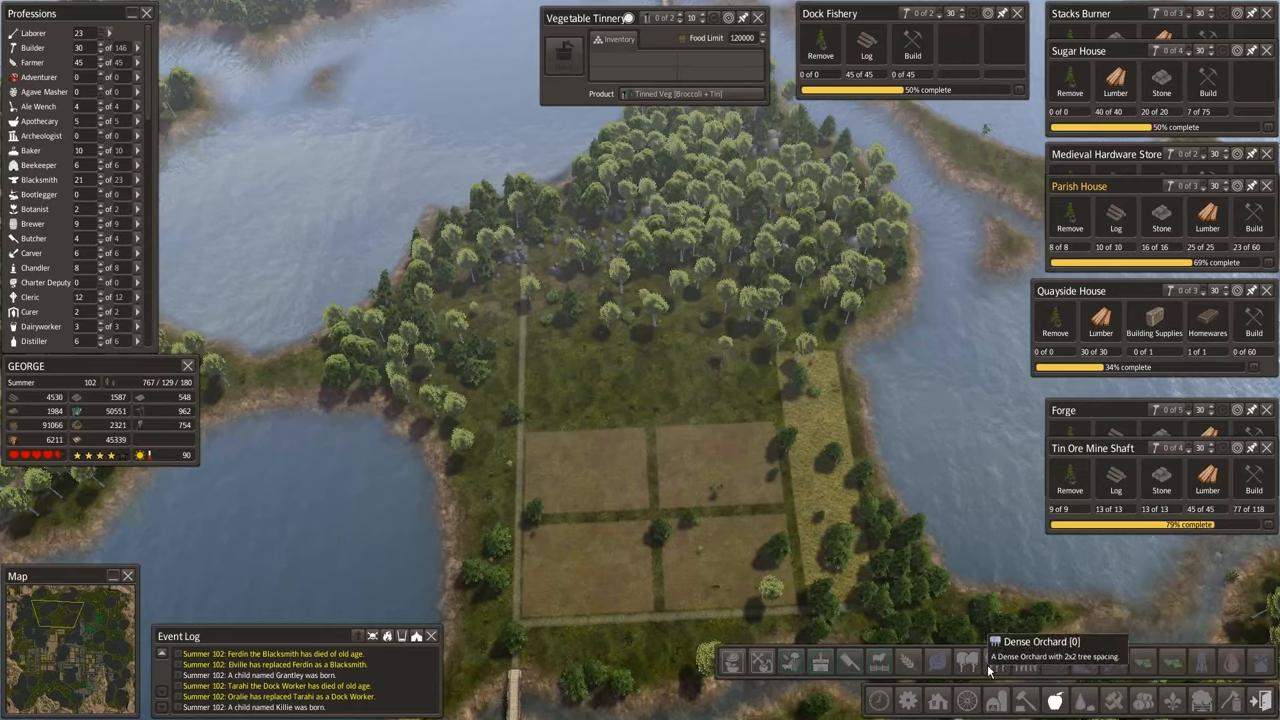
mouse_move(535, 425)
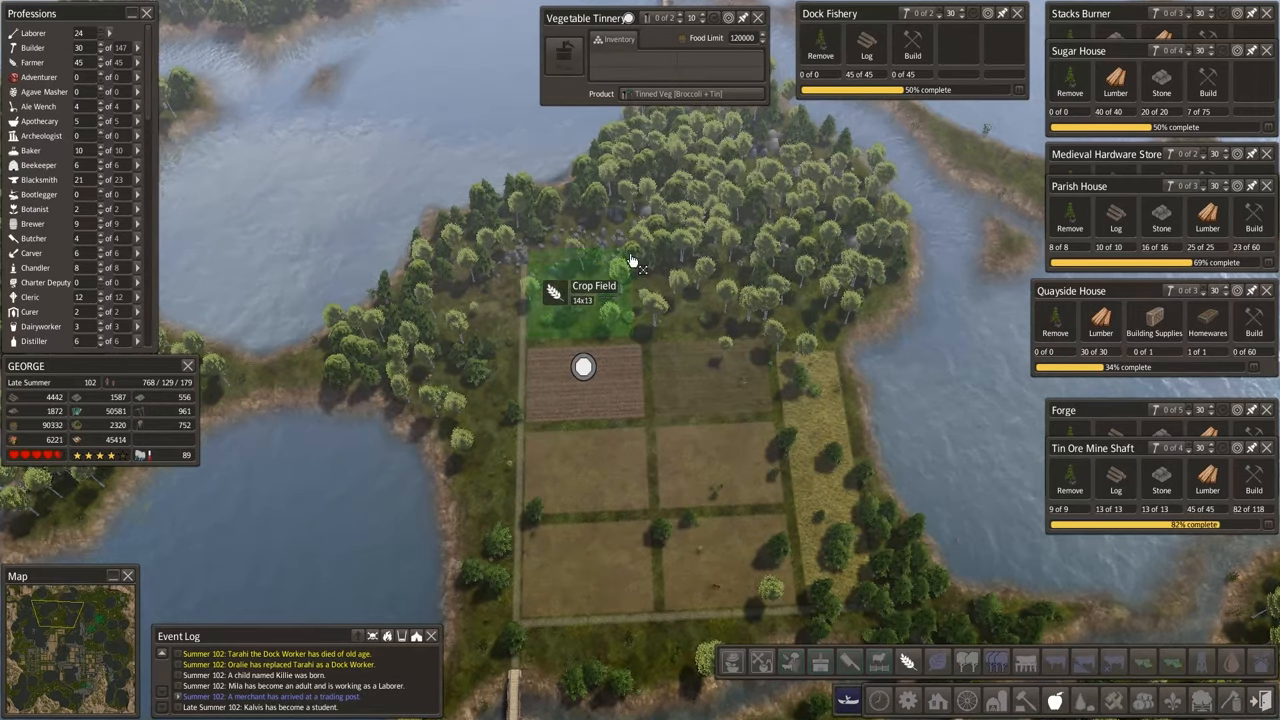
mouse_move(620, 265)
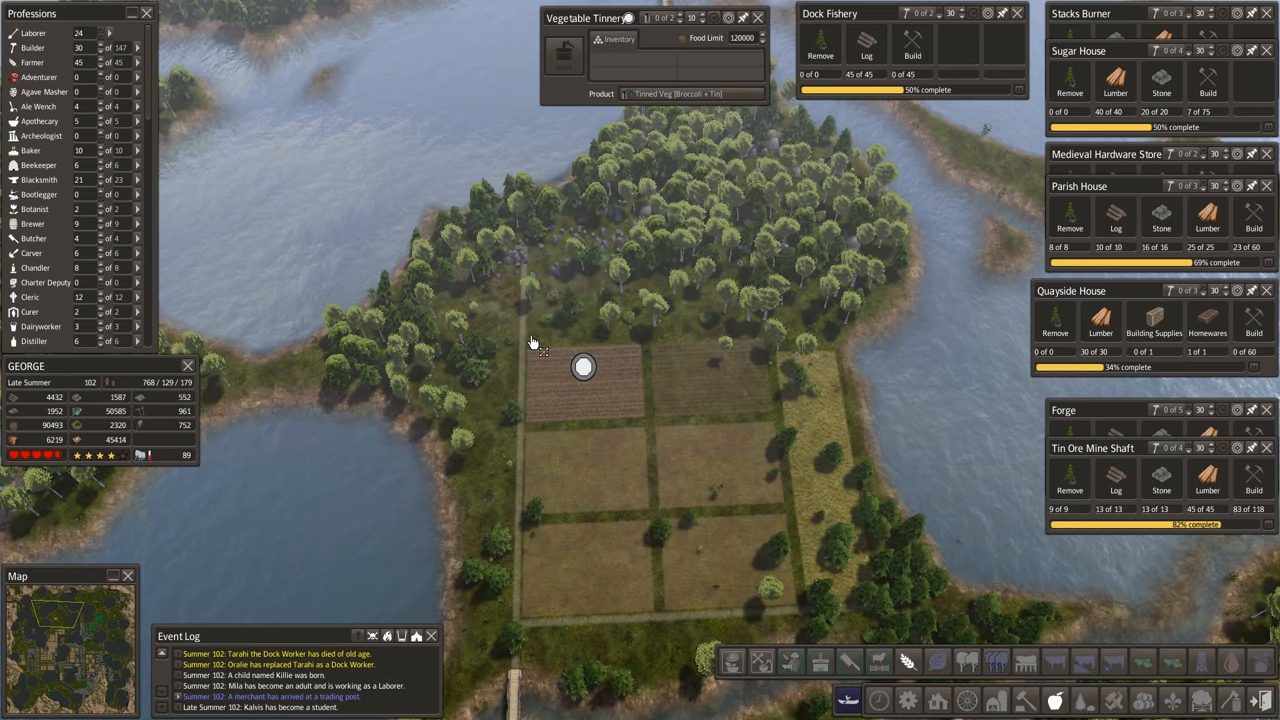
mouse_move(635, 277)
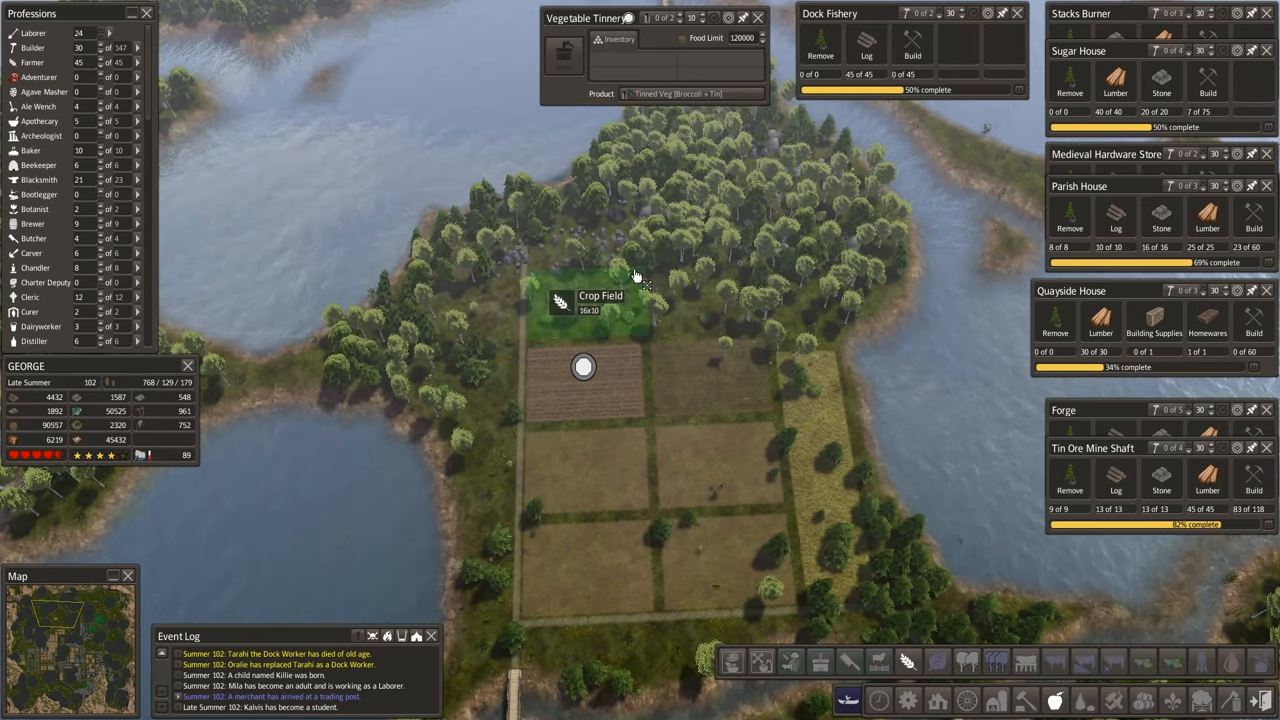
mouse_move(538, 268)
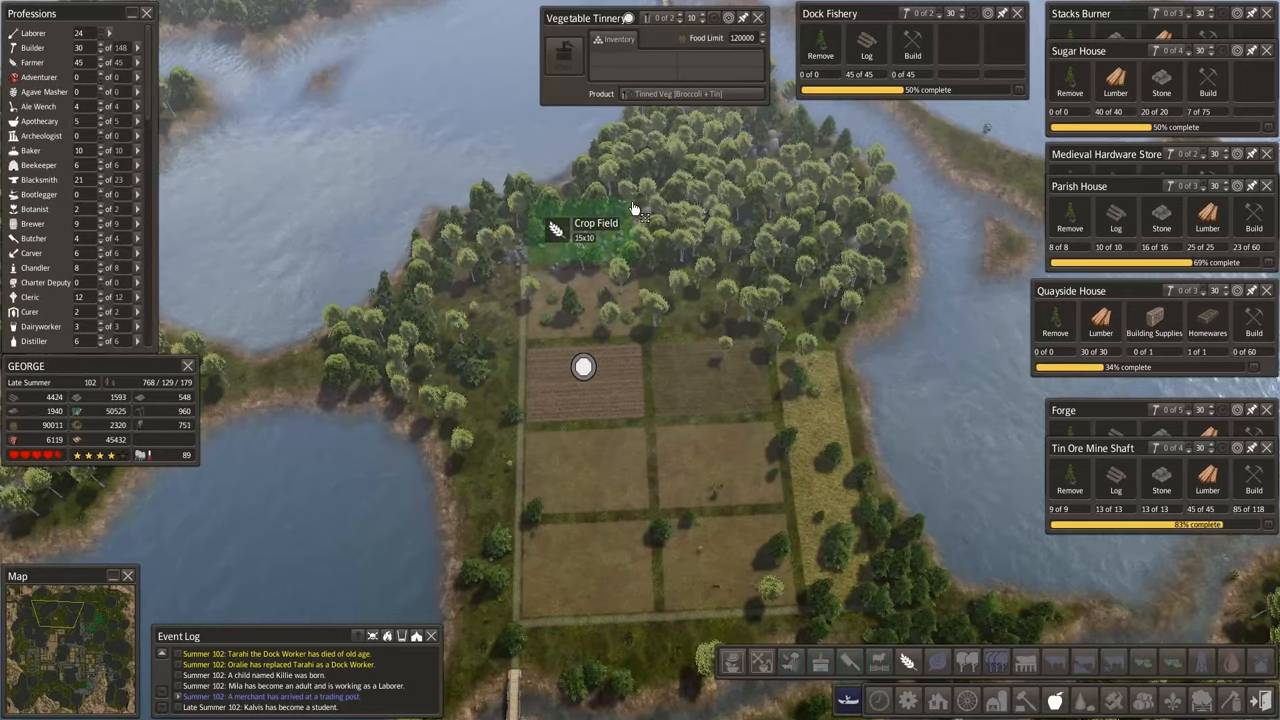
mouse_move(658, 338)
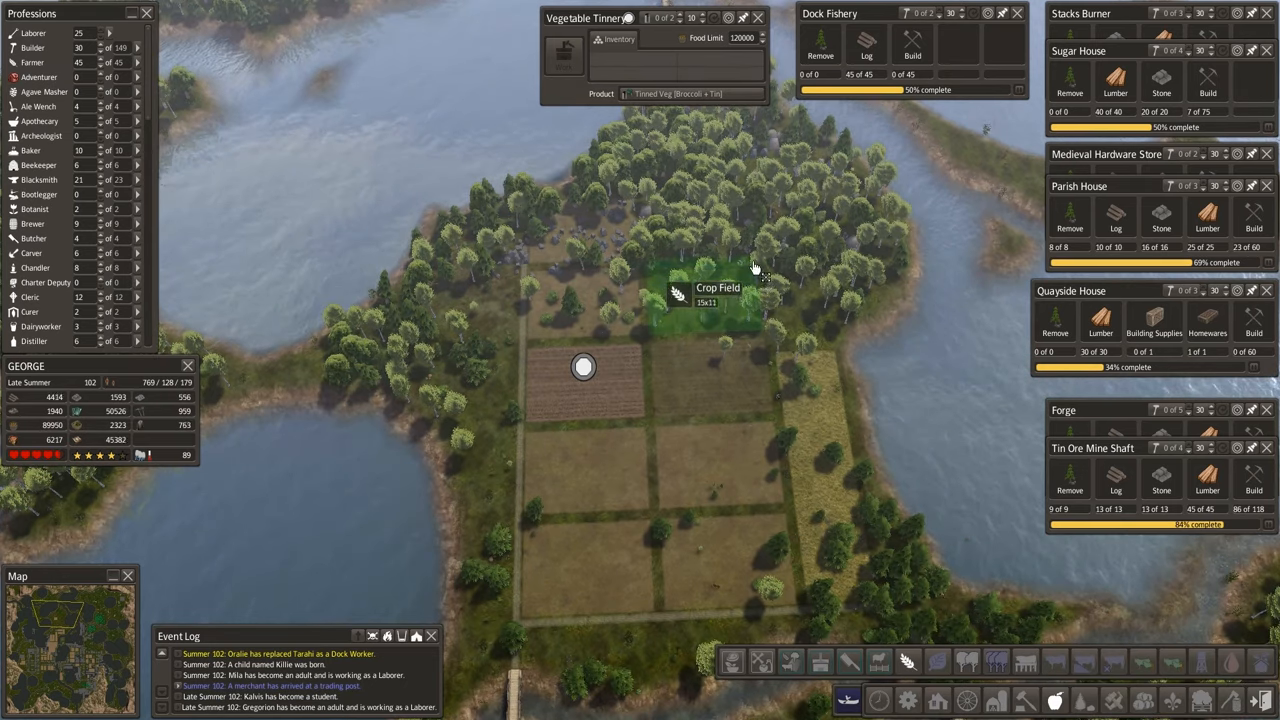
mouse_move(650, 265)
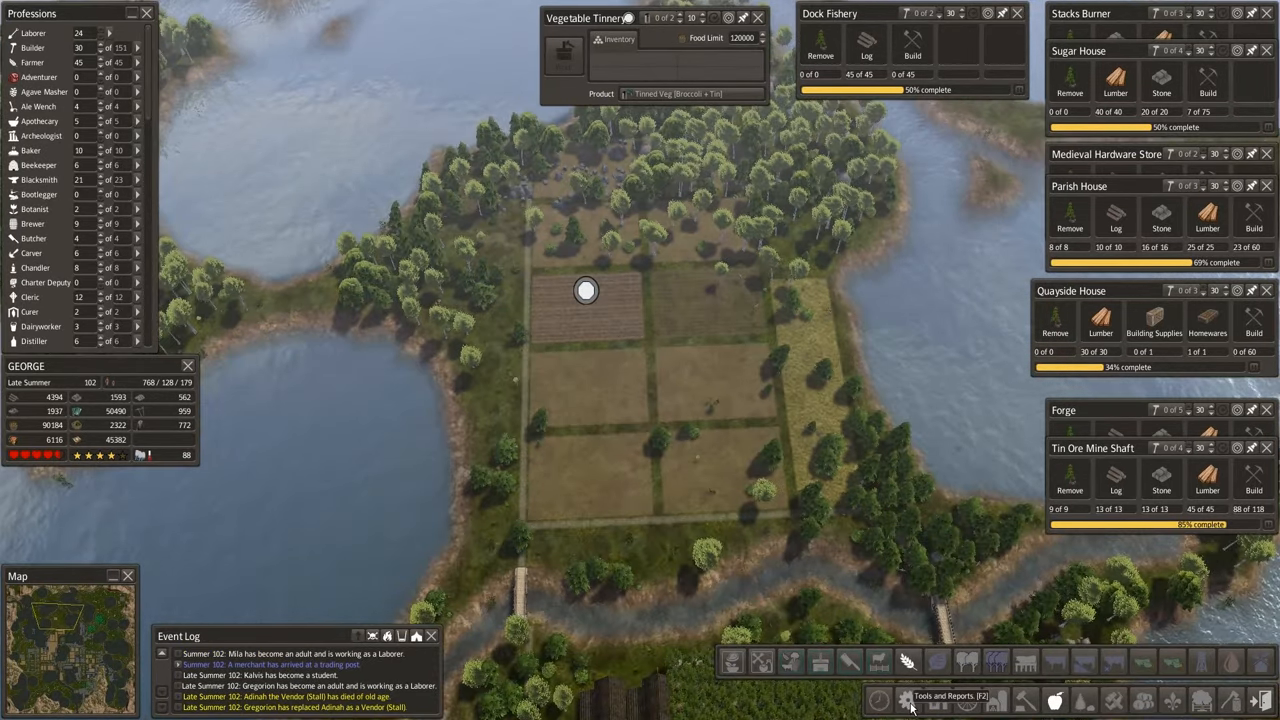
Bring up the Roads and Bridges building options.
click(906, 700)
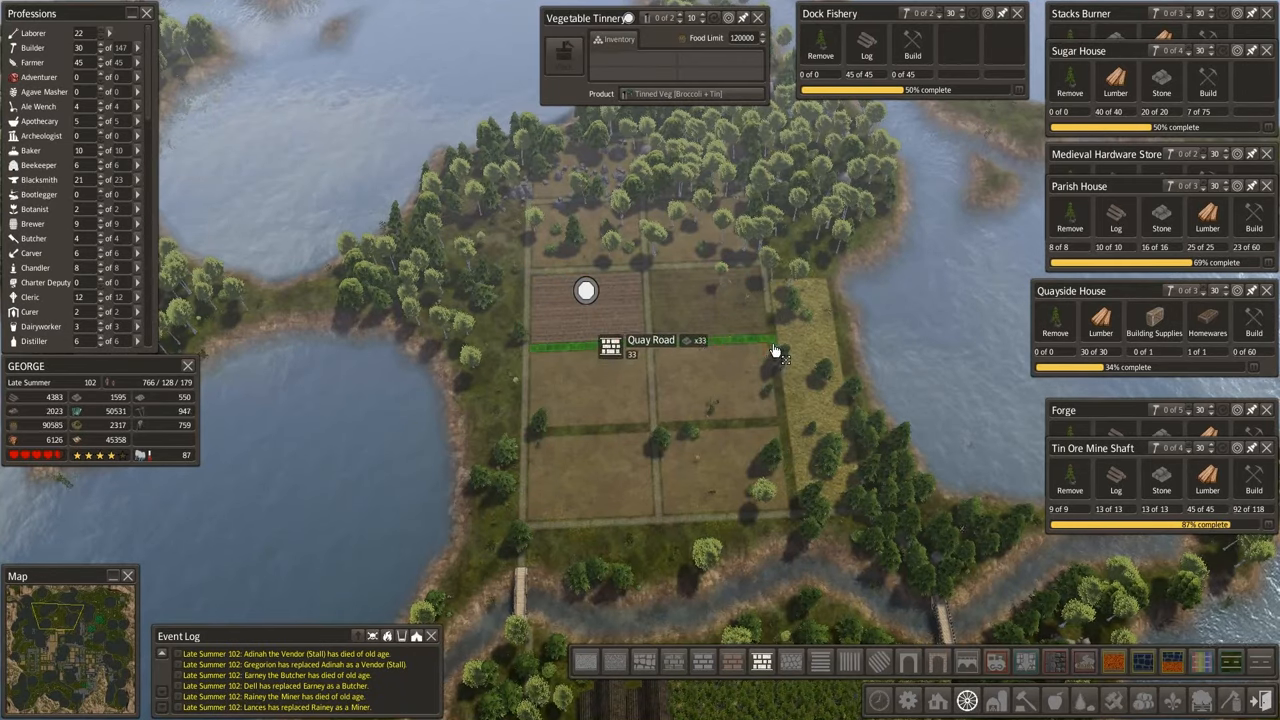
mouse_move(573, 480)
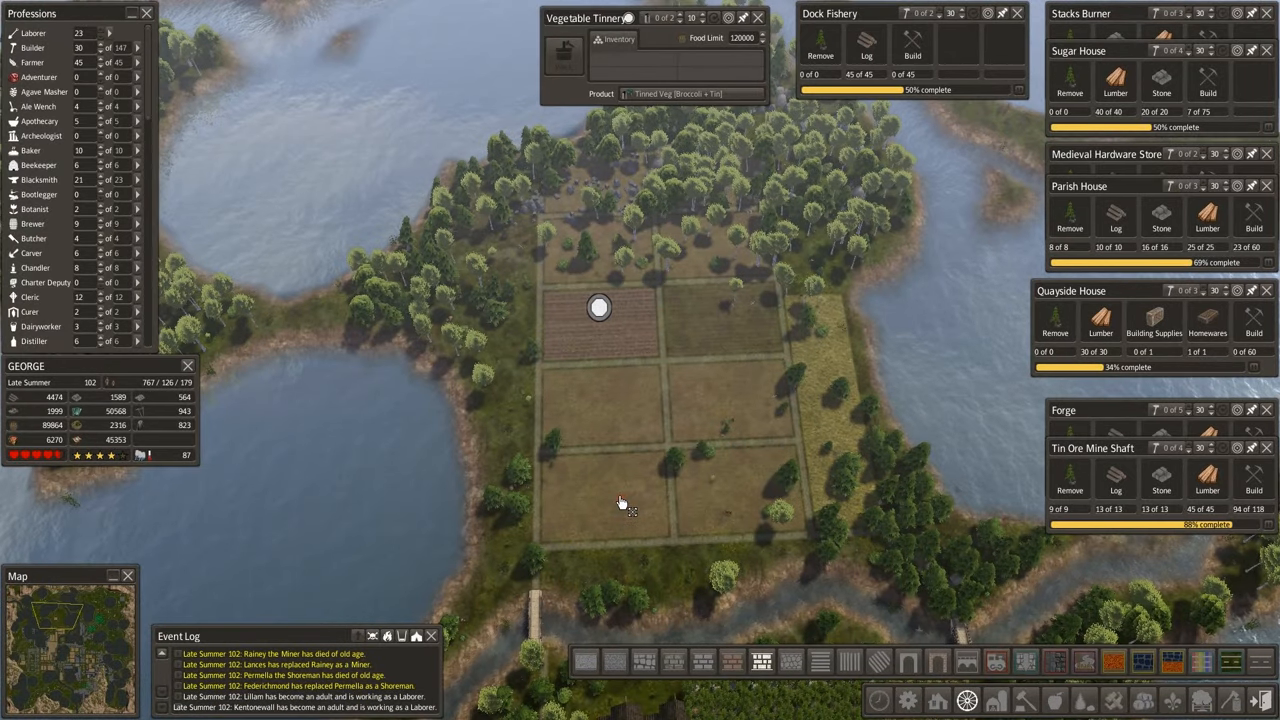
mouse_move(633, 465)
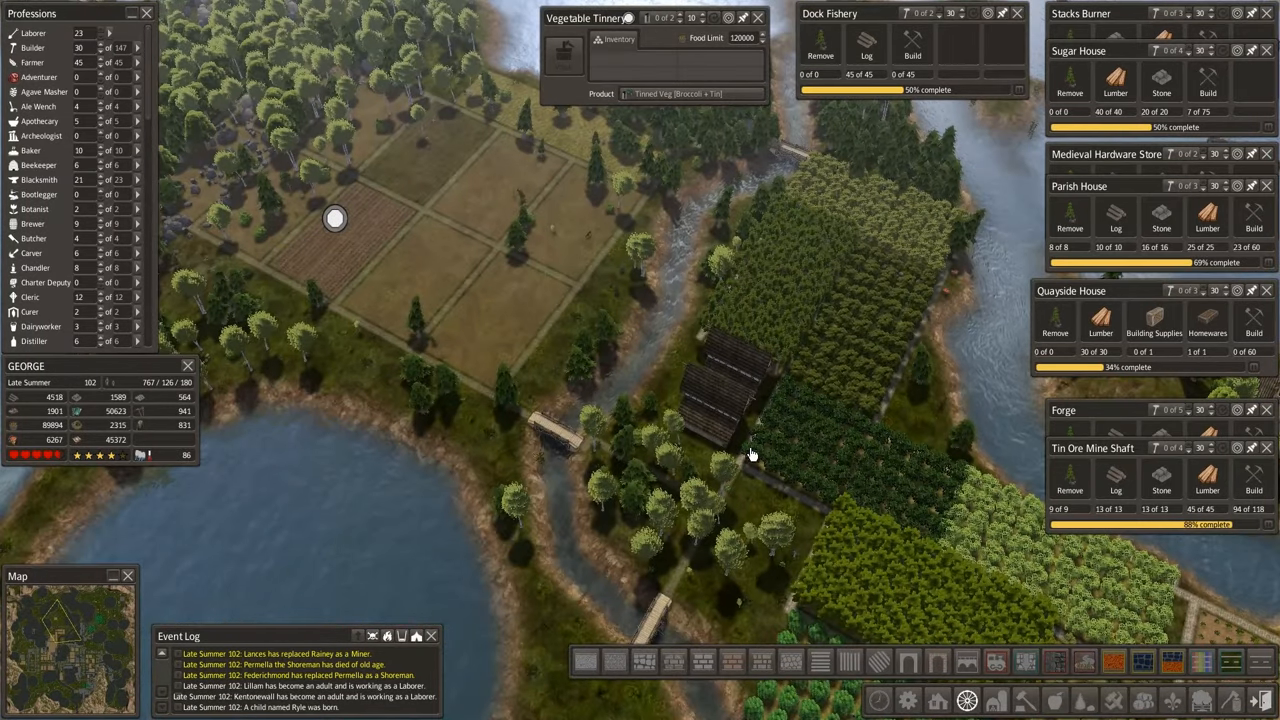
click(730, 390)
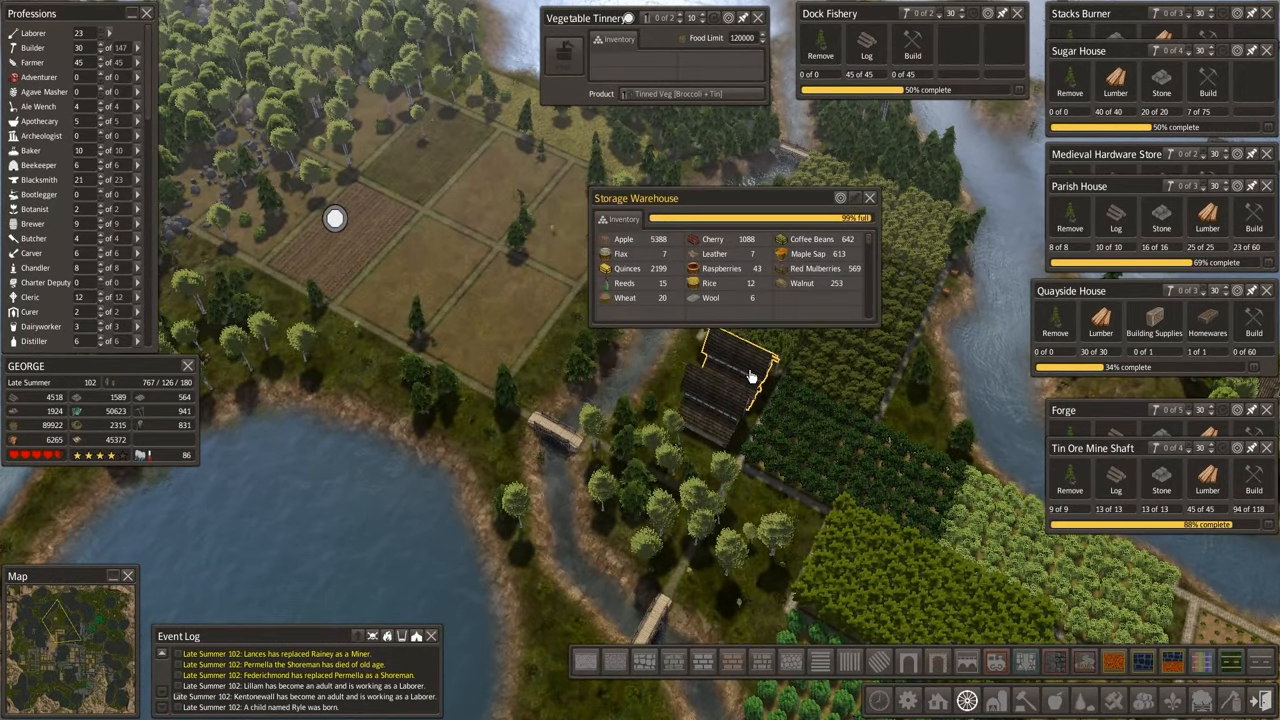
click(869, 197)
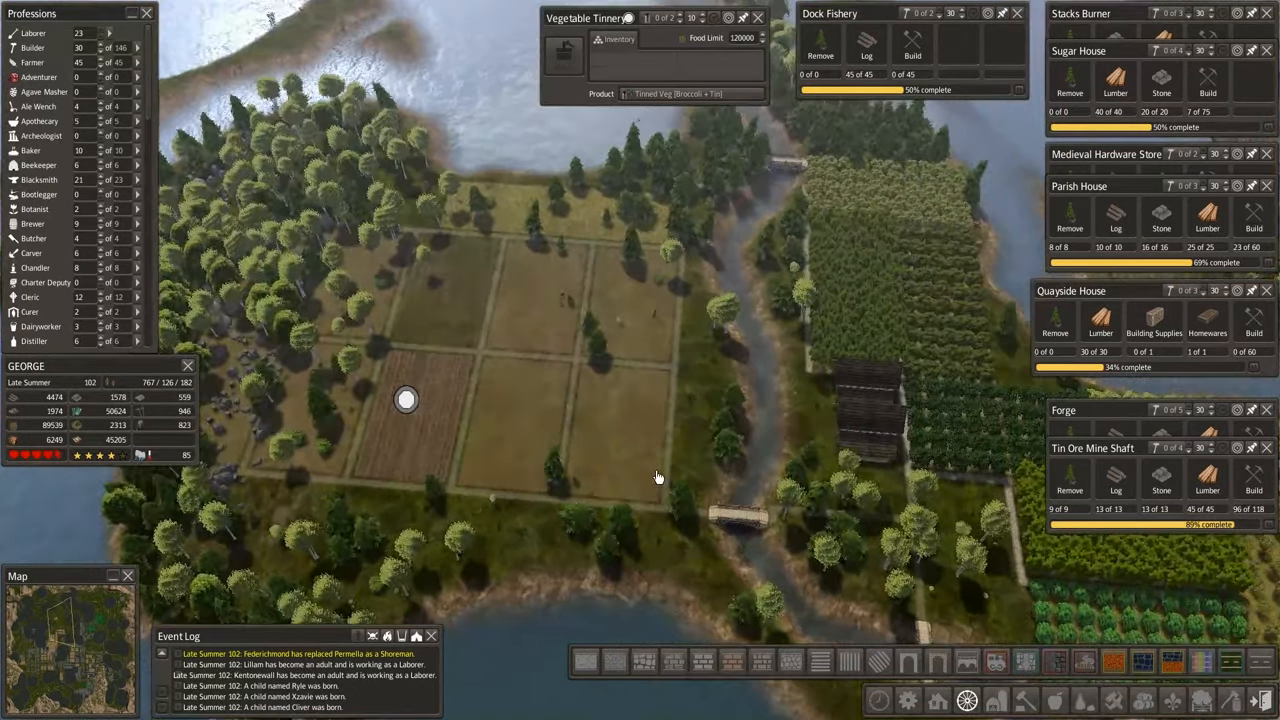
scroll(down, 3)
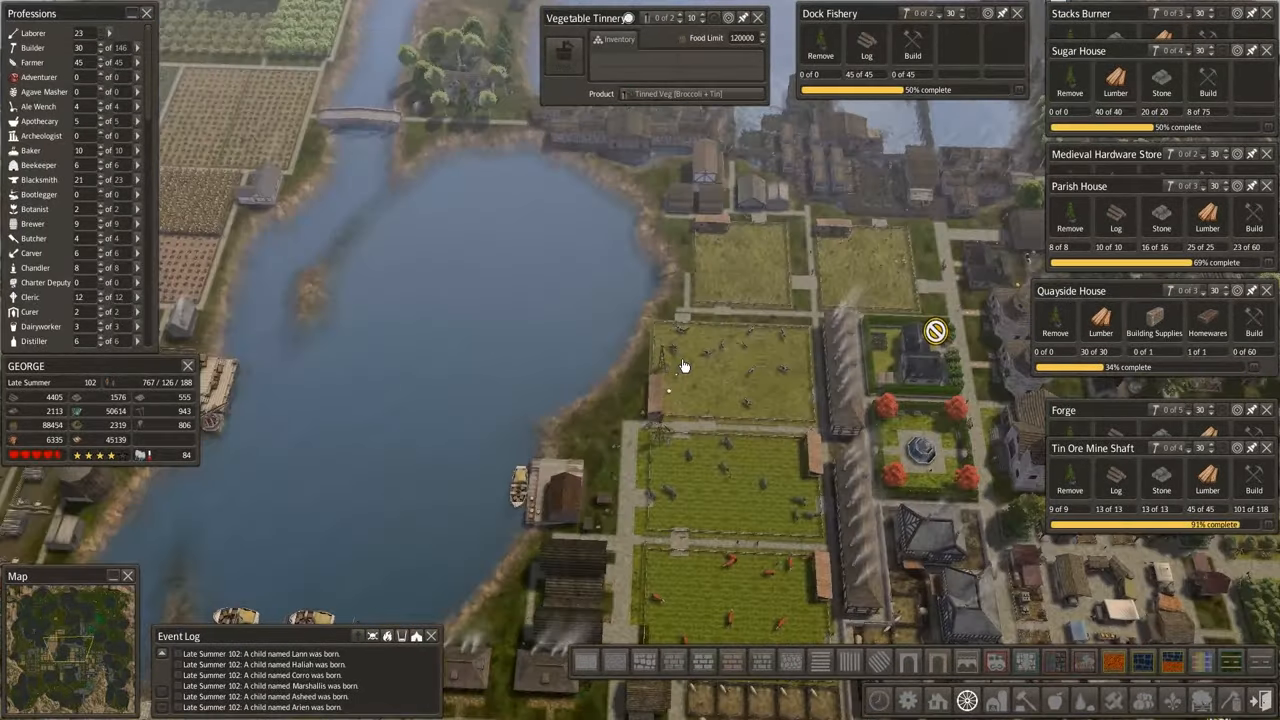
drag(685, 365, 585, 390)
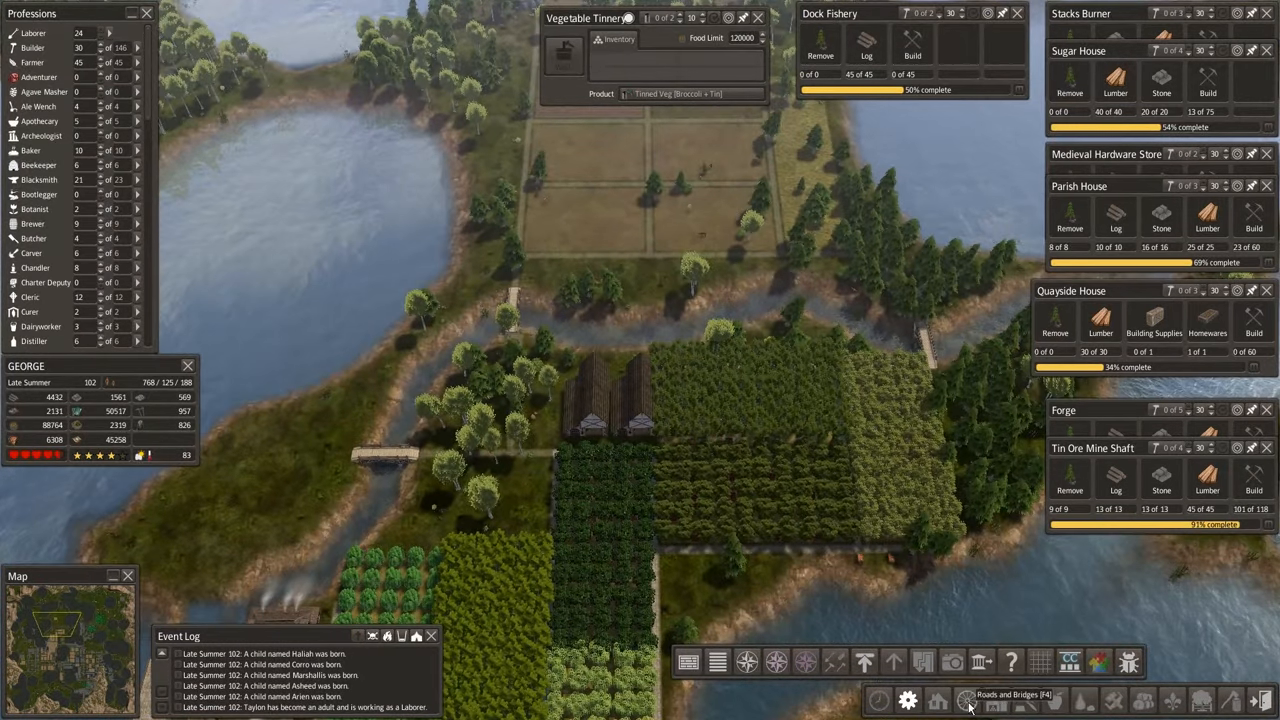
Open the Houses category and one of its building sub-groups.
click(966, 700)
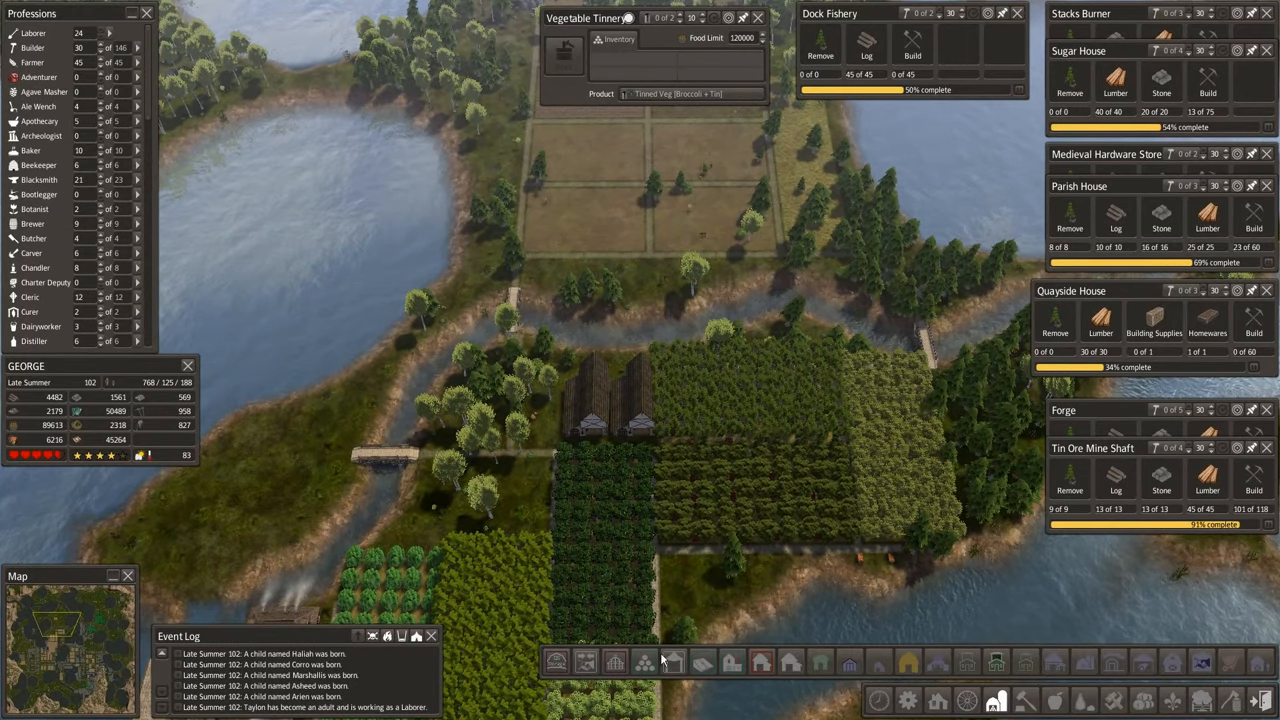
click(644, 661)
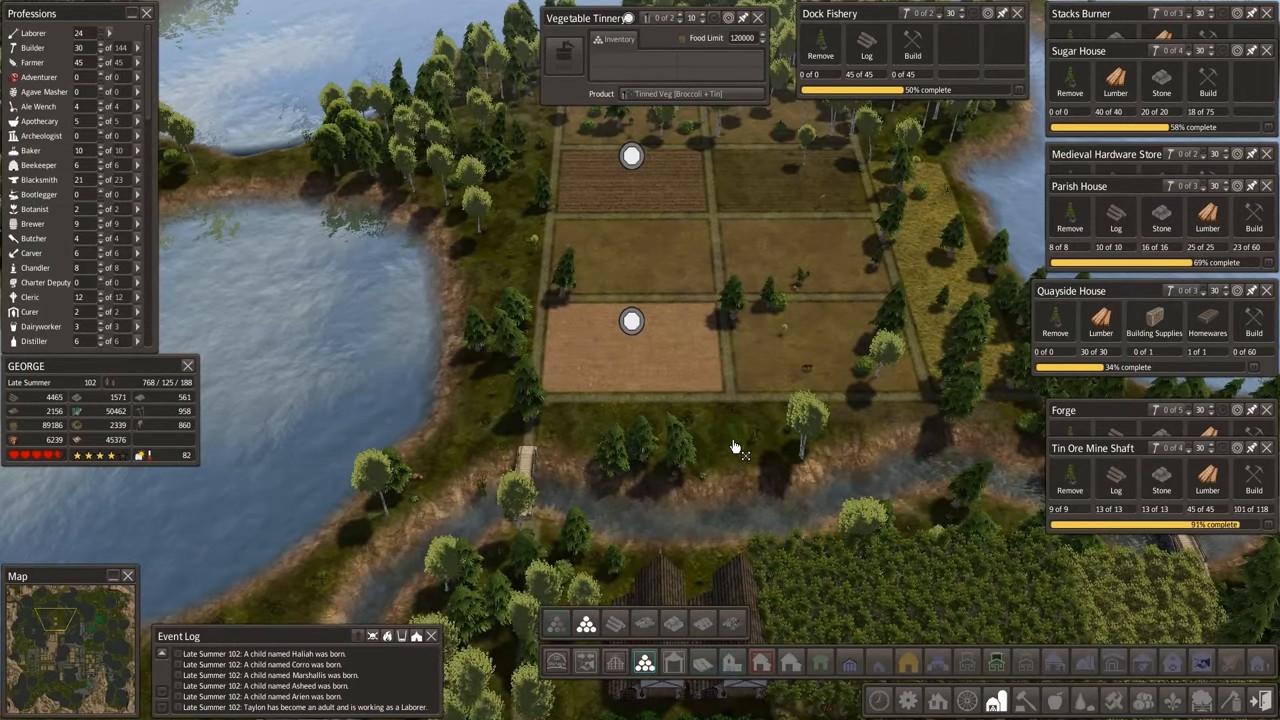
mouse_move(635, 365)
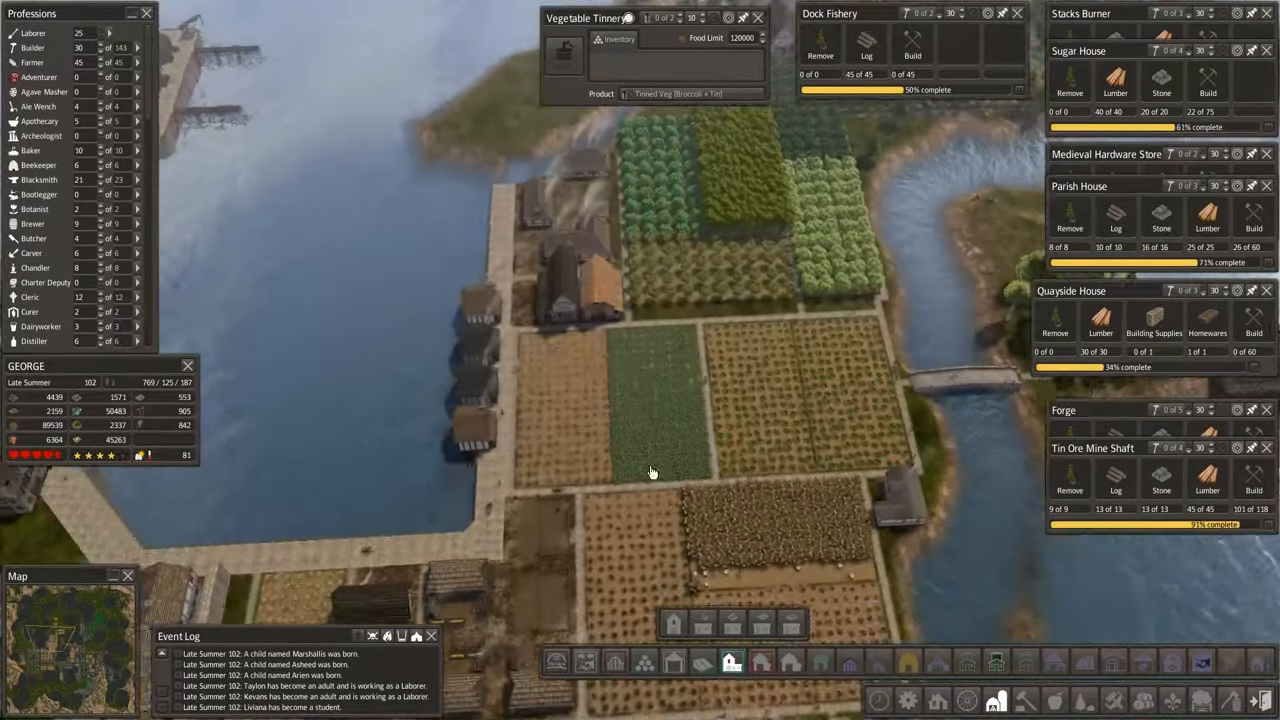
Pan across the town's fields and switch to another building sub-group.
click(602, 290)
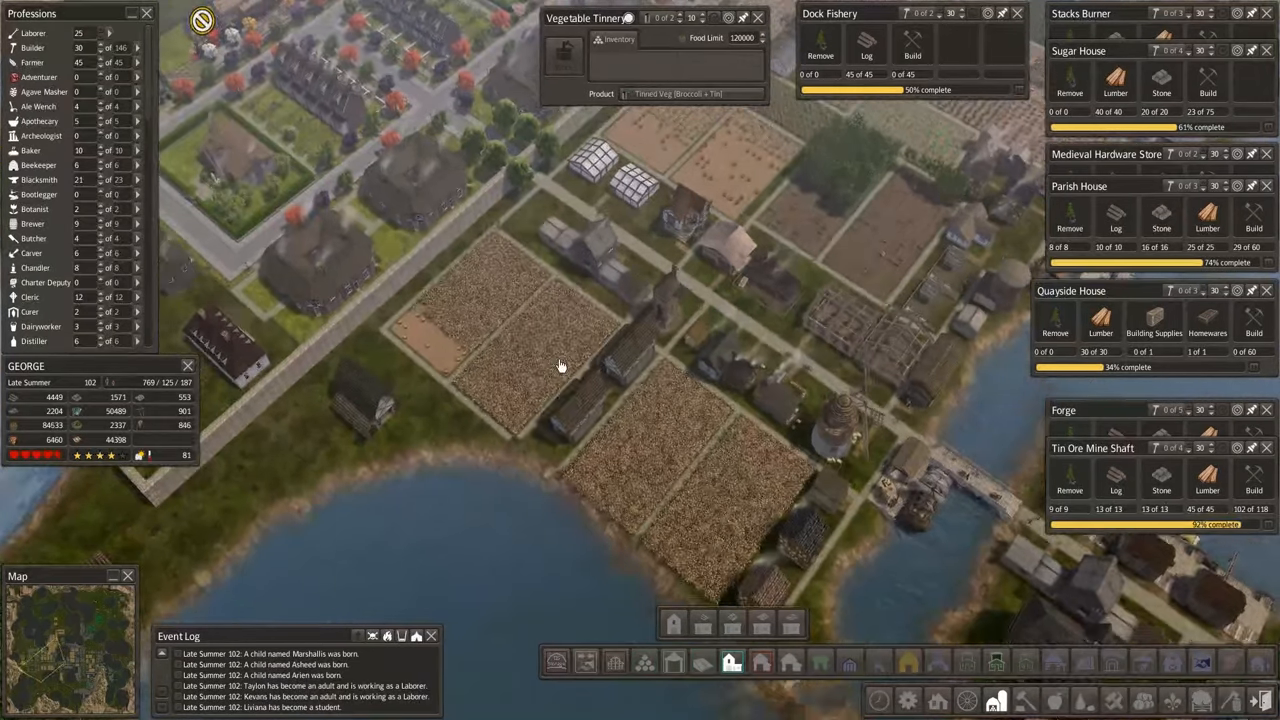
drag(560, 365, 370, 420)
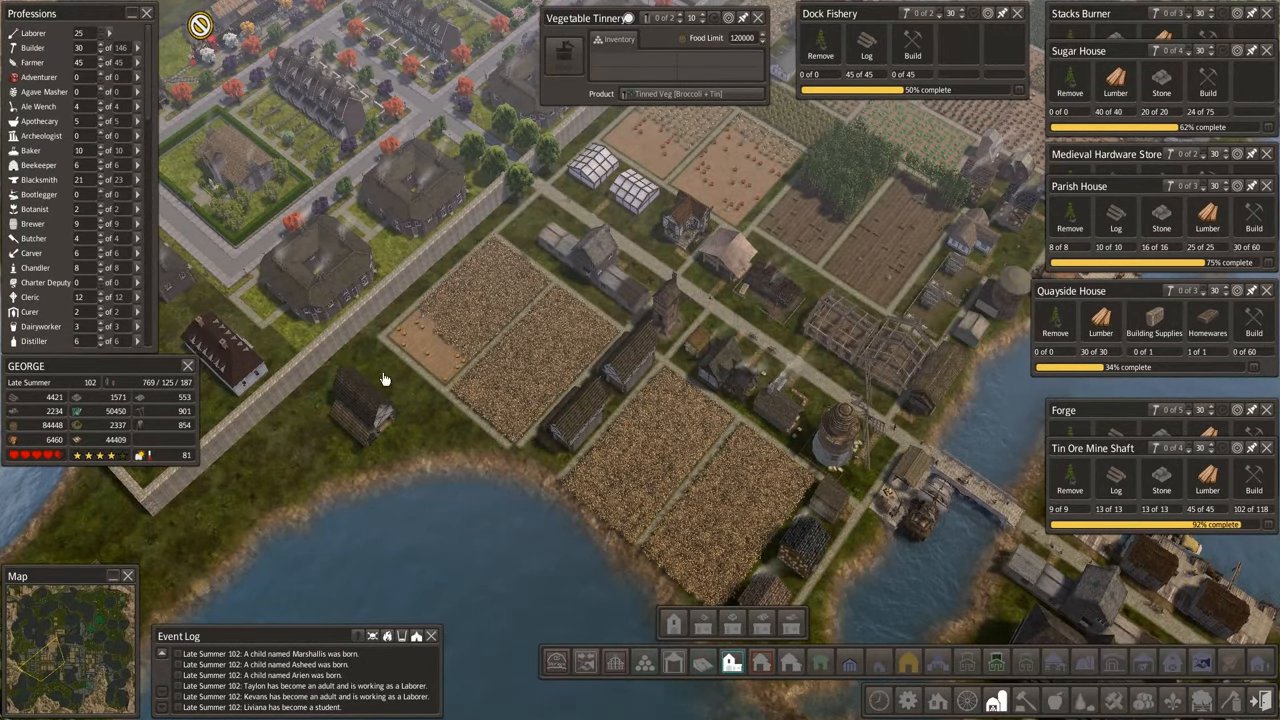
click(370, 400)
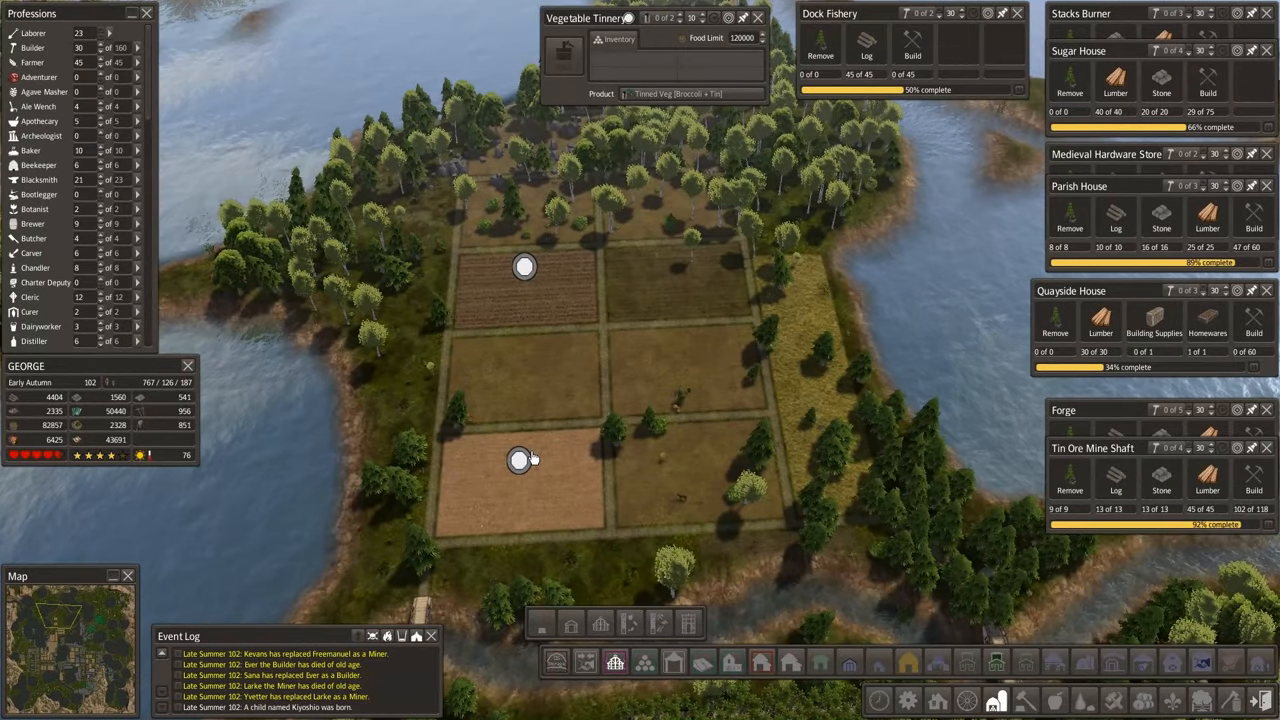
Set the upper-left plantation field to grow Wheat.
click(525, 290)
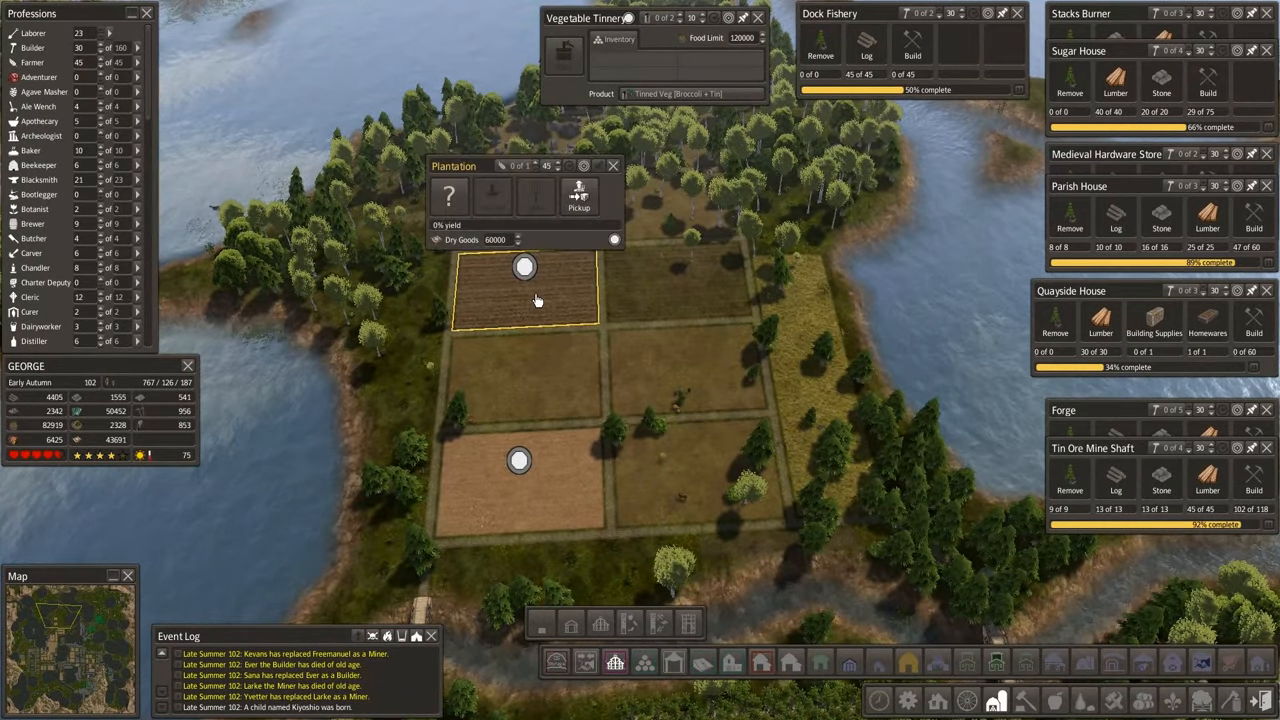
click(448, 195)
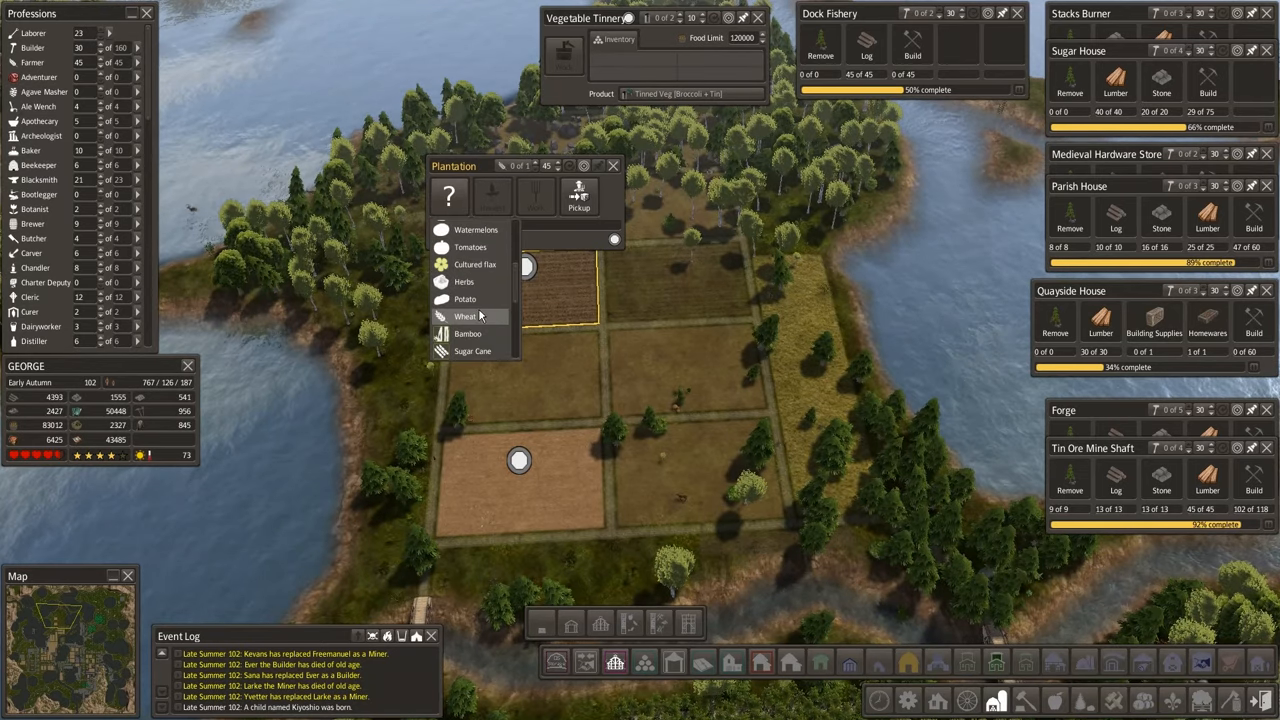
click(472, 351)
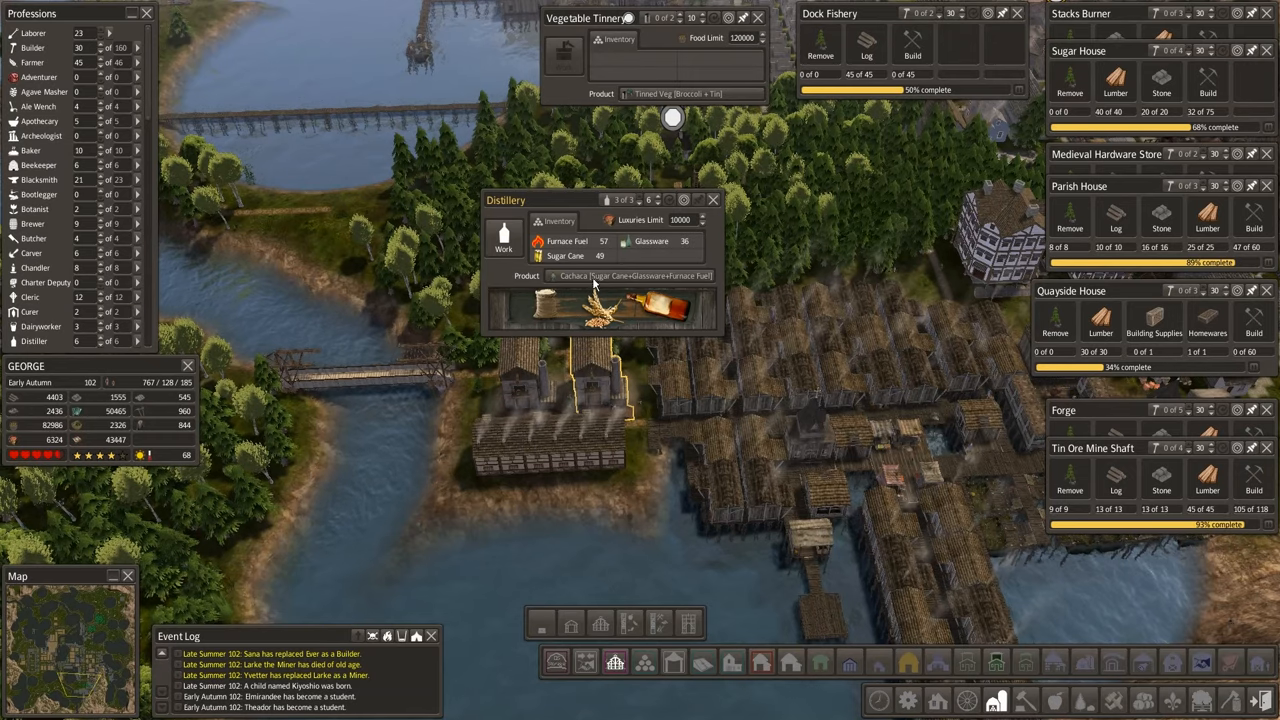
Open the distillery's product options.
click(713, 199)
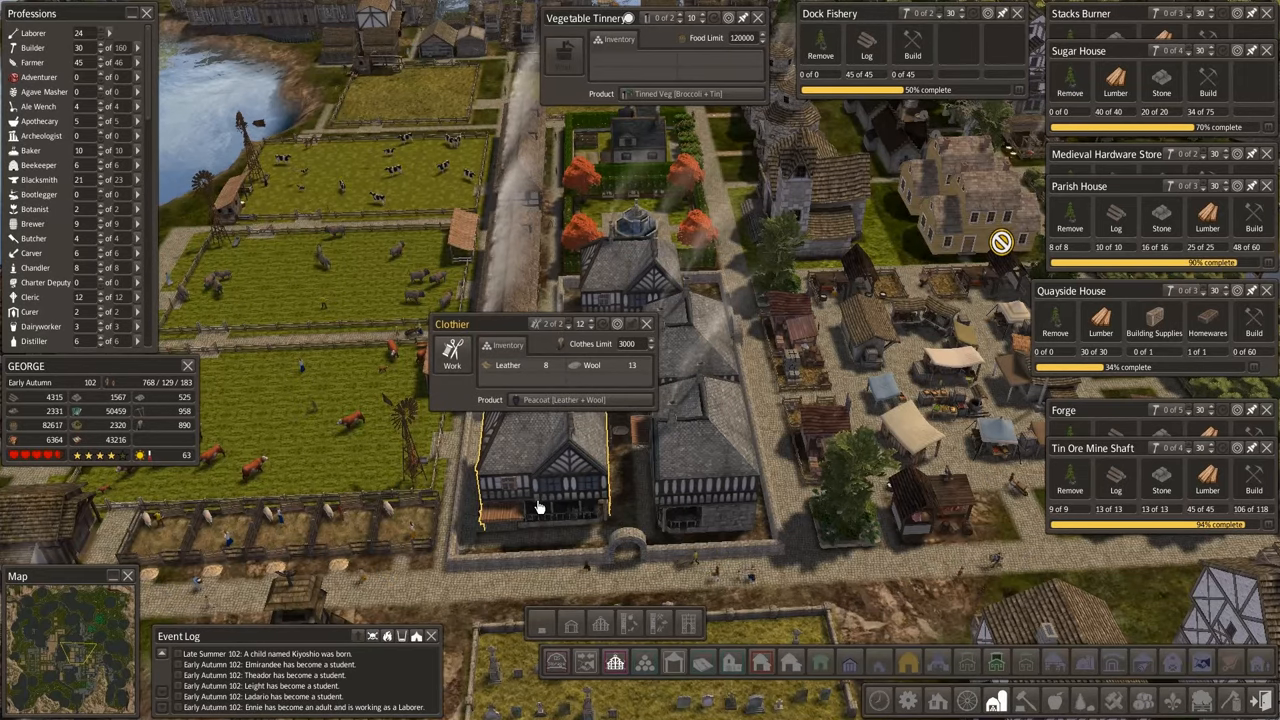
mouse_move(697, 385)
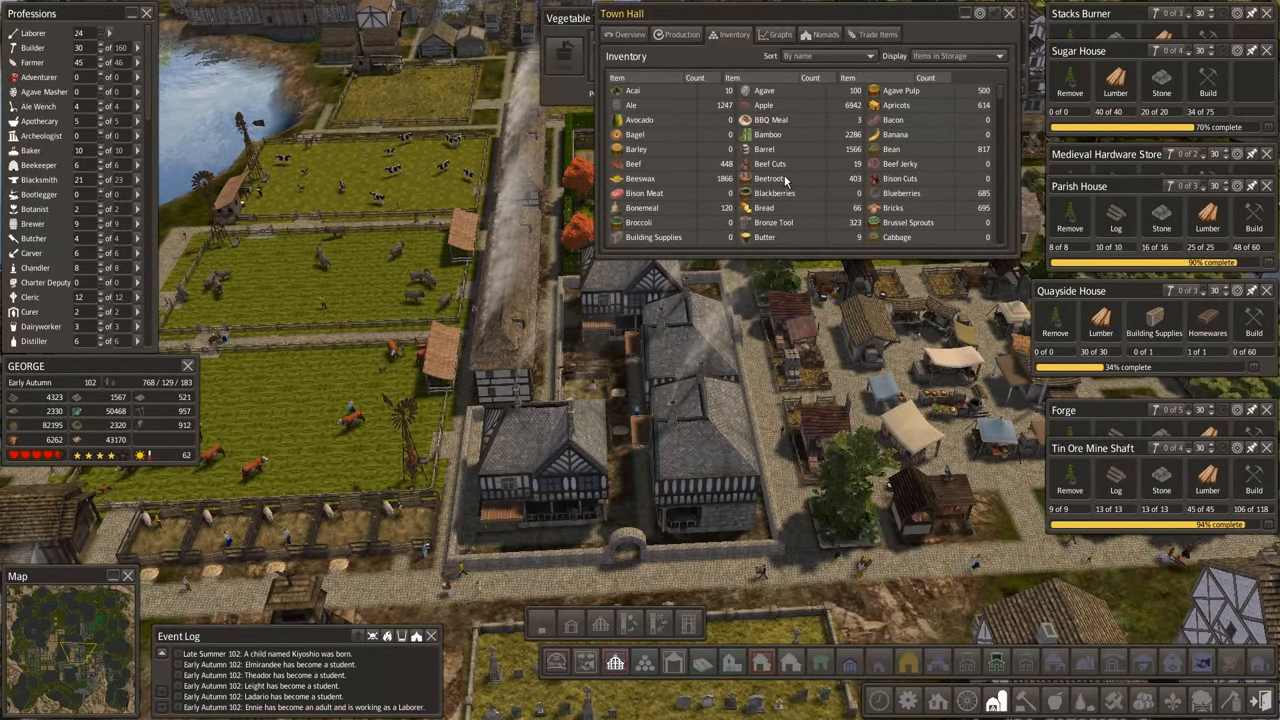
scroll(down, 3)
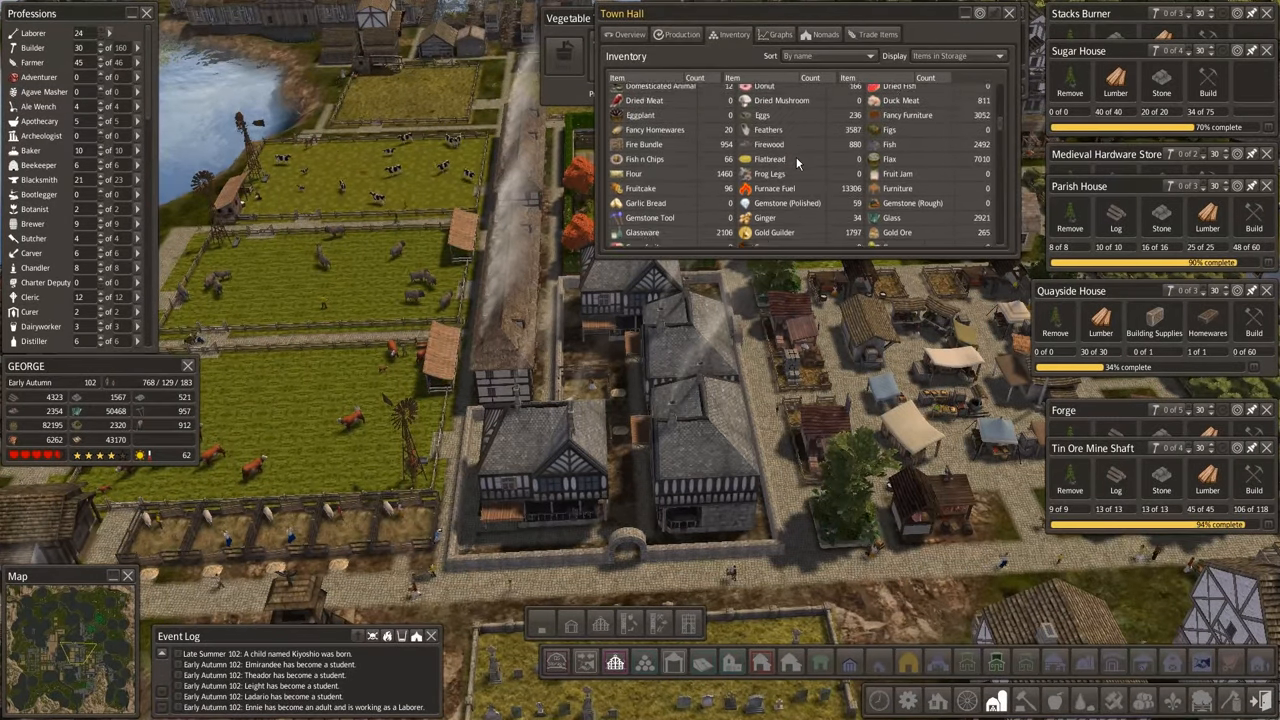
scroll(down, 3)
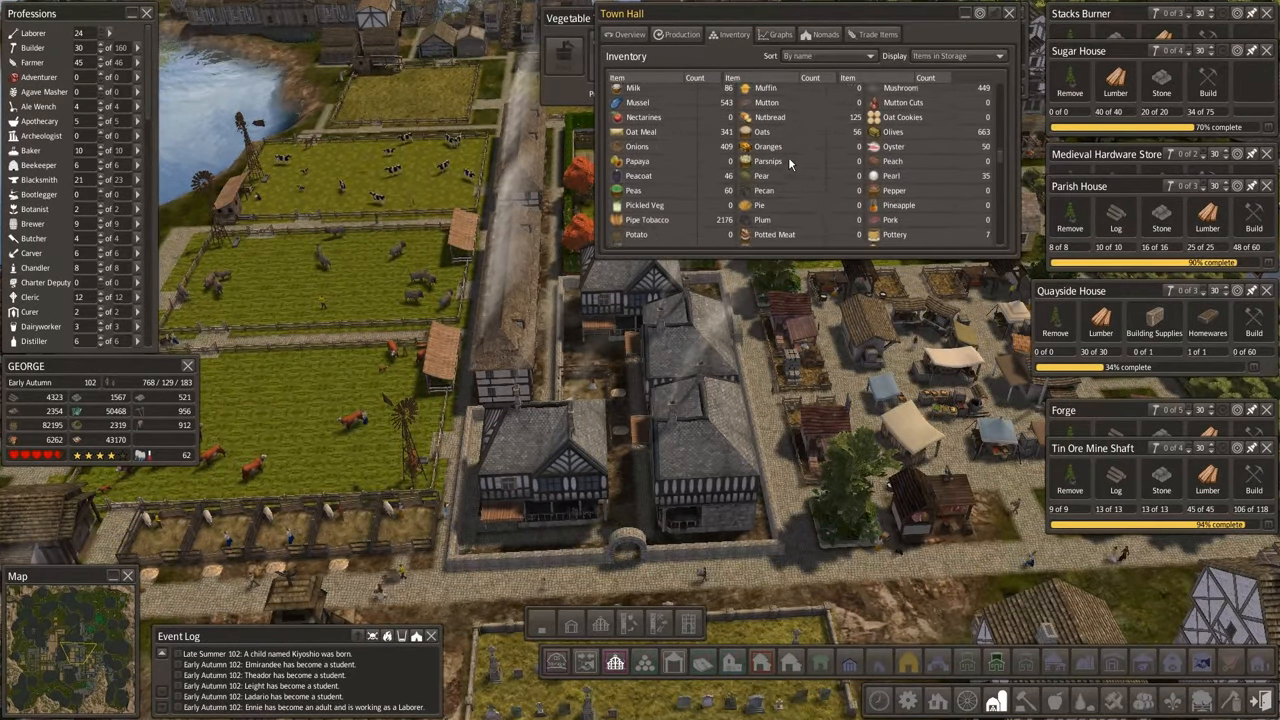
scroll(up, 3)
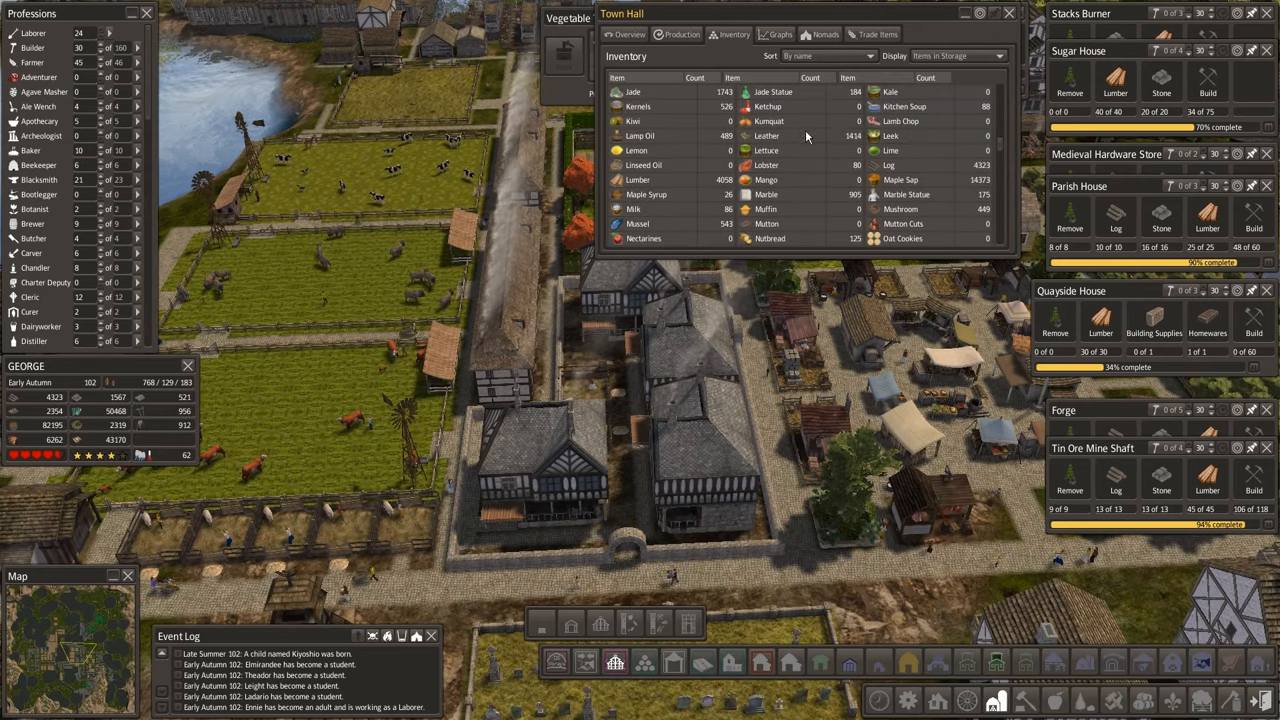
mouse_move(765, 150)
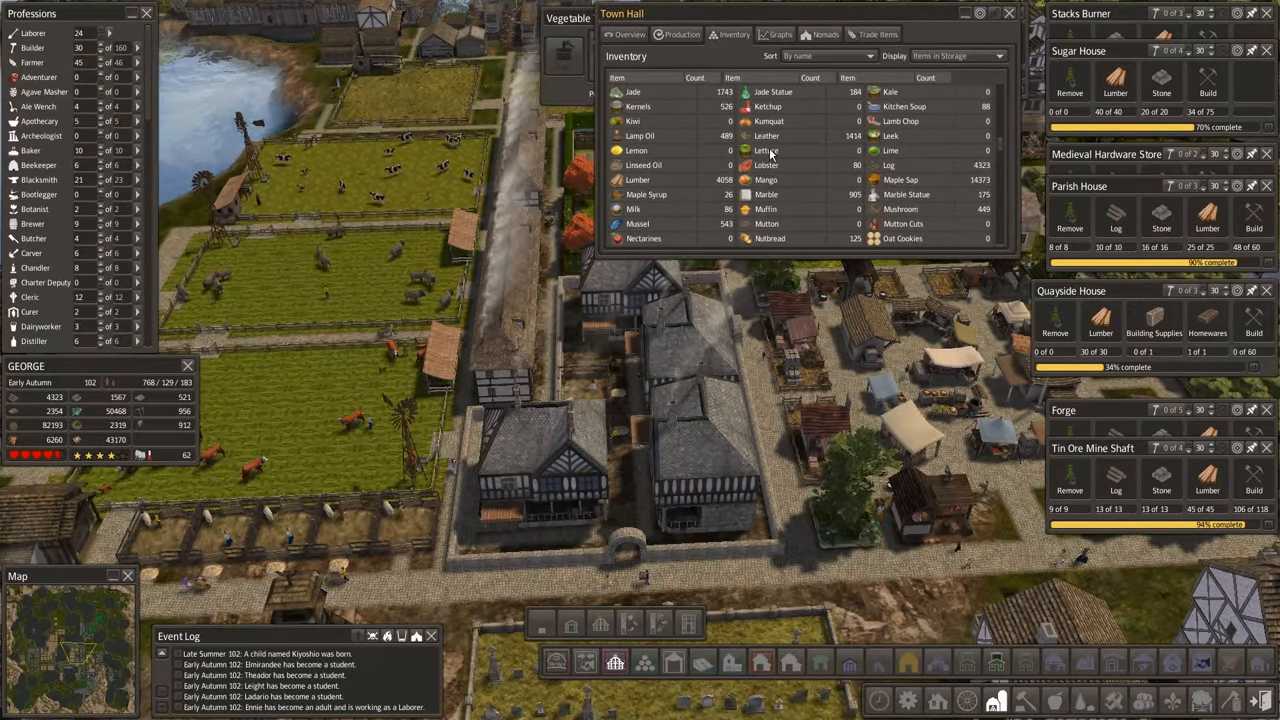
scroll(down, 3)
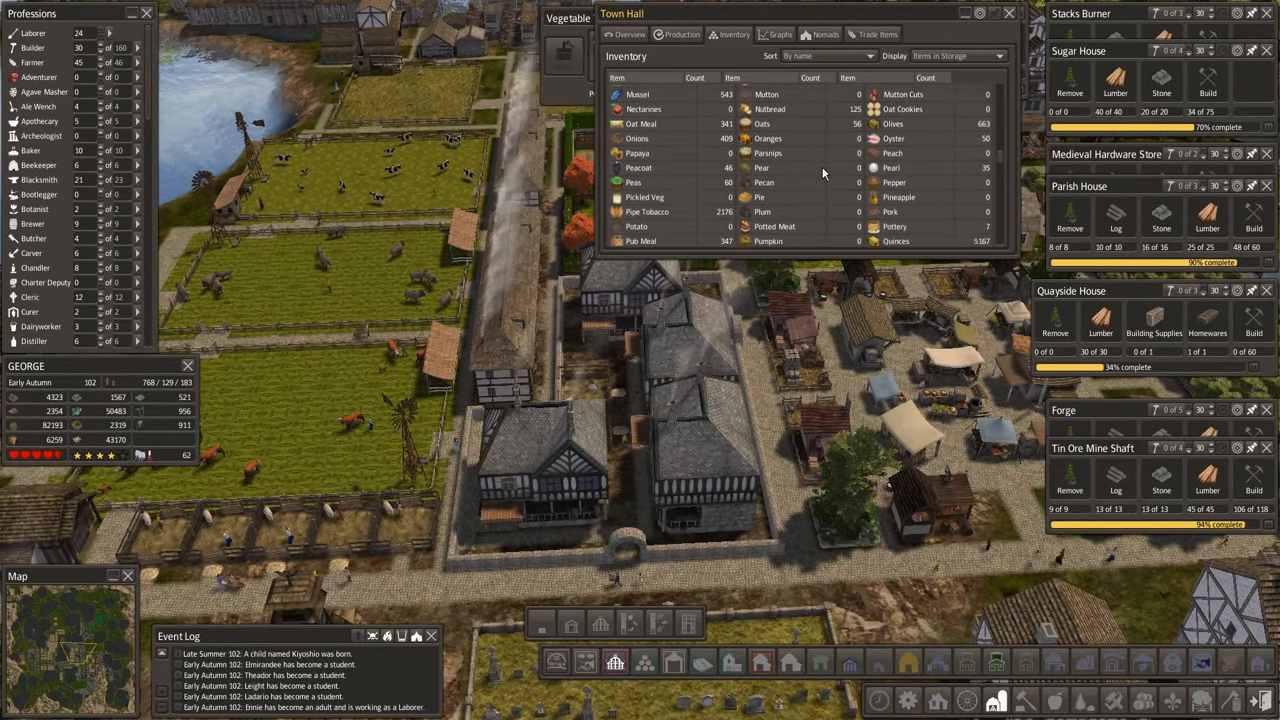
scroll(down, 3)
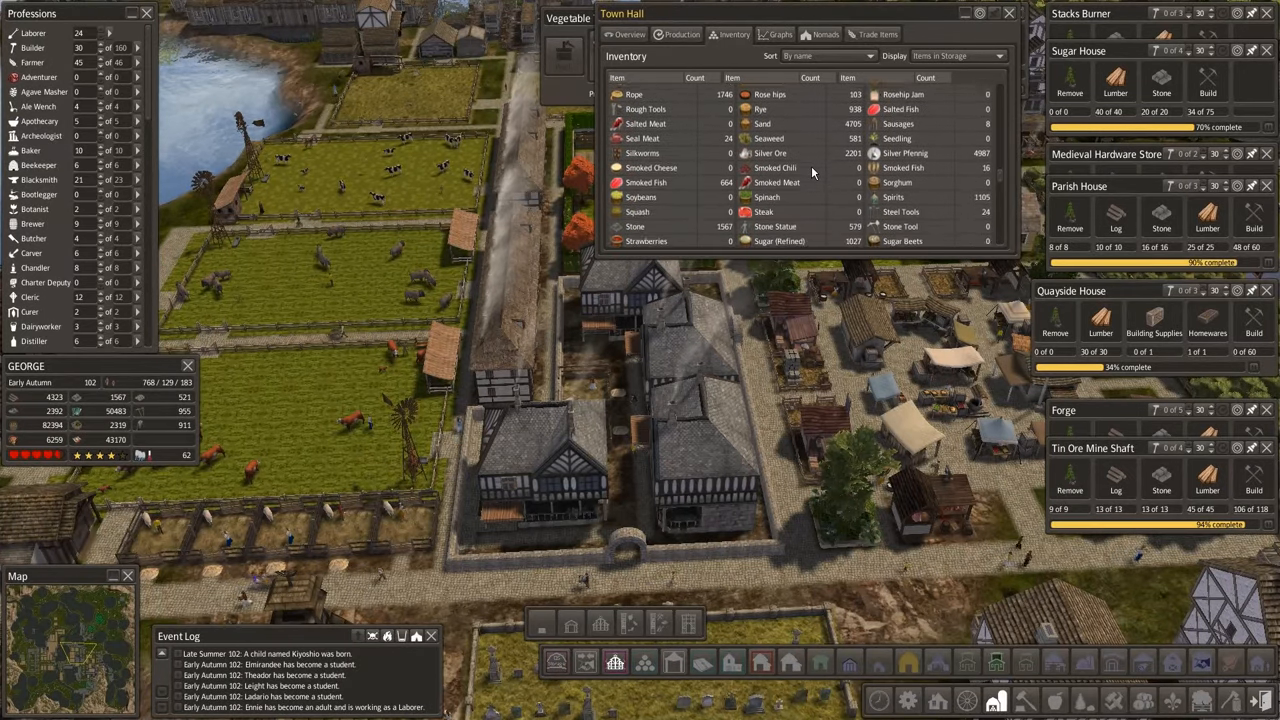
scroll(down, 3)
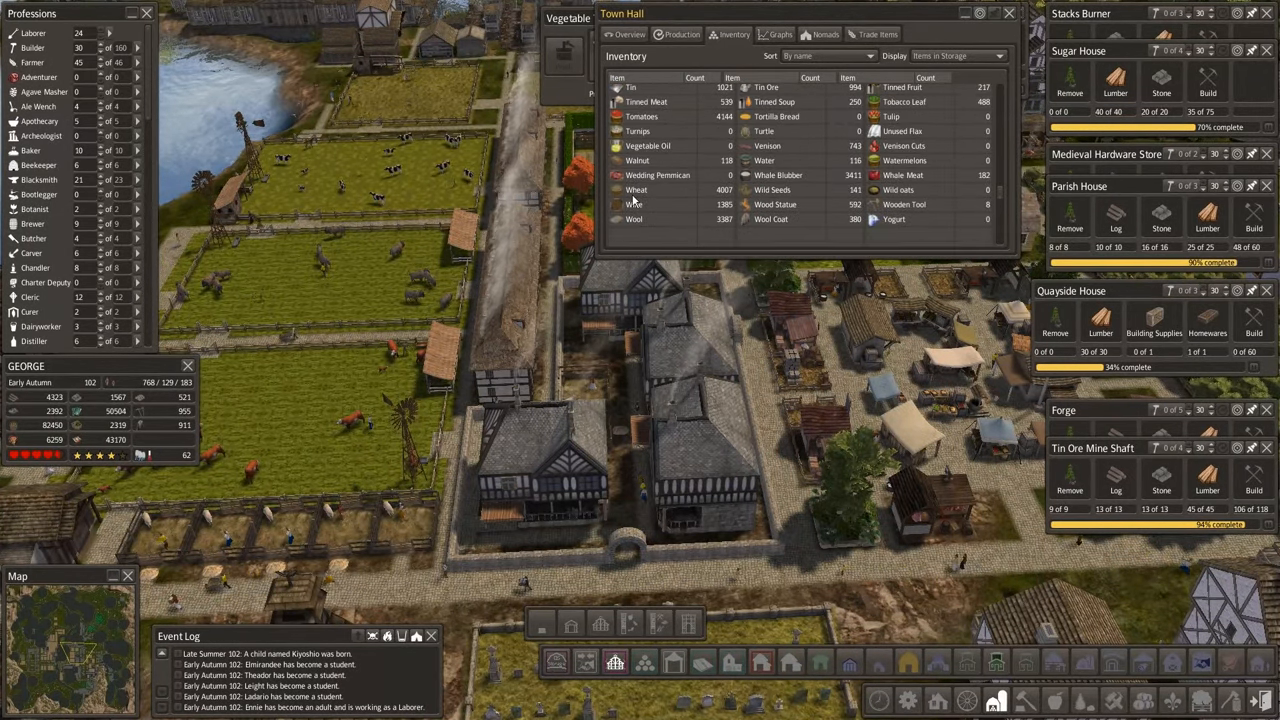
mouse_move(835, 223)
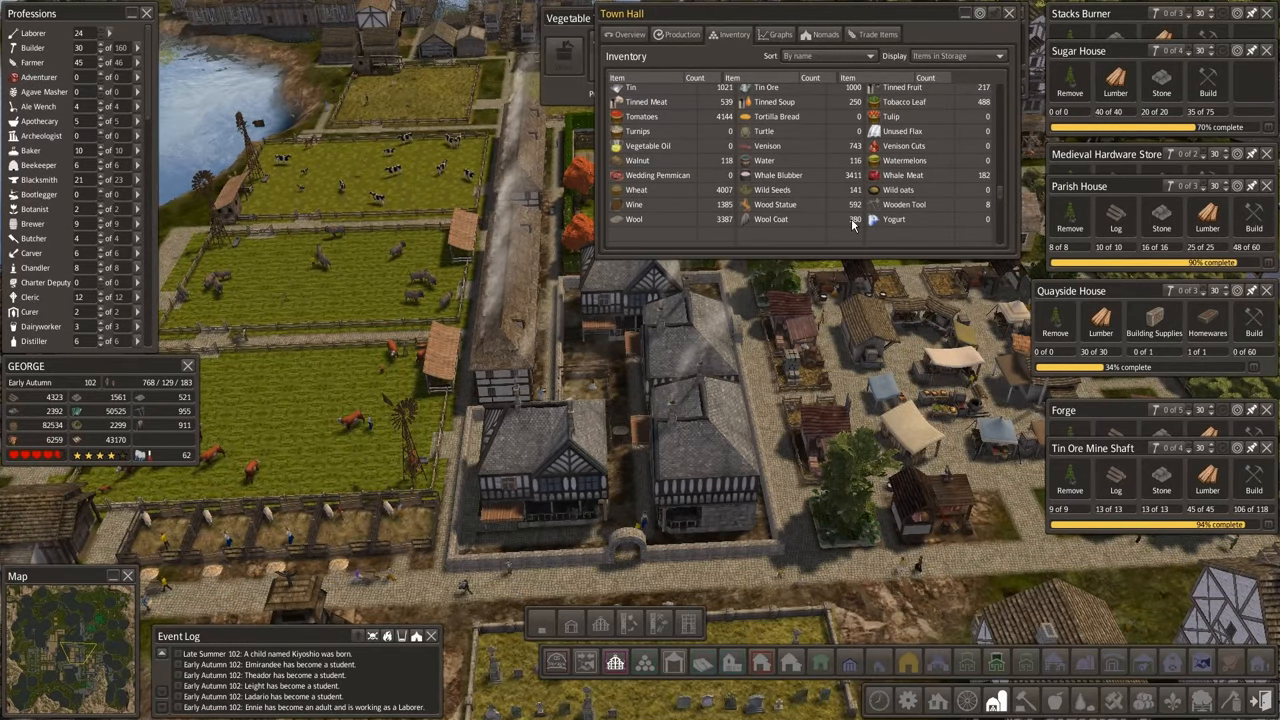
scroll(up, 3)
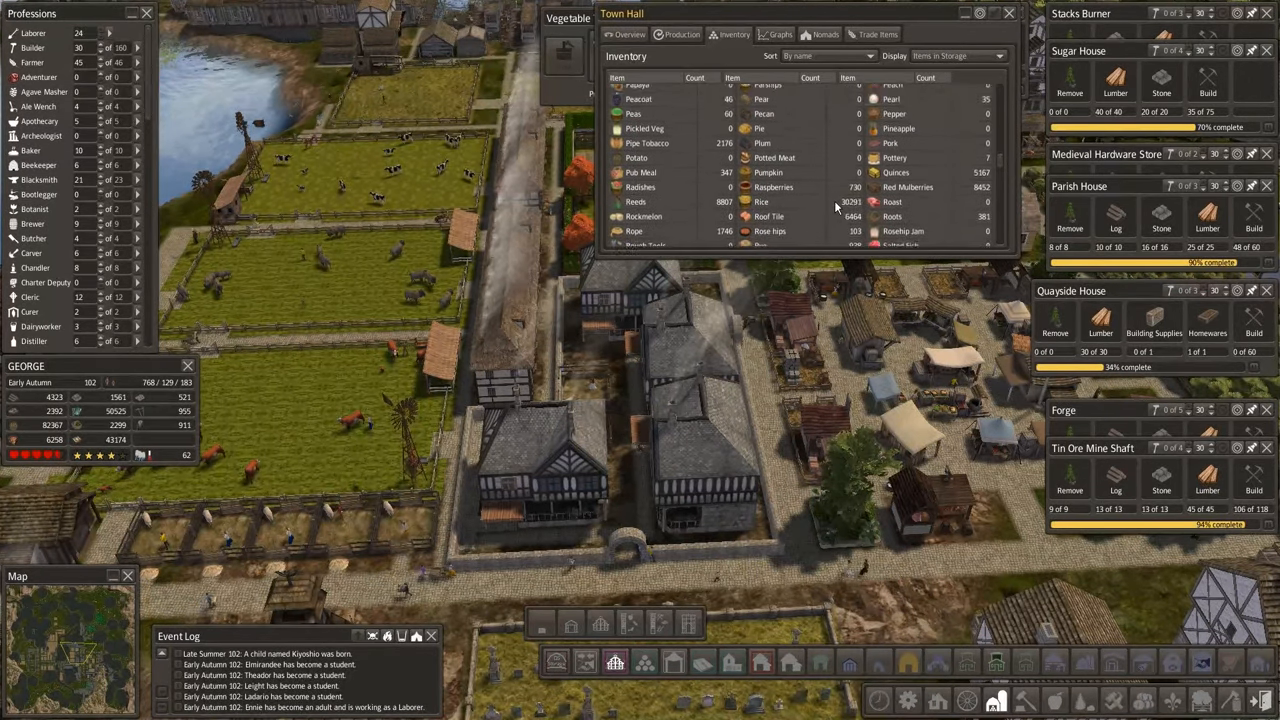
scroll(up, 3)
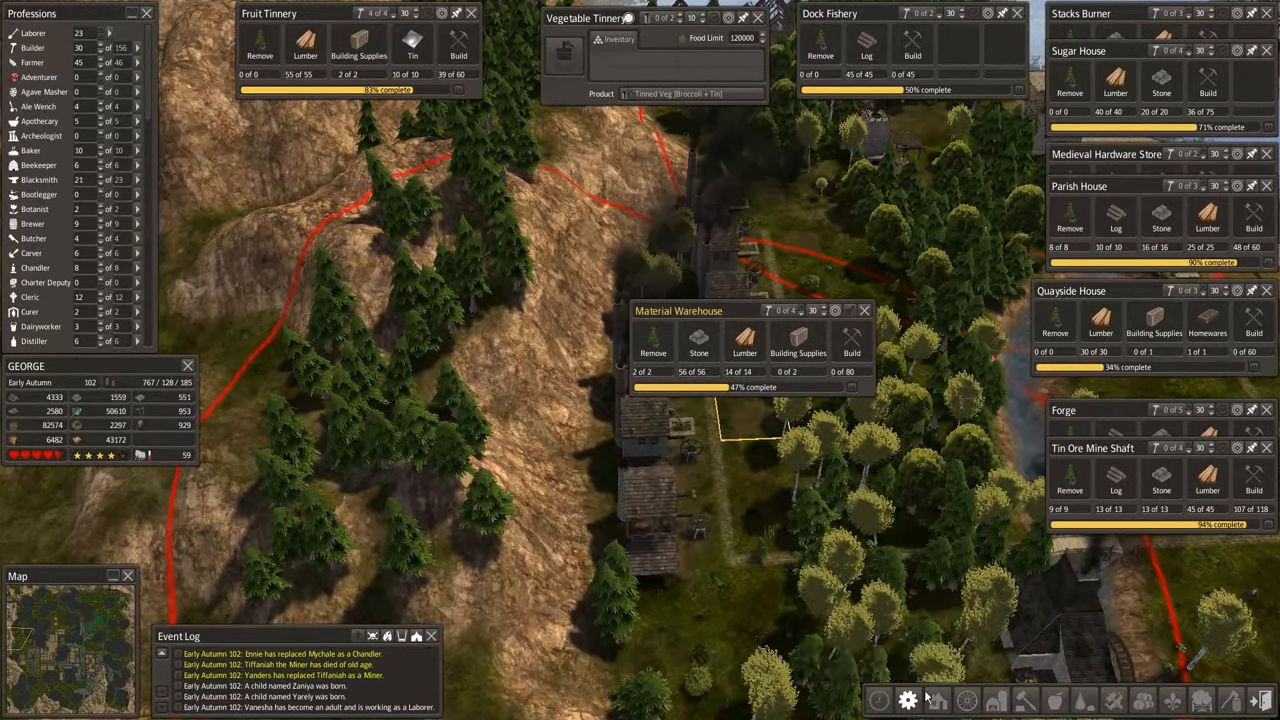
Close the Material Warehouse details window.
click(864, 310)
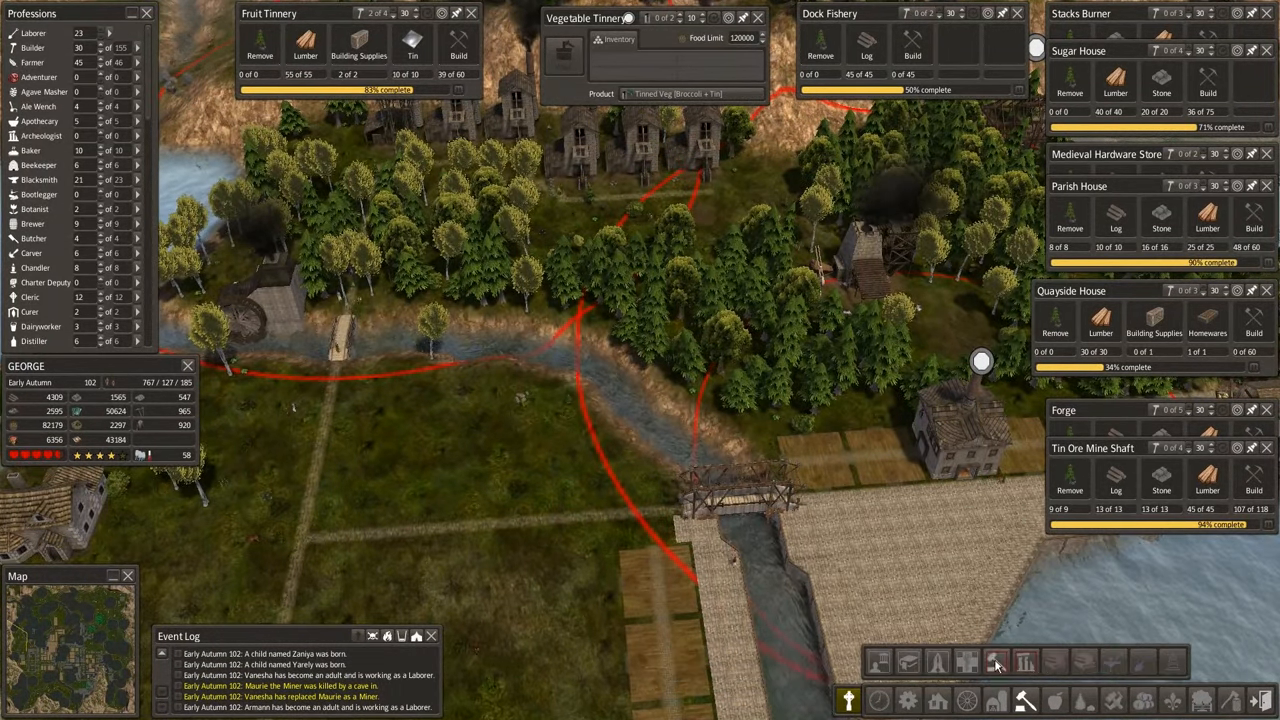
Place a Cemetery from the town buildings menu in the forest below the houses.
click(995, 662)
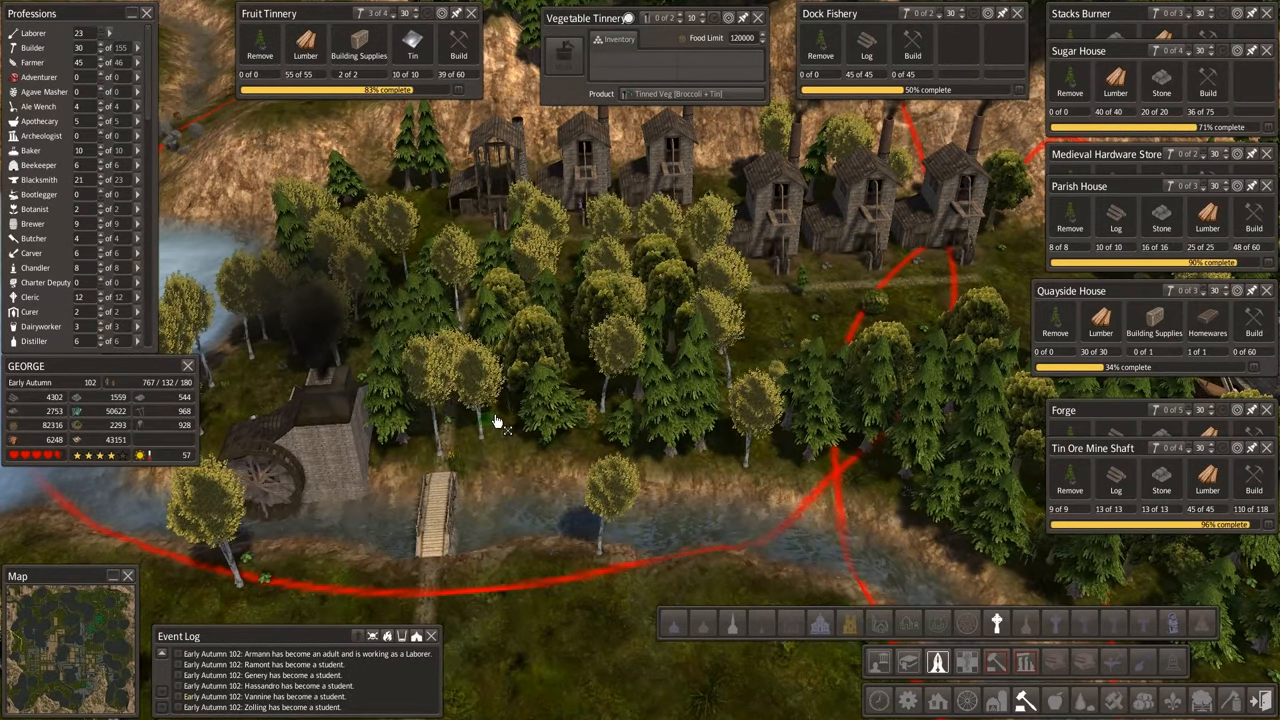
mouse_move(700, 315)
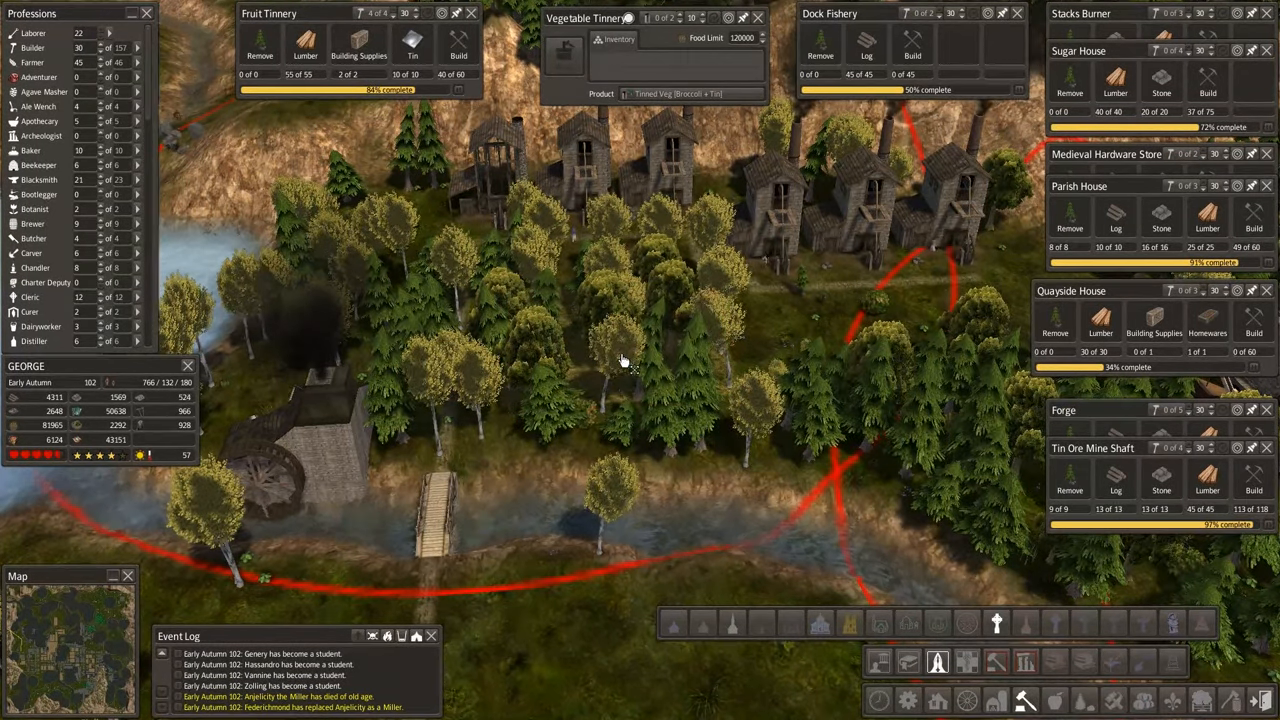
click(620, 360)
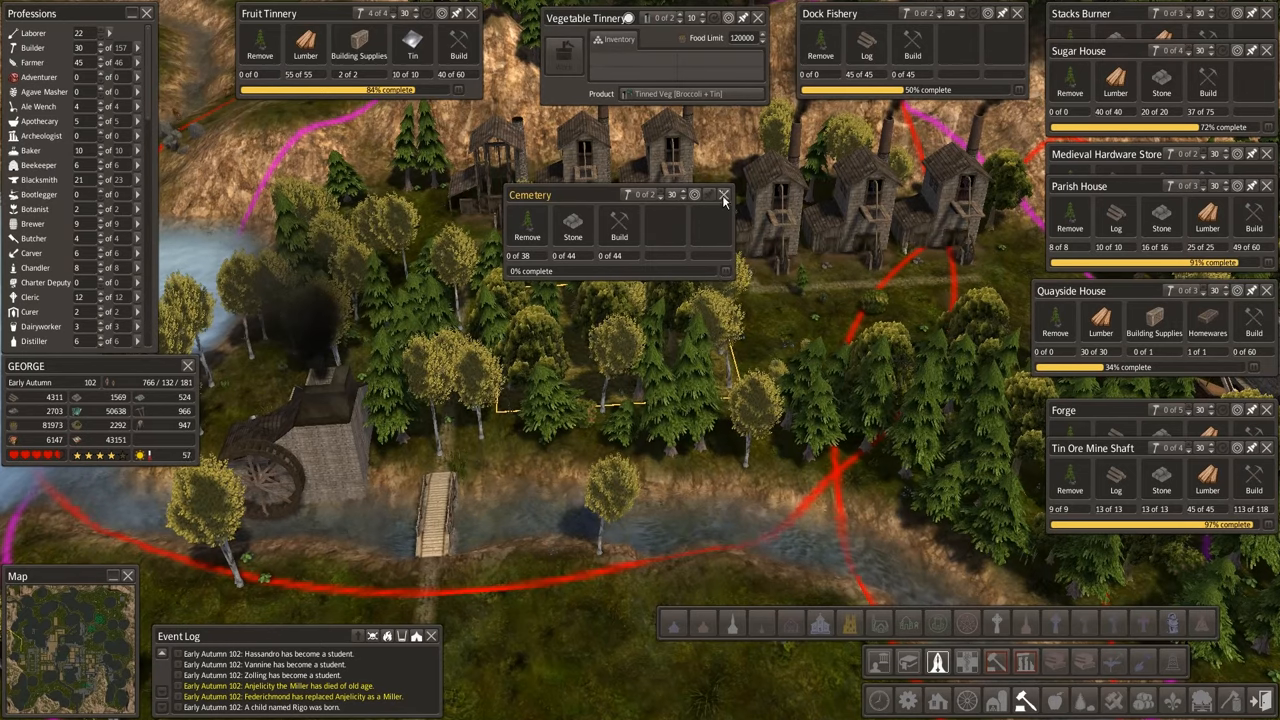
Close the Cemetery status window and scroll toward the peninsula farm fields.
click(724, 194)
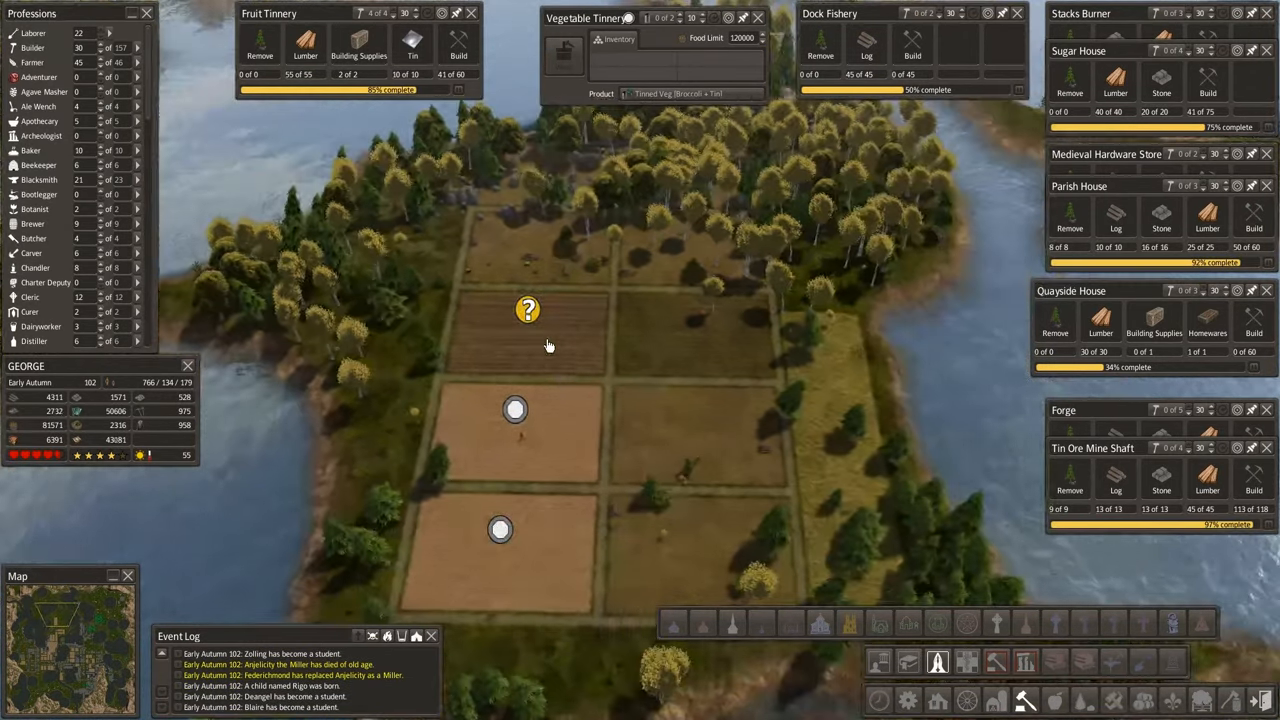
scroll(down, 3)
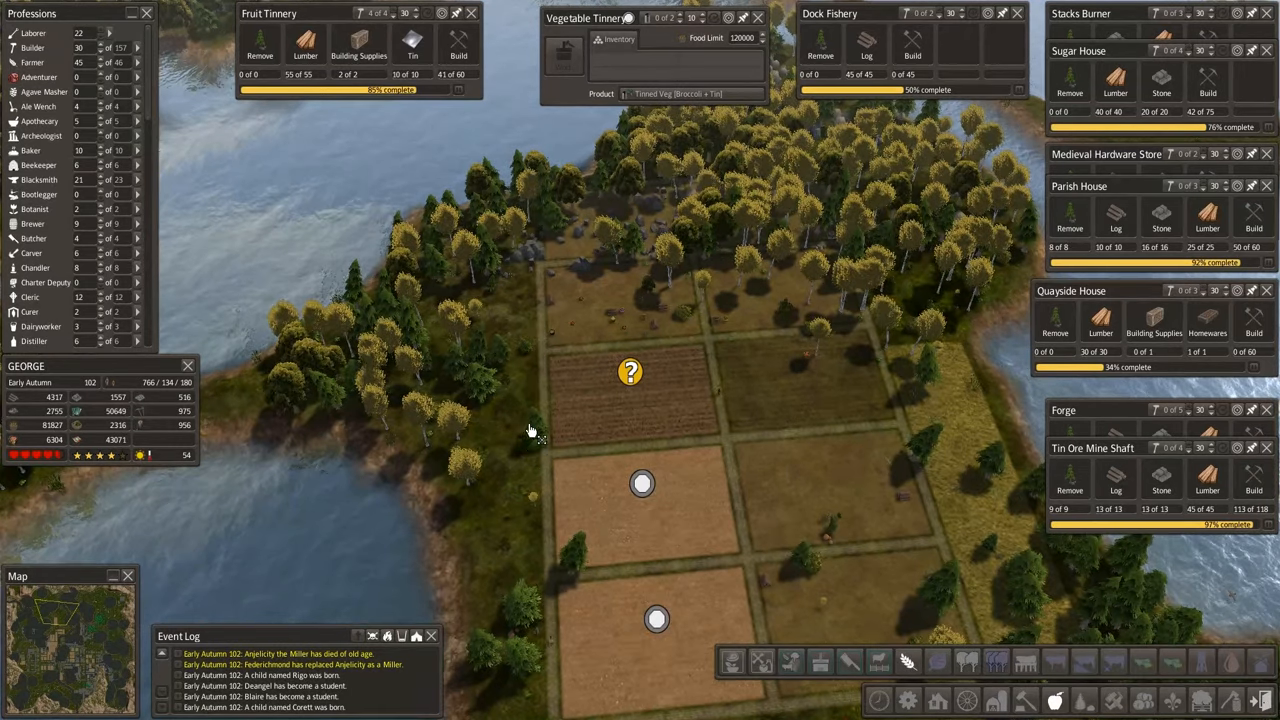
mouse_move(405, 323)
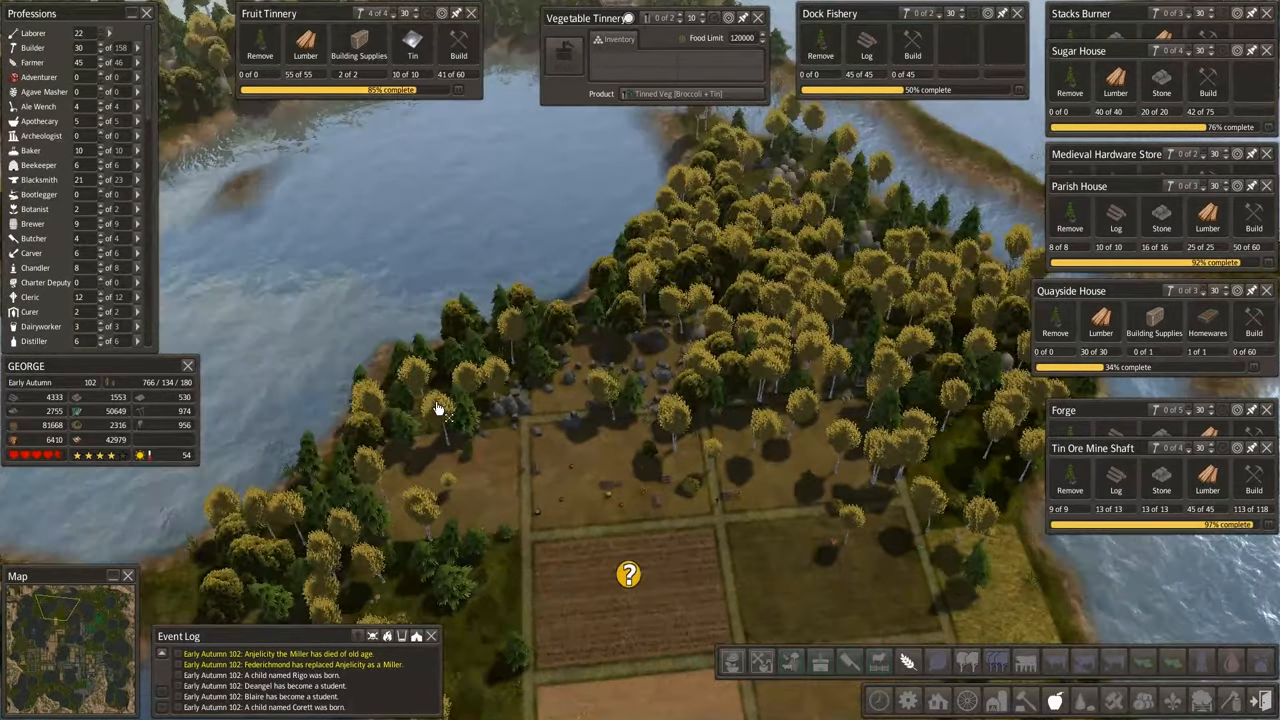
mouse_move(385, 372)
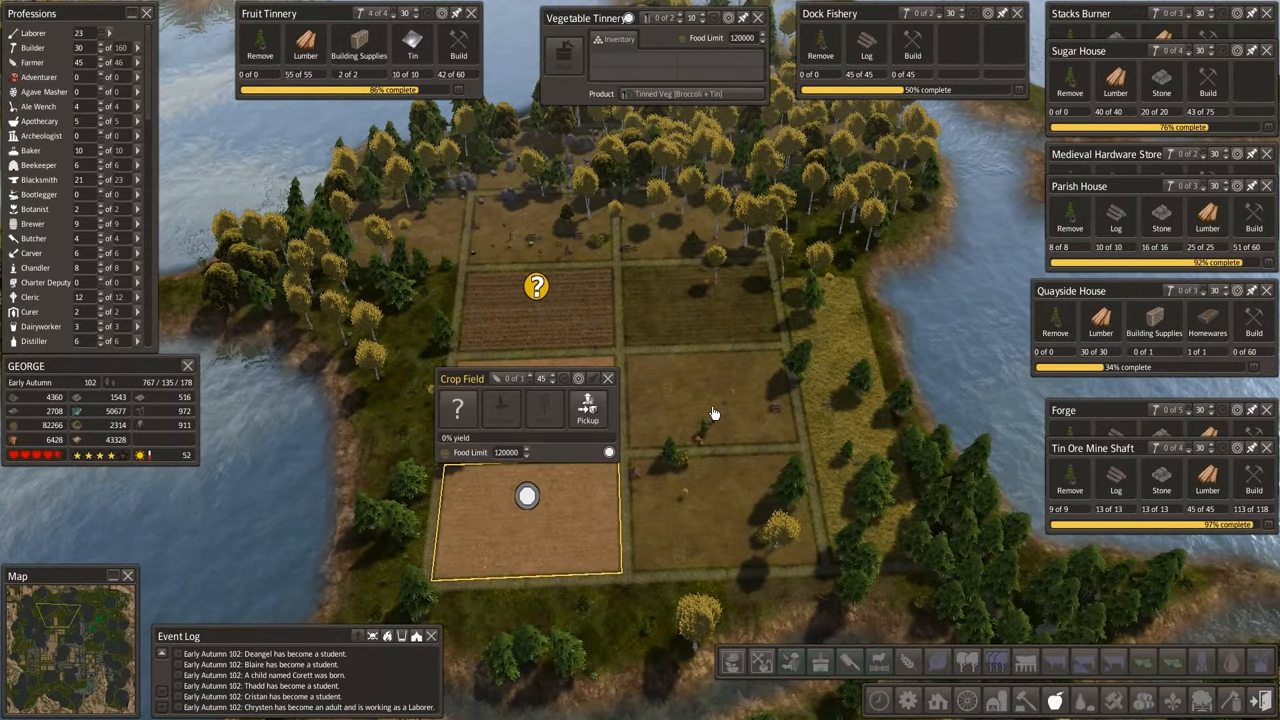
mouse_move(613, 545)
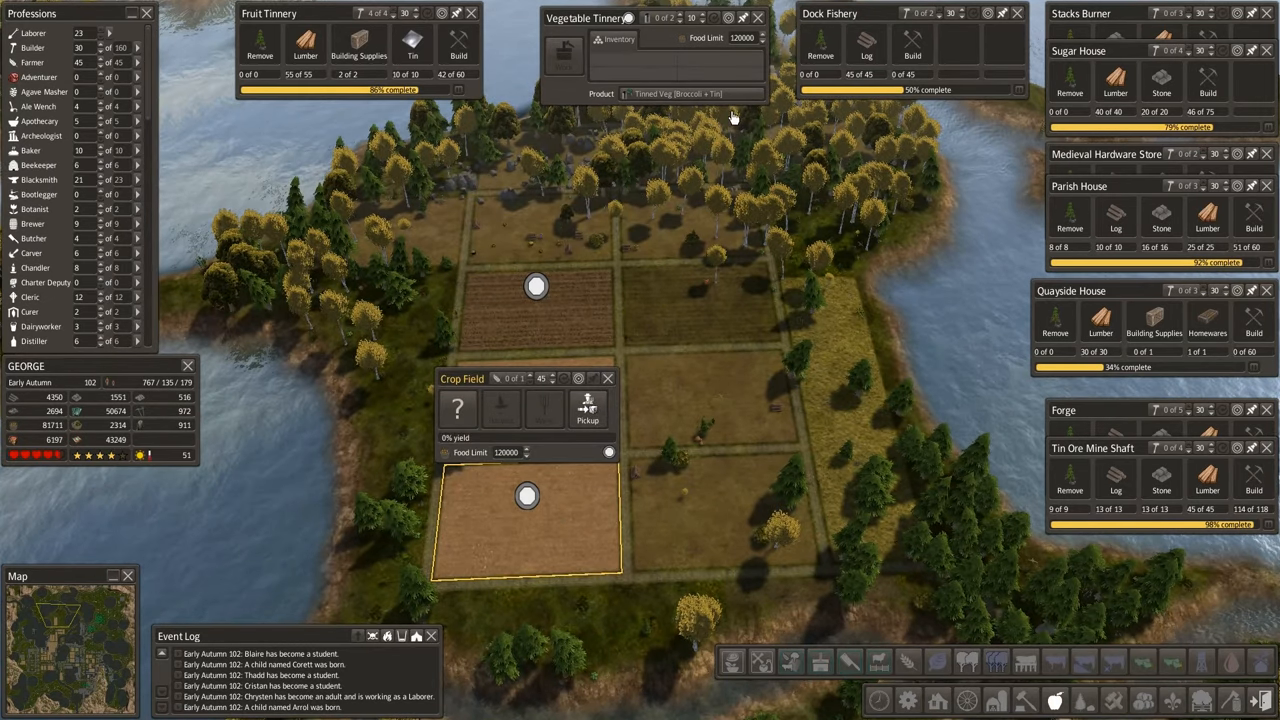
mouse_move(728, 100)
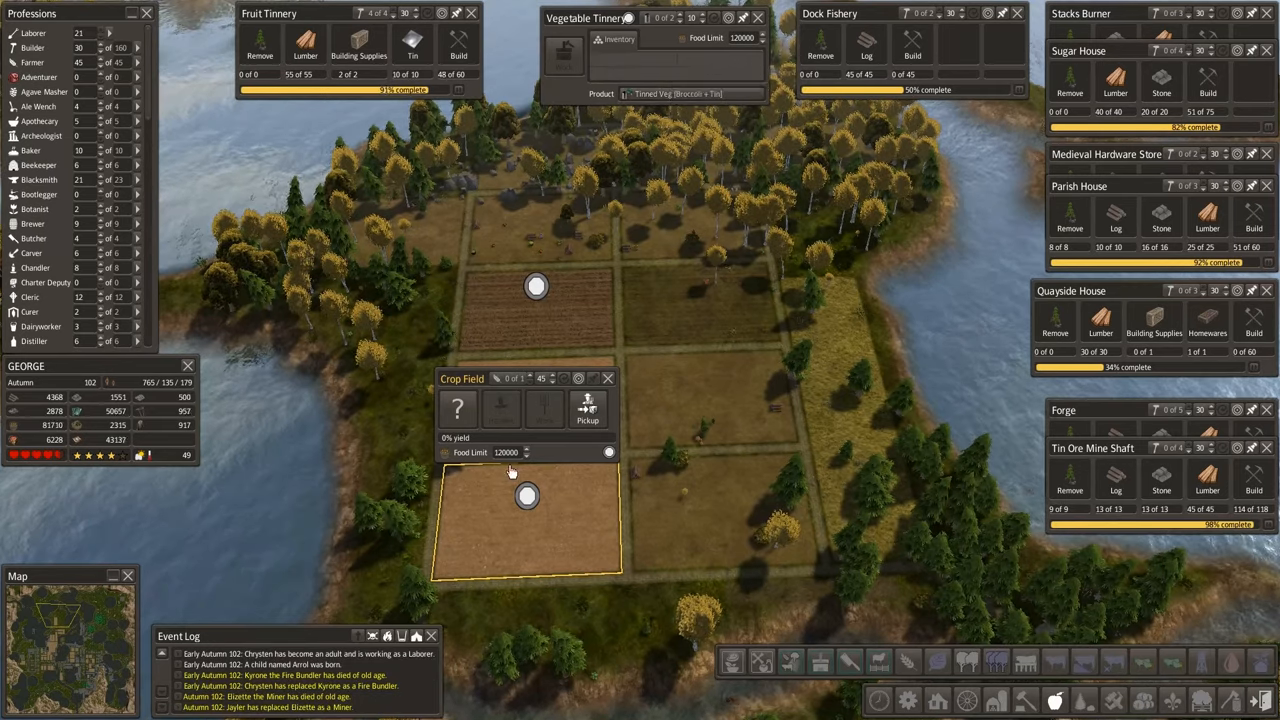
Plant Field Onions in the lower crop field.
click(457, 408)
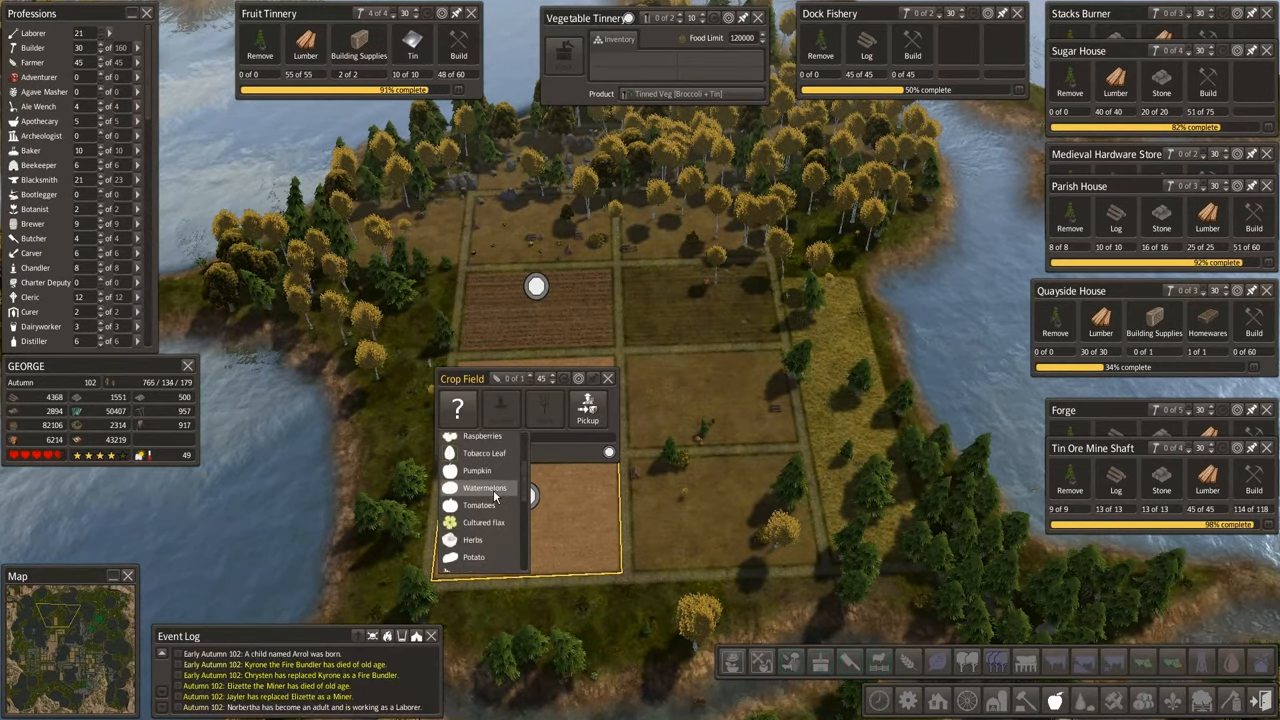
scroll(down, 3)
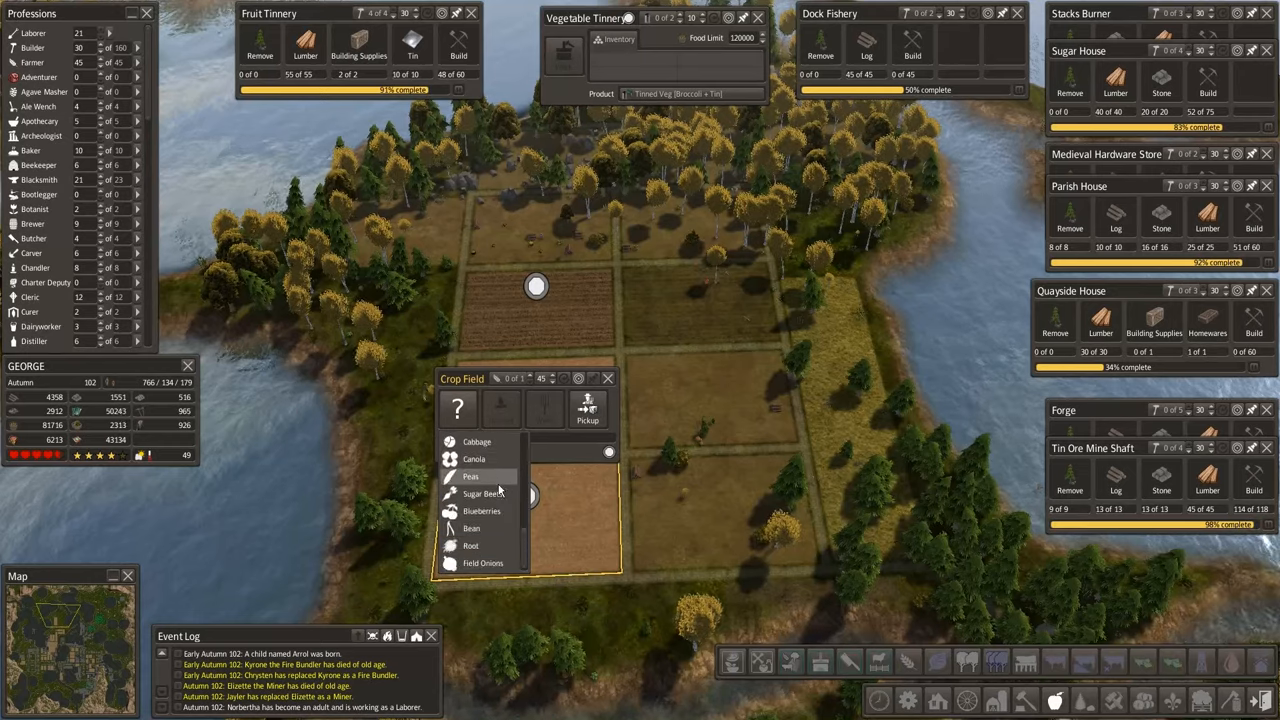
mouse_move(484, 563)
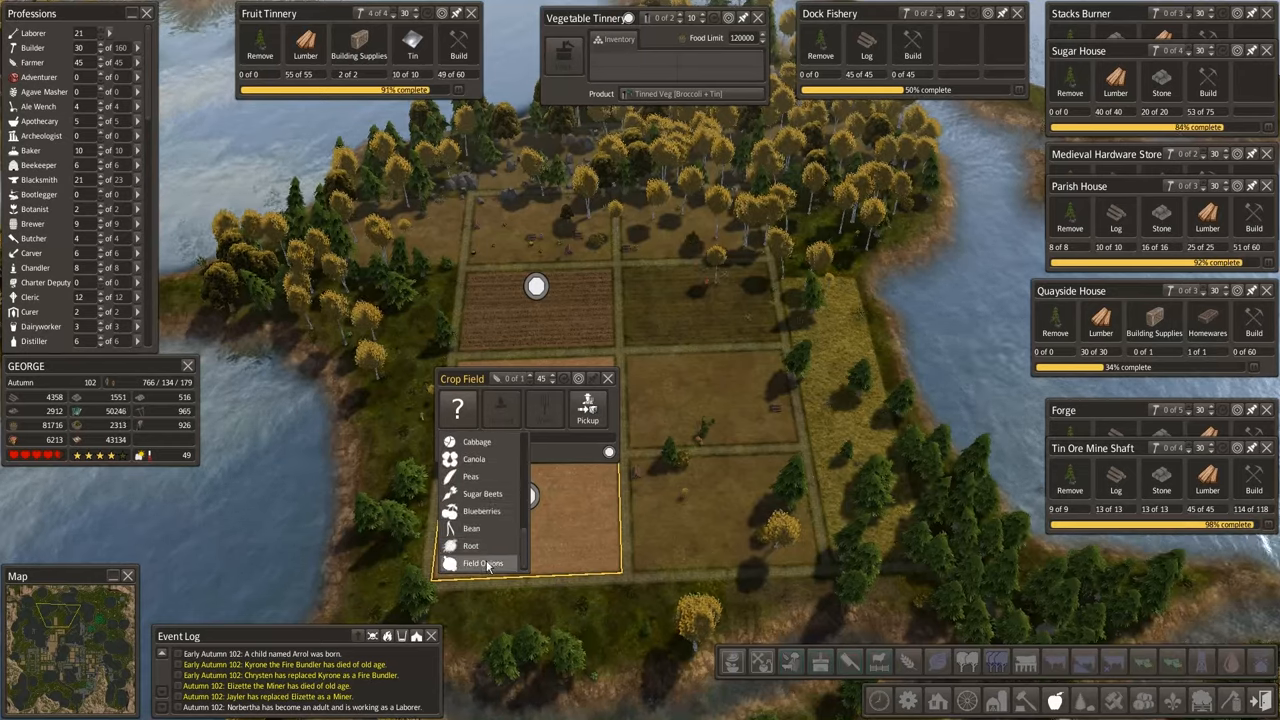
click(483, 563)
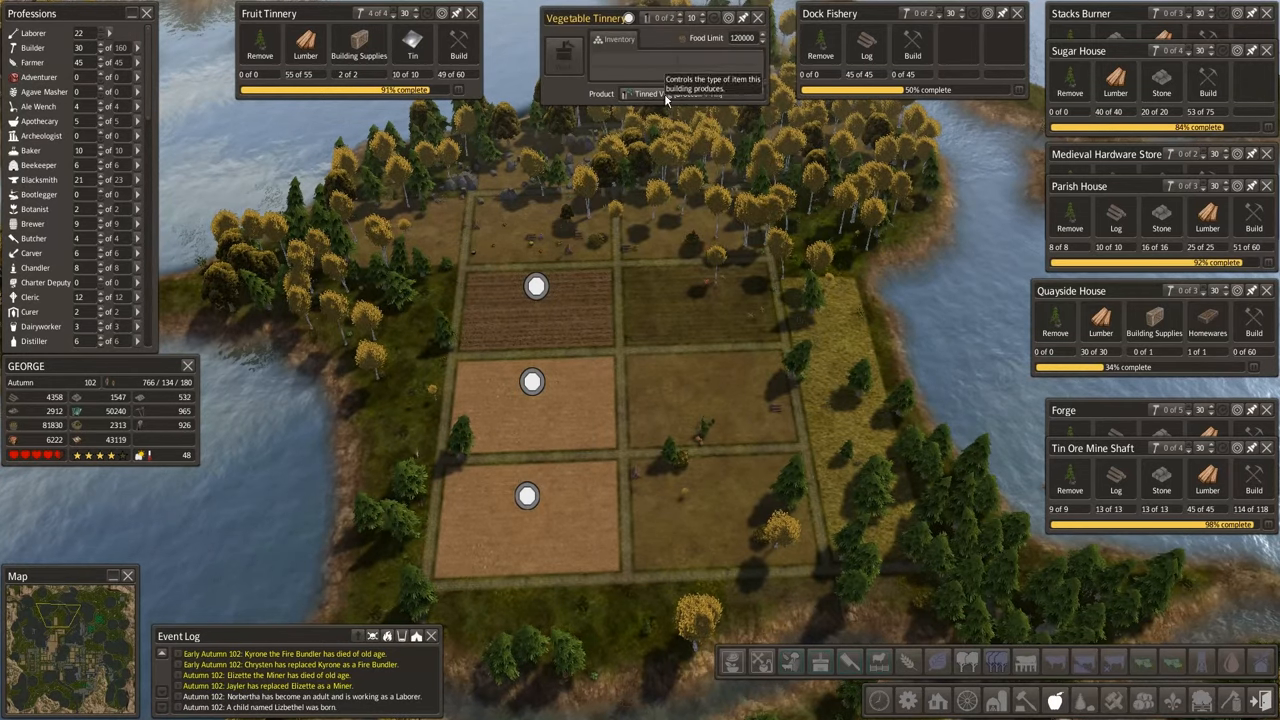
Browse the Vegetable Tinnery's product choices.
click(680, 93)
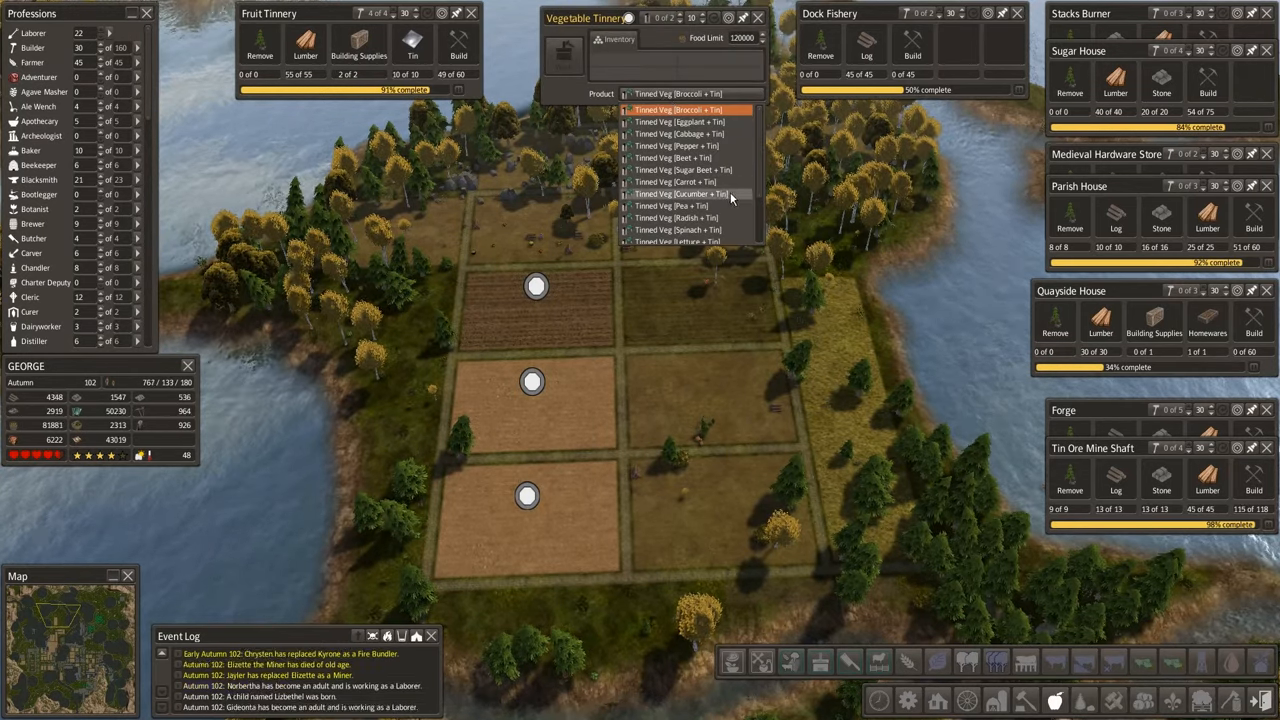
scroll(down, 3)
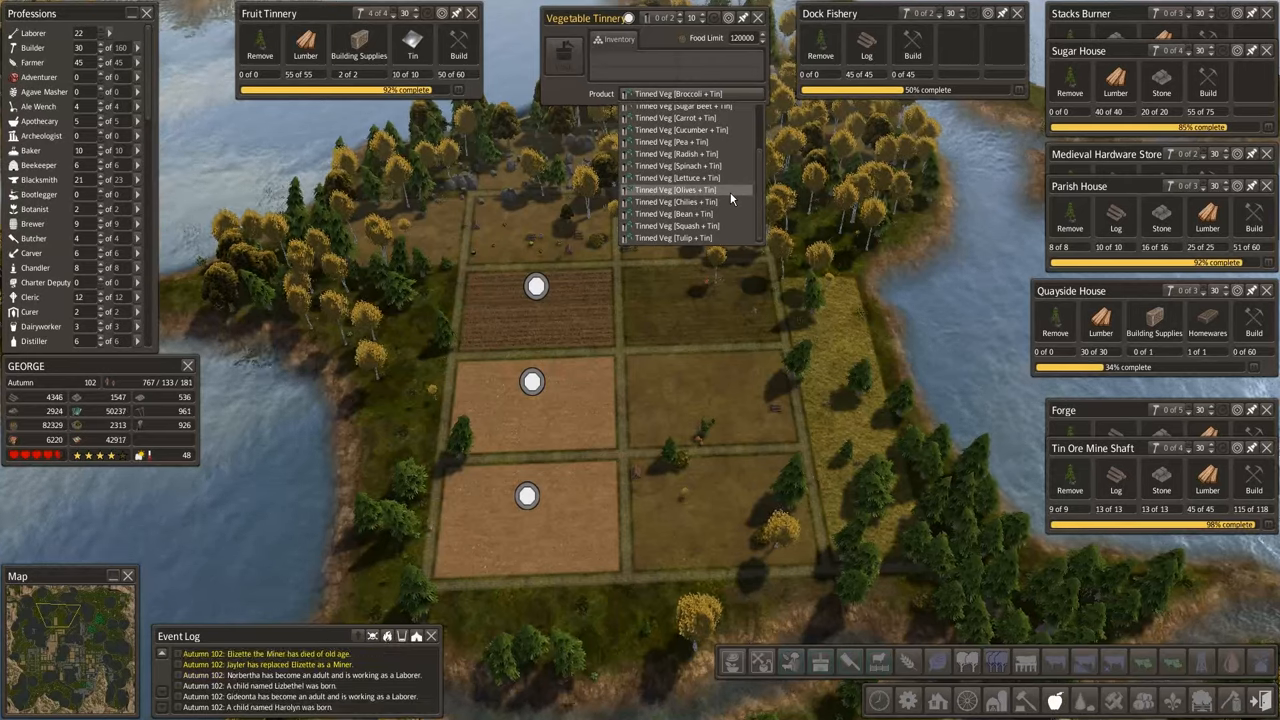
scroll(up, 3)
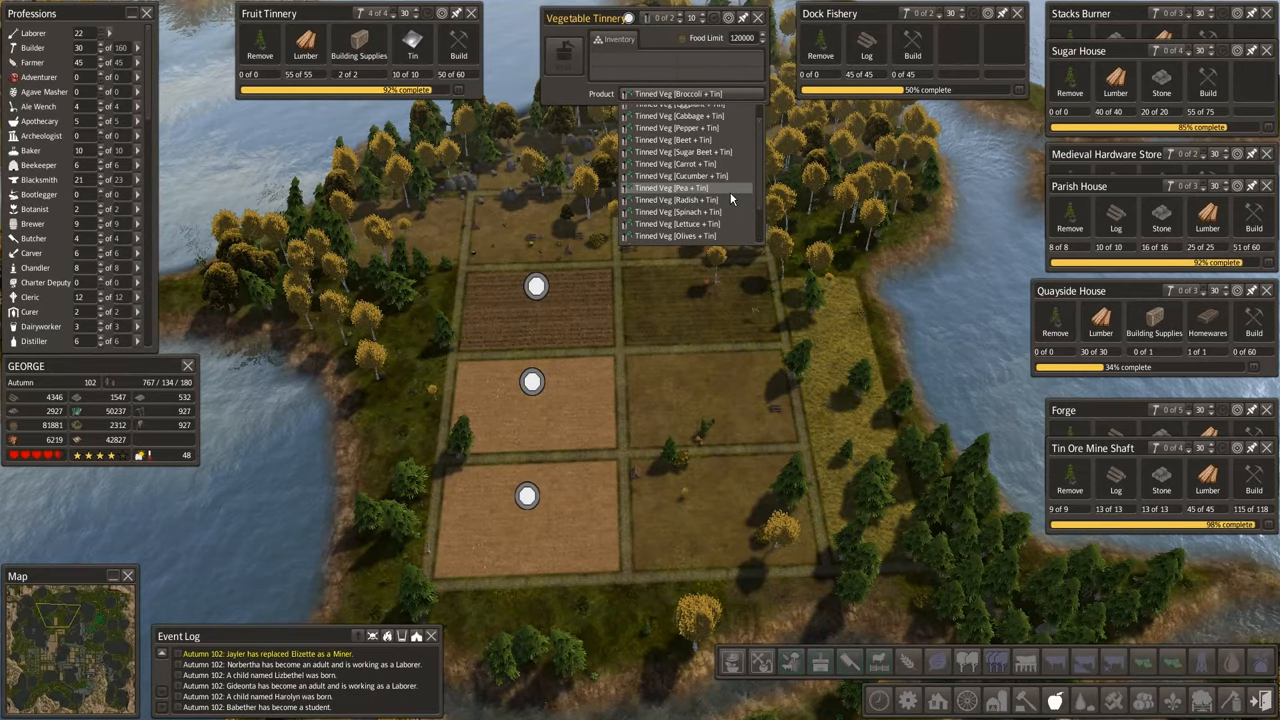
scroll(down, 3)
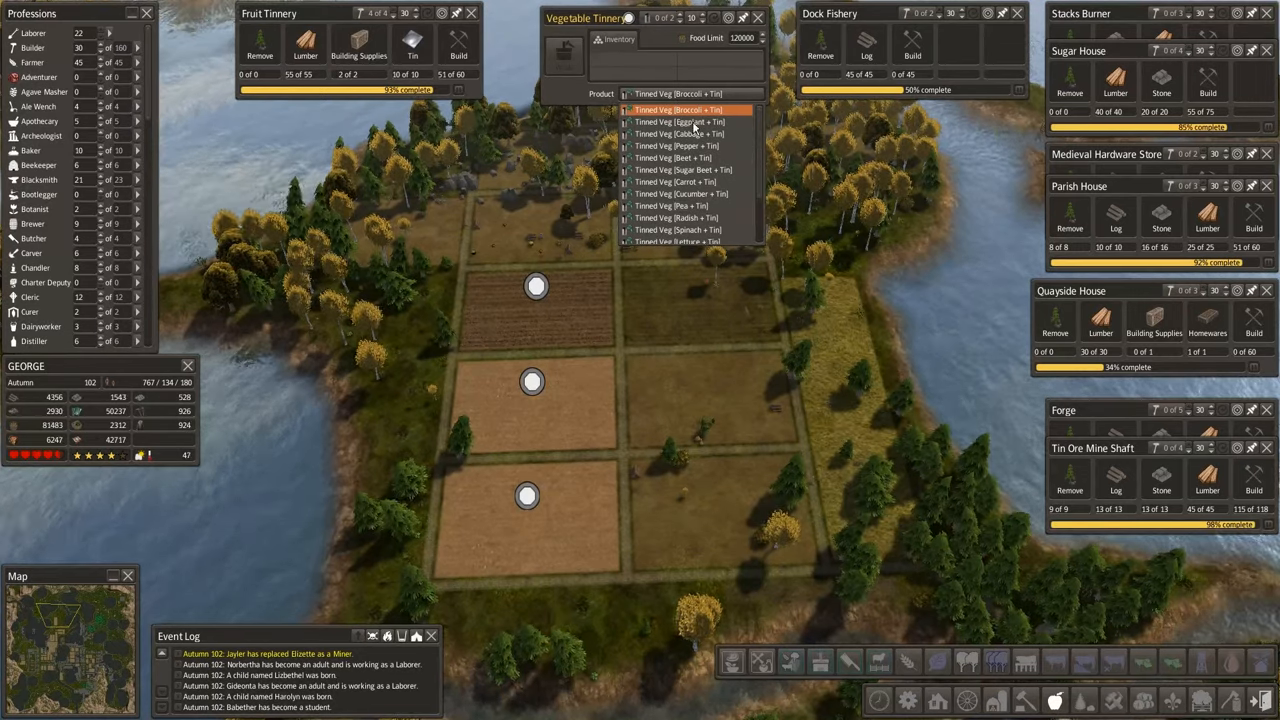
mouse_move(517, 267)
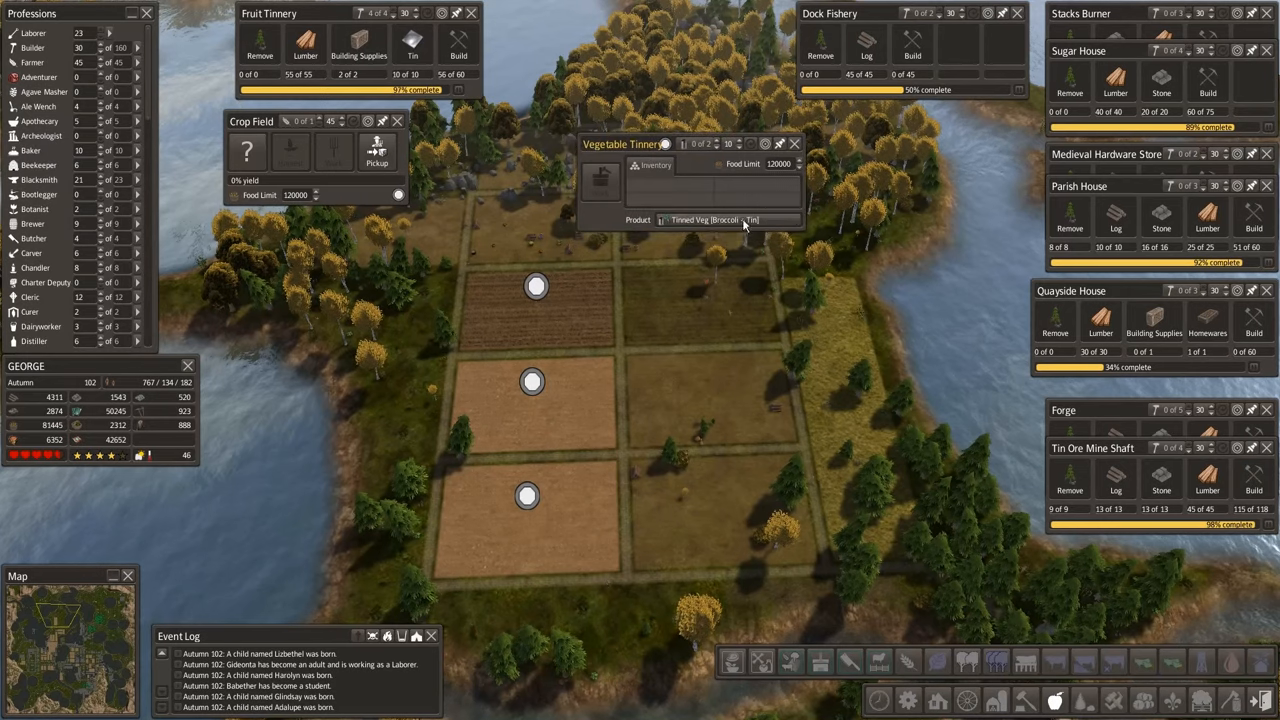
Browse the vegetable tinnery's product list, then list the field's available crops.
click(730, 220)
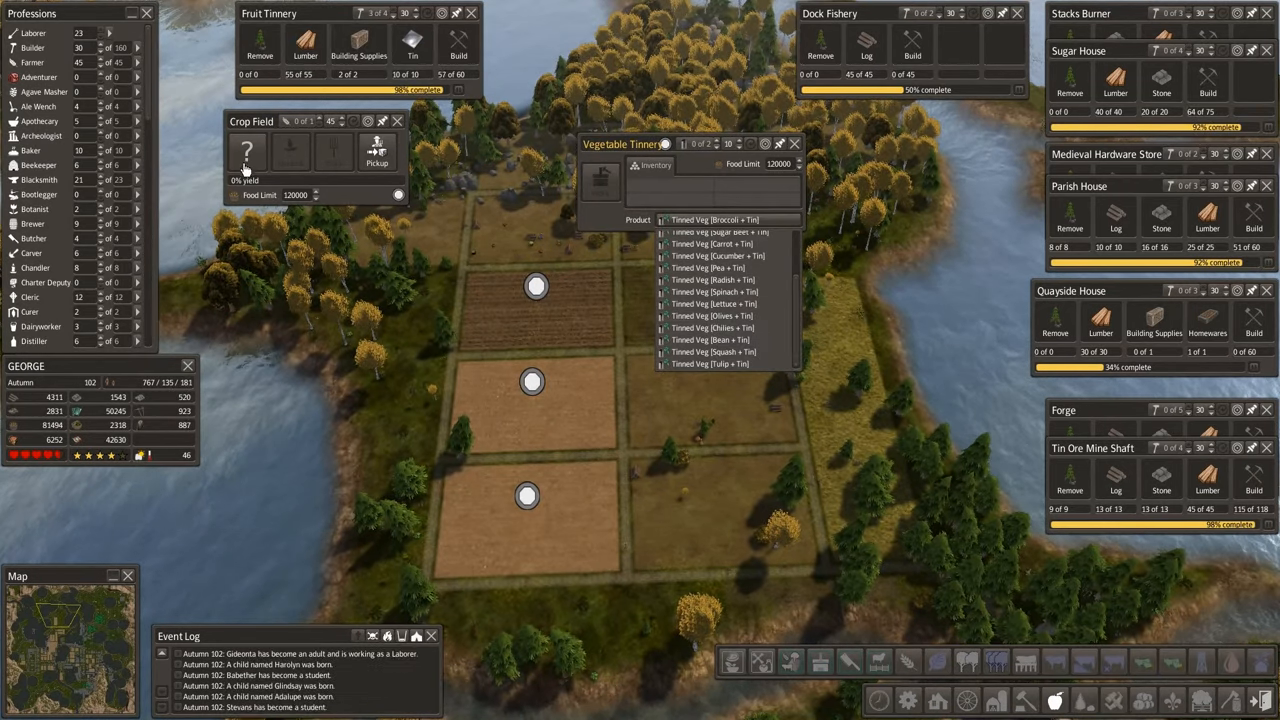
click(714, 219)
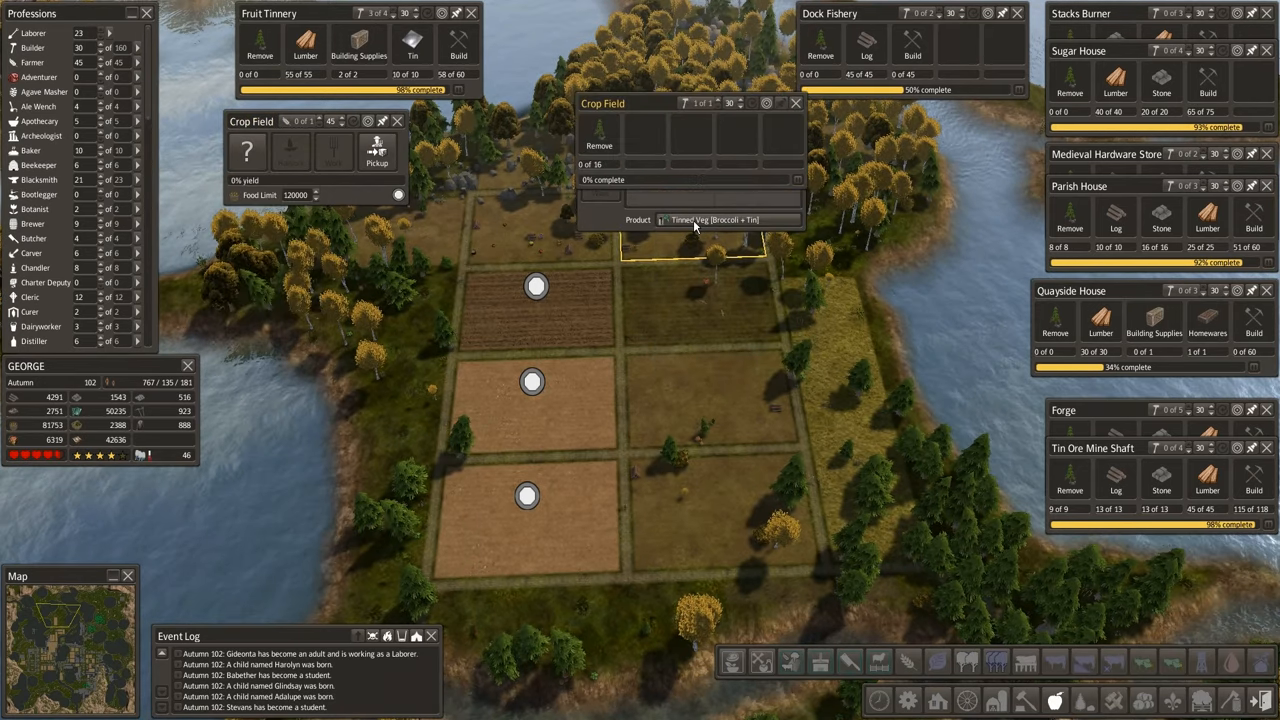
click(730, 220)
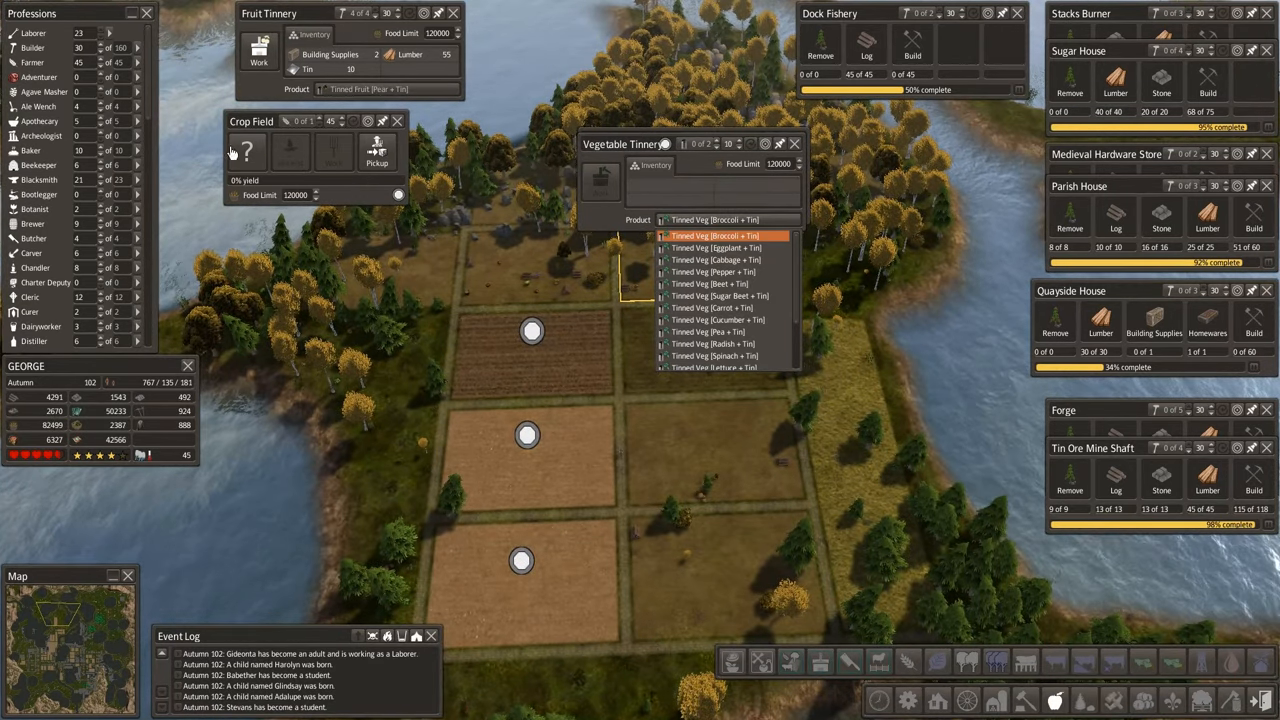
click(246, 150)
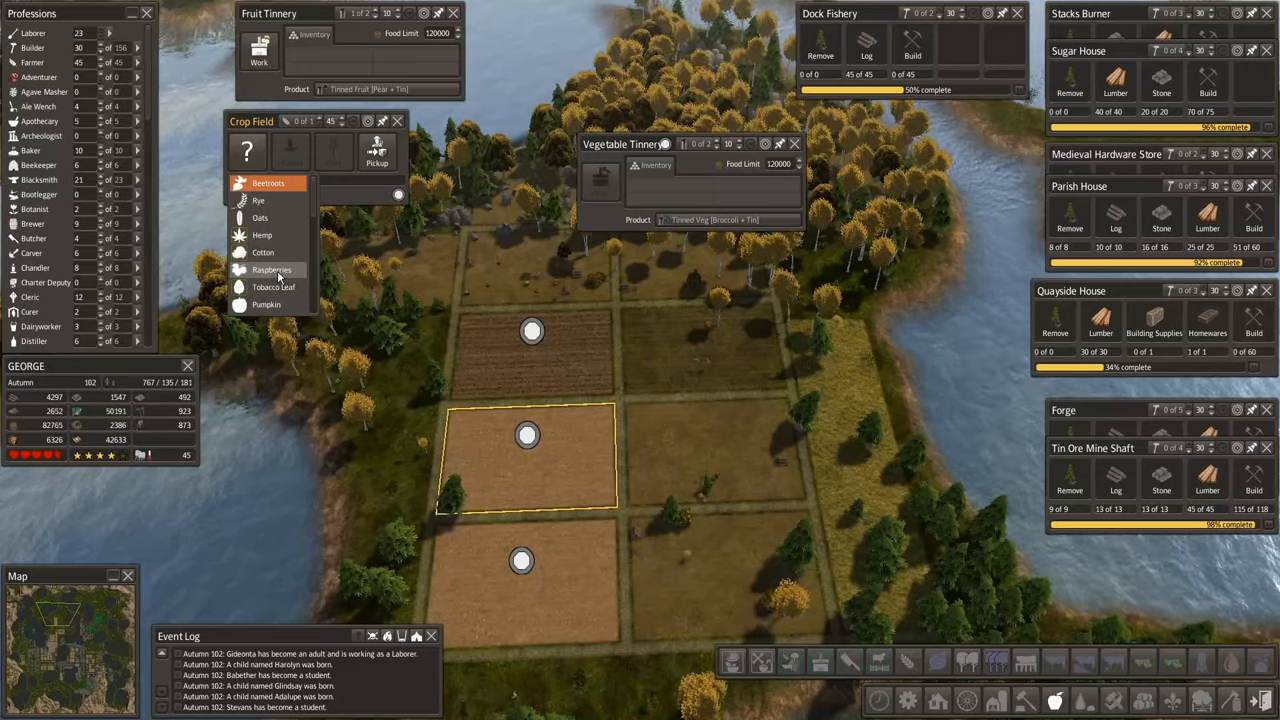
Pick the middle-left field's crop and switch the tinnery to Tinned Veg [Pea + Tin].
scroll(down, 3)
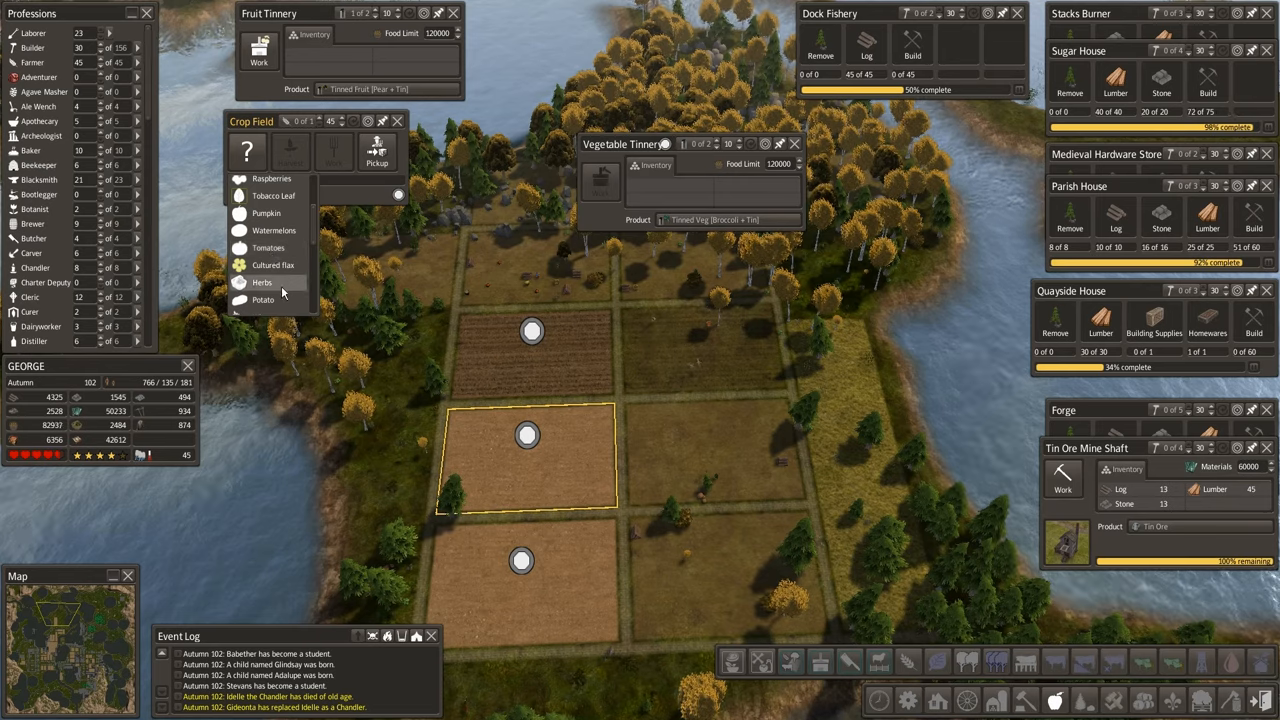
click(263, 299)
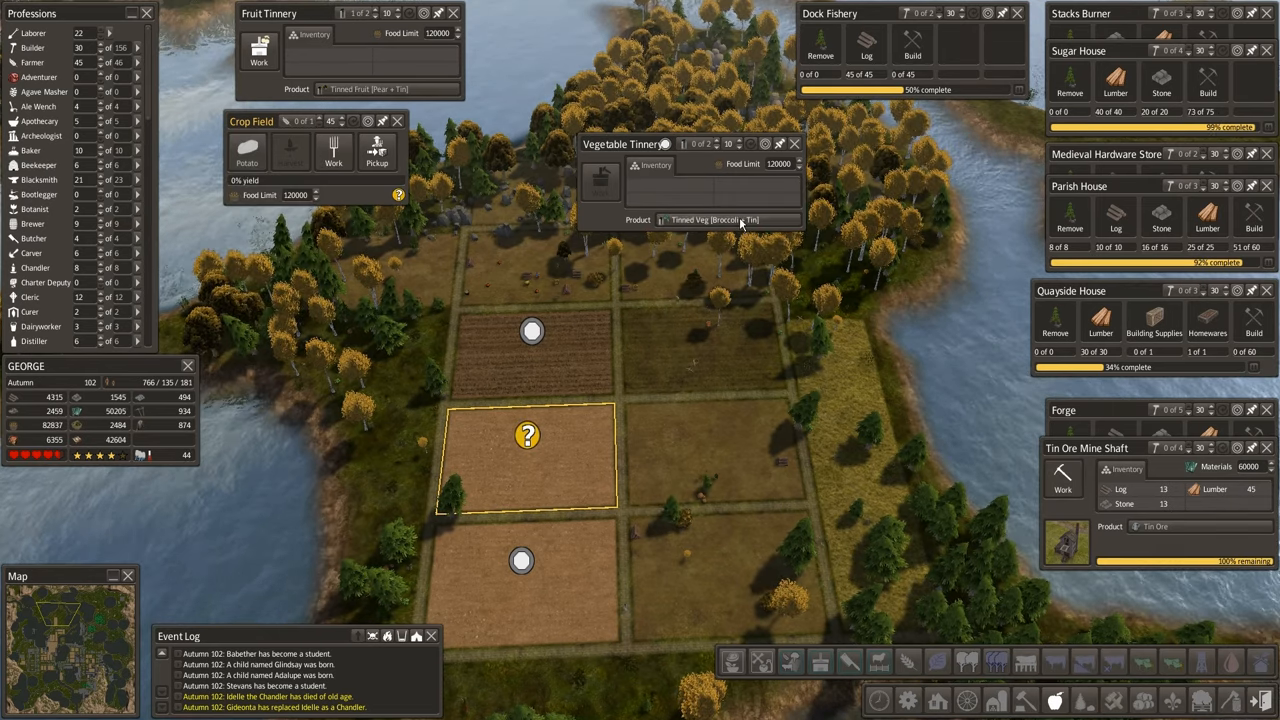
click(730, 220)
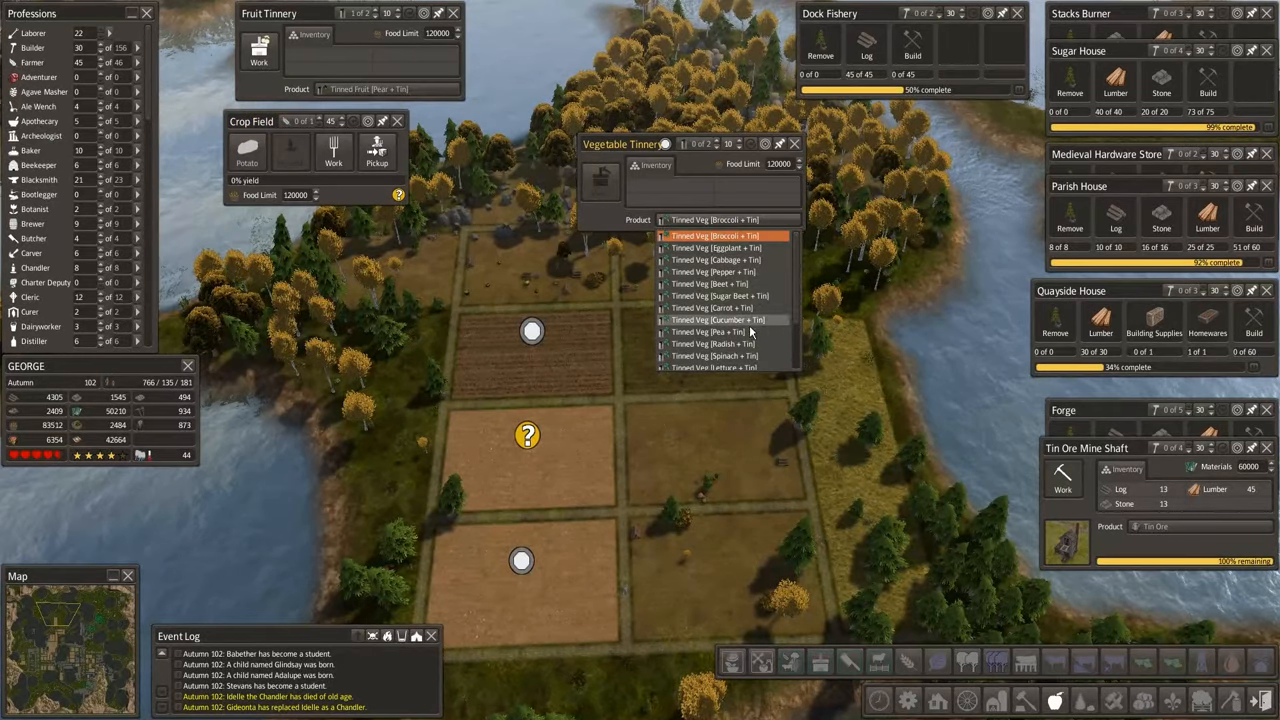
scroll(down, 3)
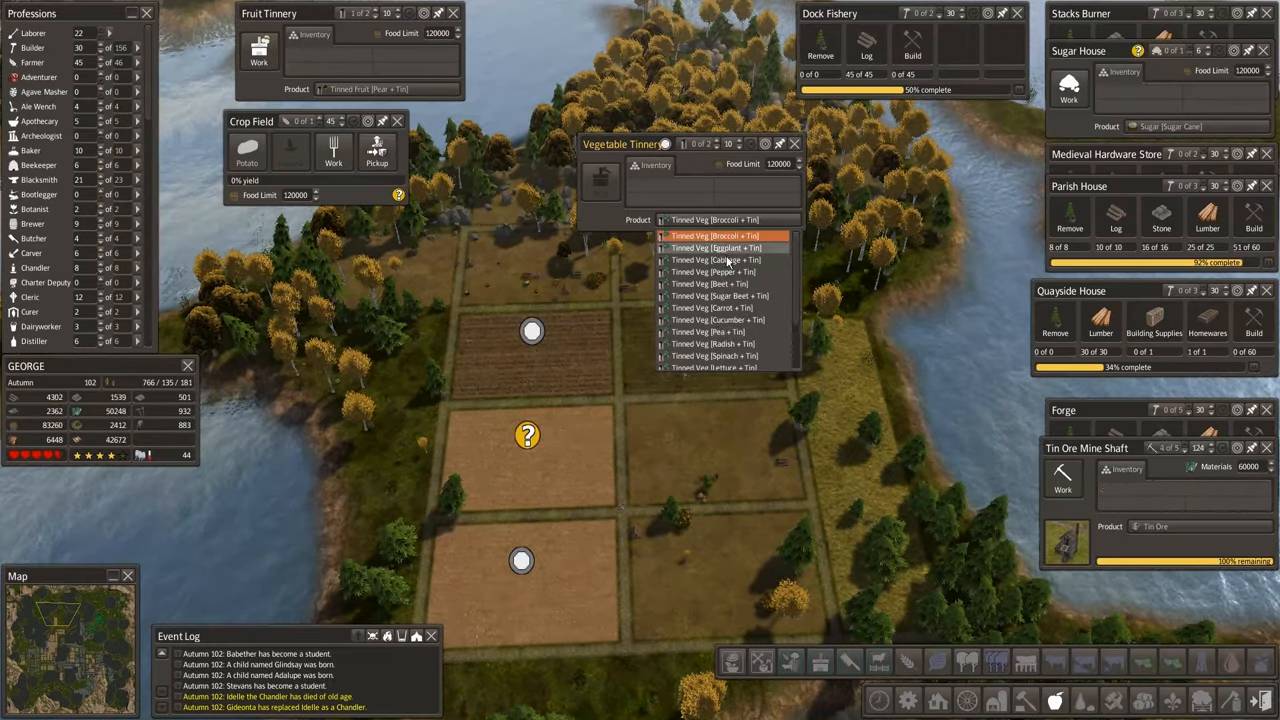
scroll(down, 3)
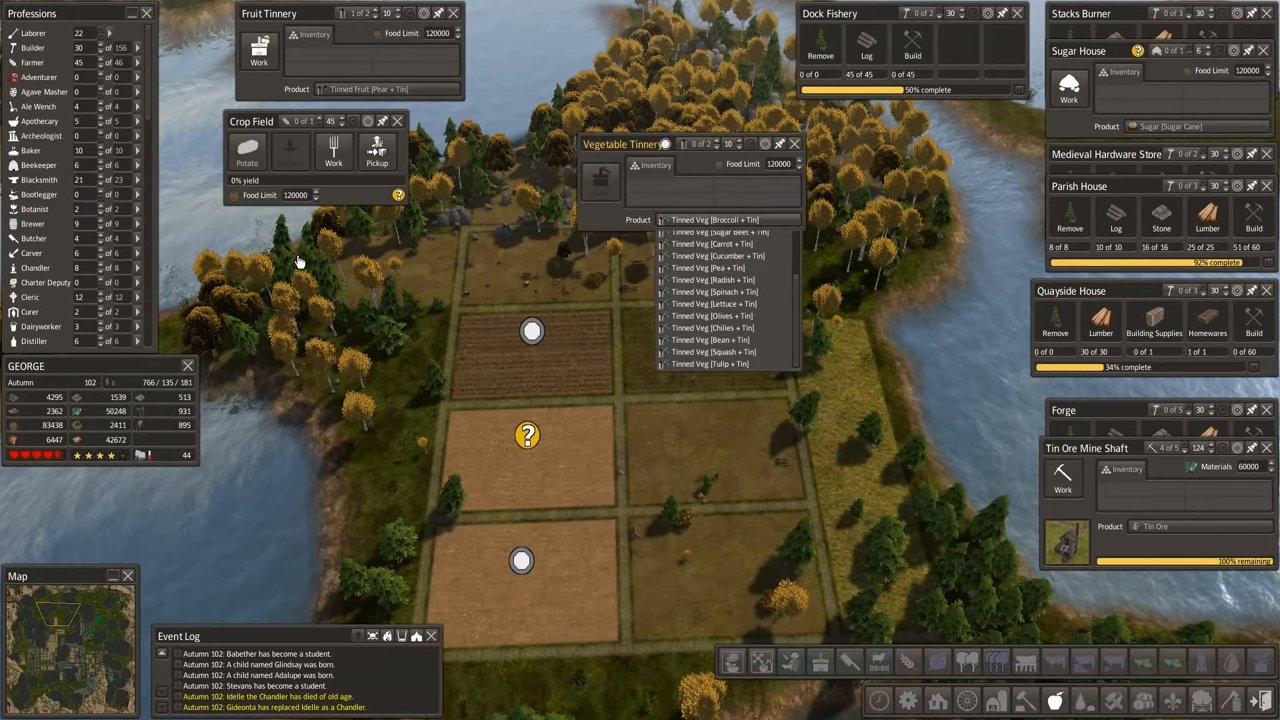
click(247, 148)
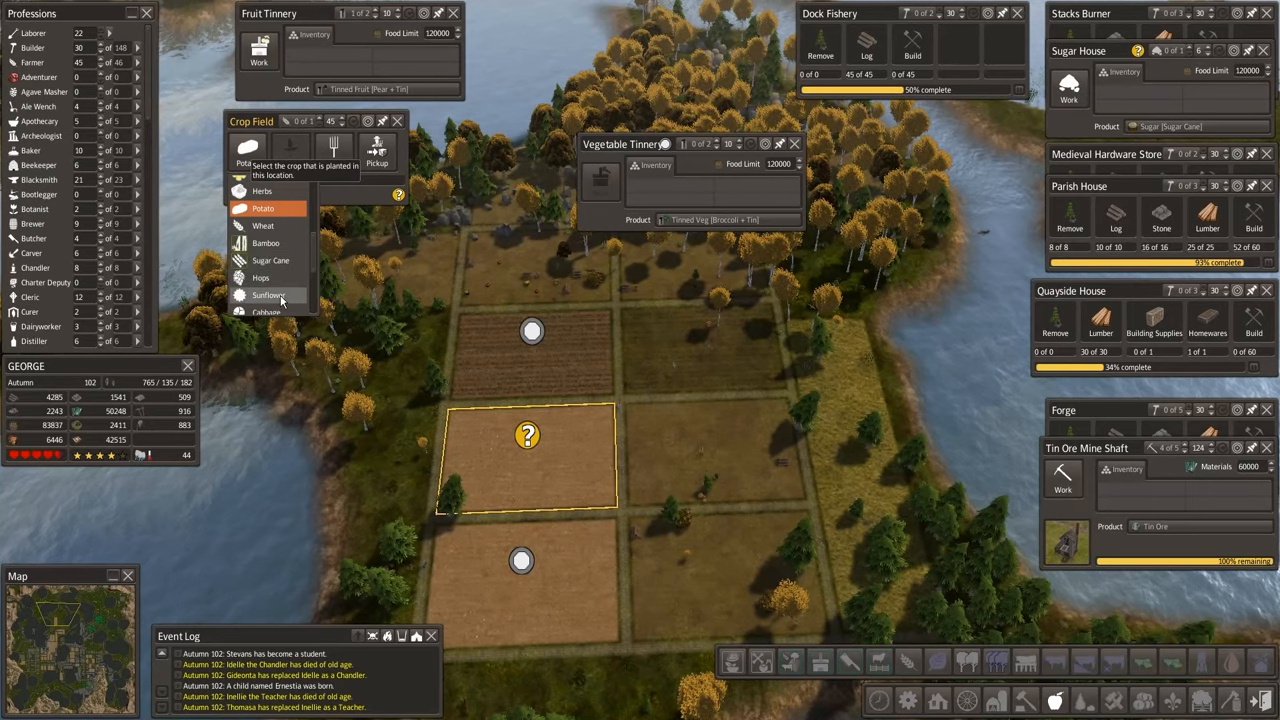
scroll(down, 3)
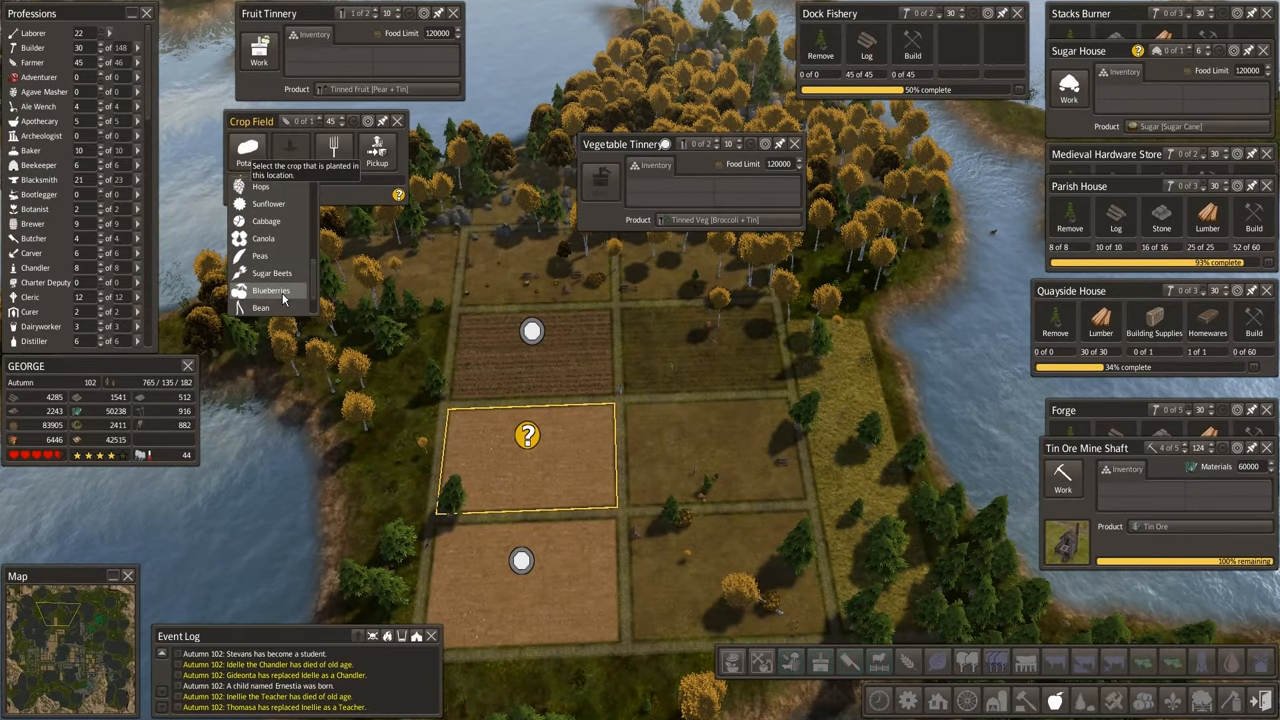
mouse_move(272, 256)
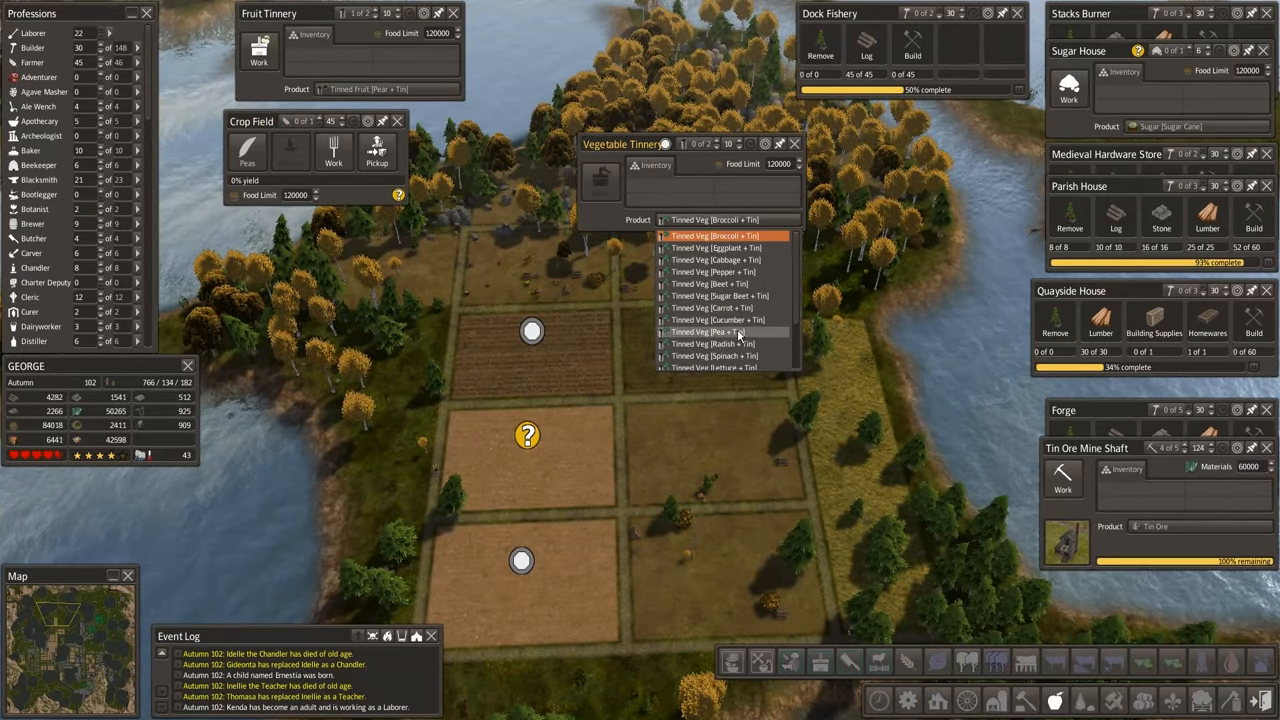
click(712, 332)
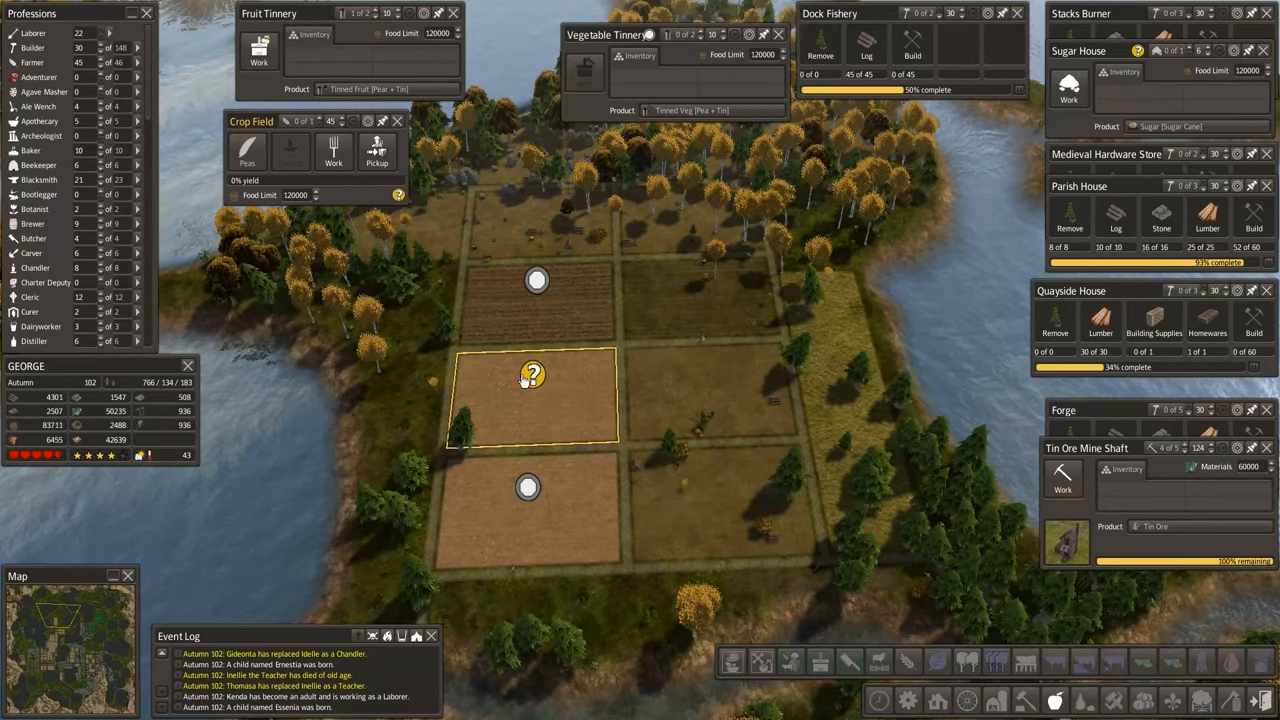
mouse_move(247, 150)
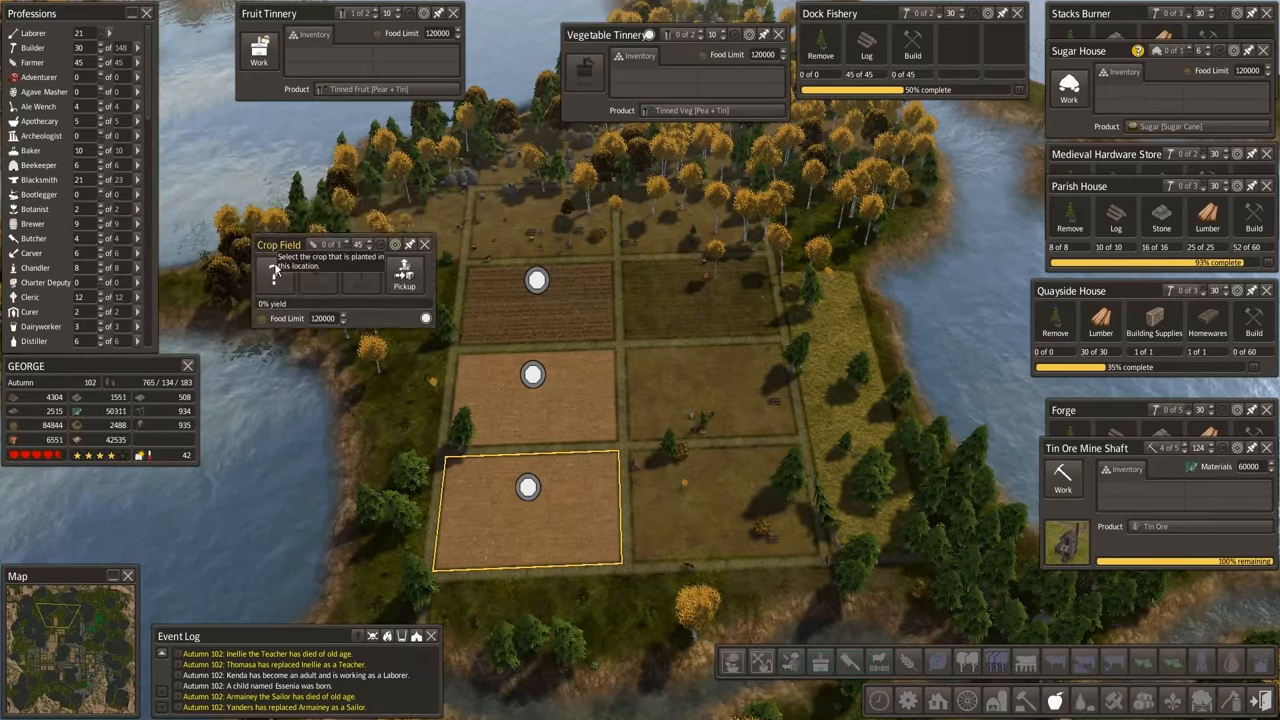
Dismiss the bottom-left field's crop list and keep the tinnery on tinned peas.
click(273, 274)
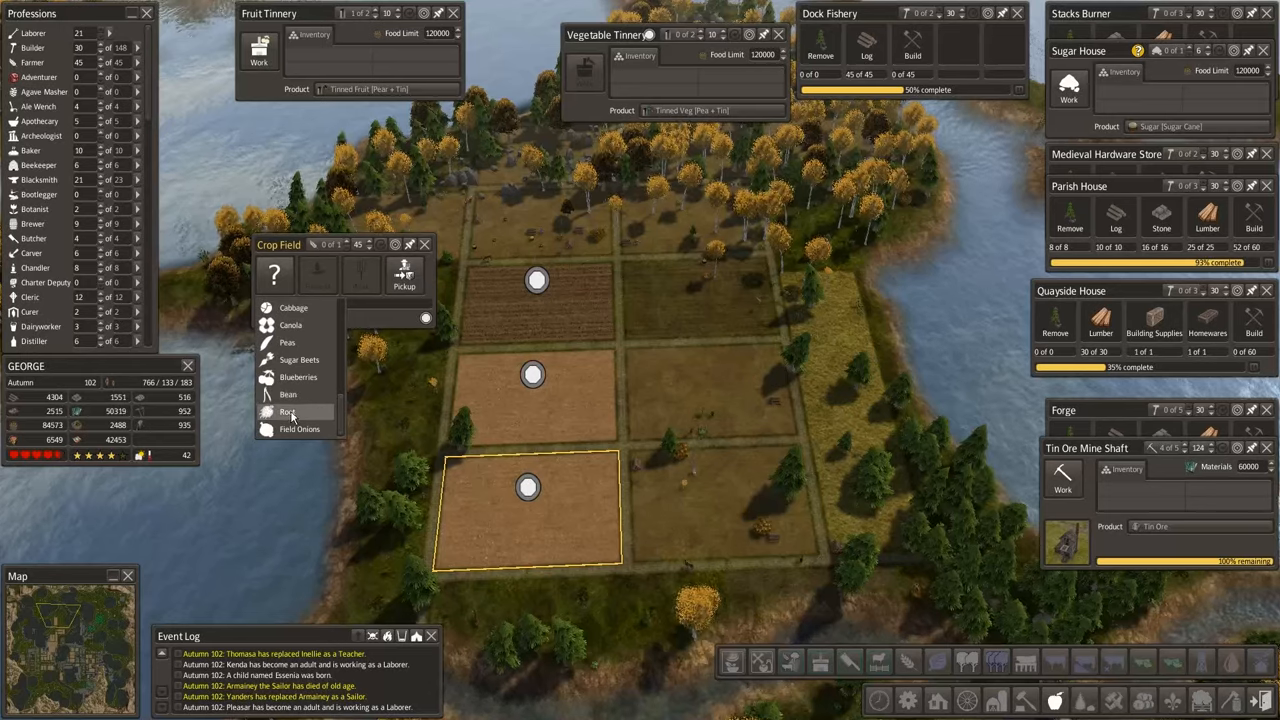
click(289, 411)
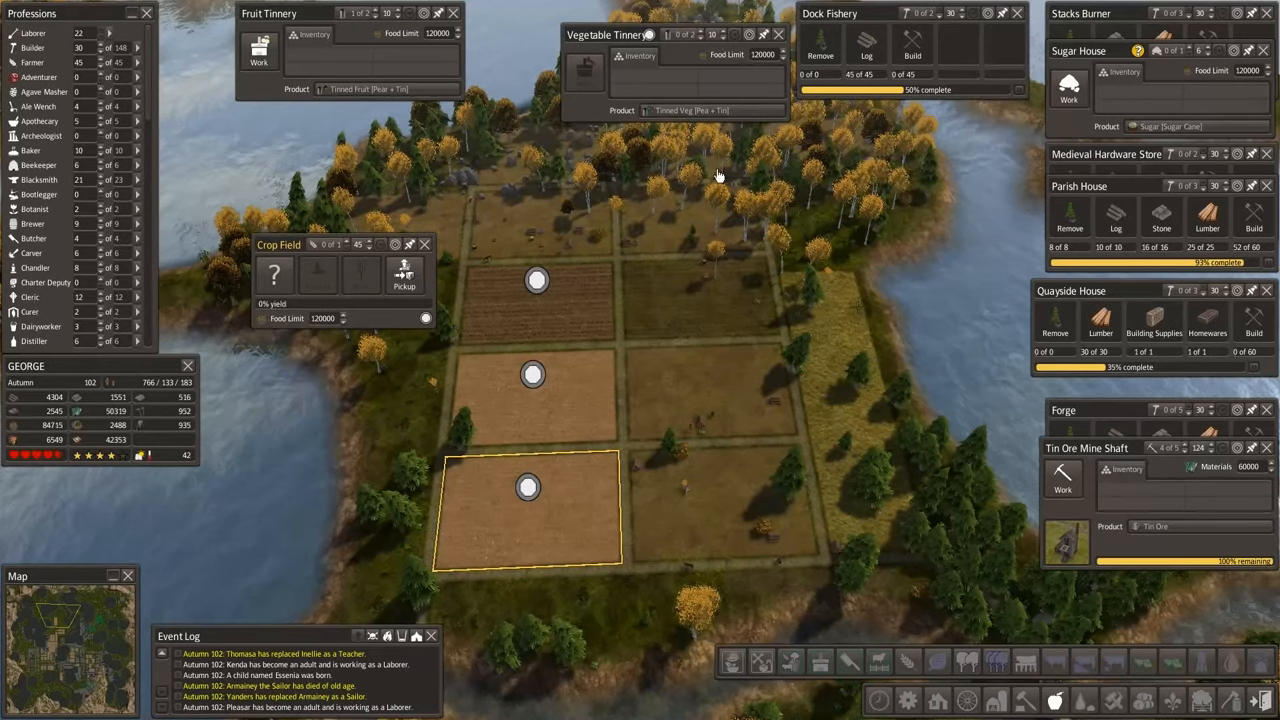
click(712, 110)
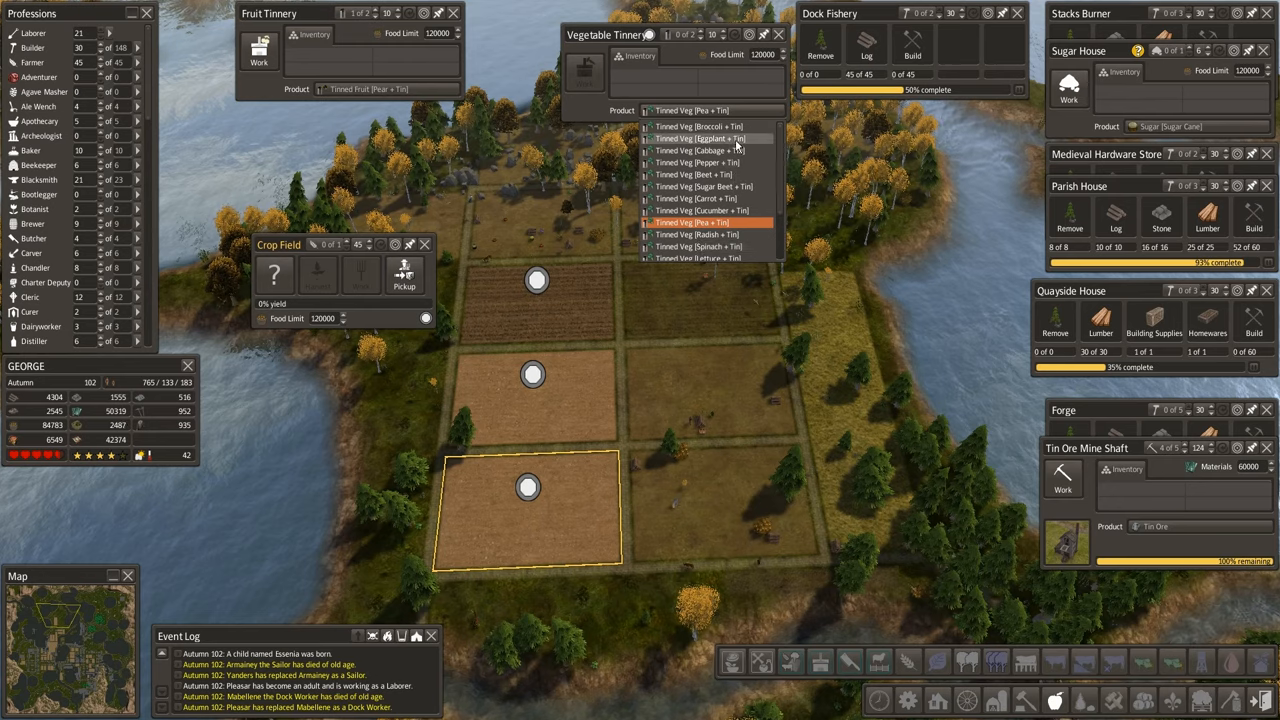
mouse_move(720, 240)
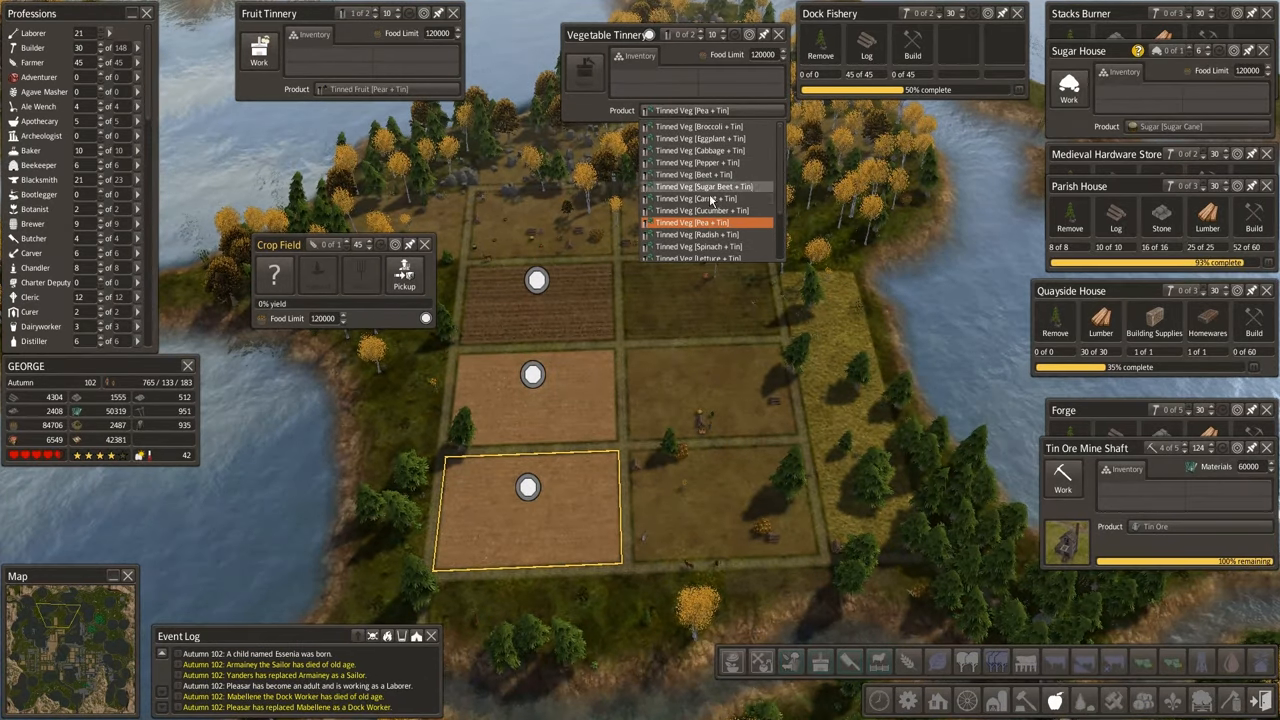
scroll(down, 3)
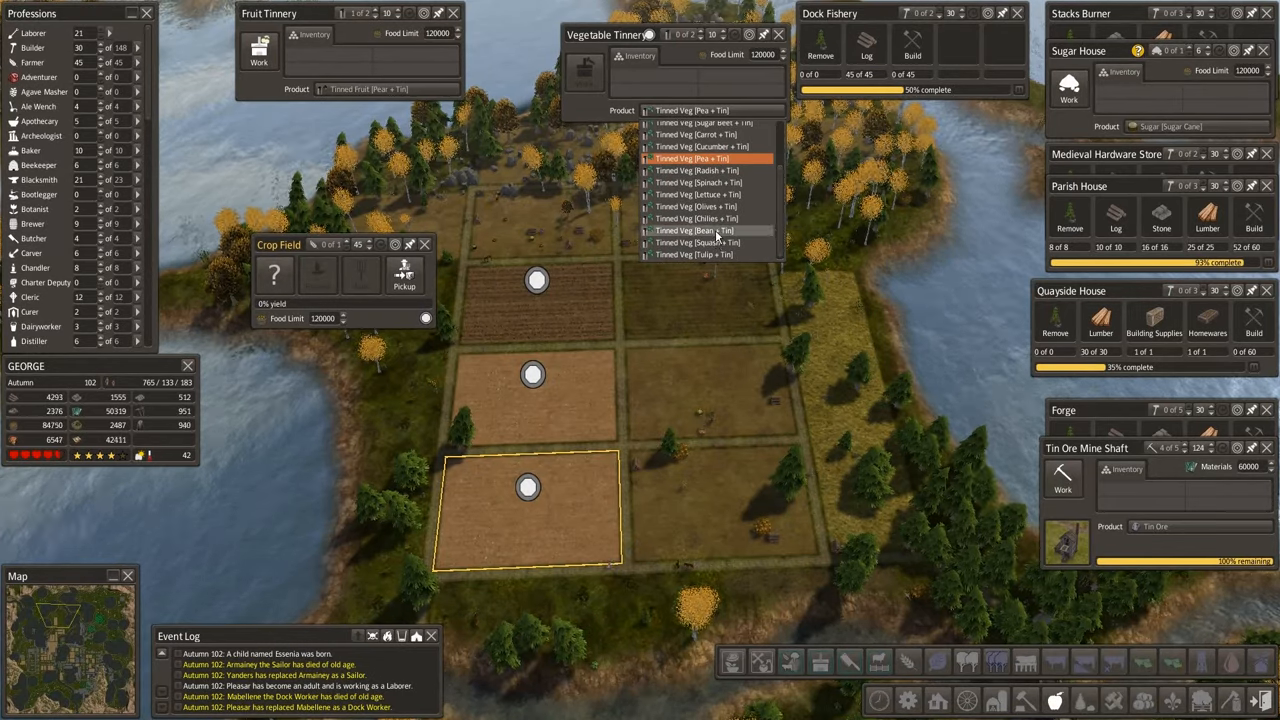
click(690, 158)
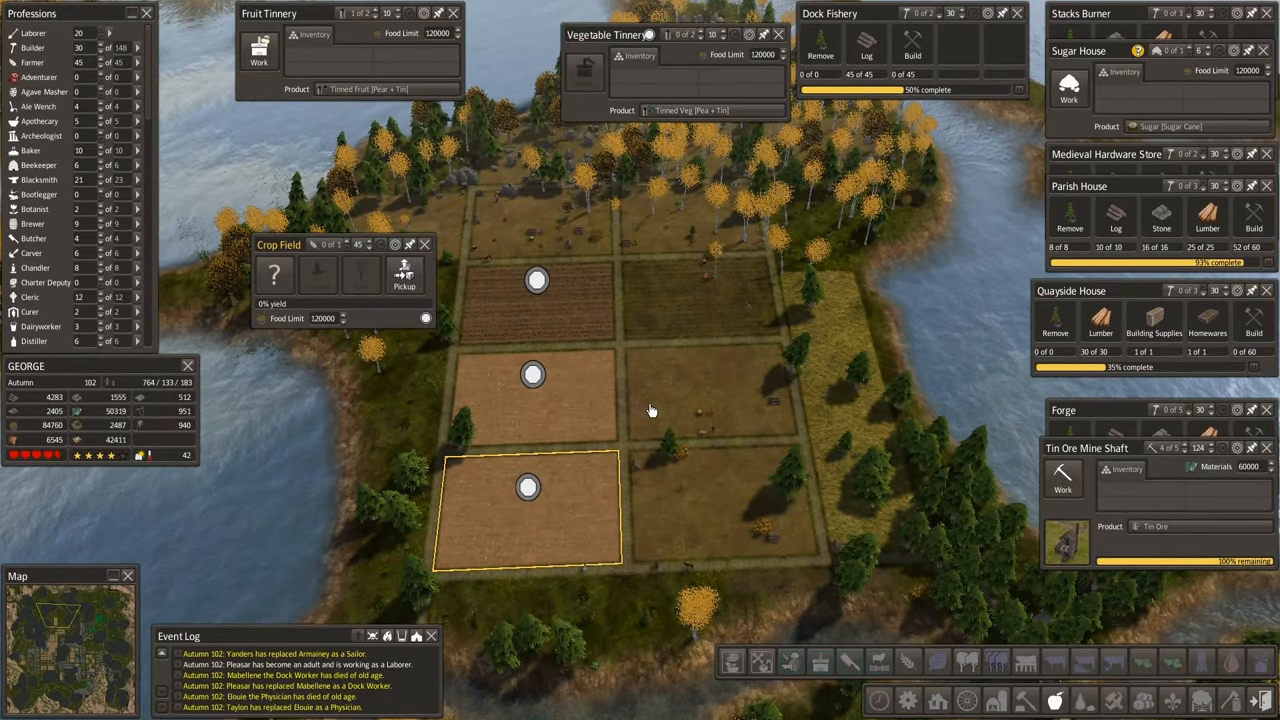
Choose a crop for the unplanted bottom-left field.
click(274, 273)
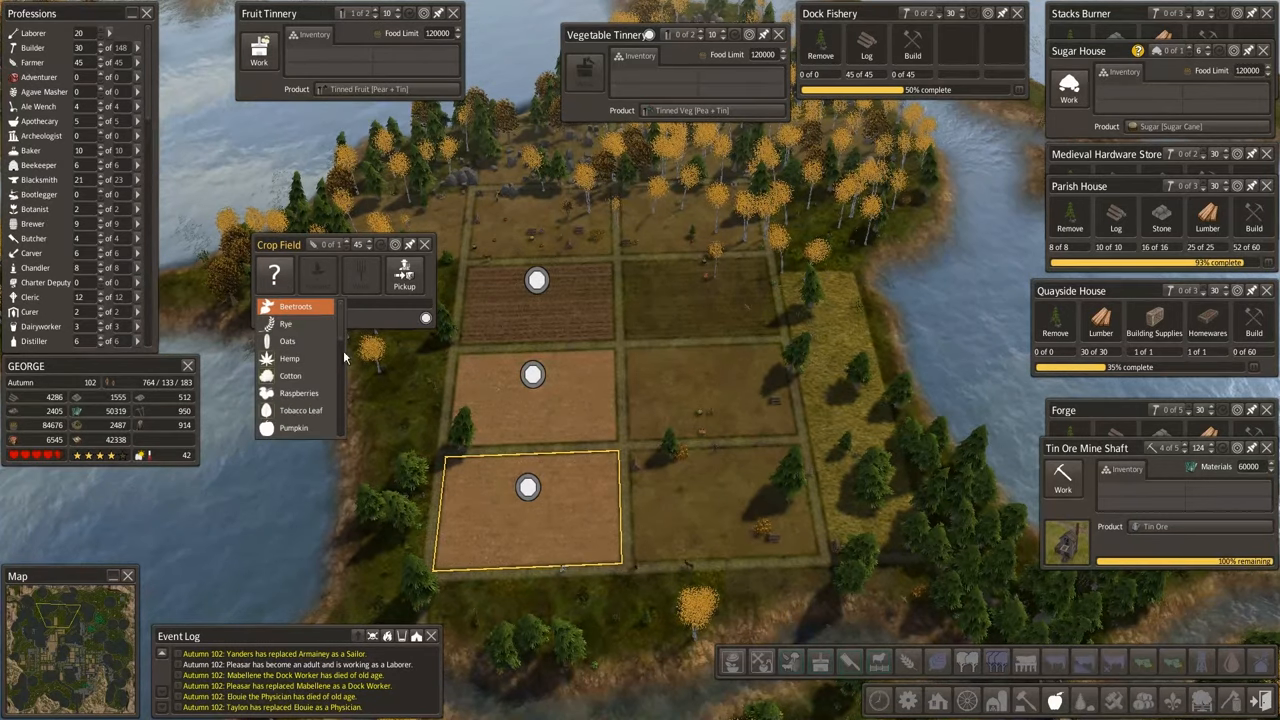
scroll(down, 3)
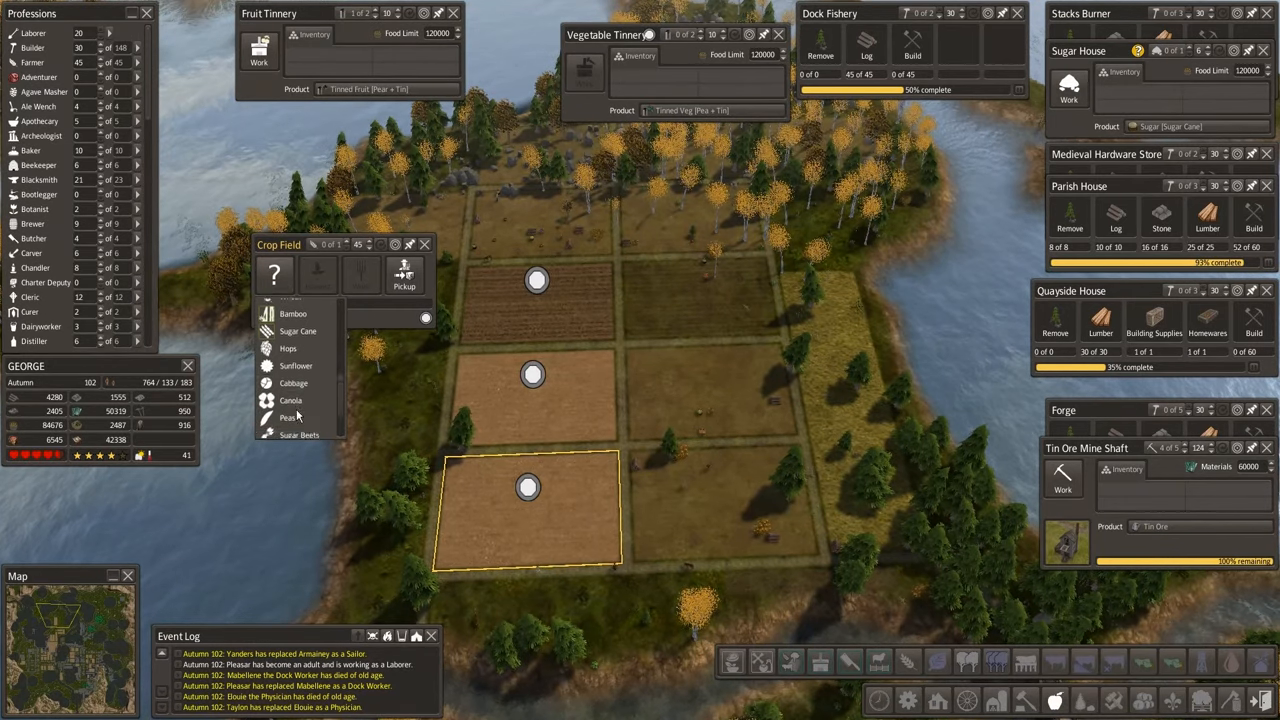
click(290, 416)
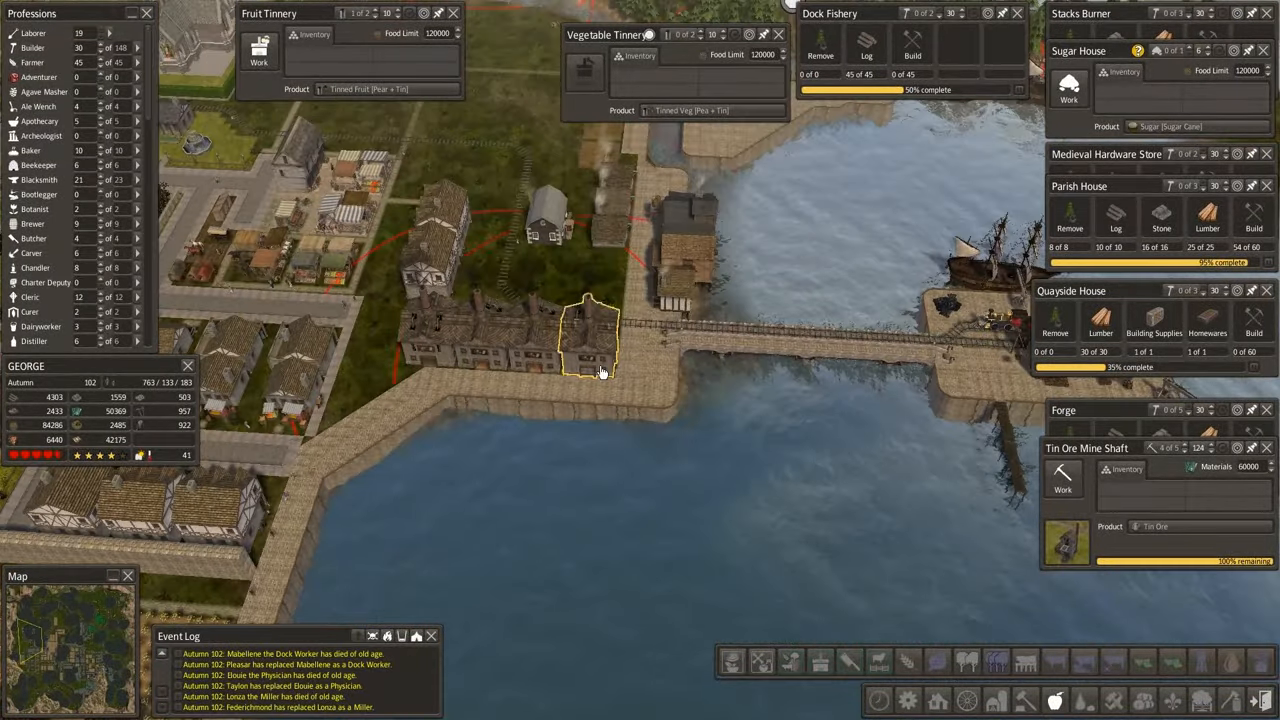
Switch the seawall fruit tinnery from tinned pear to Tinned Fruit [Quince + Tin].
click(540, 345)
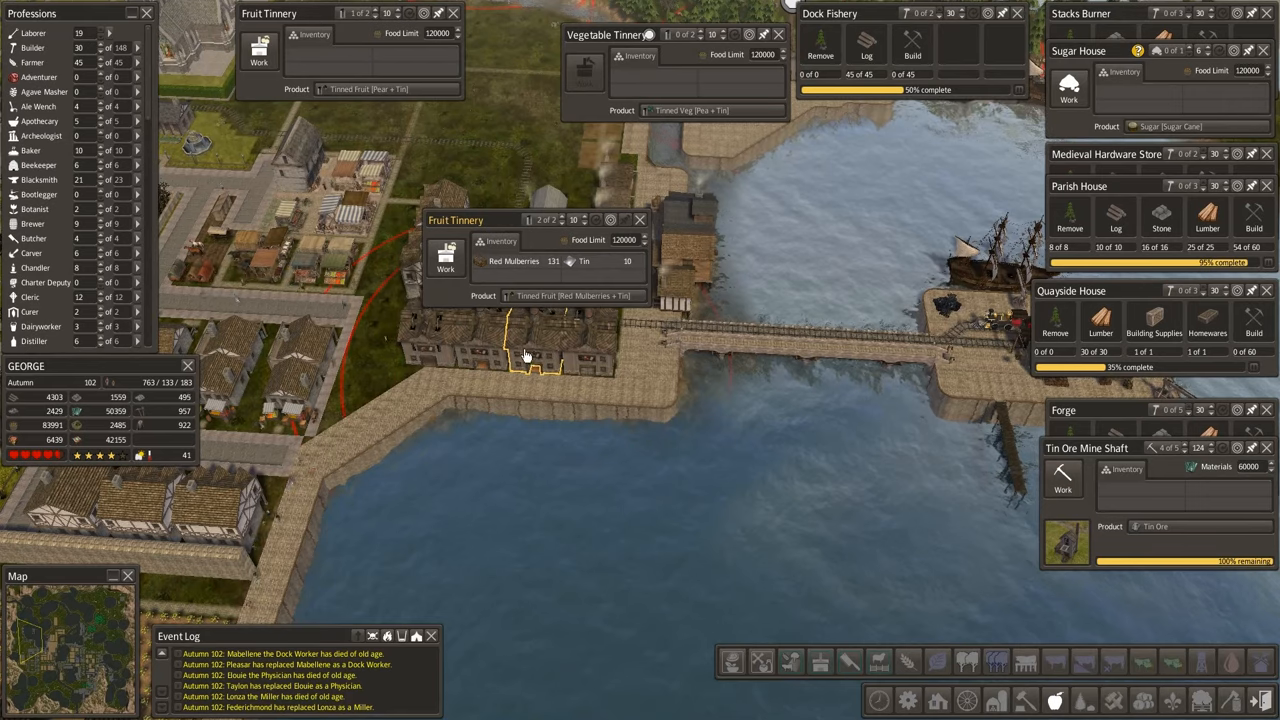
click(639, 219)
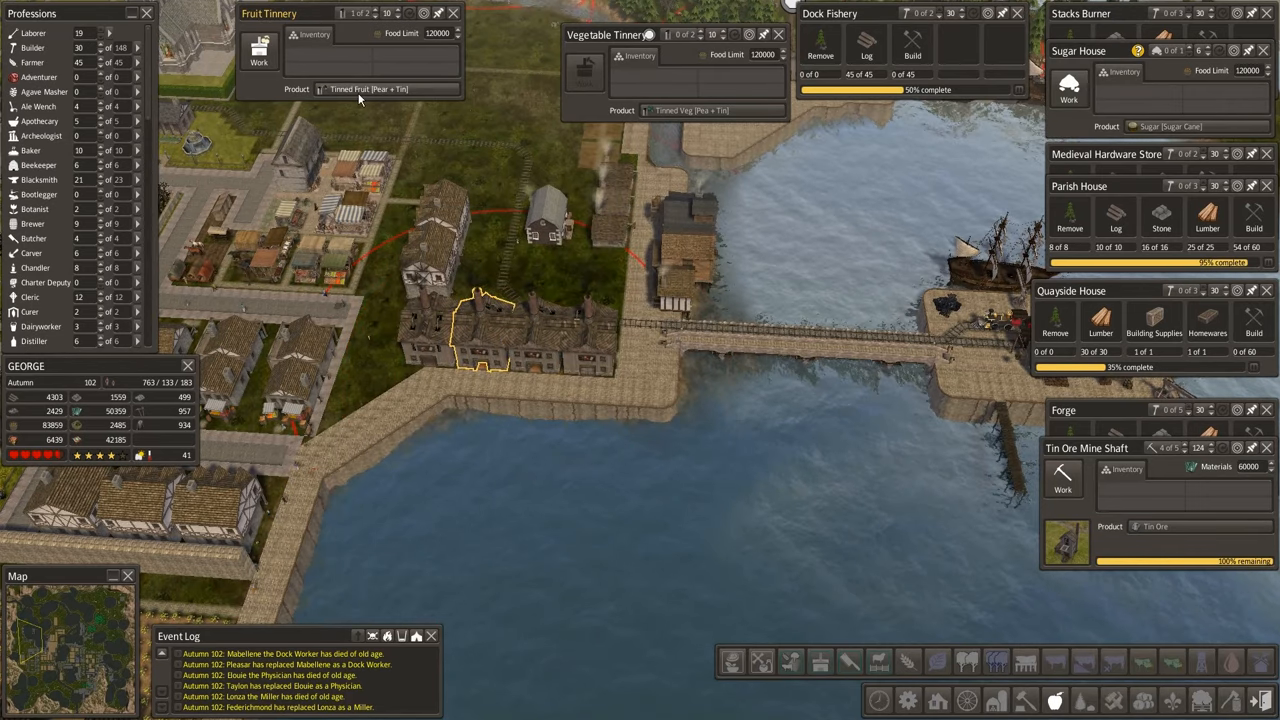
click(385, 89)
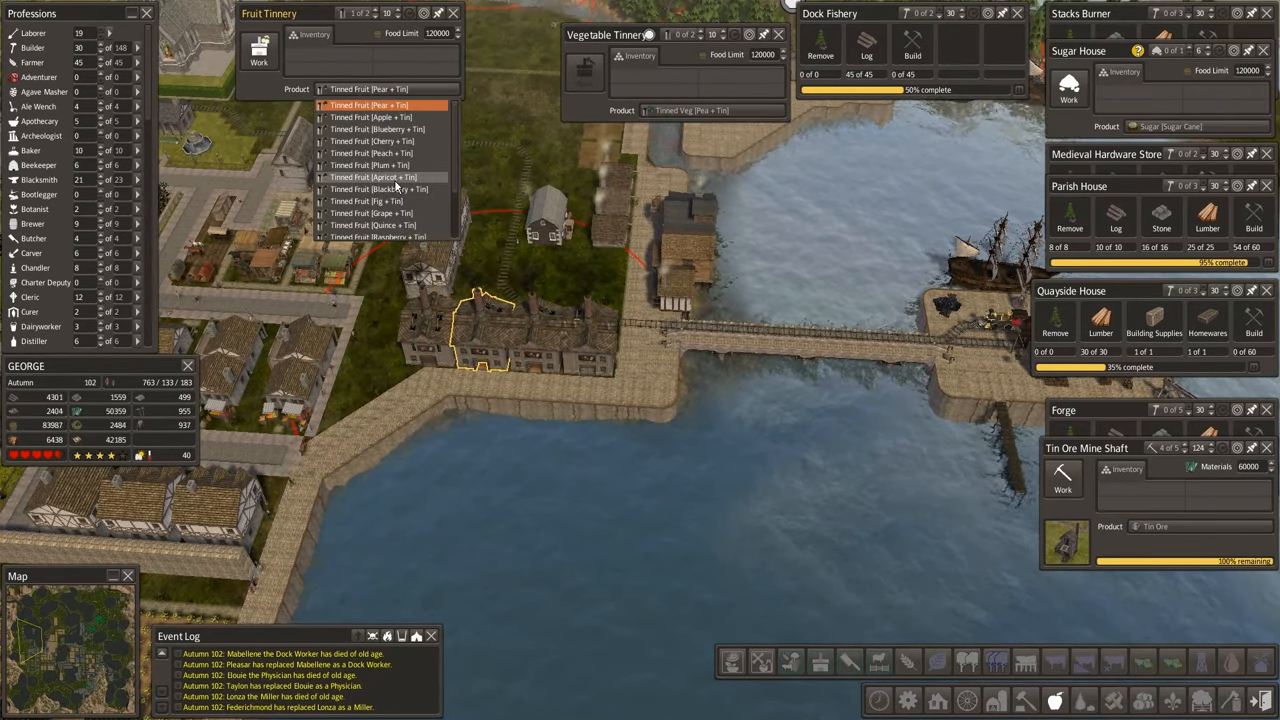
click(372, 225)
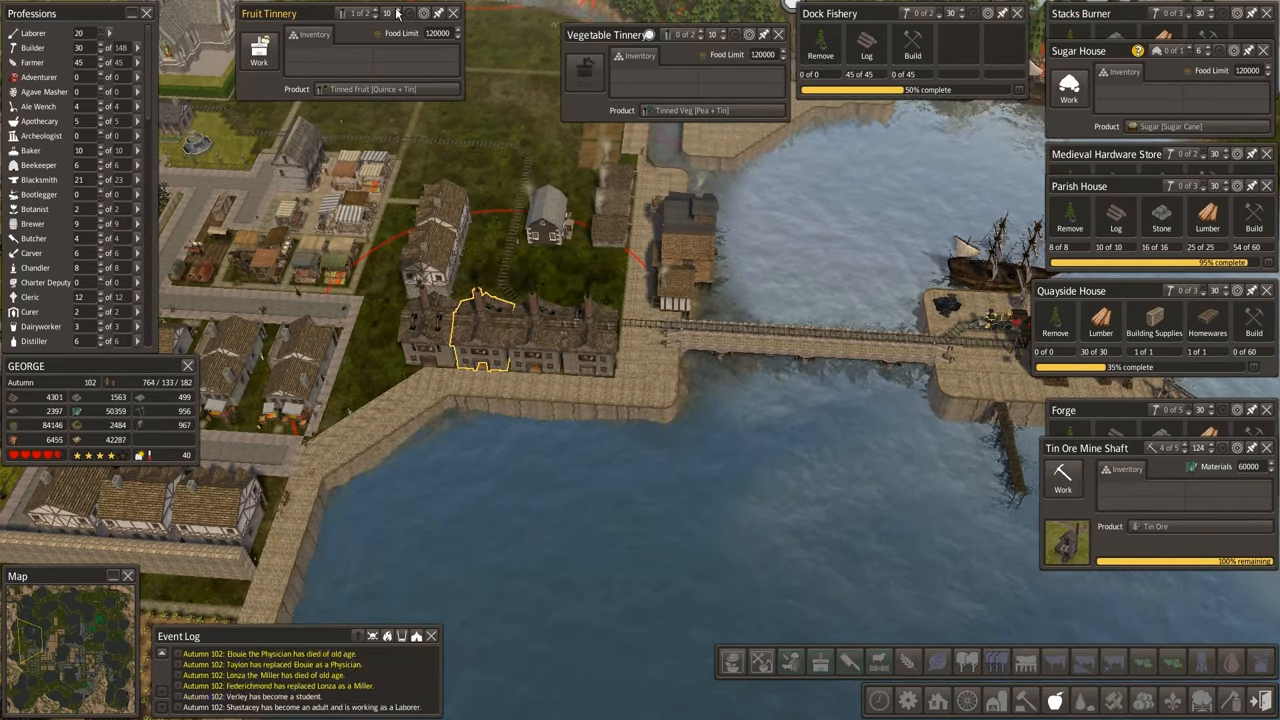
click(452, 13)
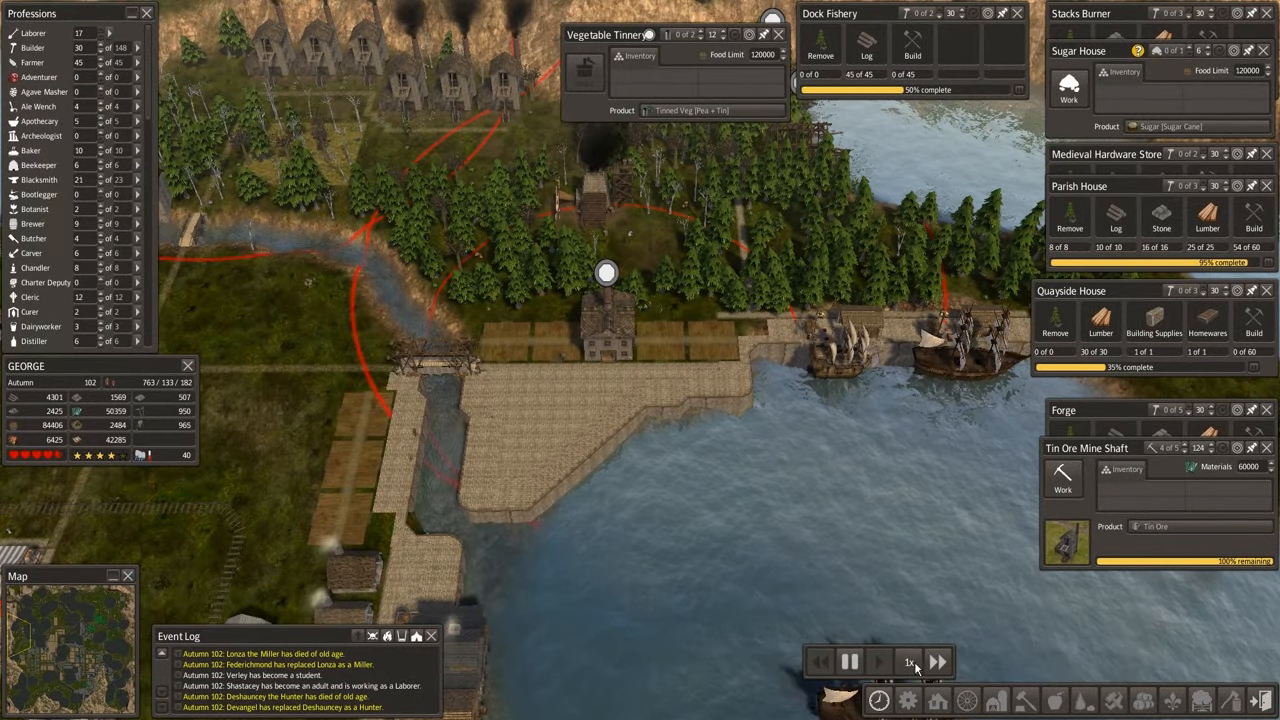
Run the game at 2x speed and cut the tin ore mine shaft to 3 workers.
click(938, 661)
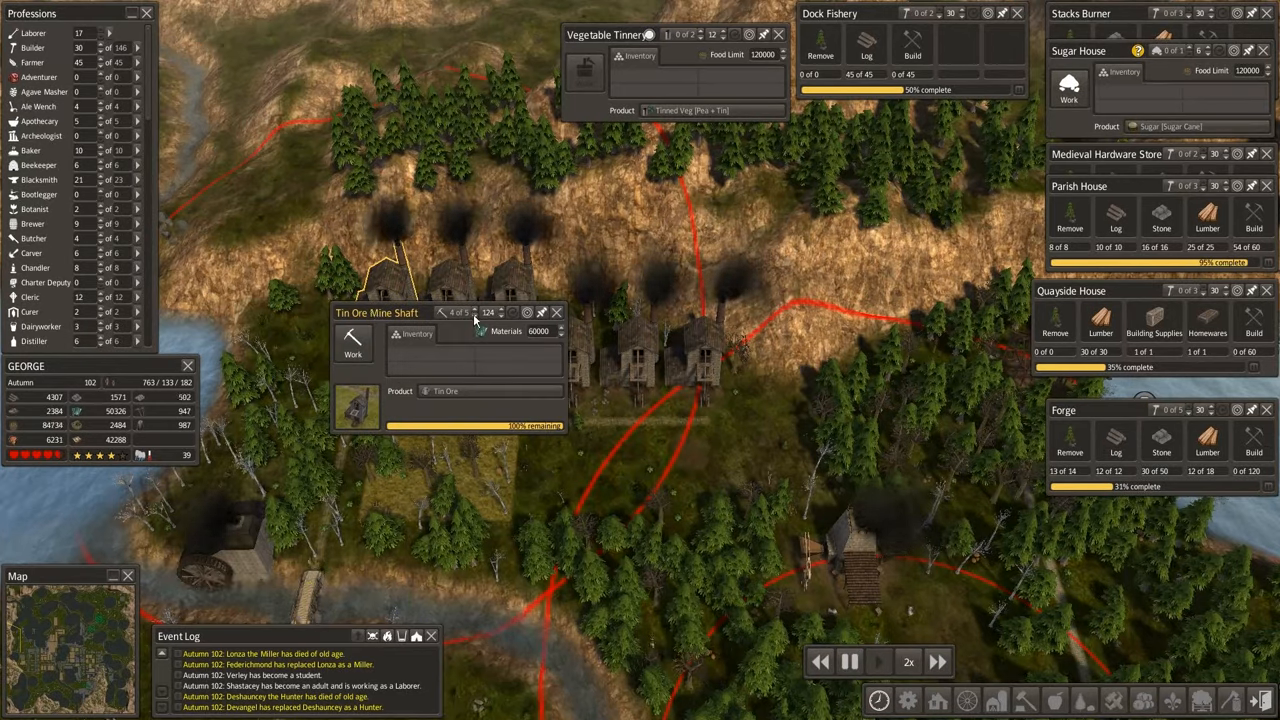
click(442, 312)
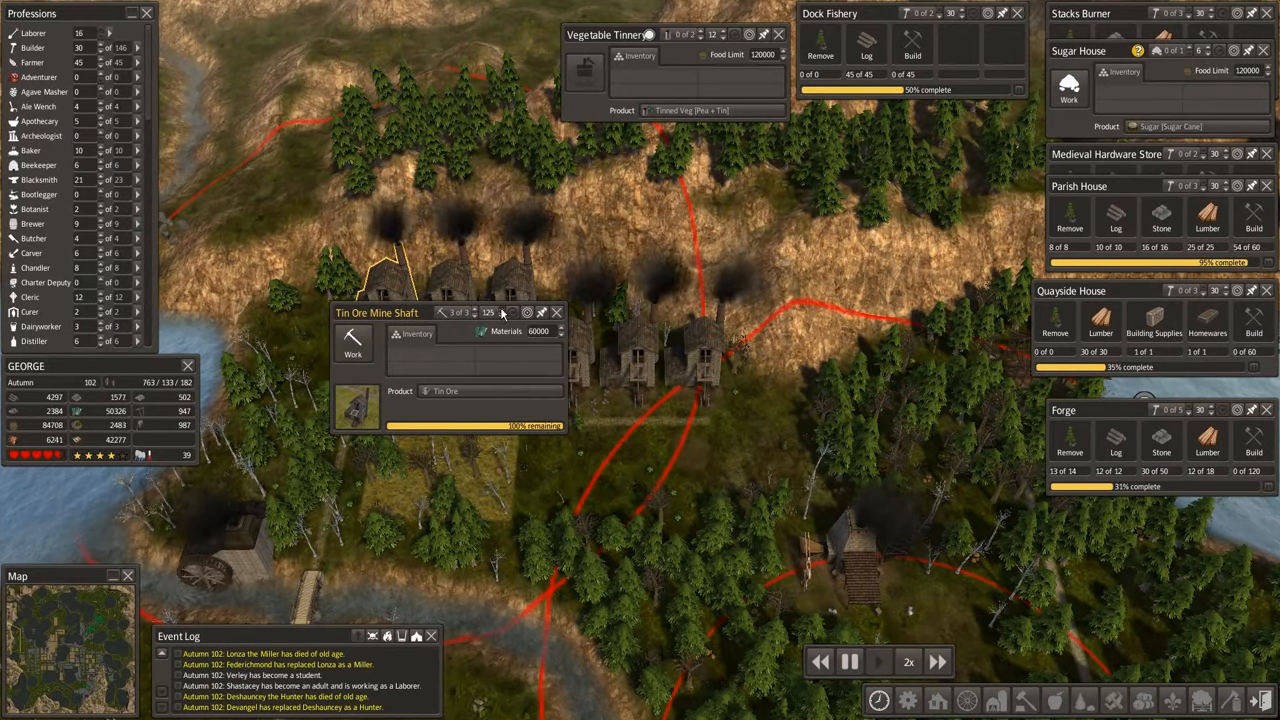
click(556, 312)
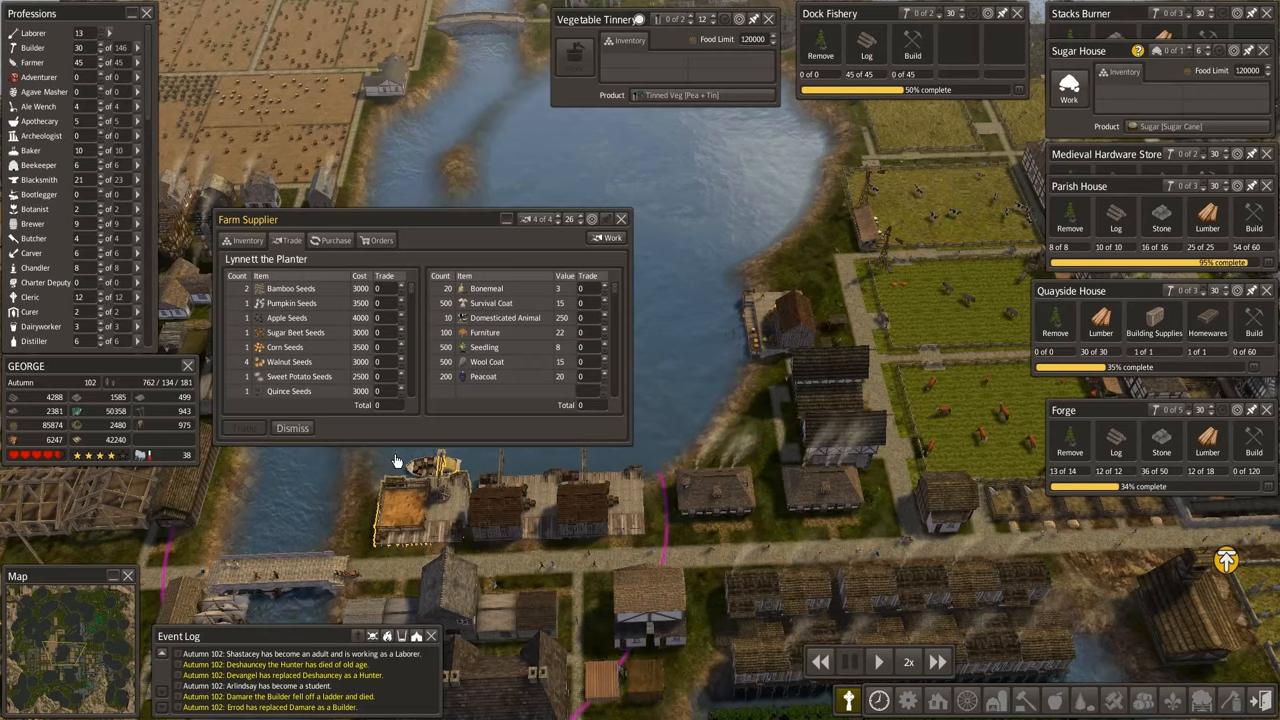
mouse_move(390, 276)
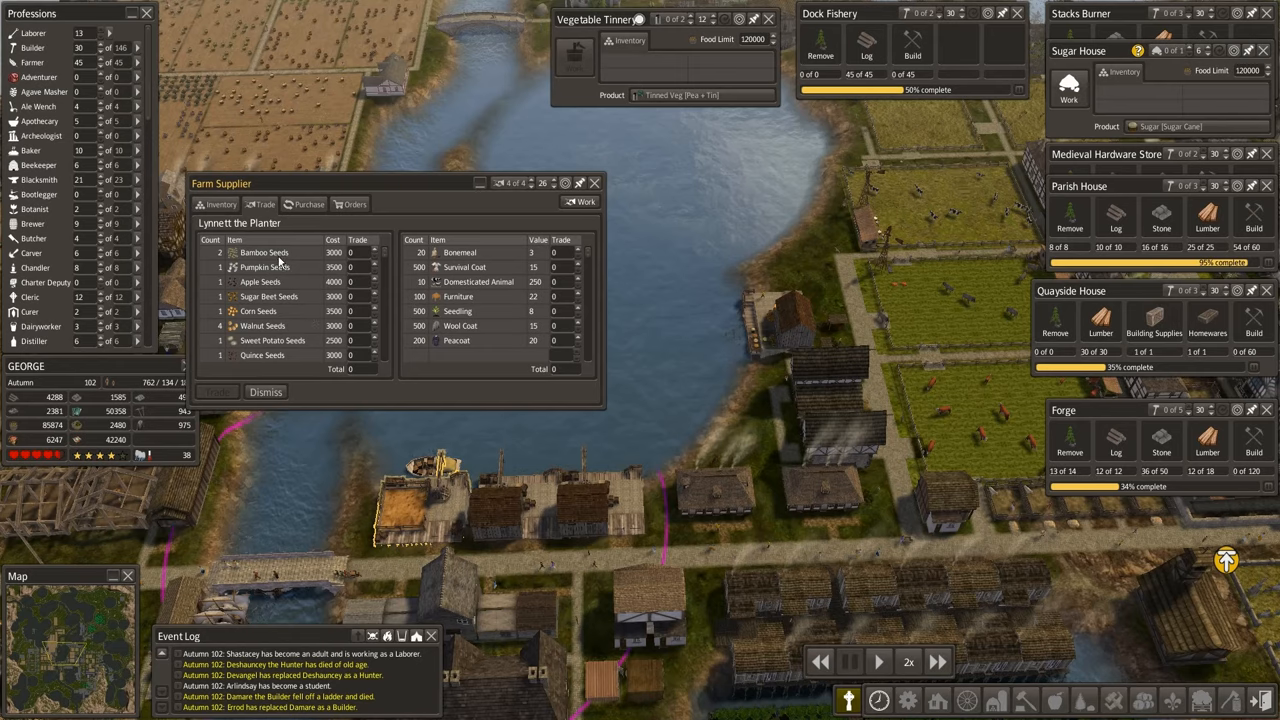
mouse_move(260, 298)
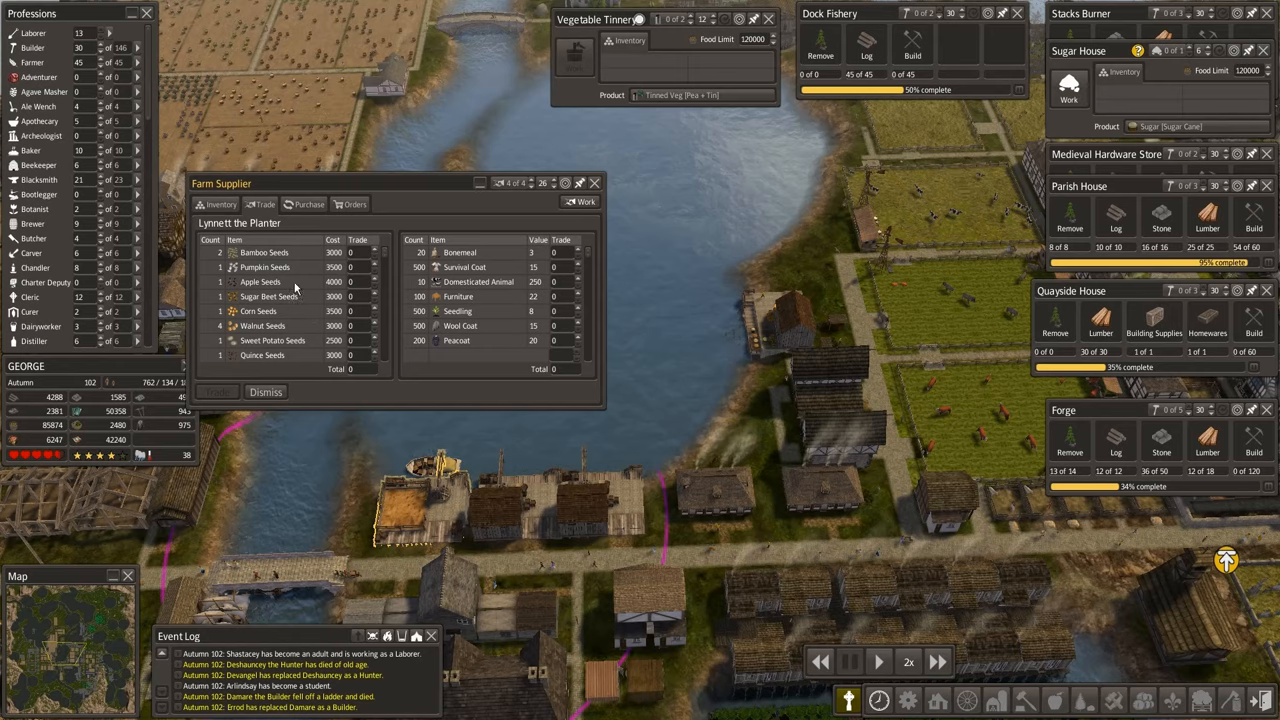
Scroll the farm supplier's seed list and check the vegetable tinnery products, keeping tinned peas.
scroll(down, 3)
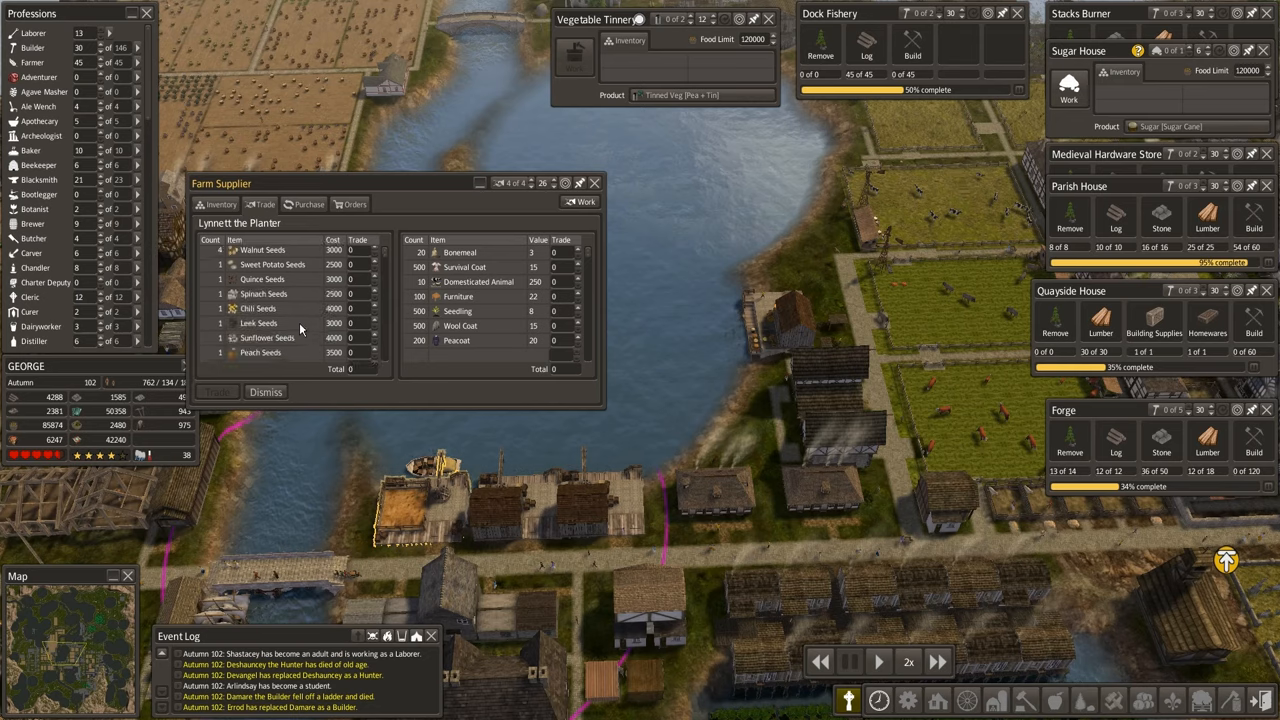
click(700, 95)
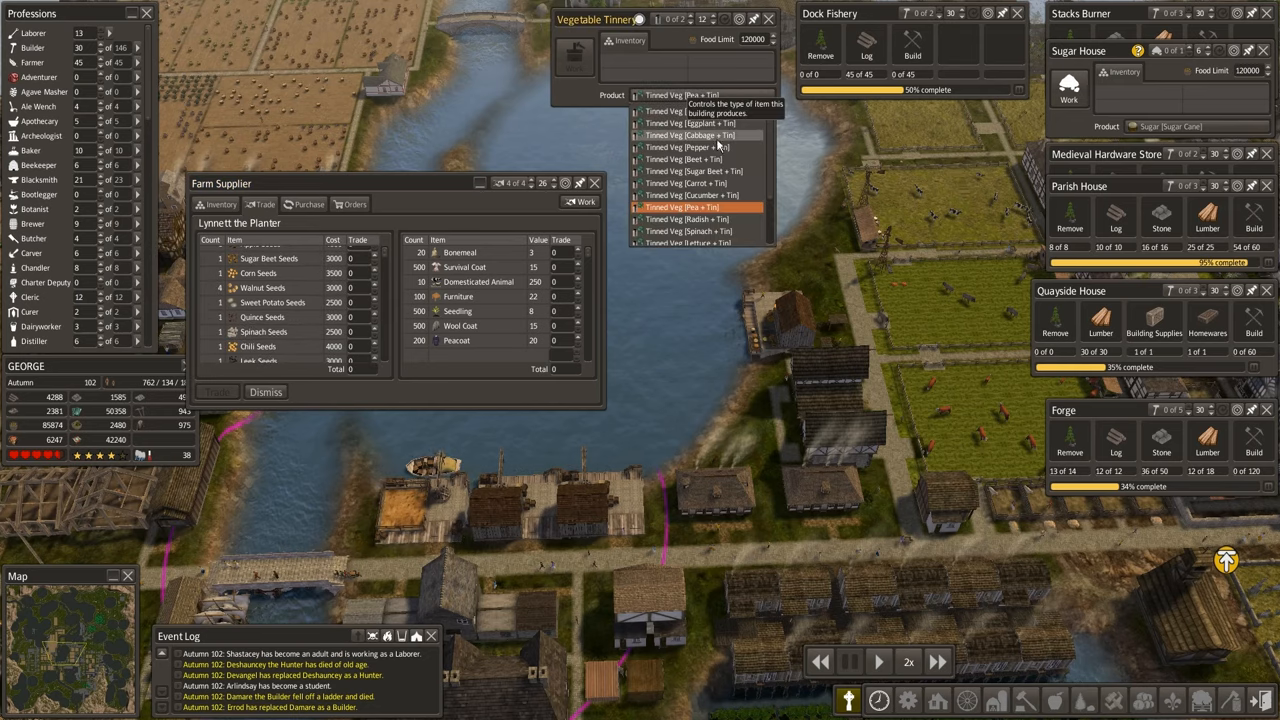
mouse_move(728, 171)
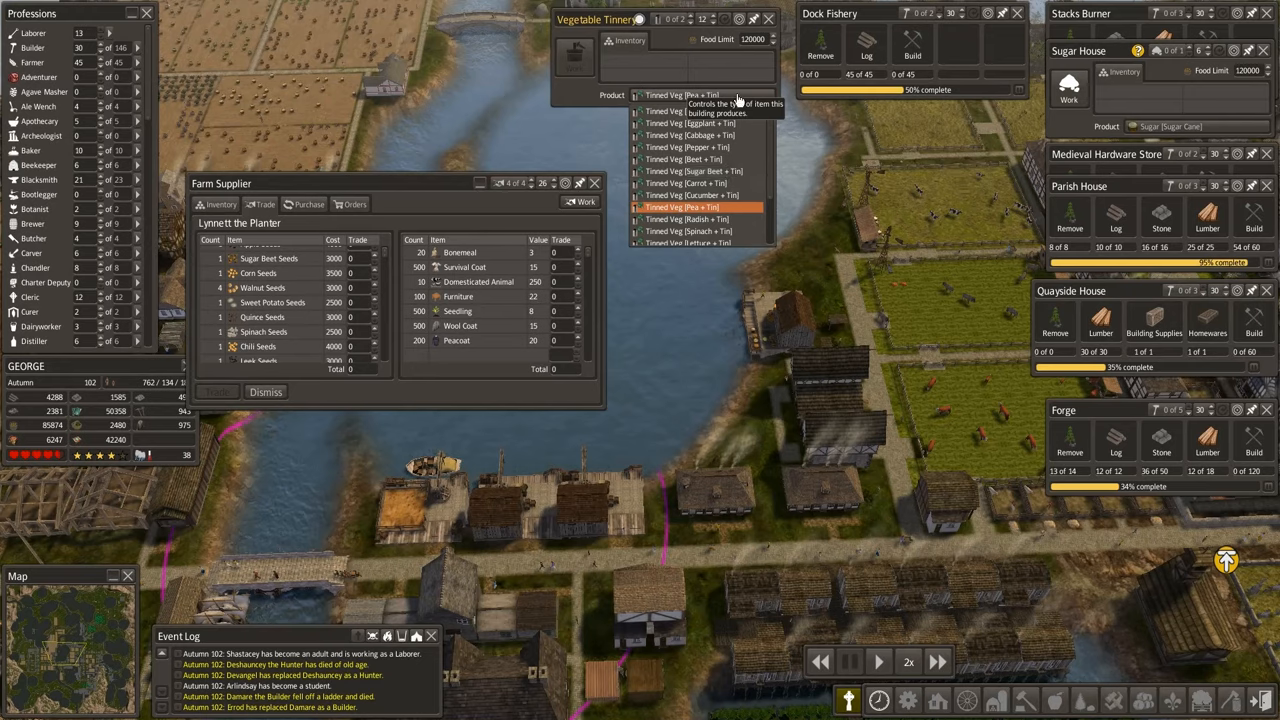
scroll(down, 3)
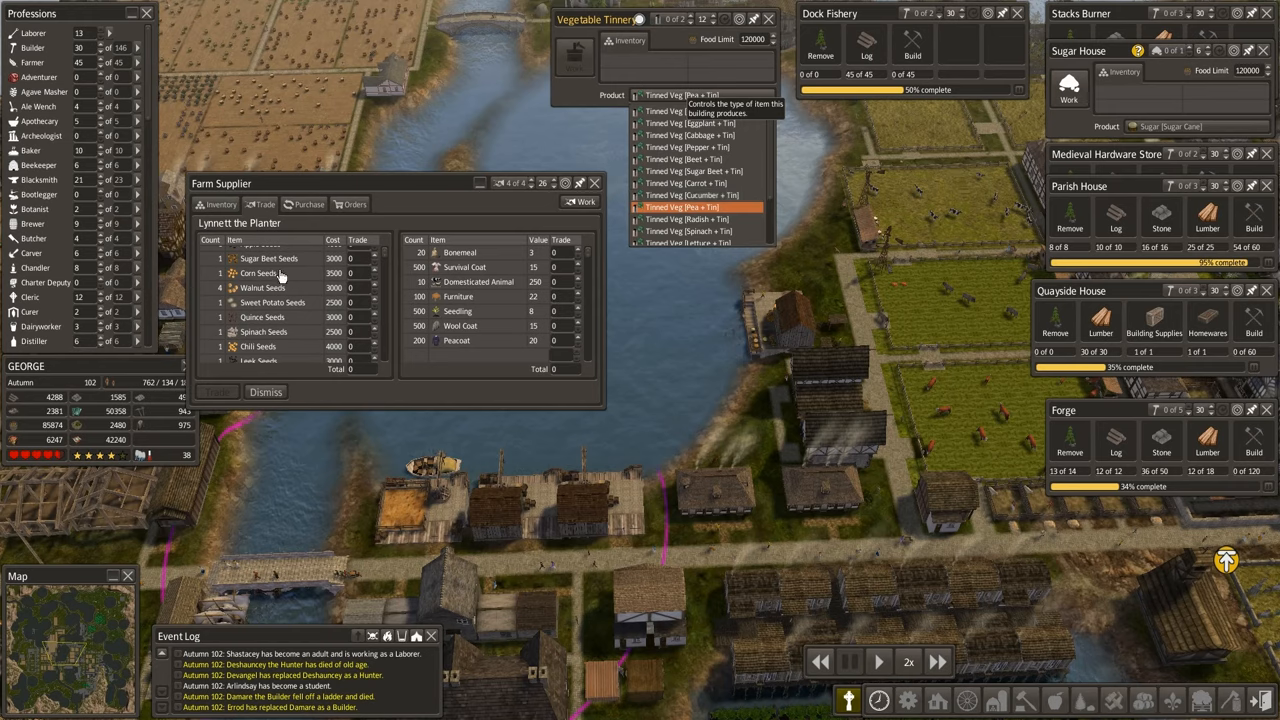
mouse_move(407, 187)
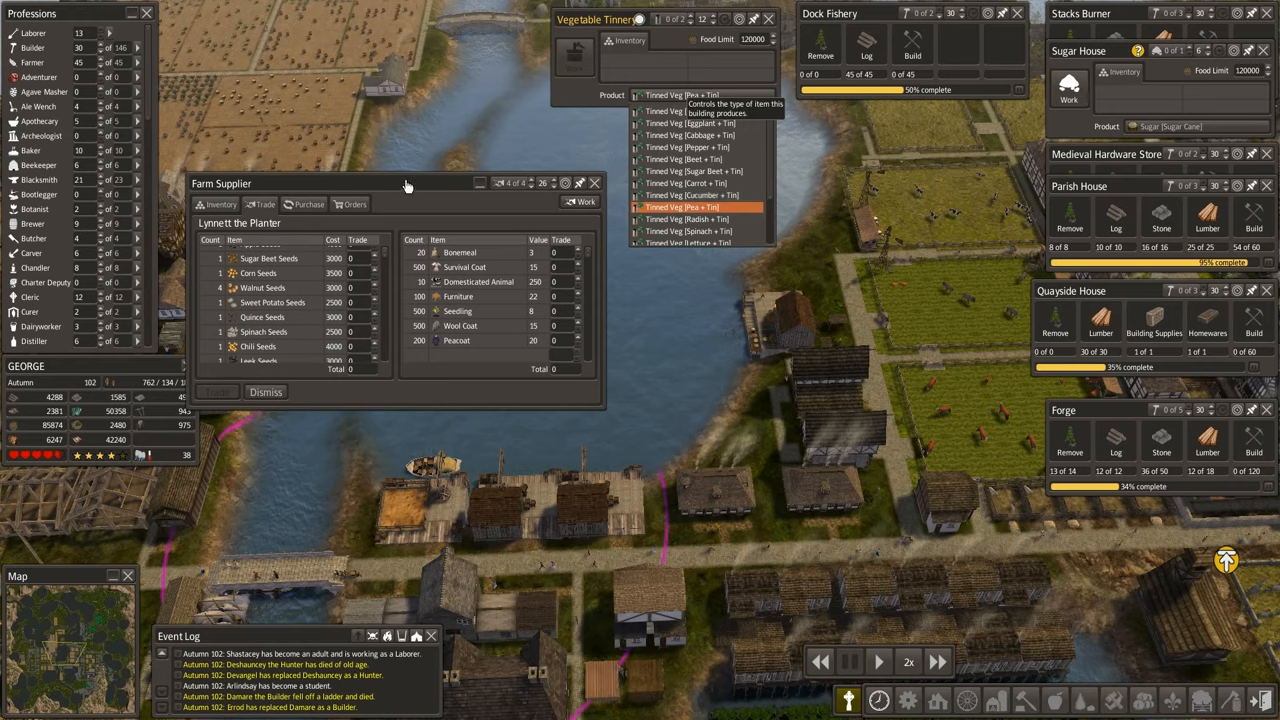
click(683, 207)
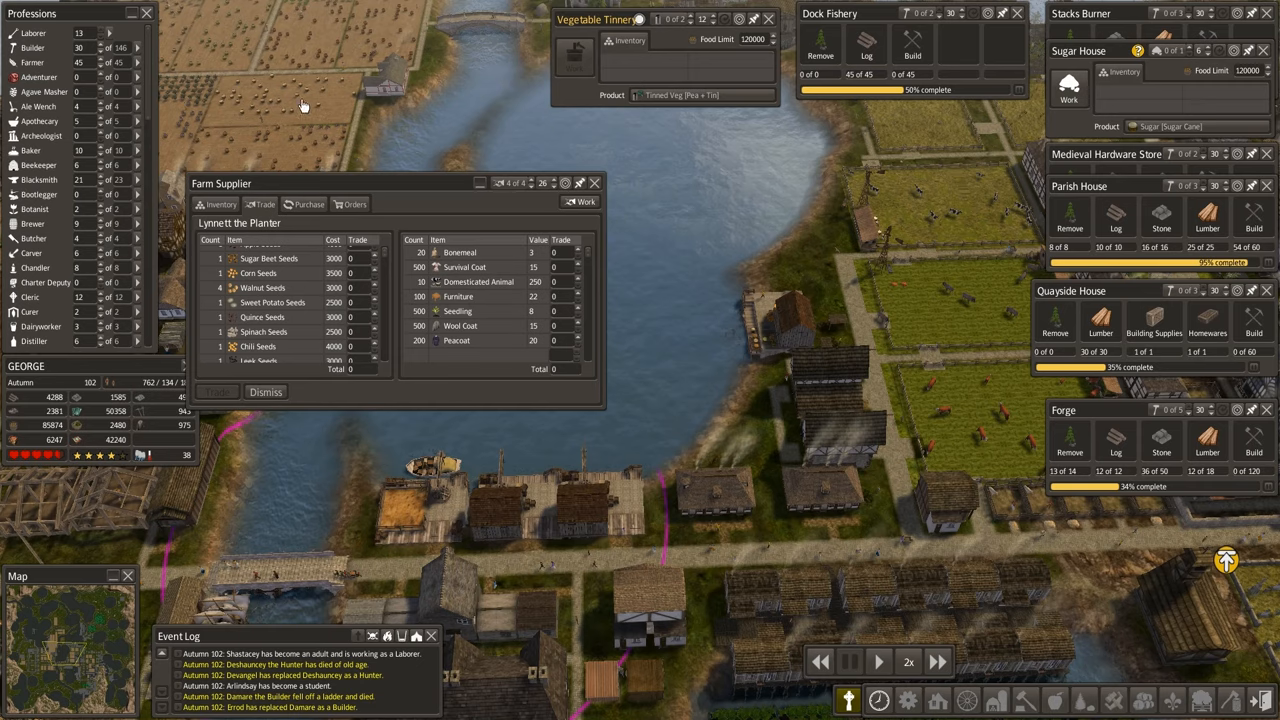
Change the oat field north of the river to raspberries and close its details.
click(220, 45)
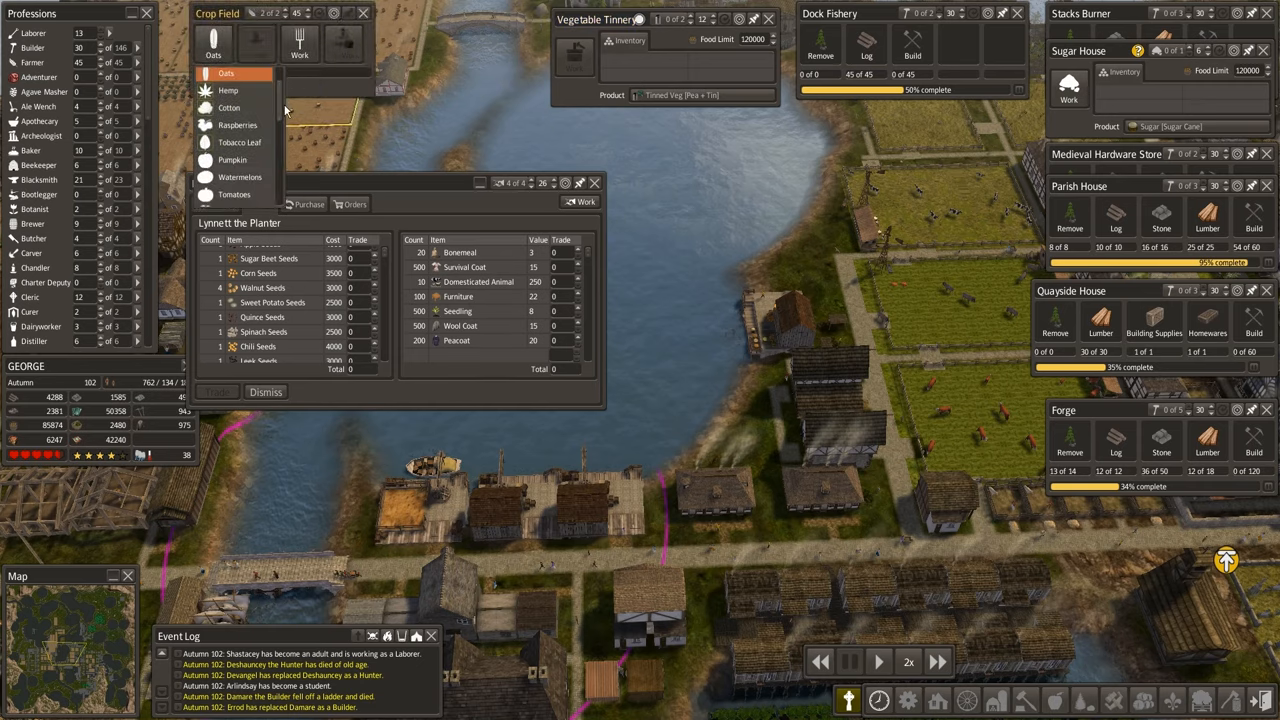
scroll(down, 3)
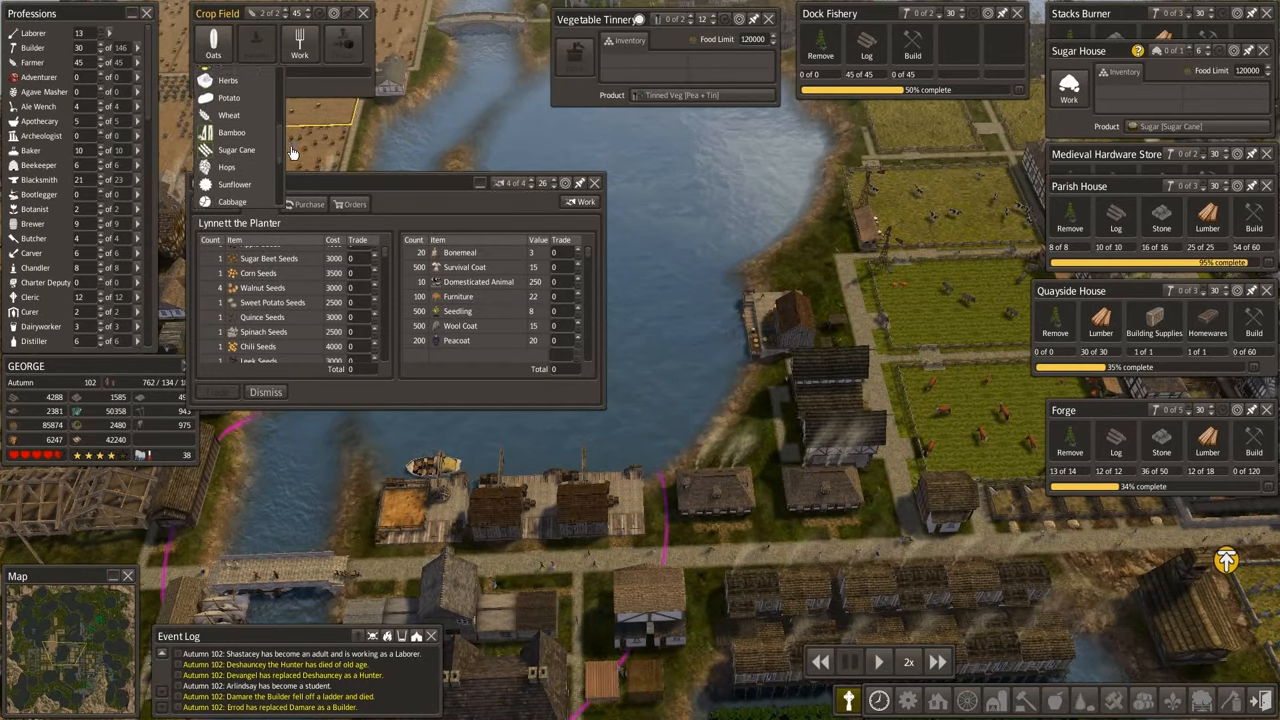
scroll(down, 3)
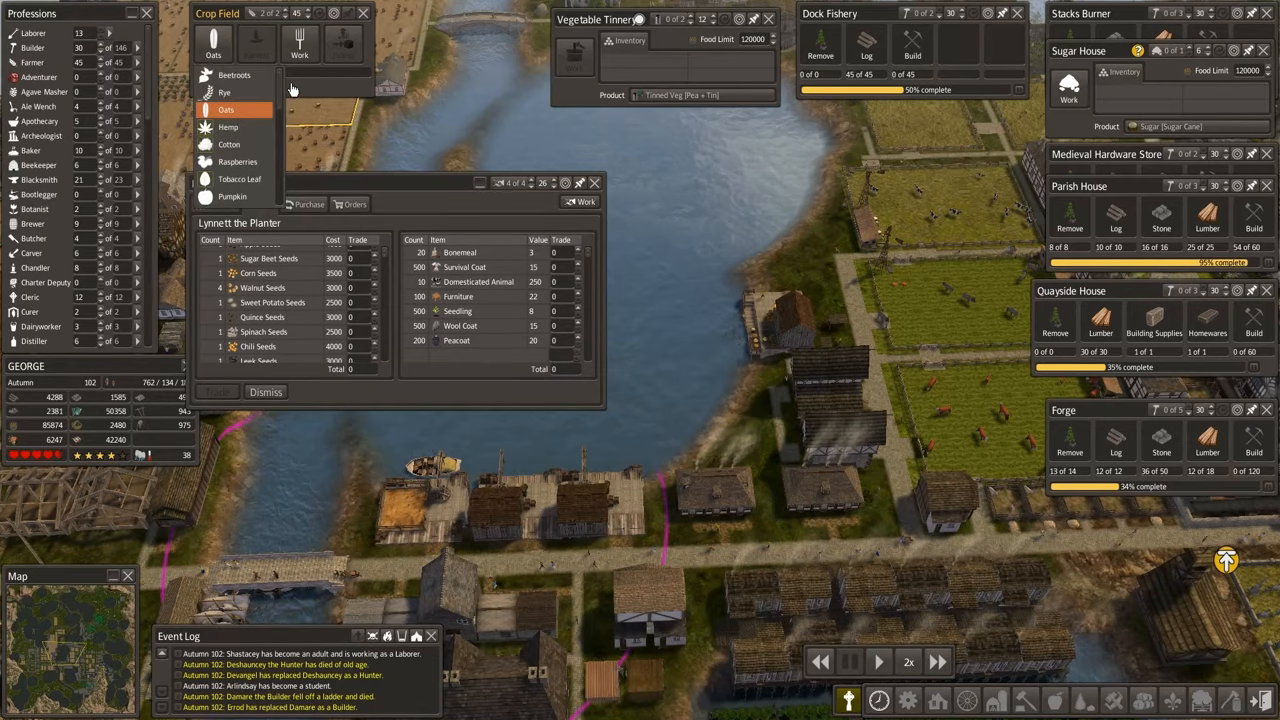
mouse_move(291, 113)
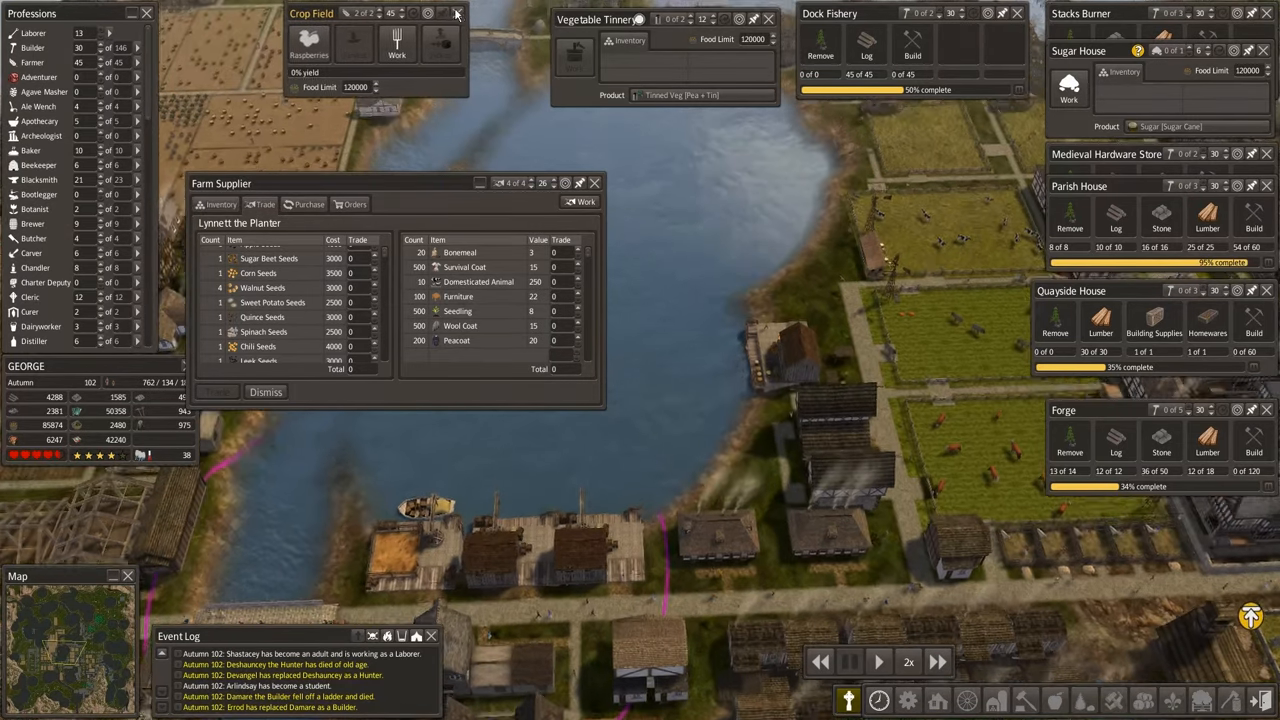
click(456, 13)
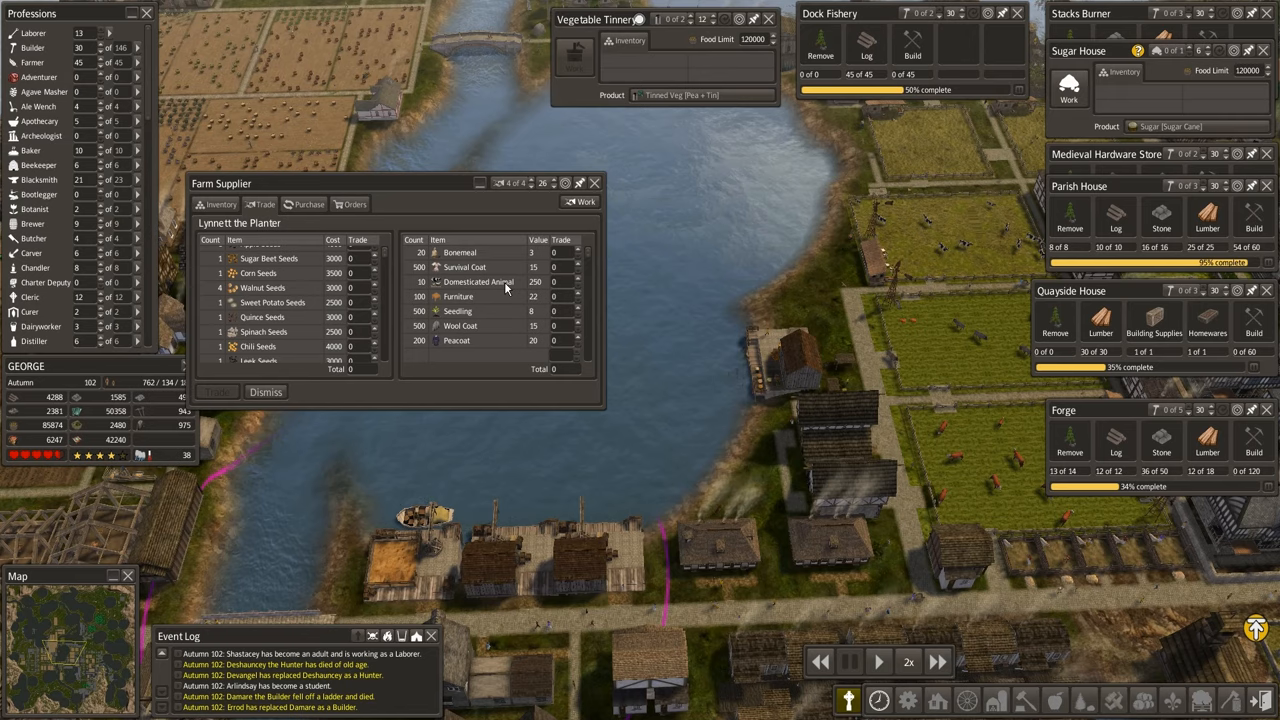
mouse_move(845, 346)
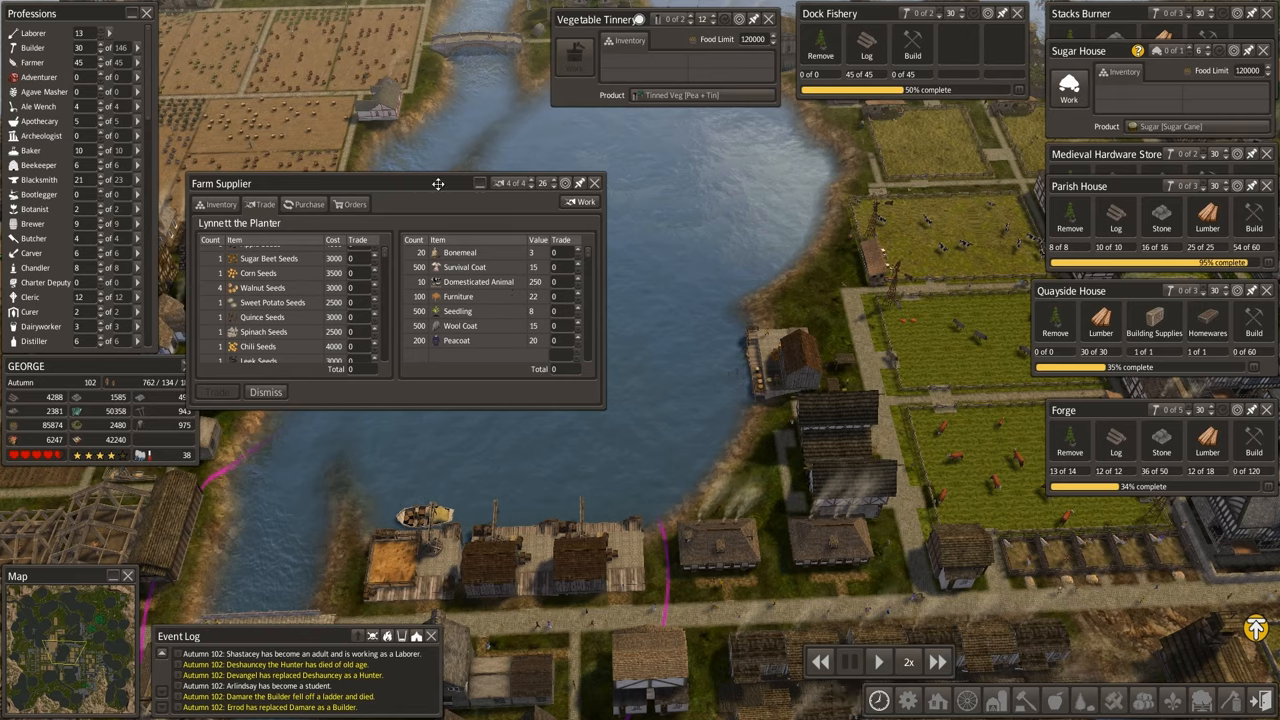
Browse the Soup Tinnery's tinned soup options, leaving Tomato + Tin selected.
click(594, 183)
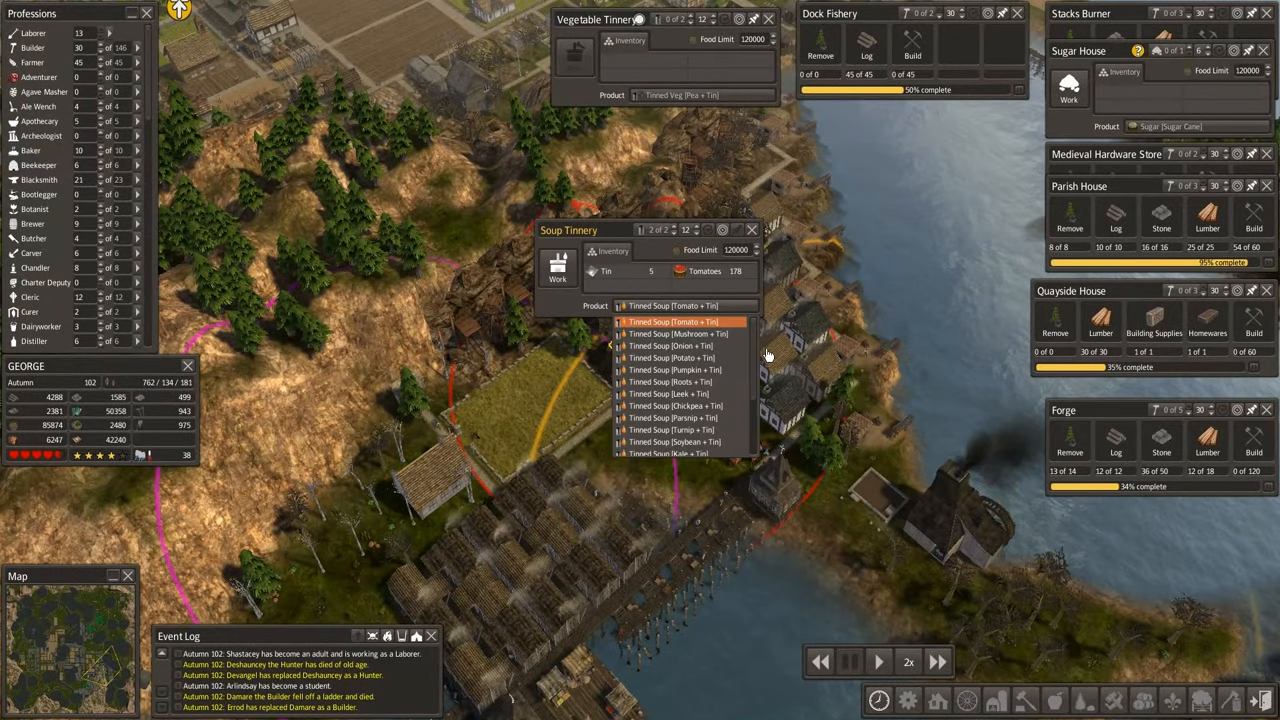
mouse_move(710, 382)
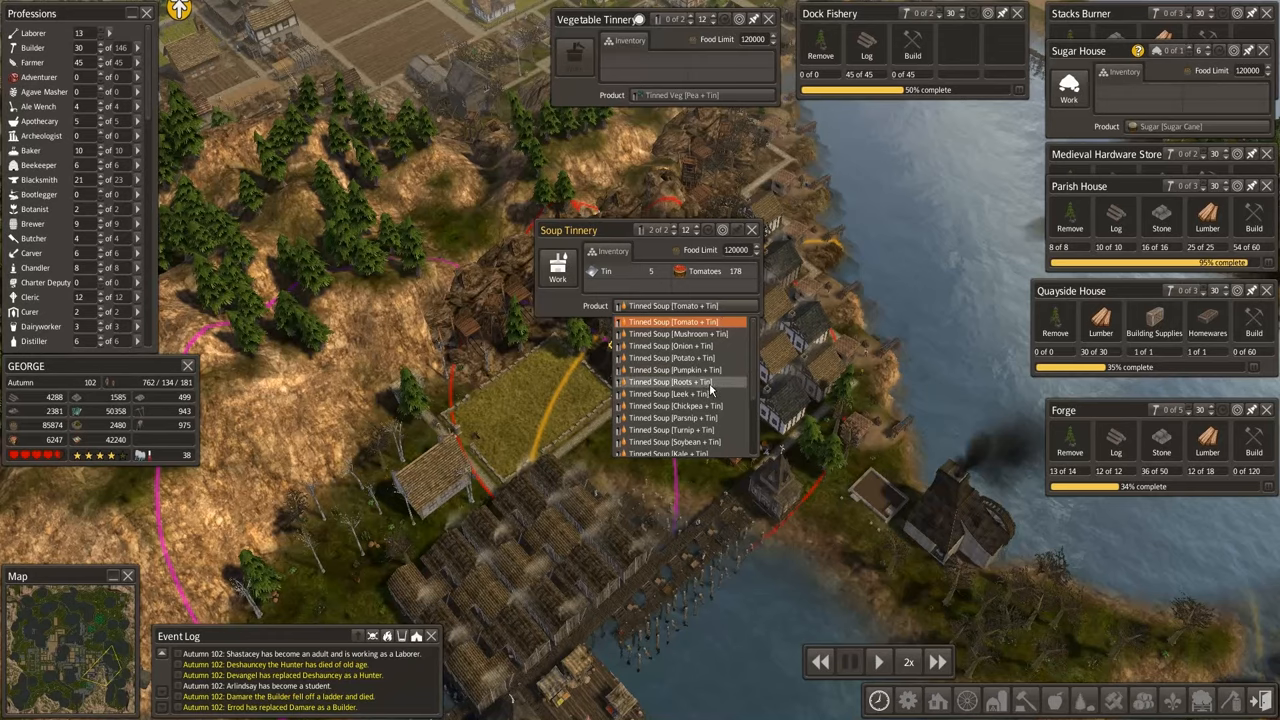
mouse_move(725, 388)
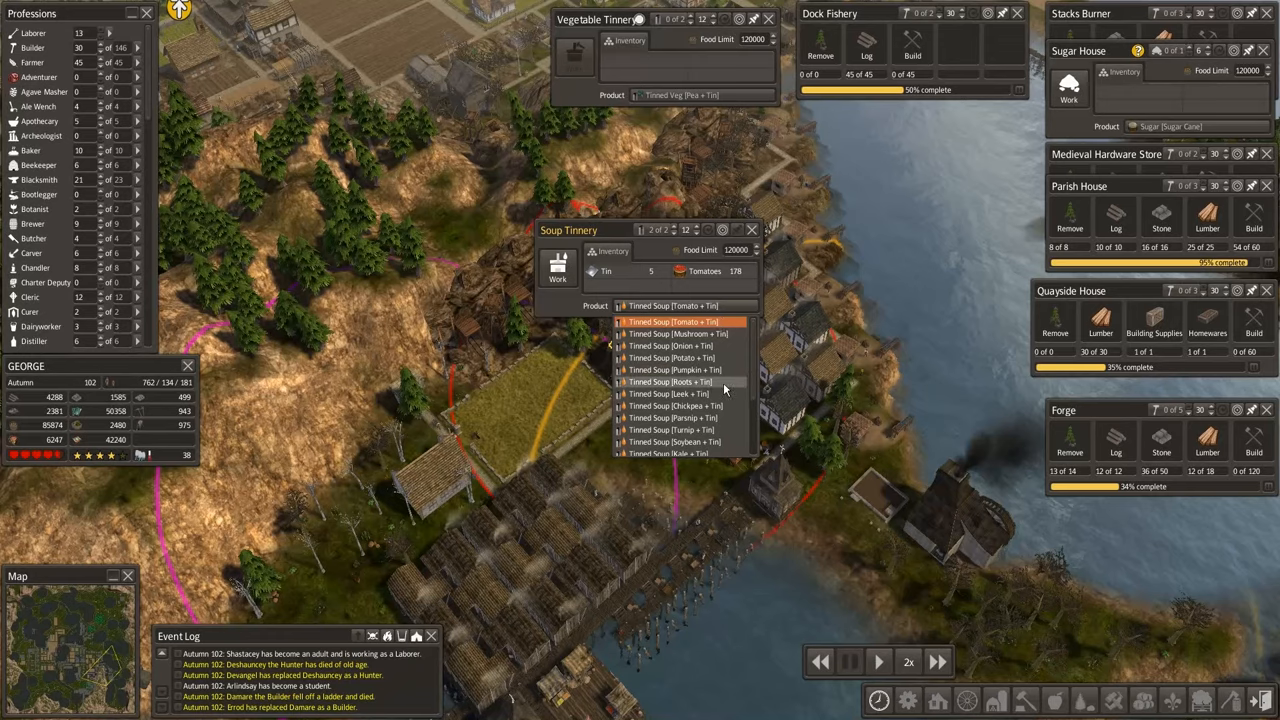
scroll(down, 3)
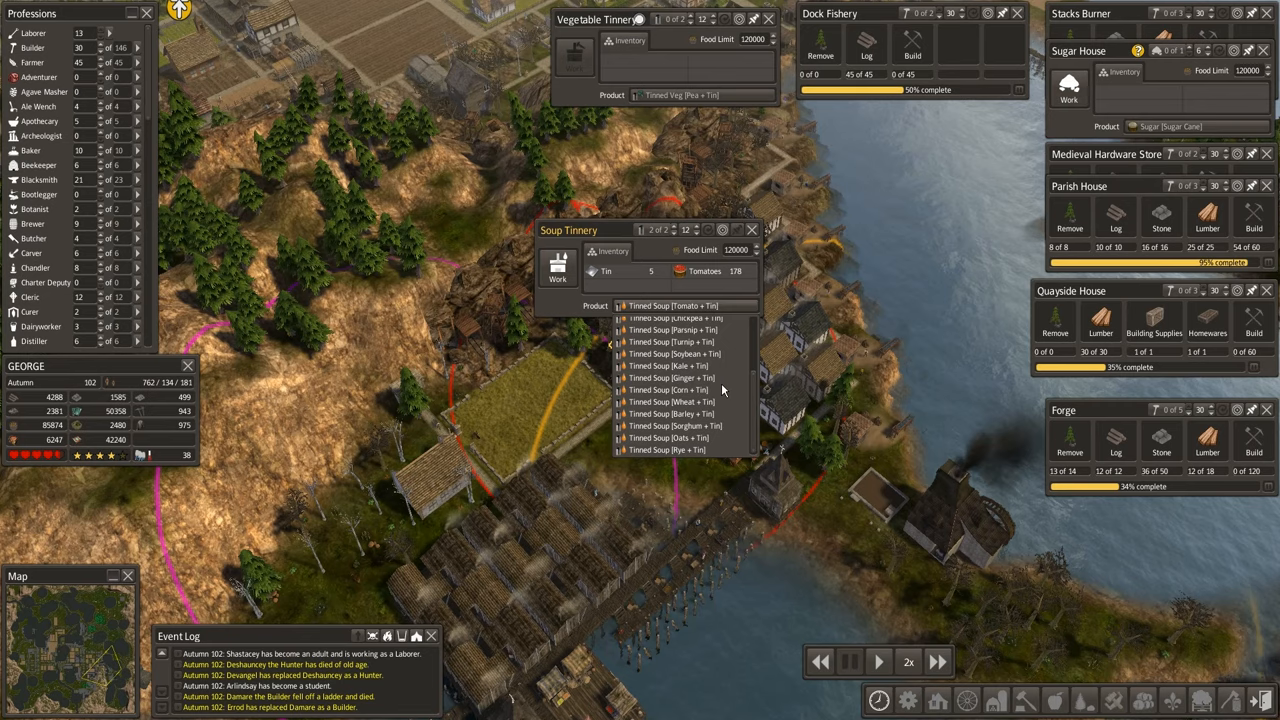
scroll(up, 3)
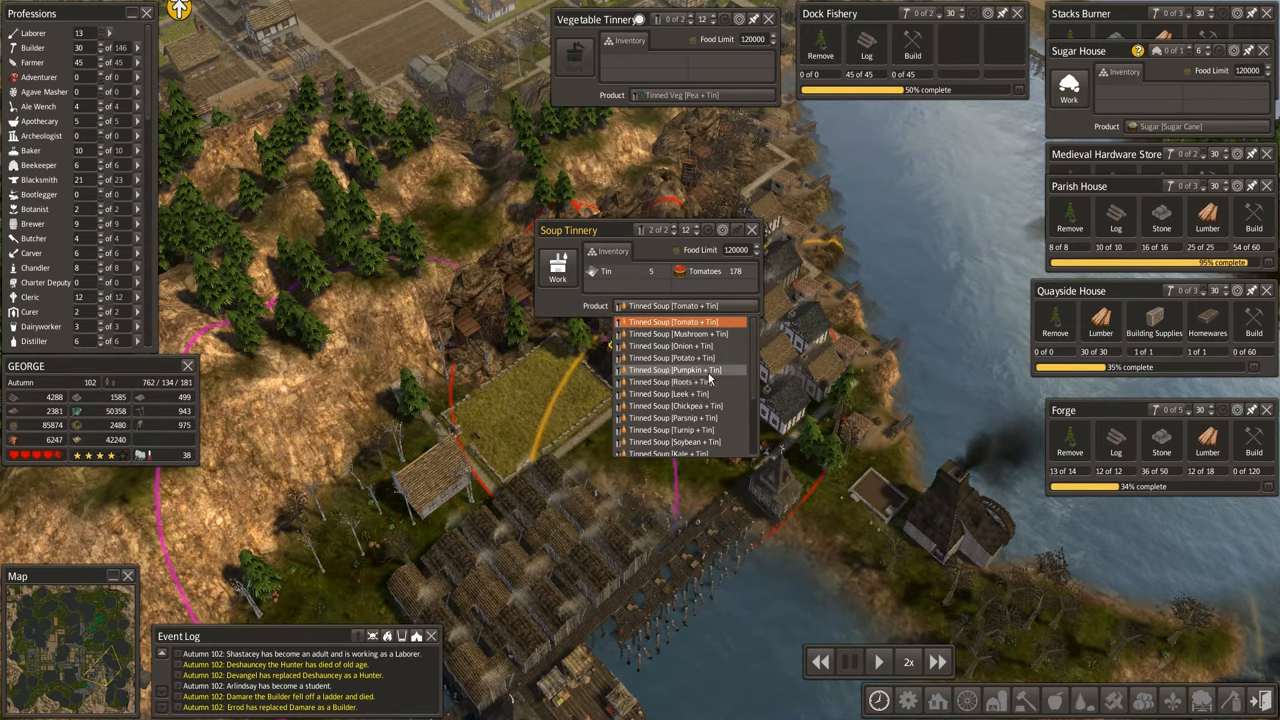
click(674, 321)
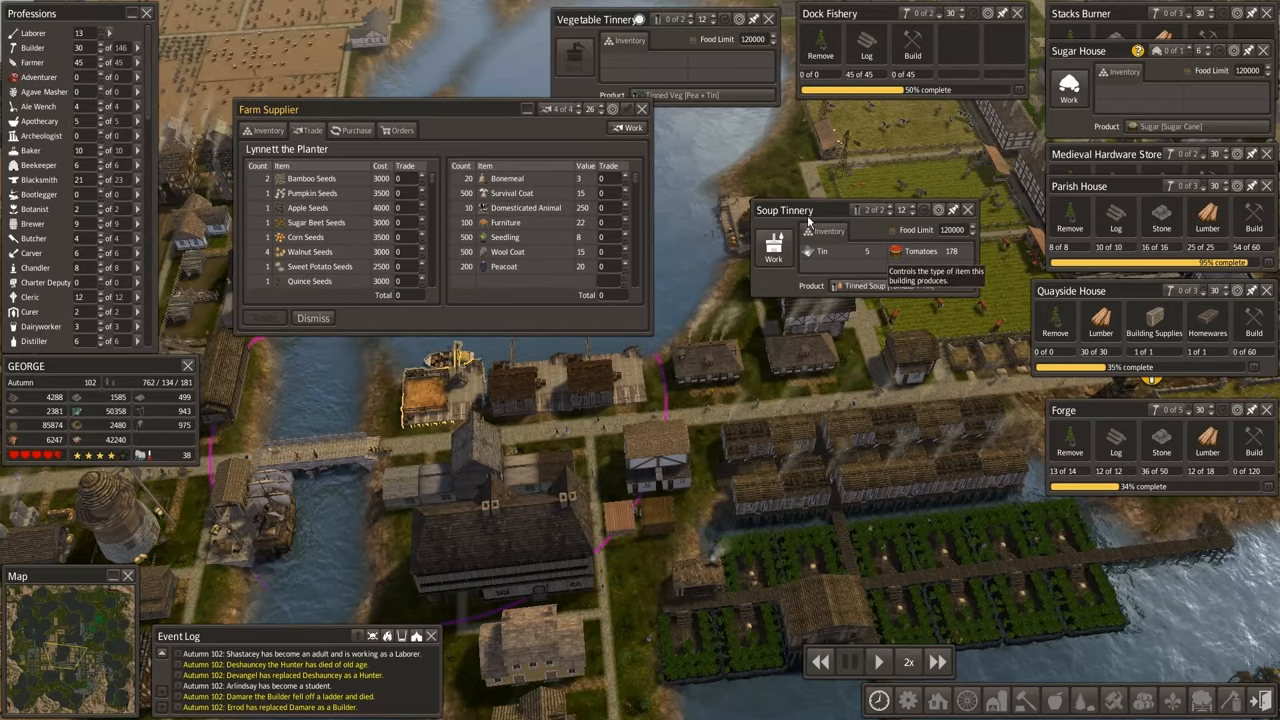
Browse the vegetable and soup tinnery product lists, leaving tinned peas unchanged.
click(700, 95)
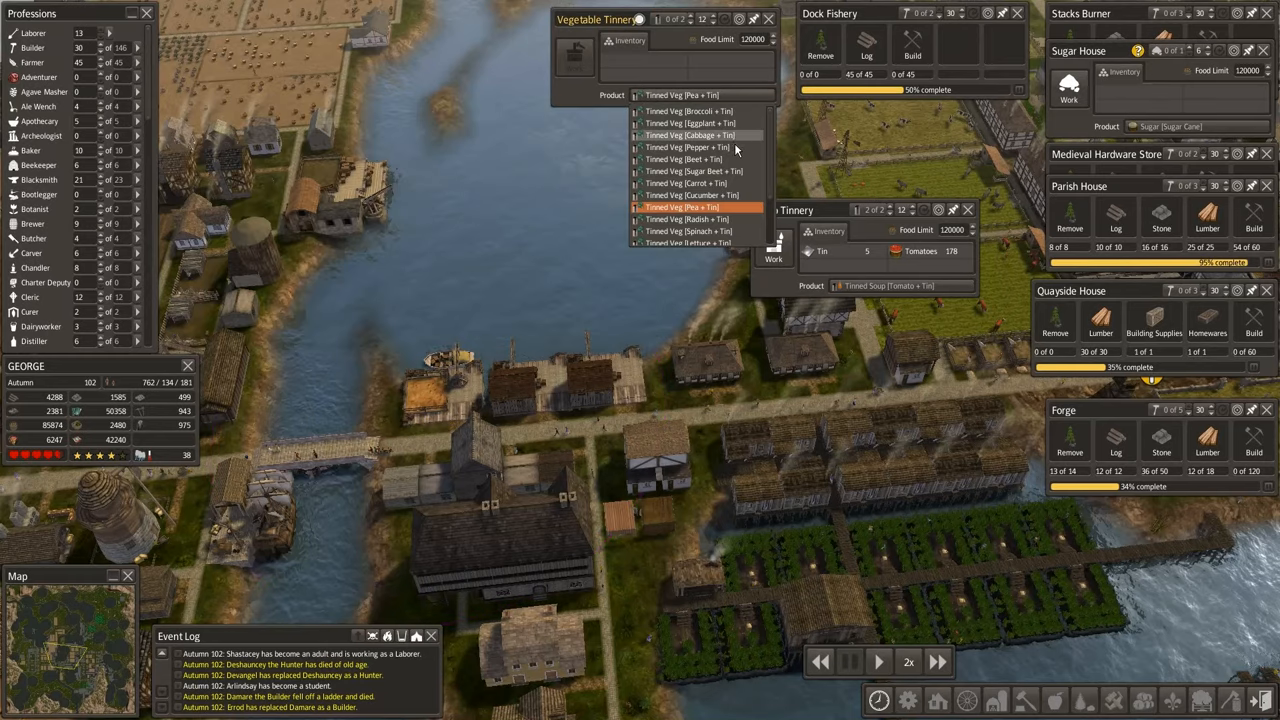
scroll(down, 3)
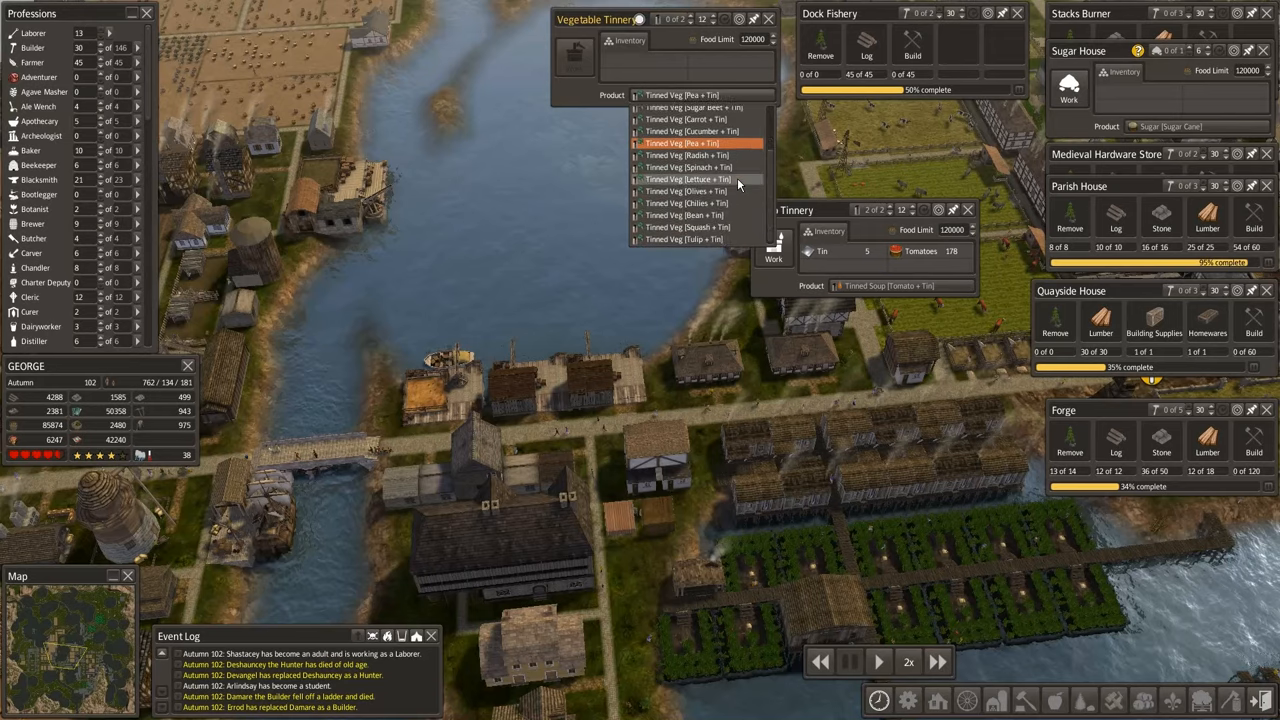
scroll(up, 3)
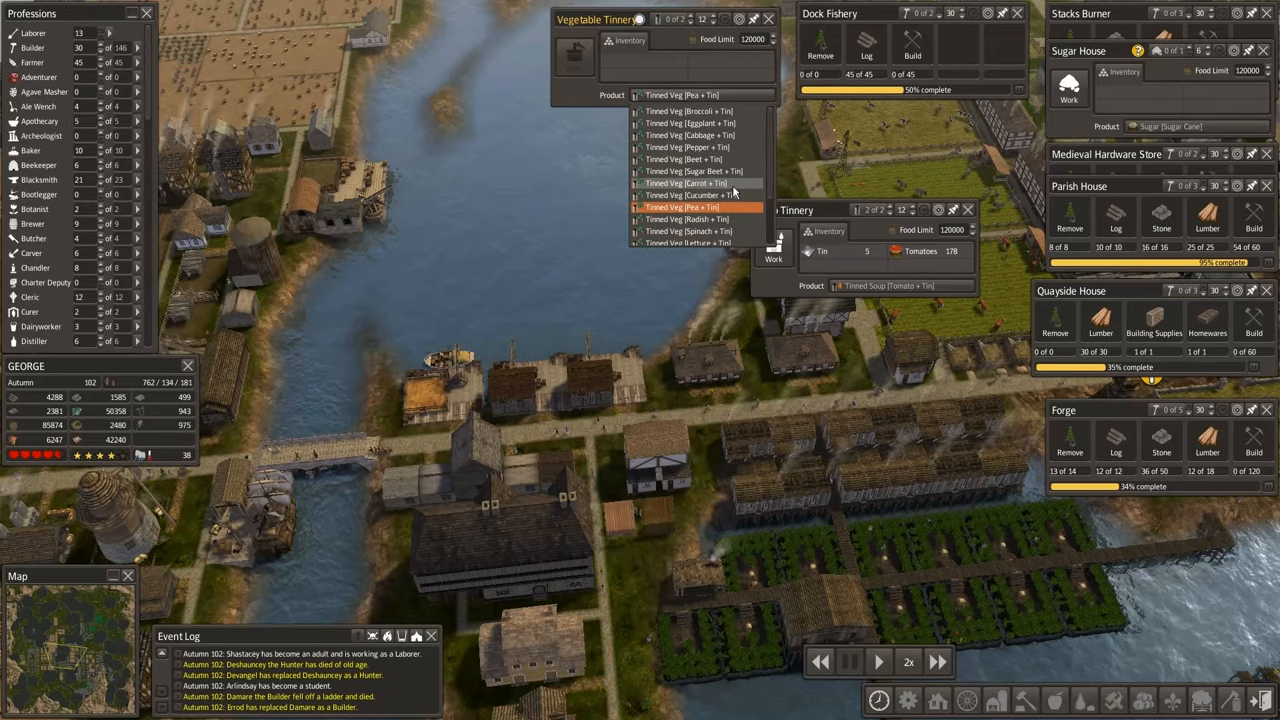
click(900, 285)
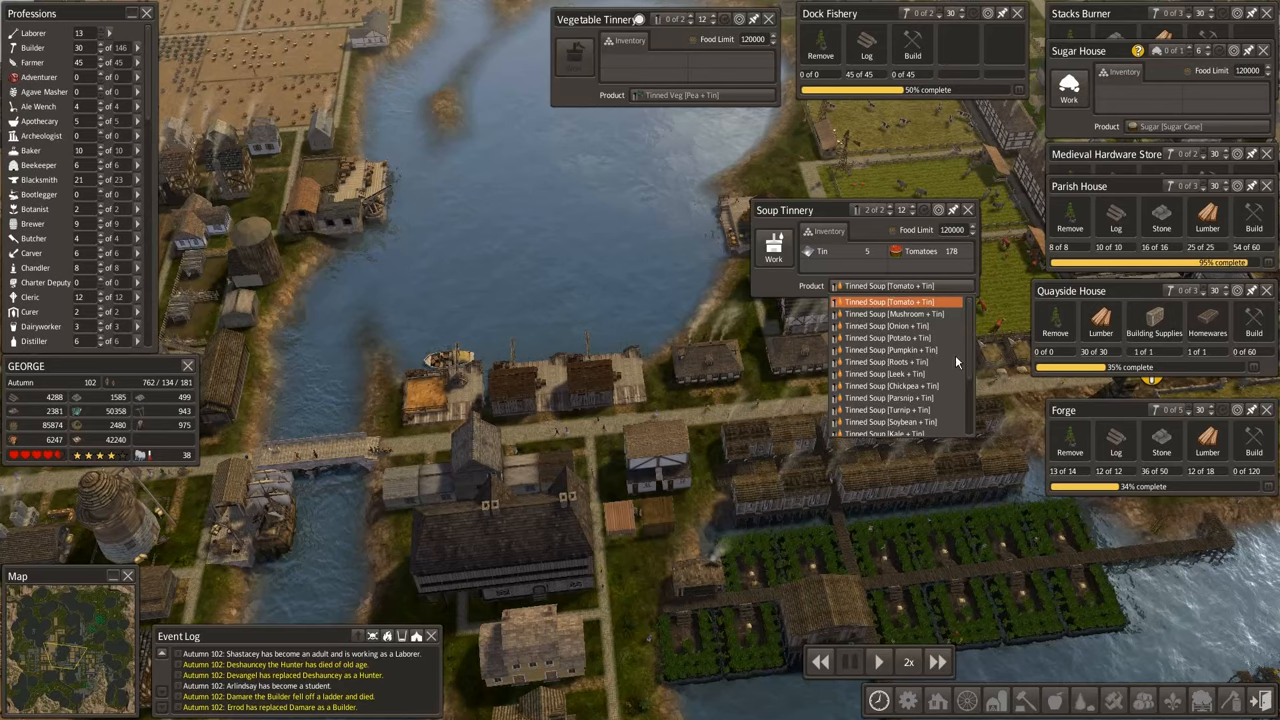
scroll(down, 3)
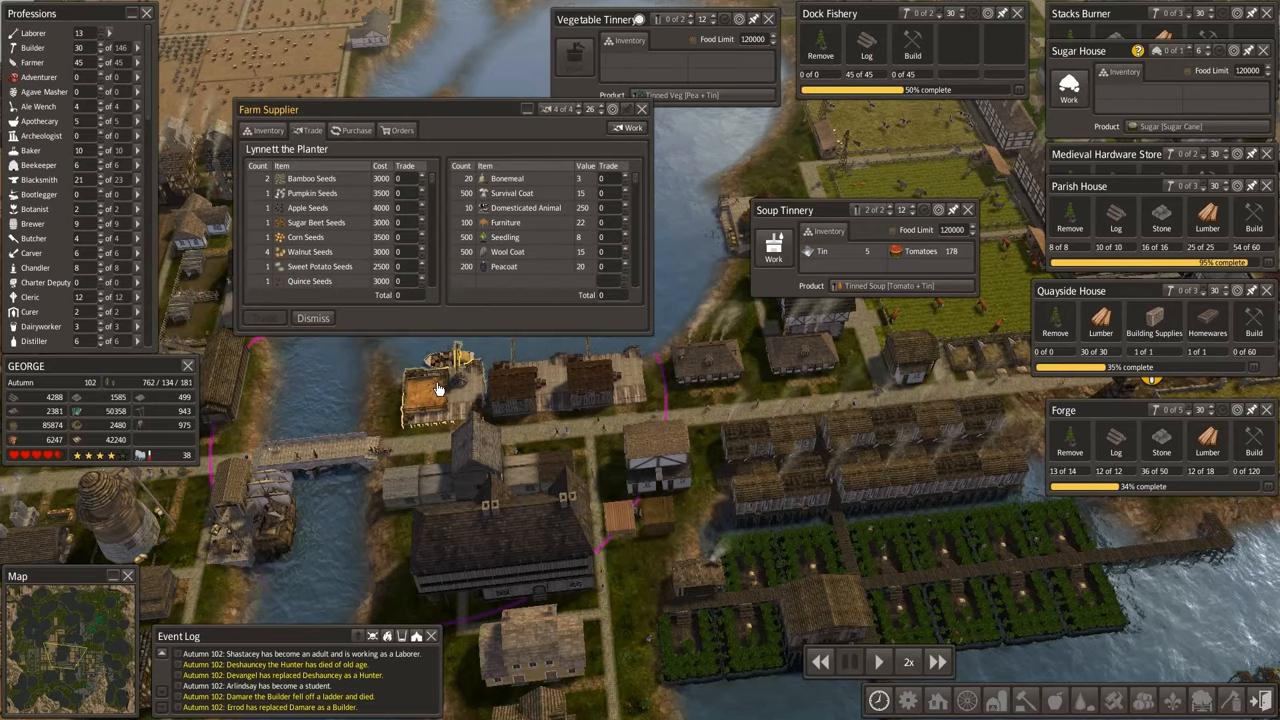
mouse_move(346, 261)
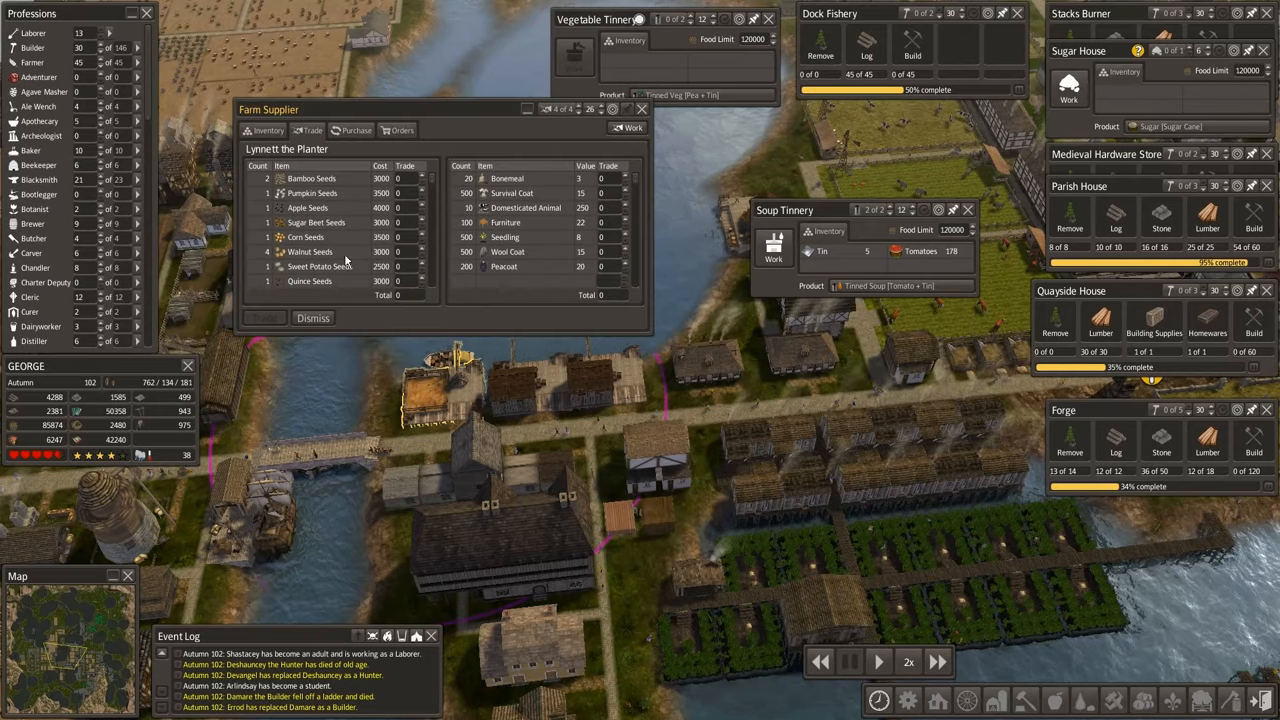
scroll(down, 3)
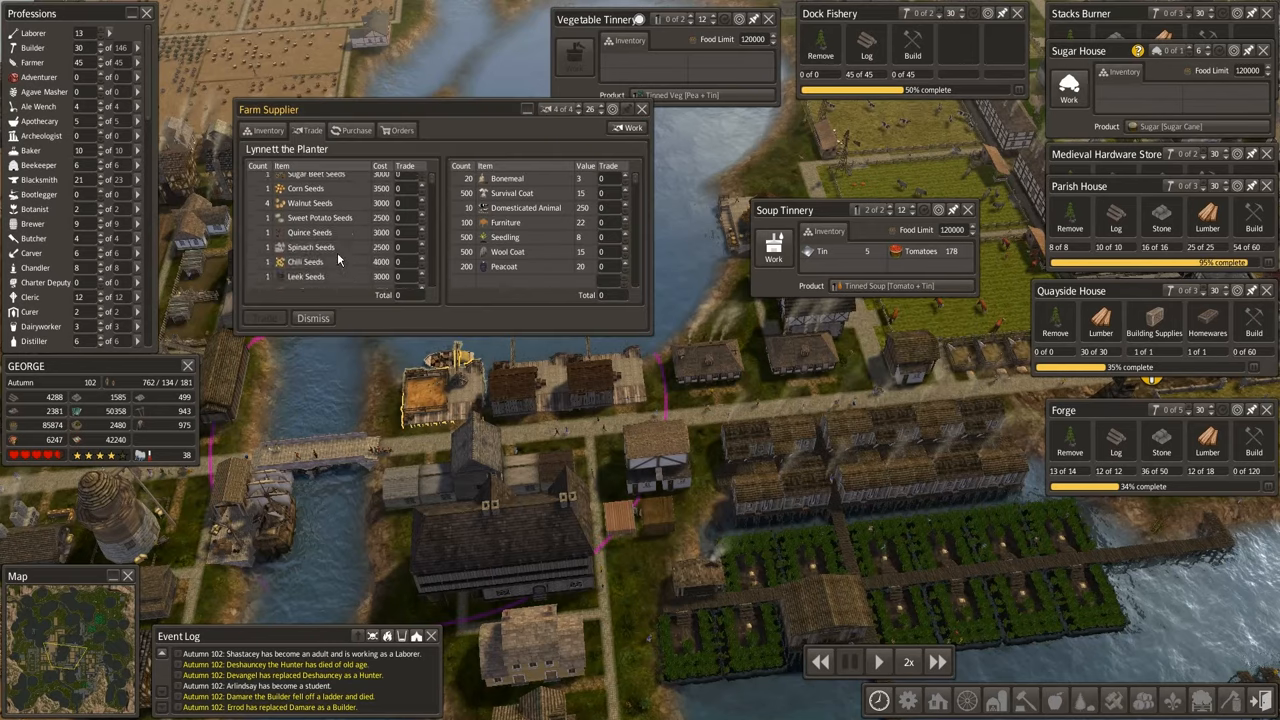
scroll(down, 3)
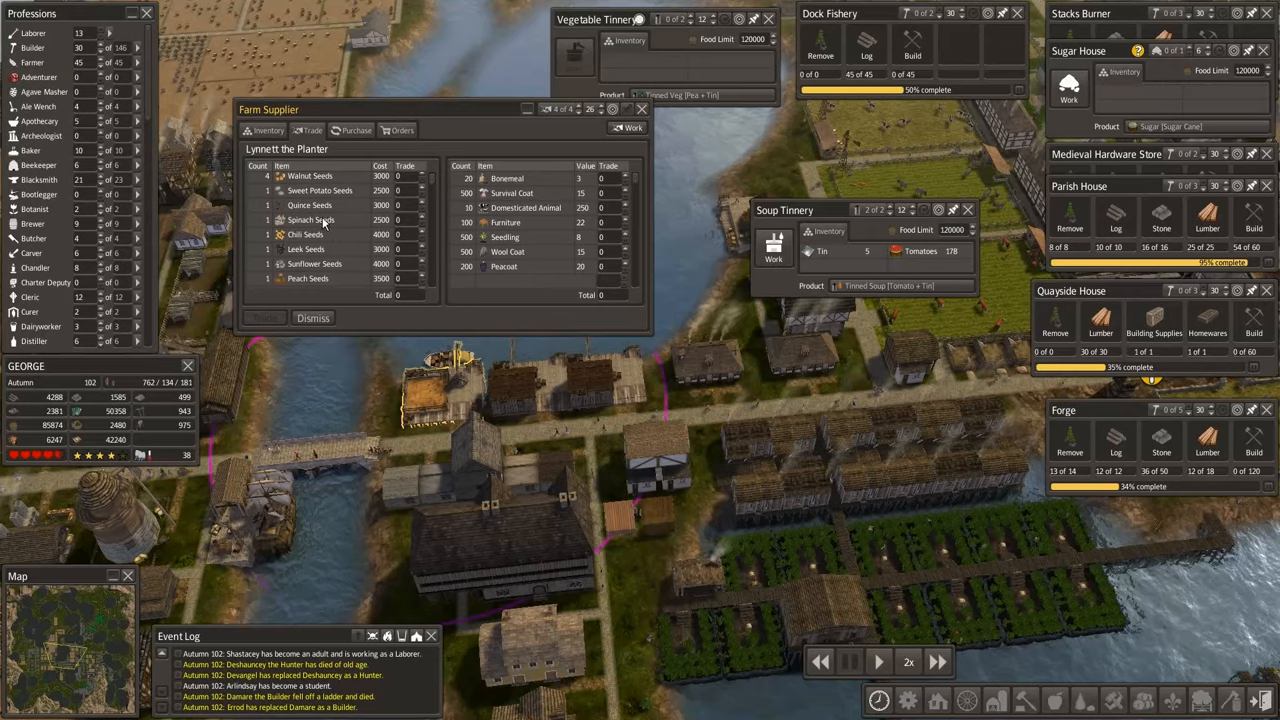
click(700, 95)
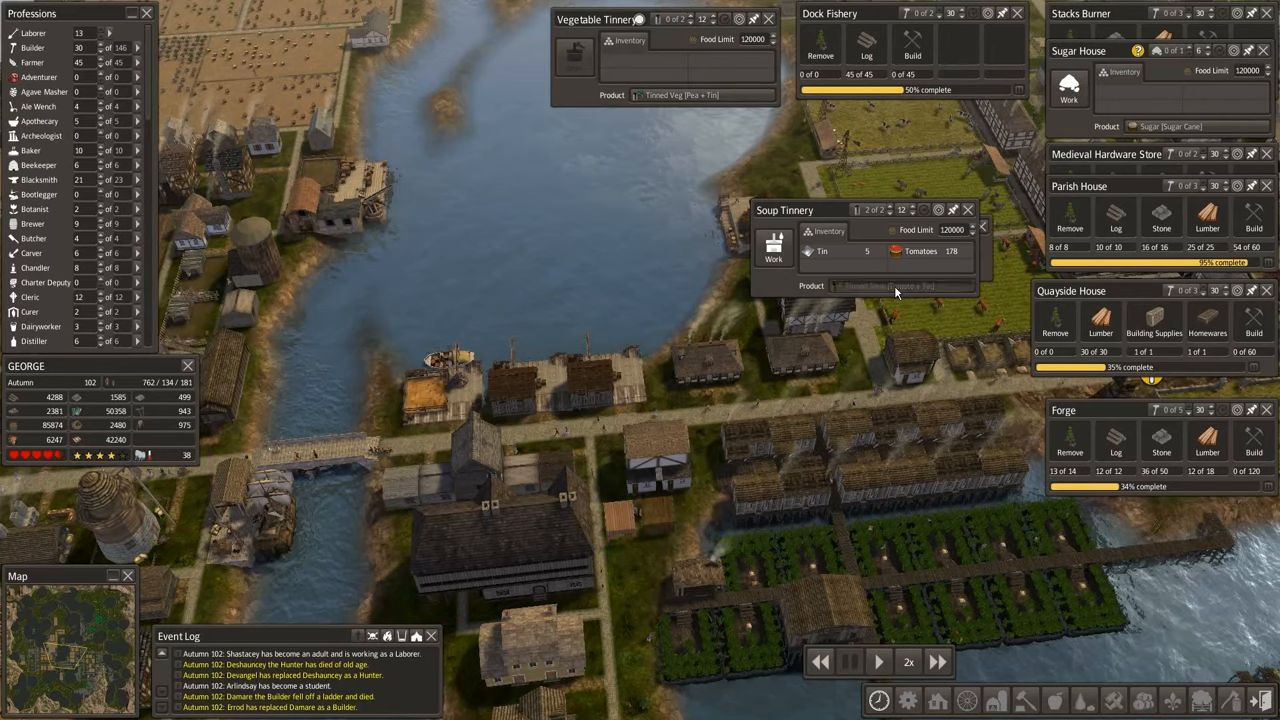
click(900, 286)
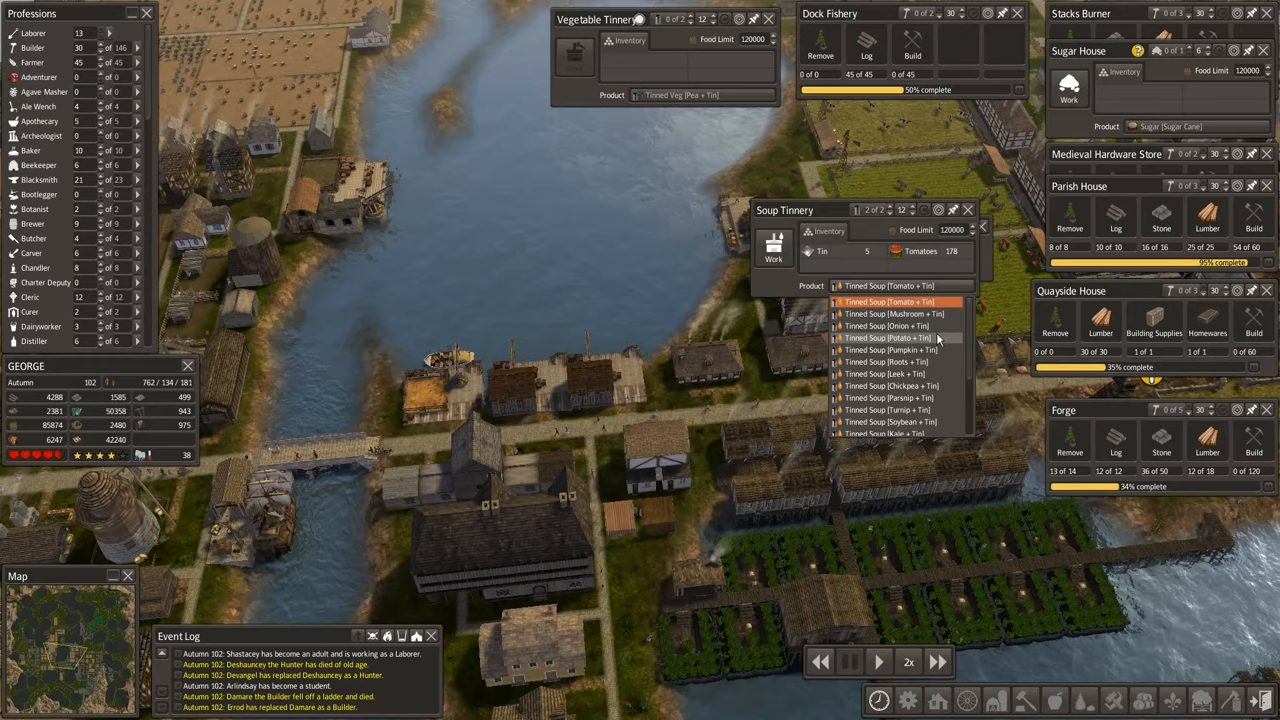
scroll(down, 3)
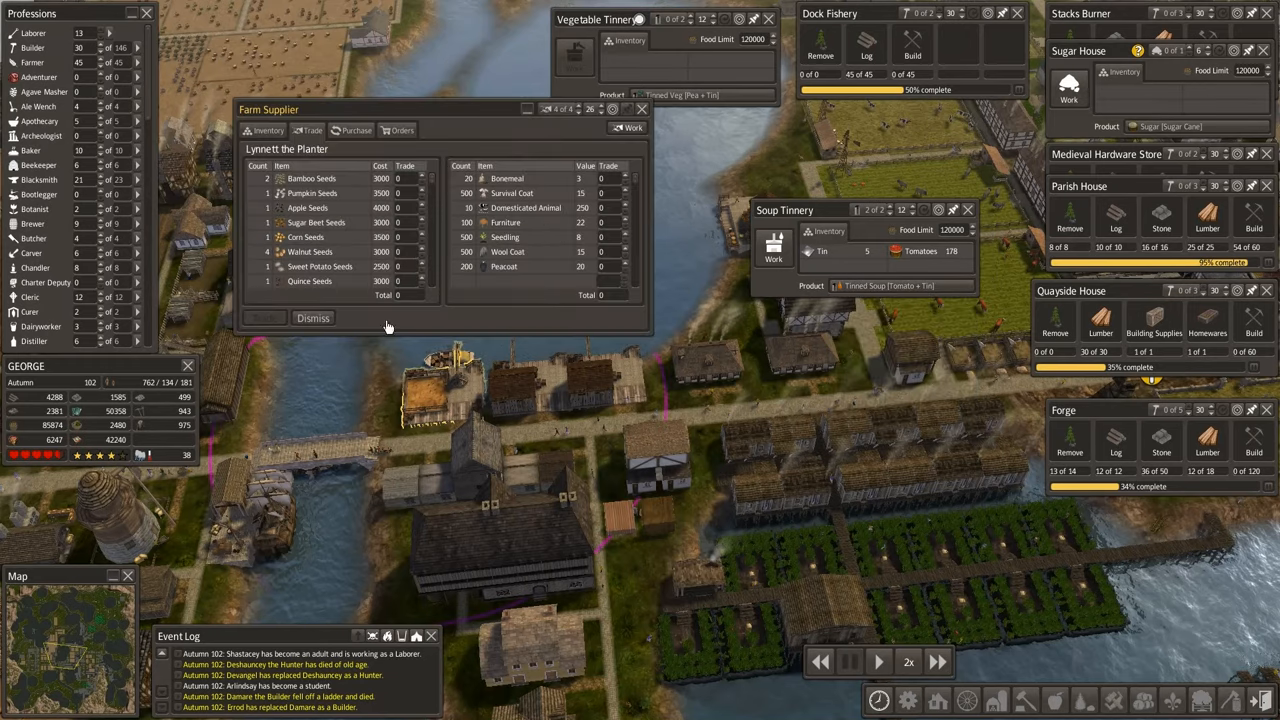
mouse_move(610, 110)
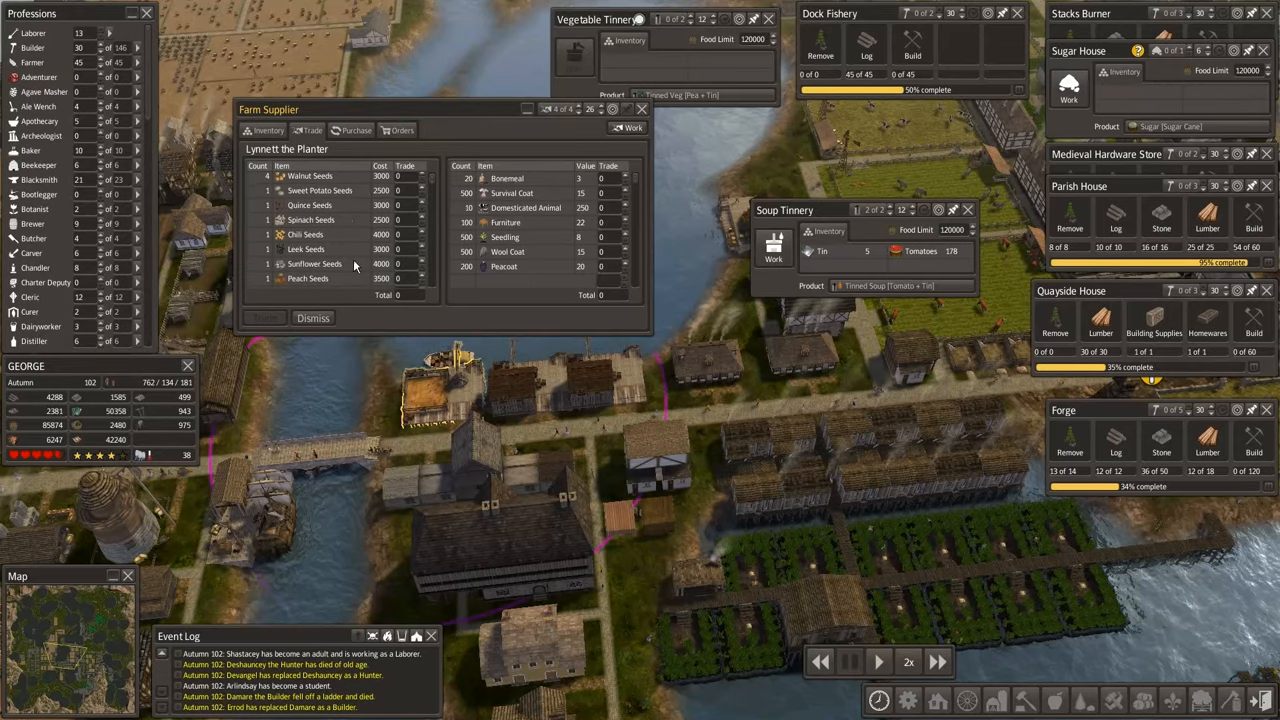
mouse_move(420, 222)
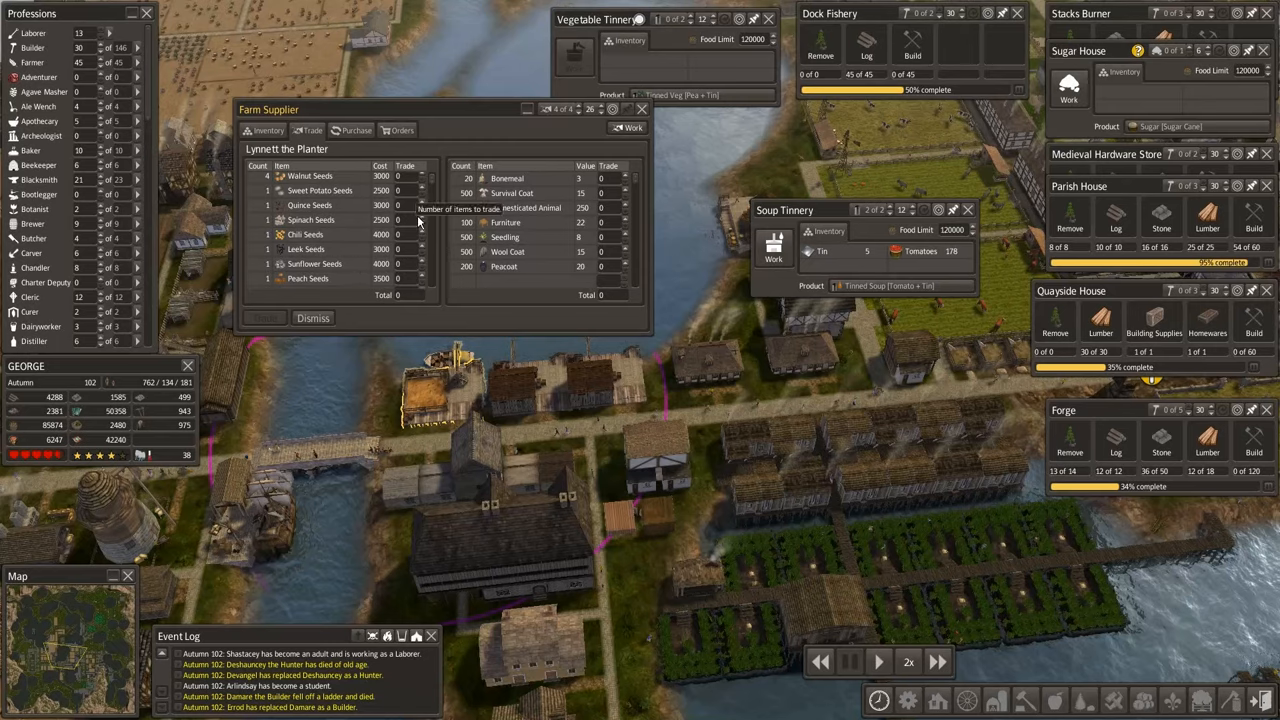
Queue one each of Spinach, Leek and Cucumber Seeds, totalling 8500.
click(420, 216)
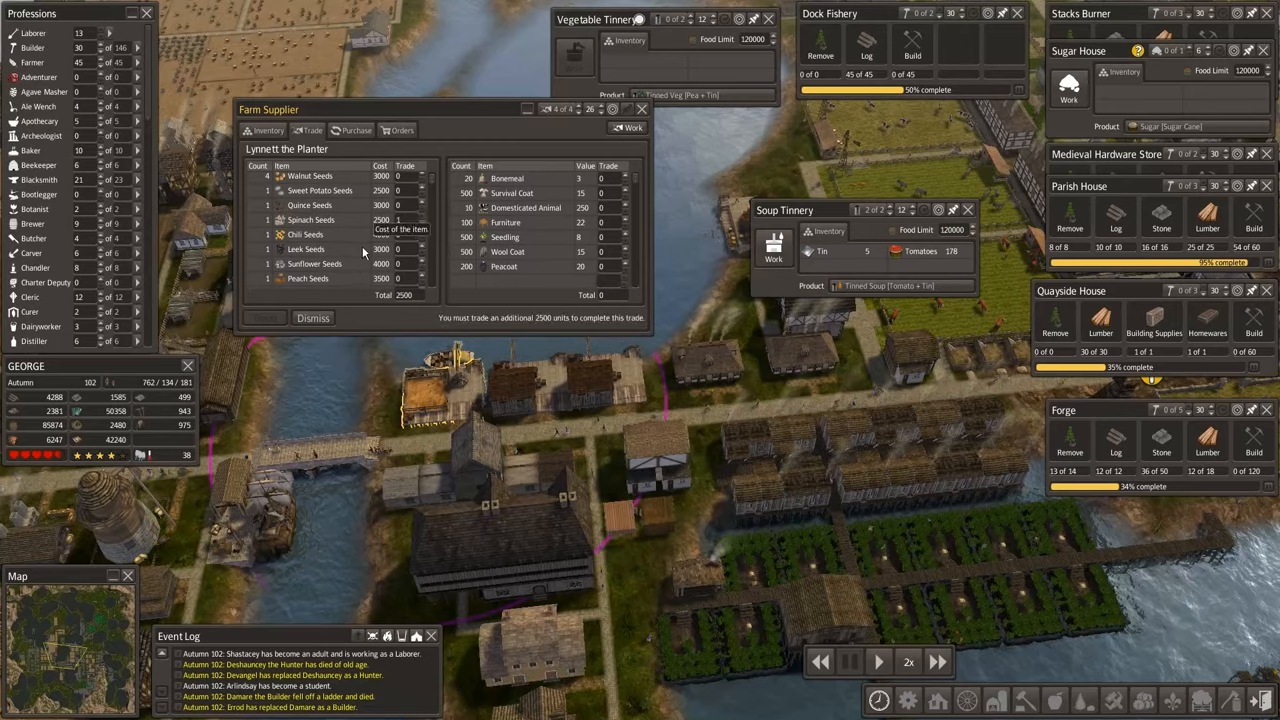
mouse_move(900, 290)
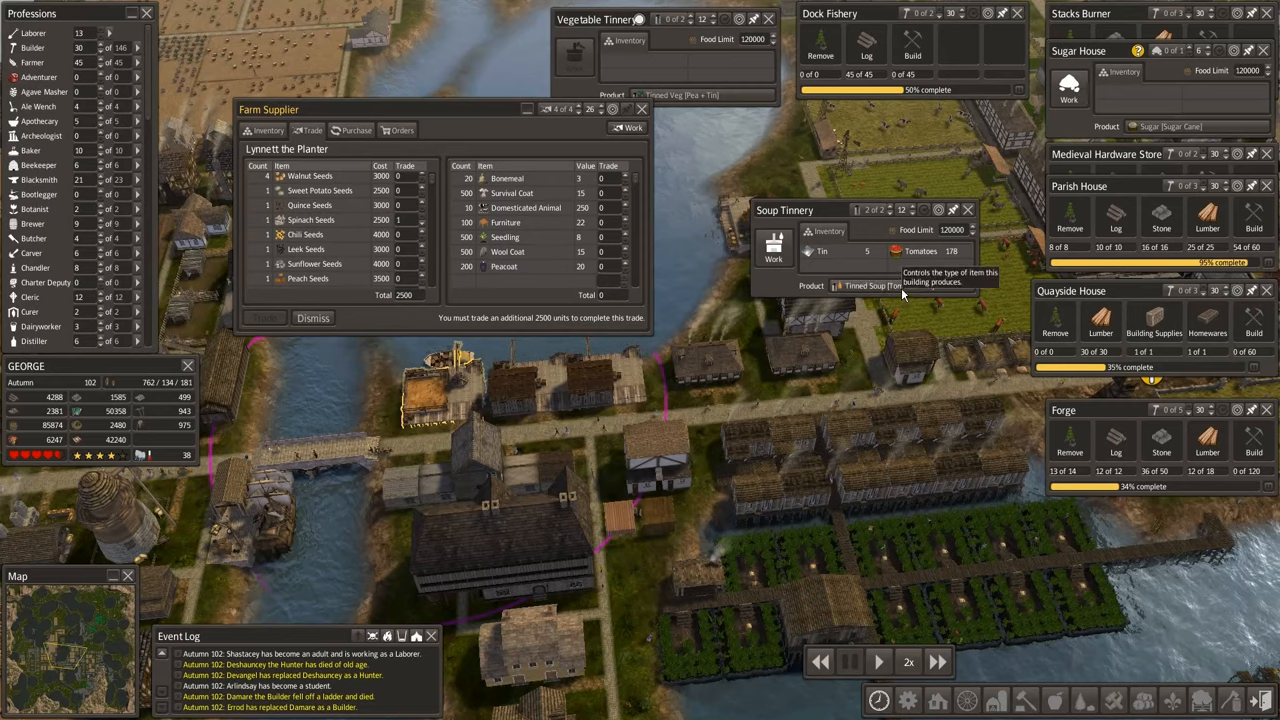
click(900, 286)
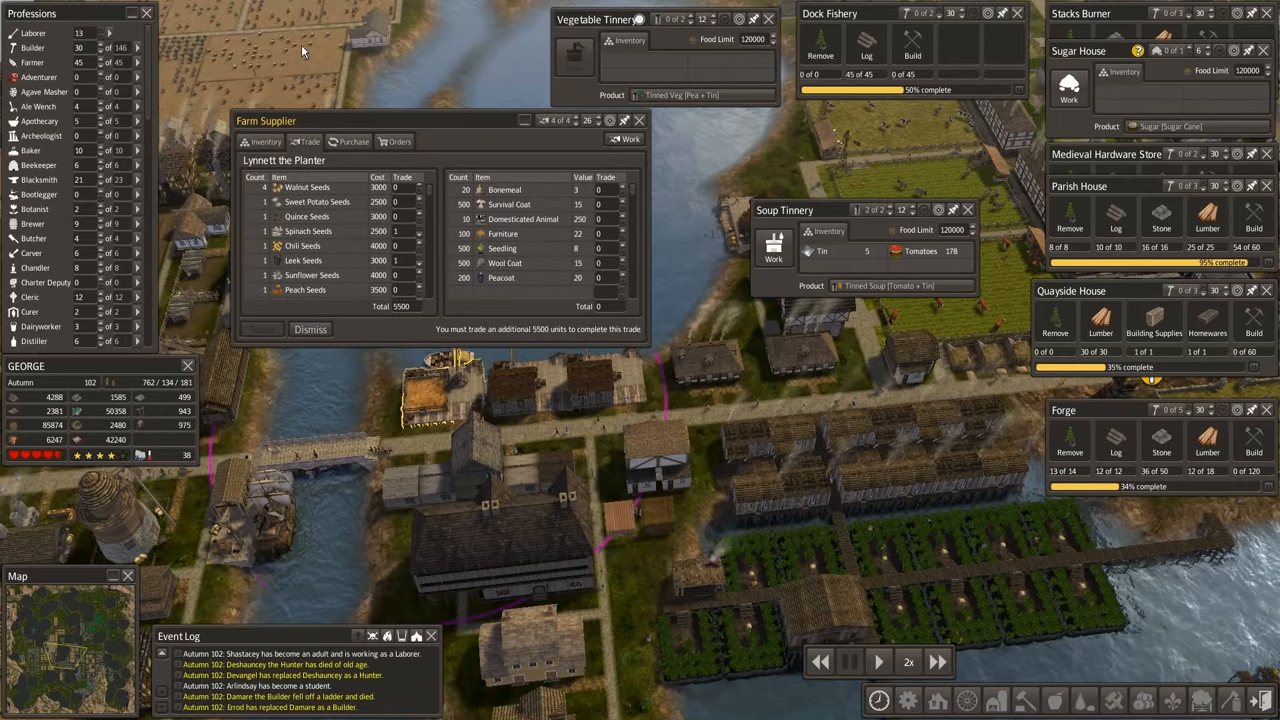
click(305, 45)
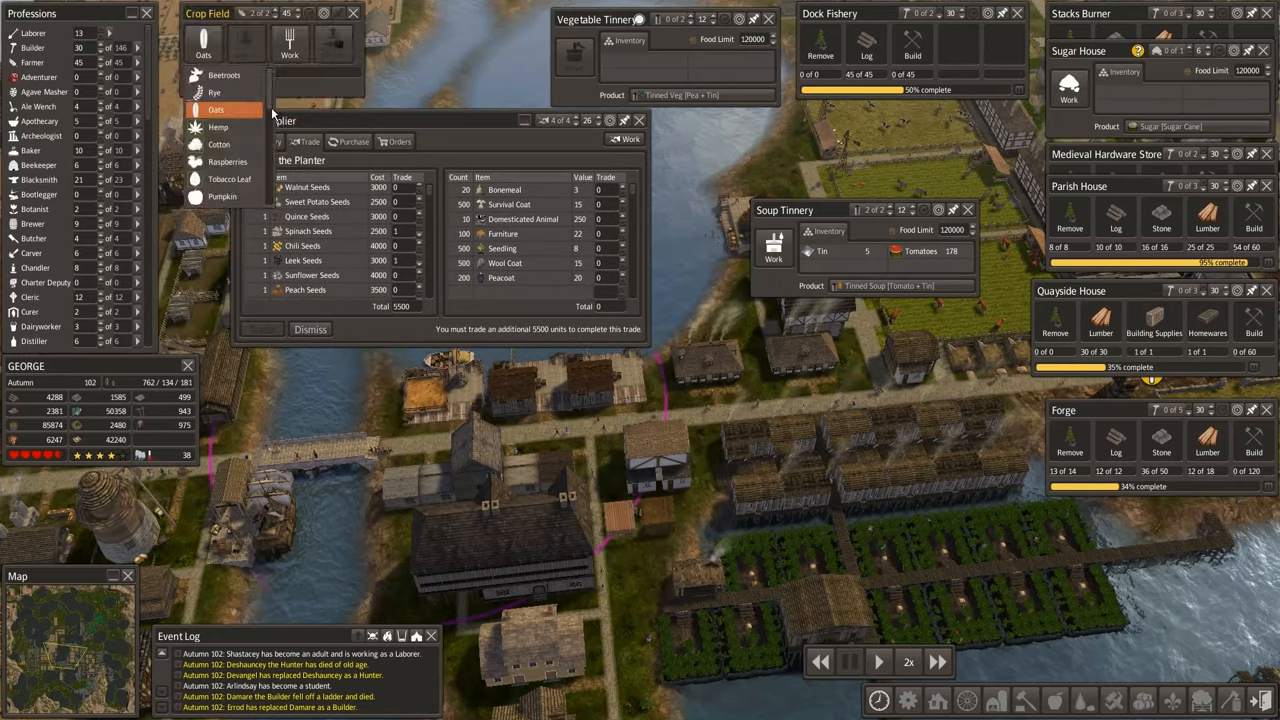
scroll(down, 3)
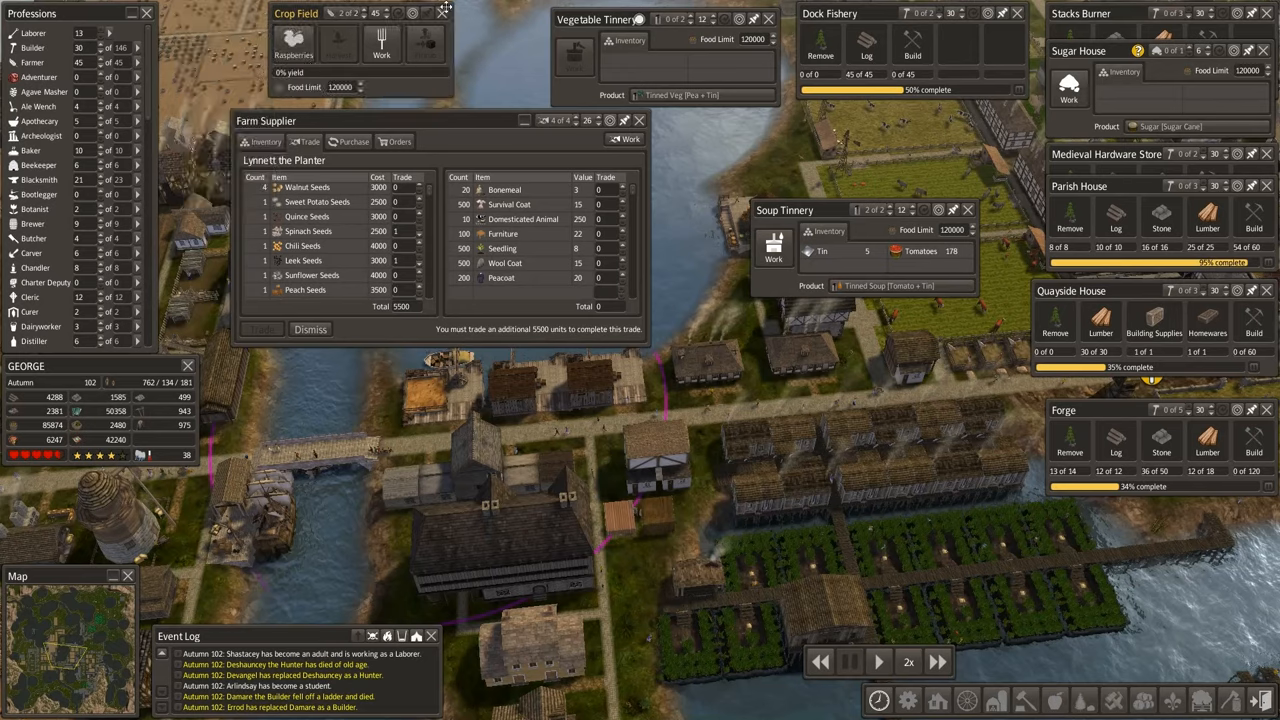
click(445, 9)
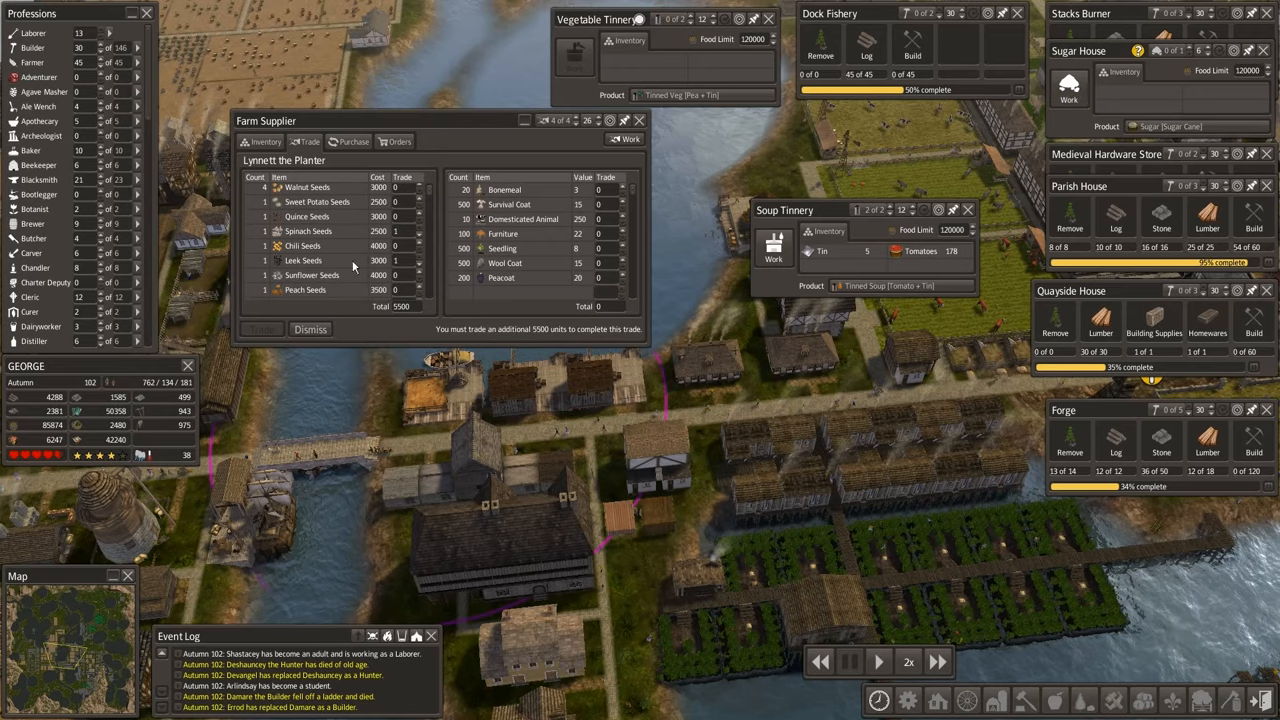
scroll(down, 3)
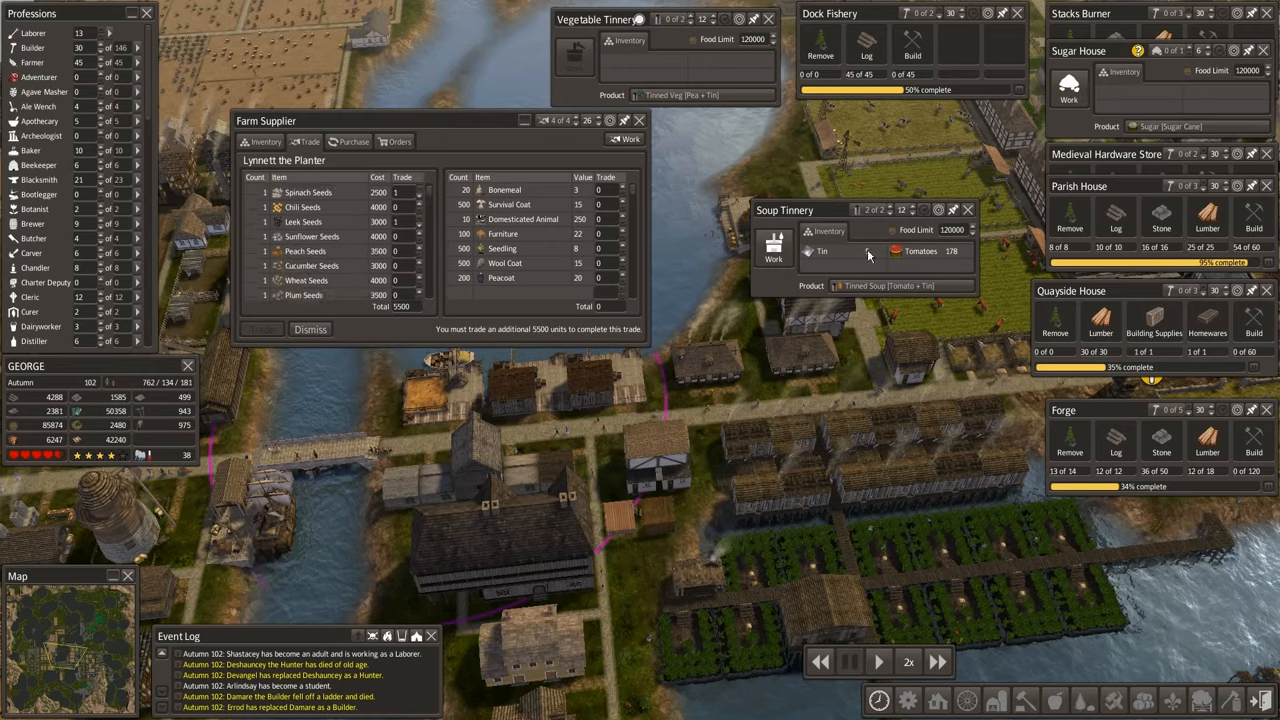
click(700, 95)
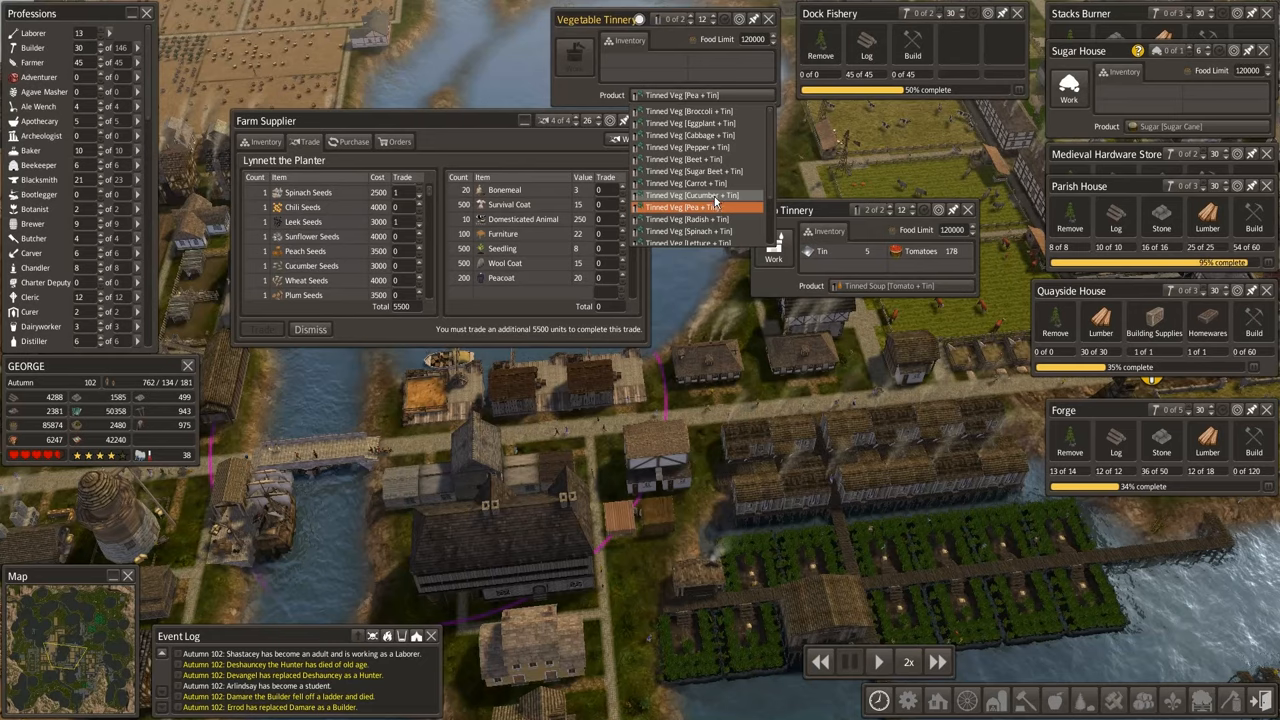
mouse_move(722, 203)
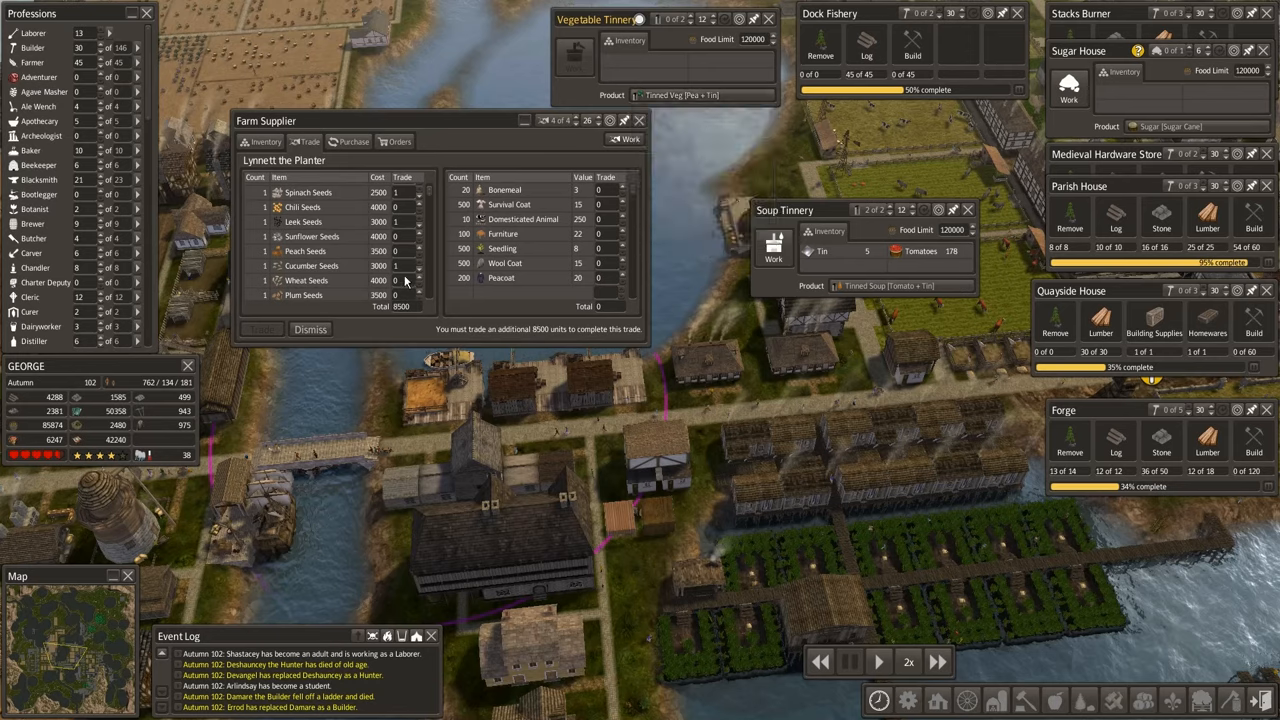
scroll(down, 3)
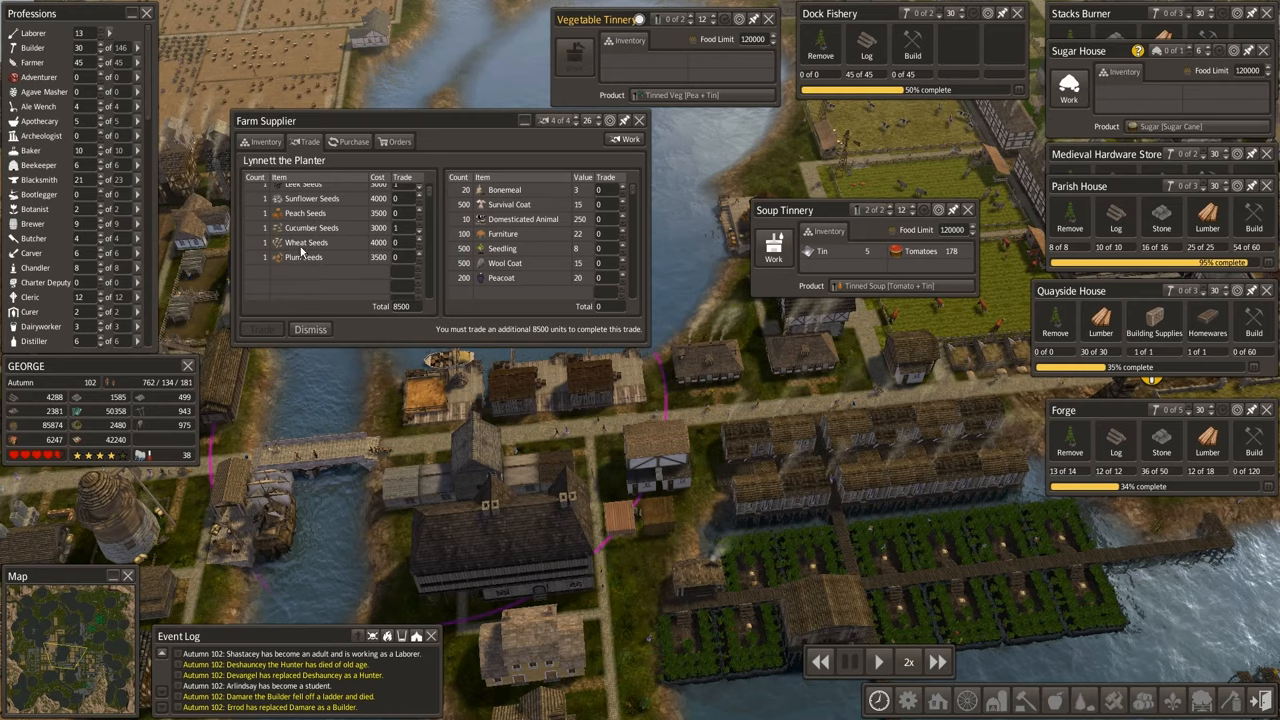
mouse_move(875, 286)
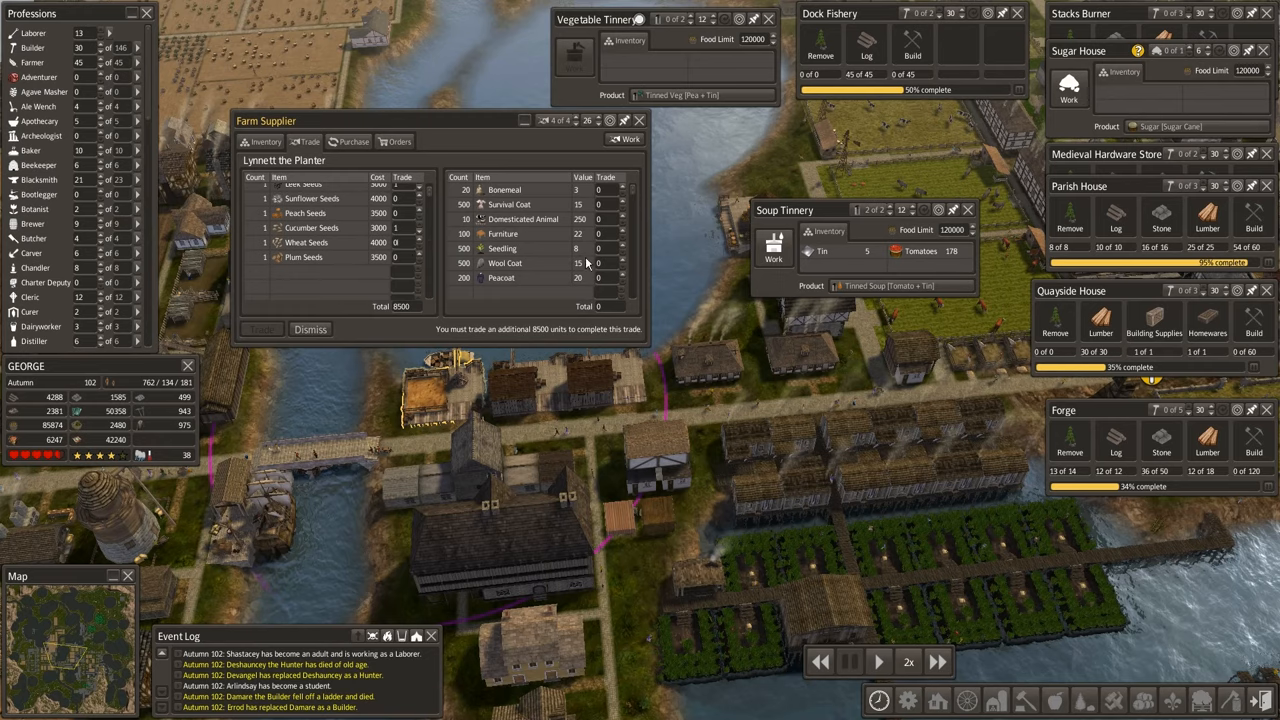
mouse_move(607, 254)
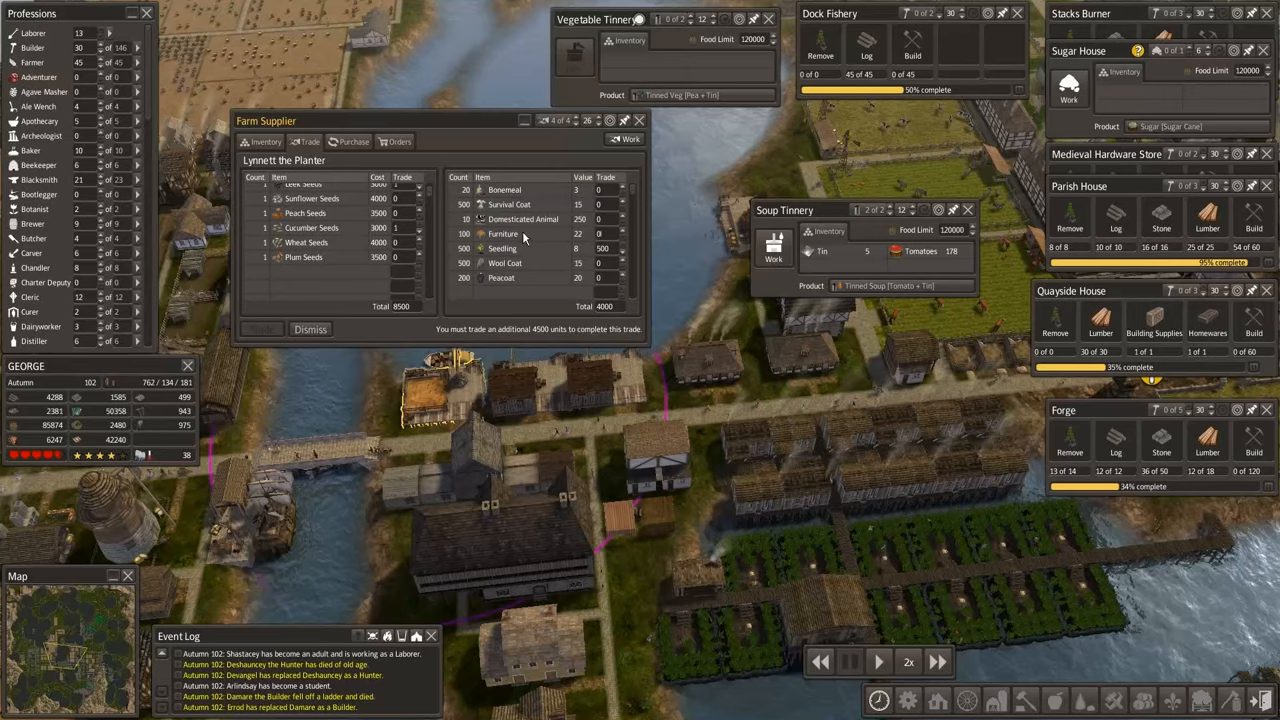
mouse_move(600, 234)
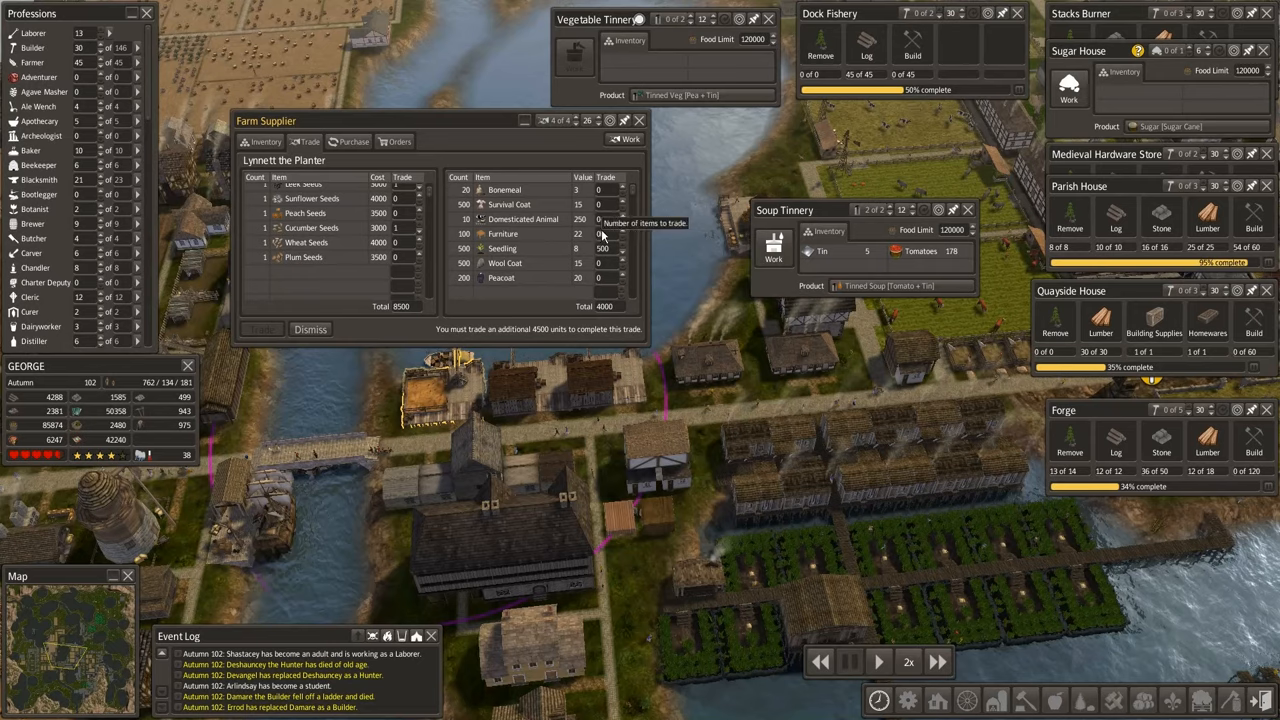
mouse_move(603, 232)
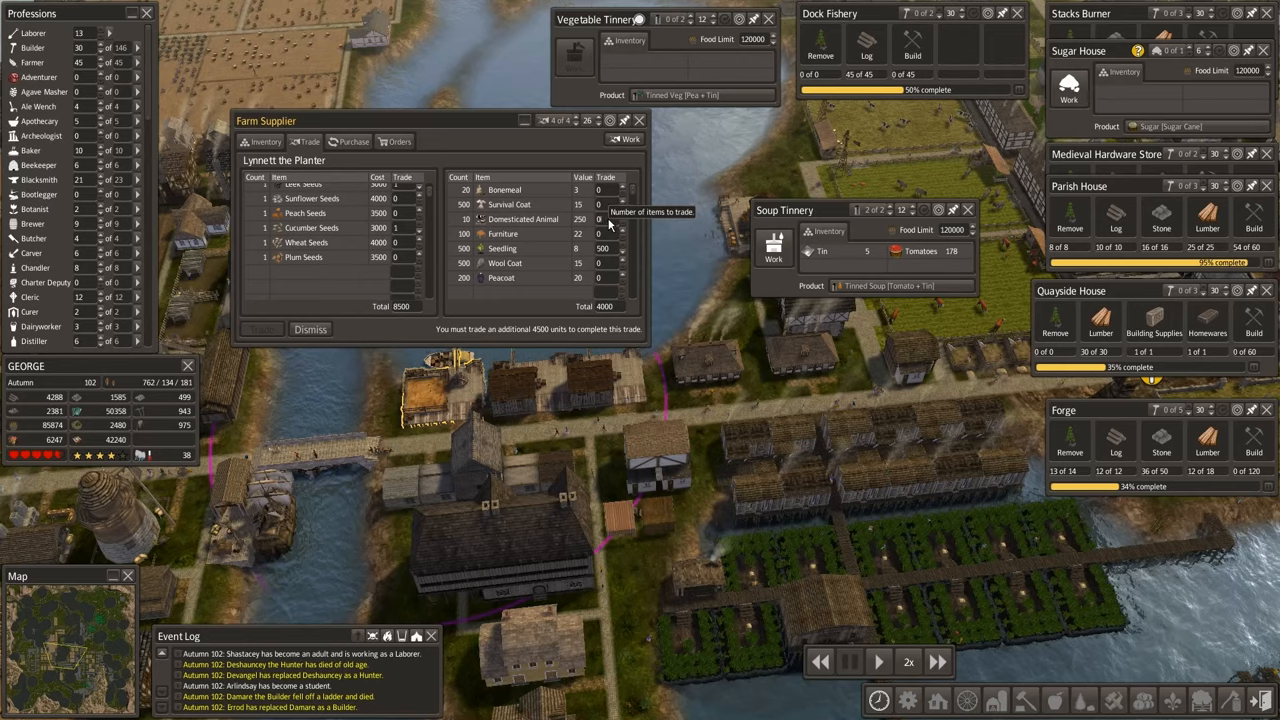
Offer 500 seedlings, 10 domesticated animals and 100 peacoats, and complete the seed trade.
click(618, 215)
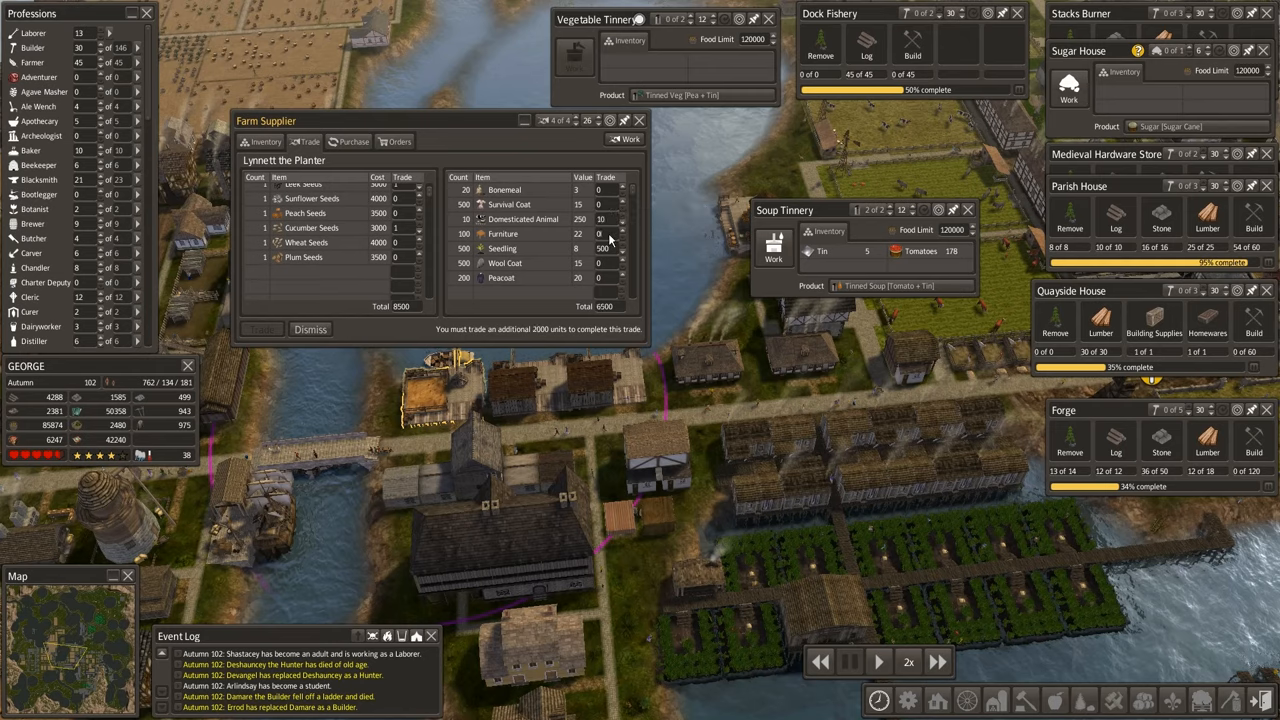
mouse_move(610, 234)
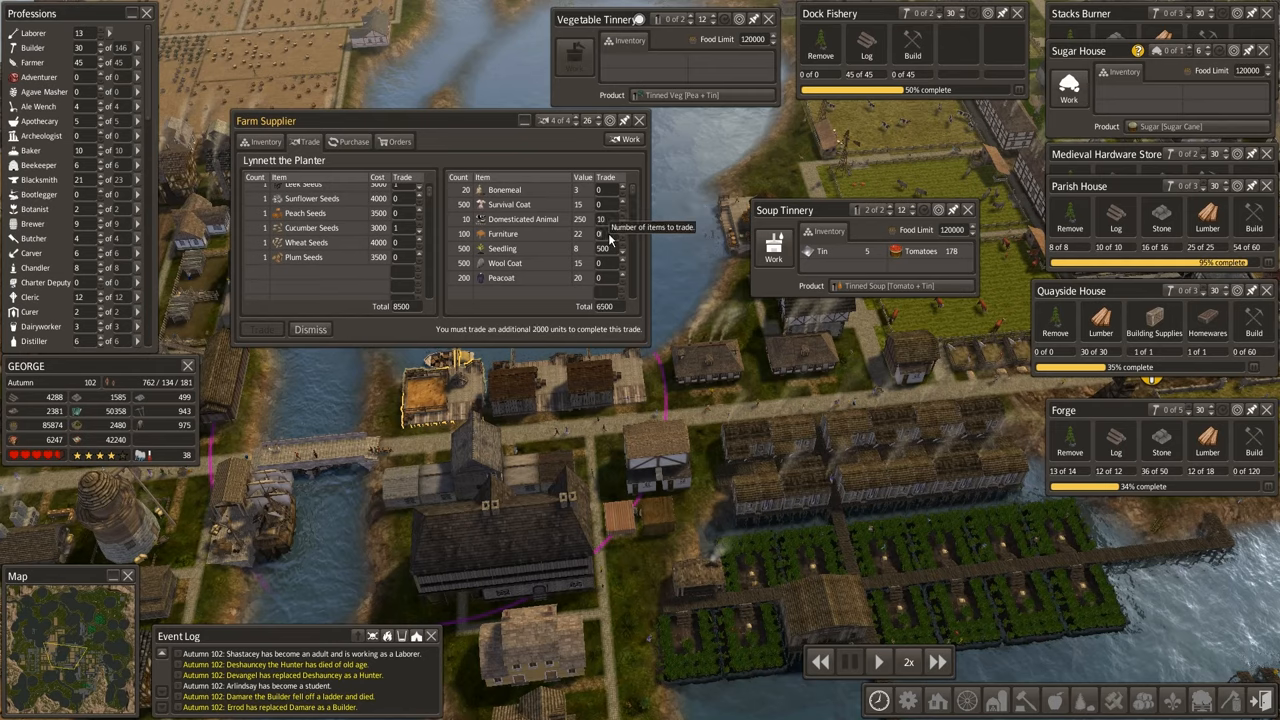
mouse_move(610, 278)
text(100)
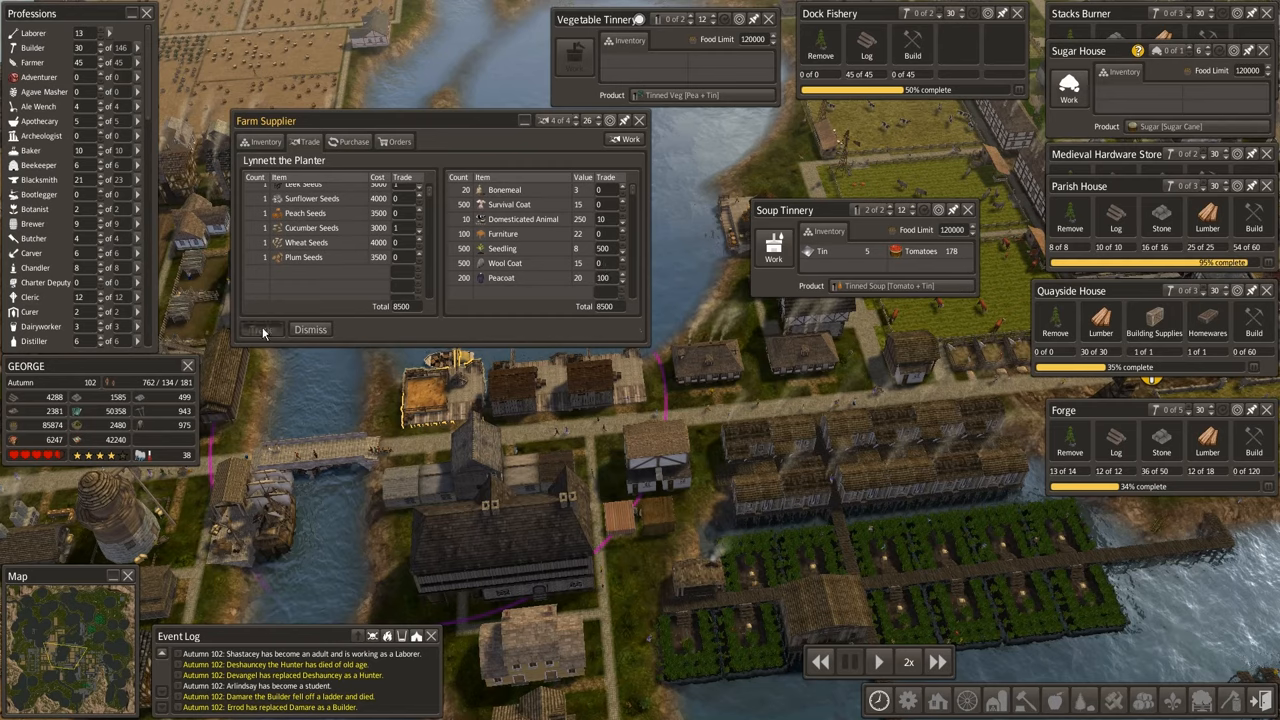
click(309, 329)
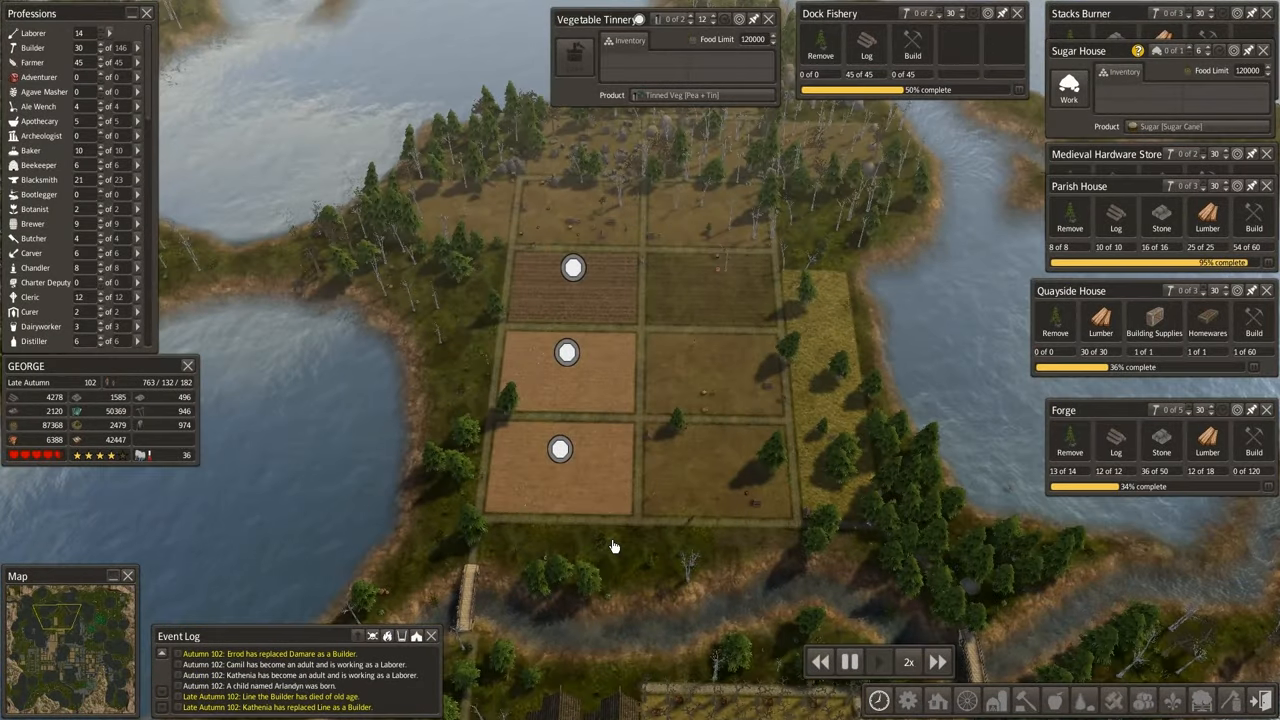
mouse_move(275, 307)
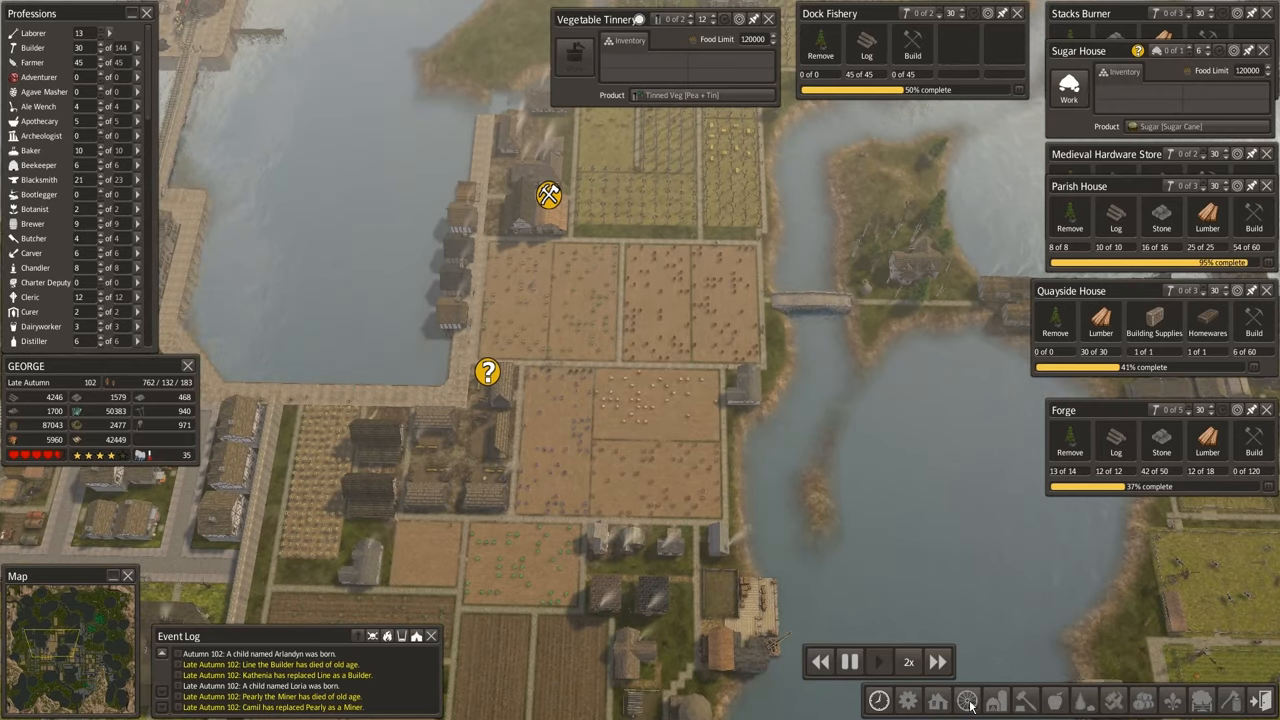
Use a bottom toolbar button while viewing the harbor farmland.
click(937, 700)
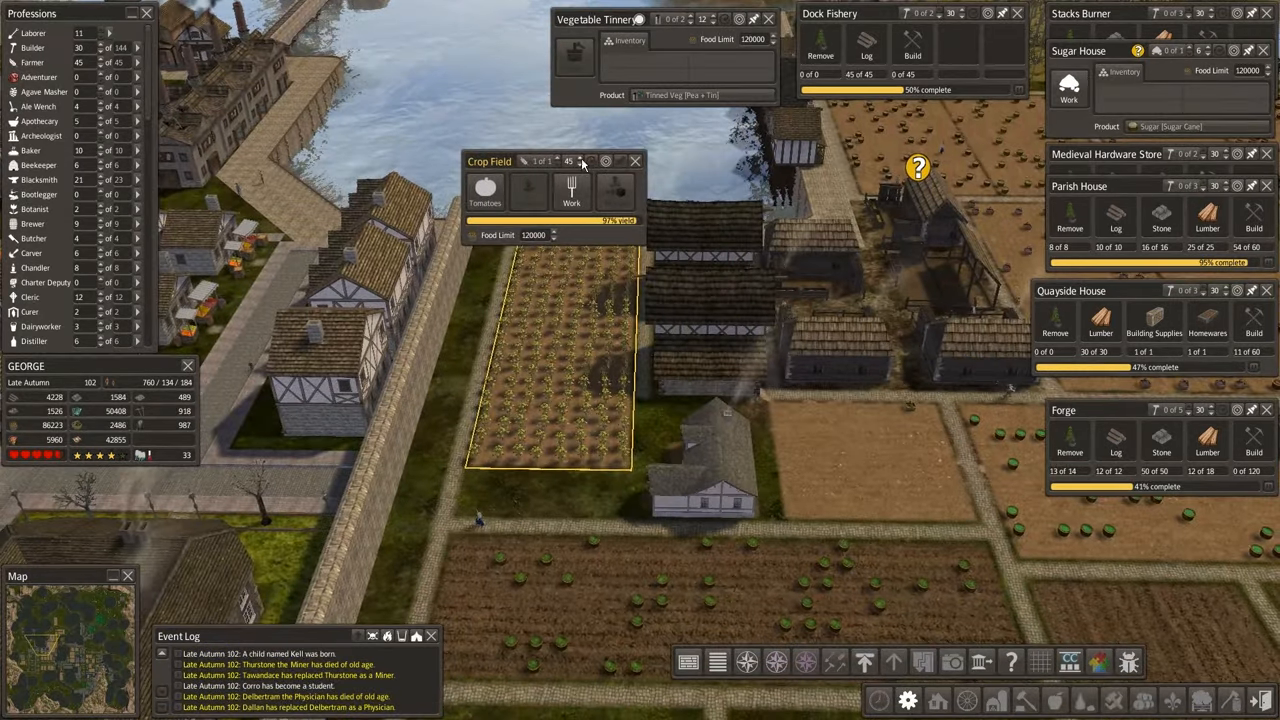
mouse_move(571, 188)
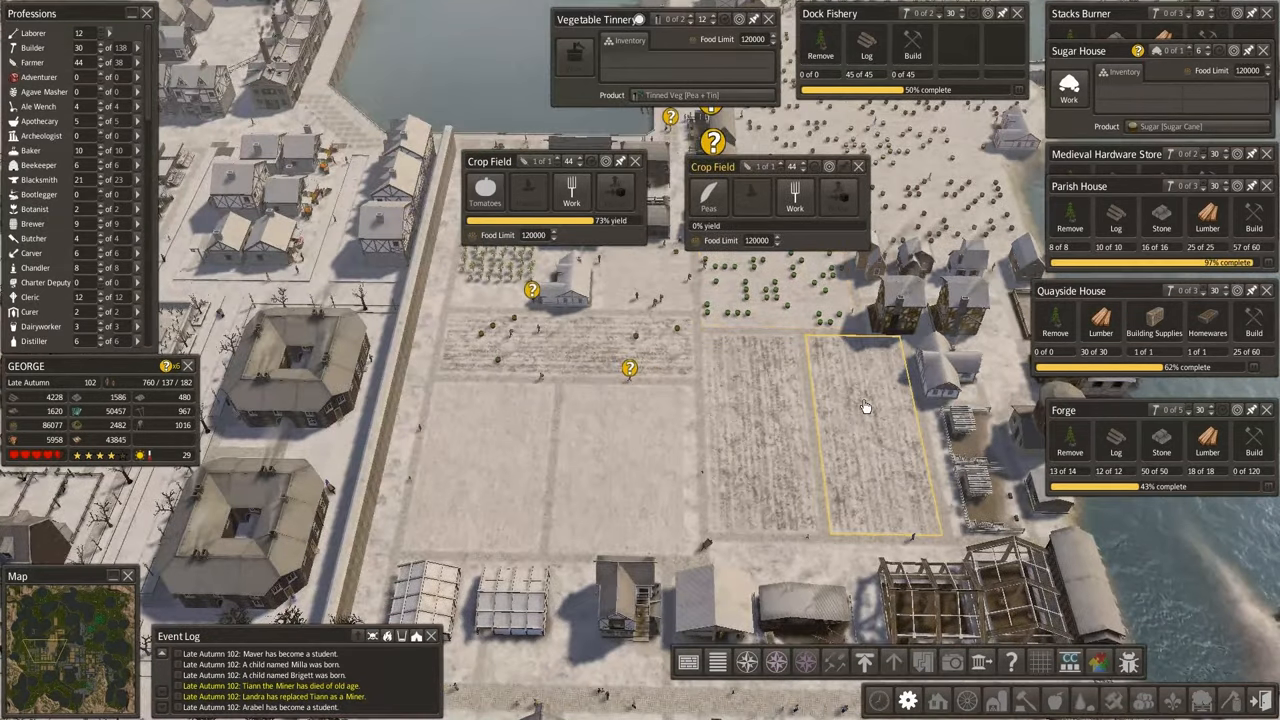
Open the pea crop field's details alongside the tomato field.
click(575, 350)
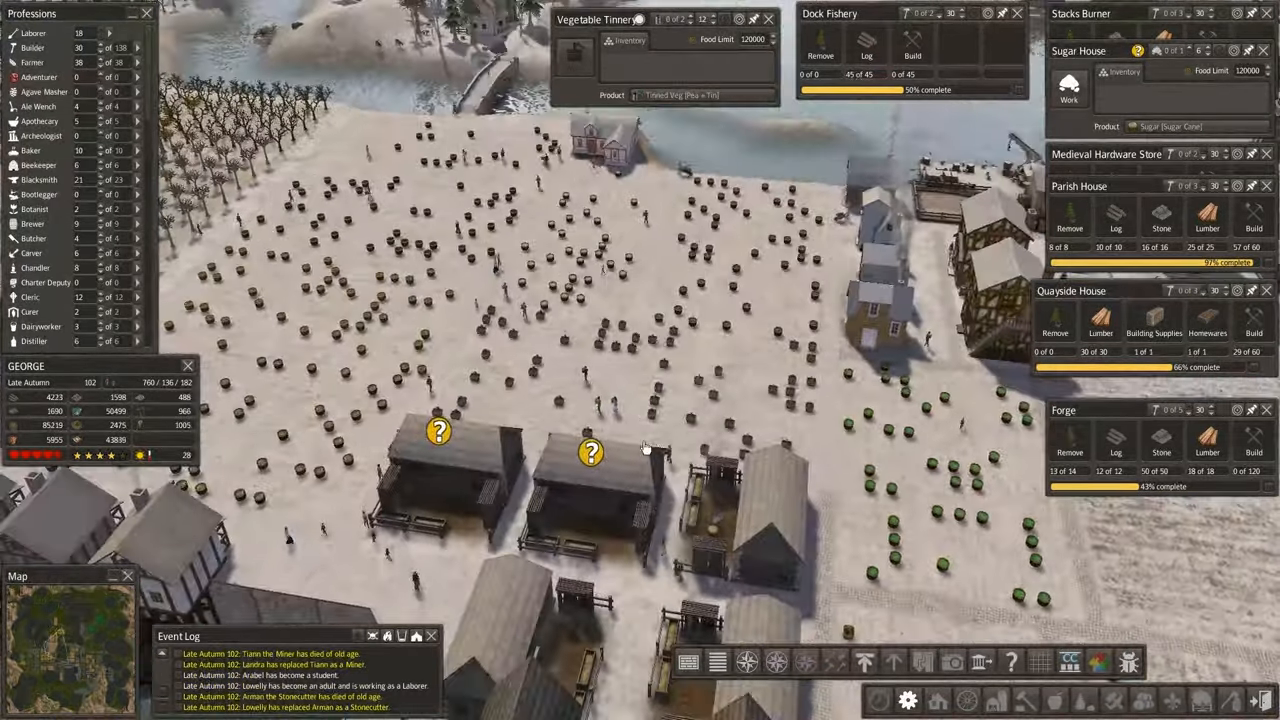
Set the sugar houses to make Maple Syrup [Maple Sap] and Sugar [Maple Syrup].
click(590, 440)
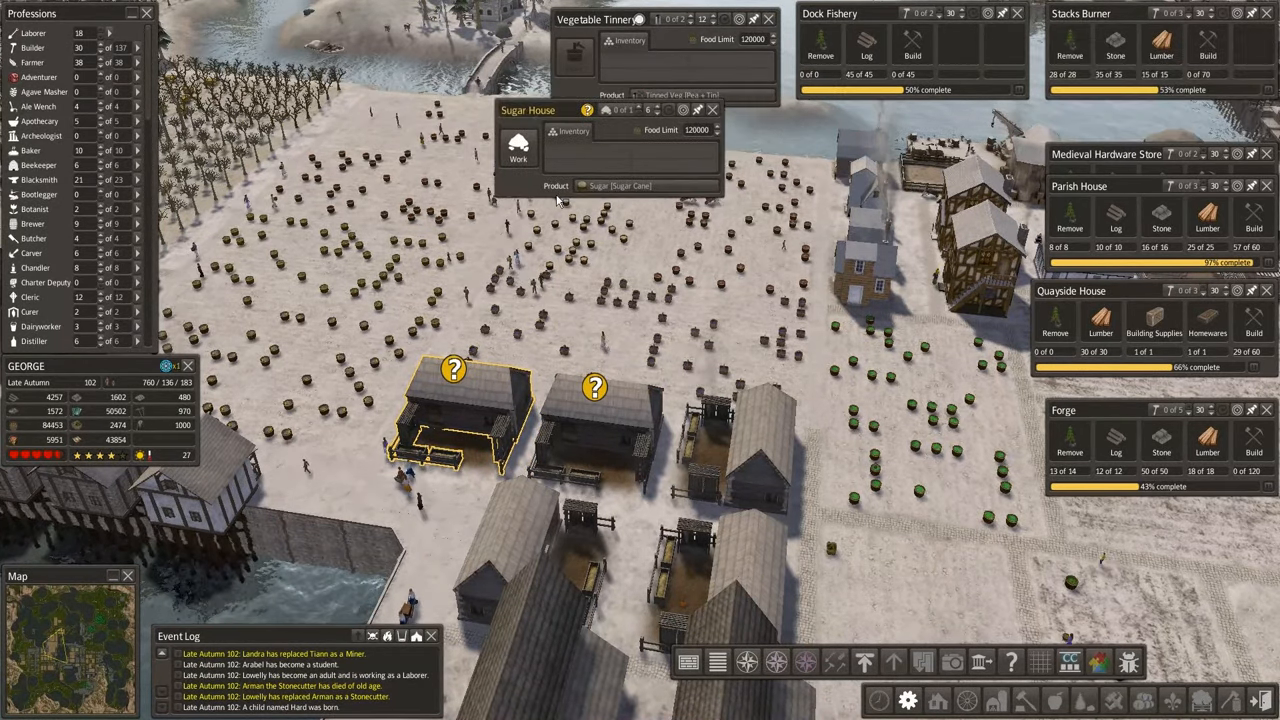
click(620, 185)
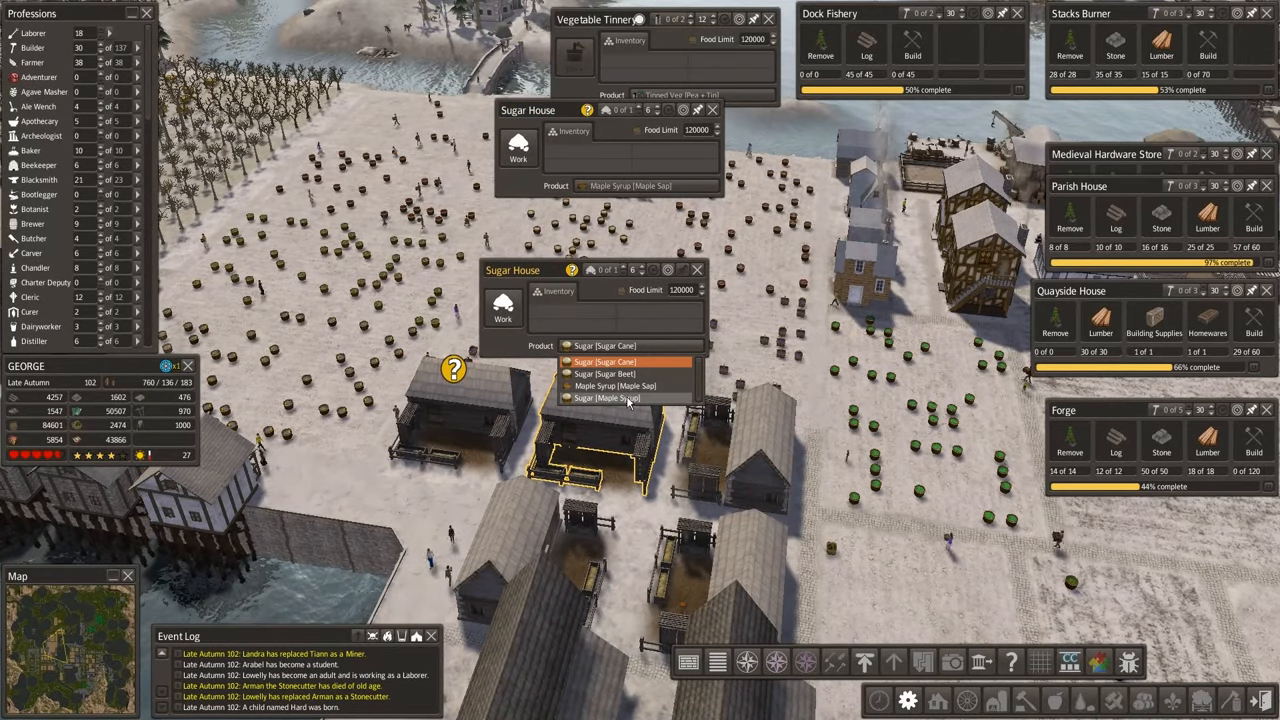
click(607, 398)
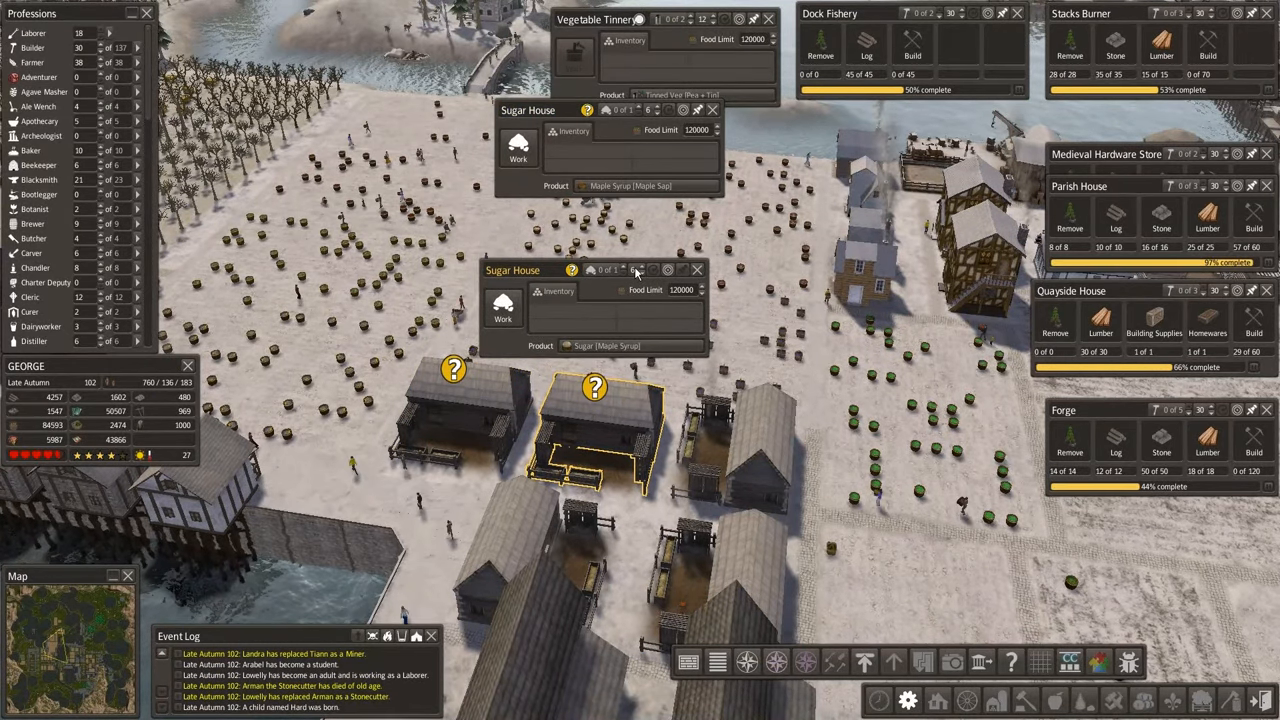
click(697, 270)
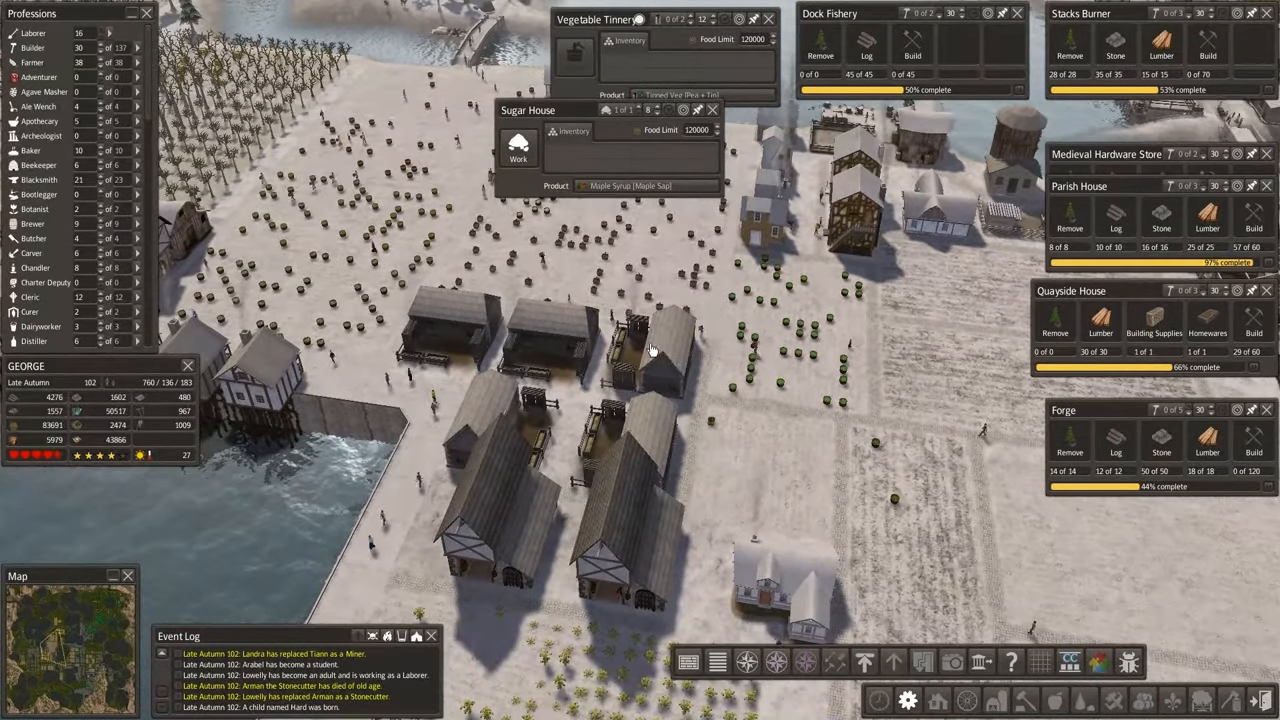
Check another sugar house, then open the Colonial School's panel.
click(650, 350)
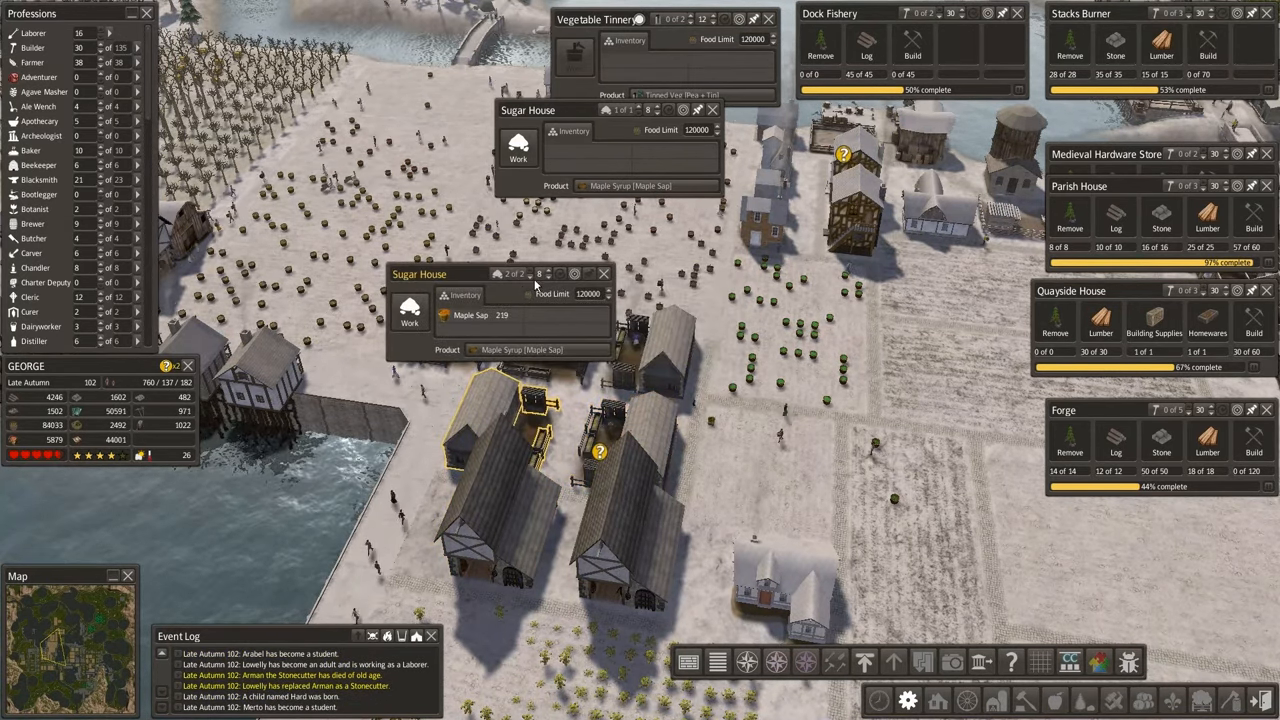
click(548, 269)
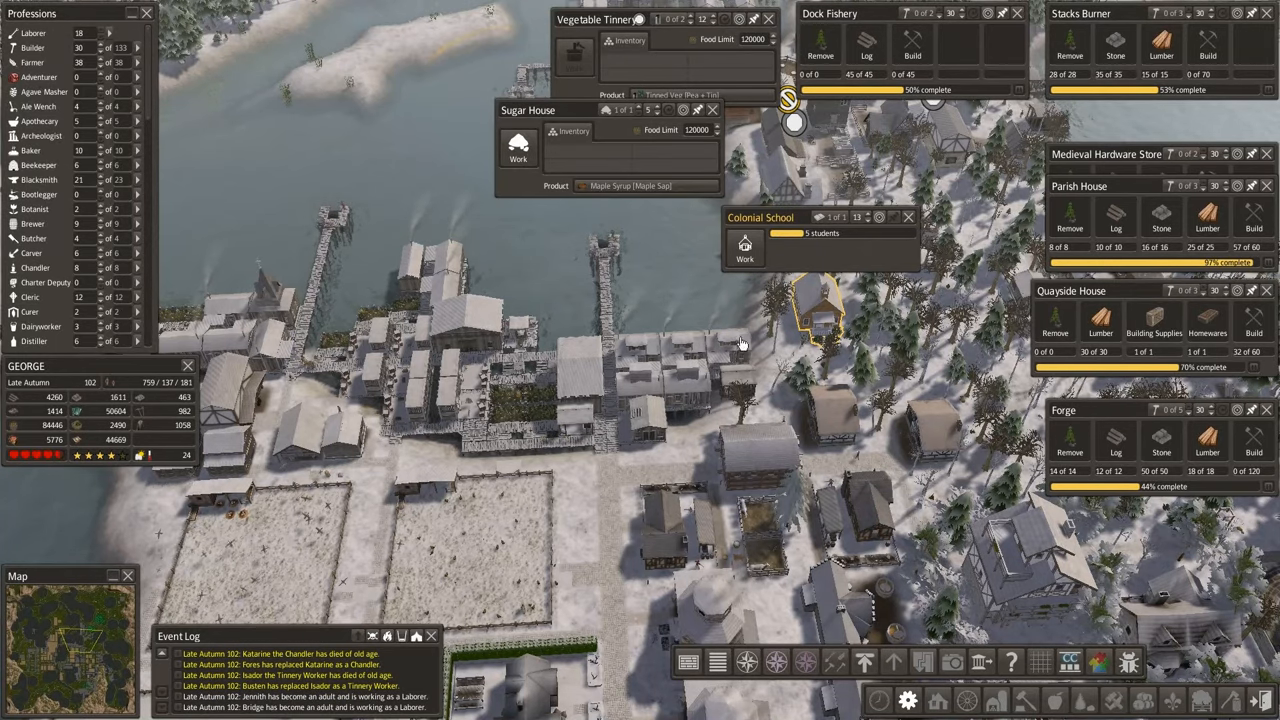
click(645, 420)
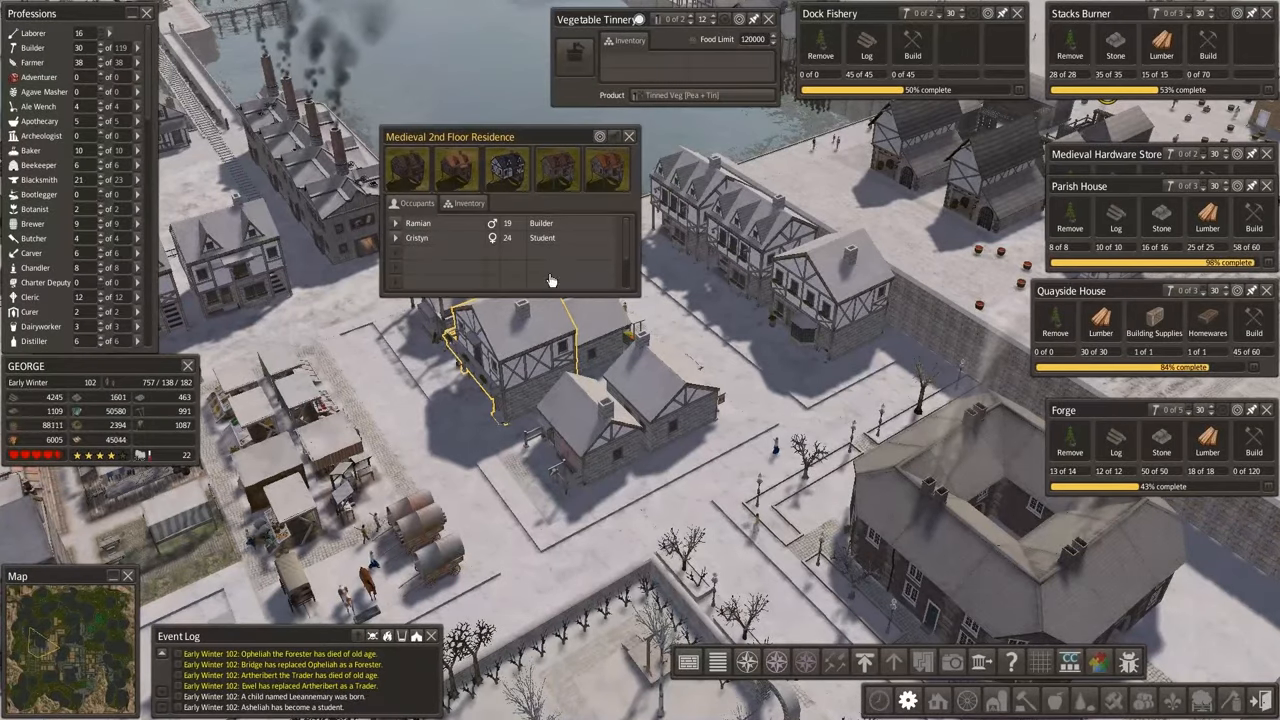
Close the Medieval 2nd Floor Residence details to bring the stilted seawall houses into view.
click(628, 136)
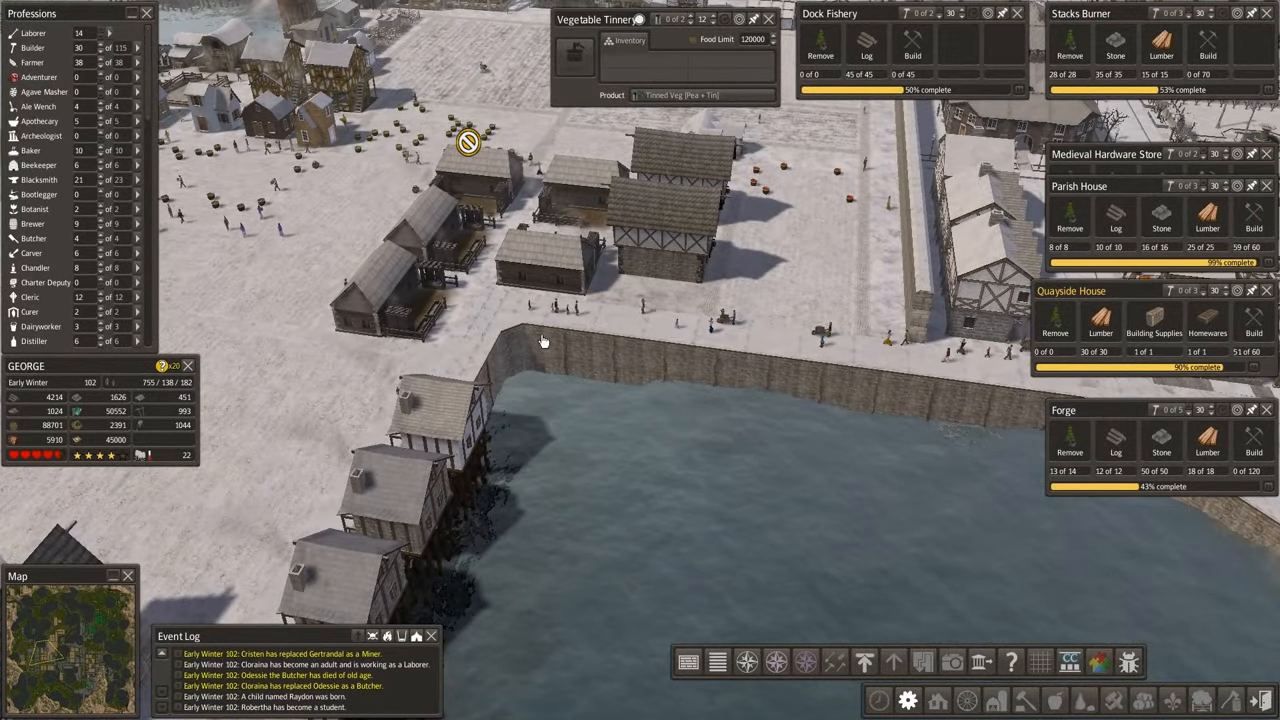
mouse_move(645, 363)
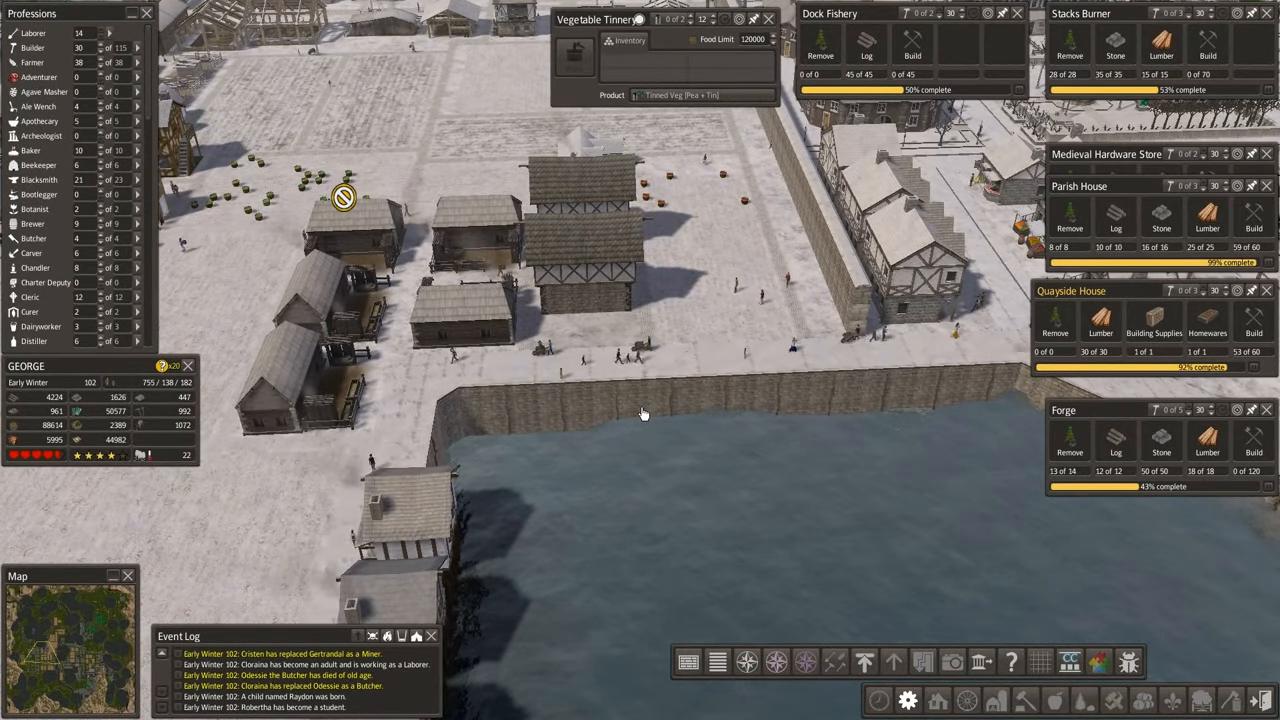
mouse_move(920, 570)
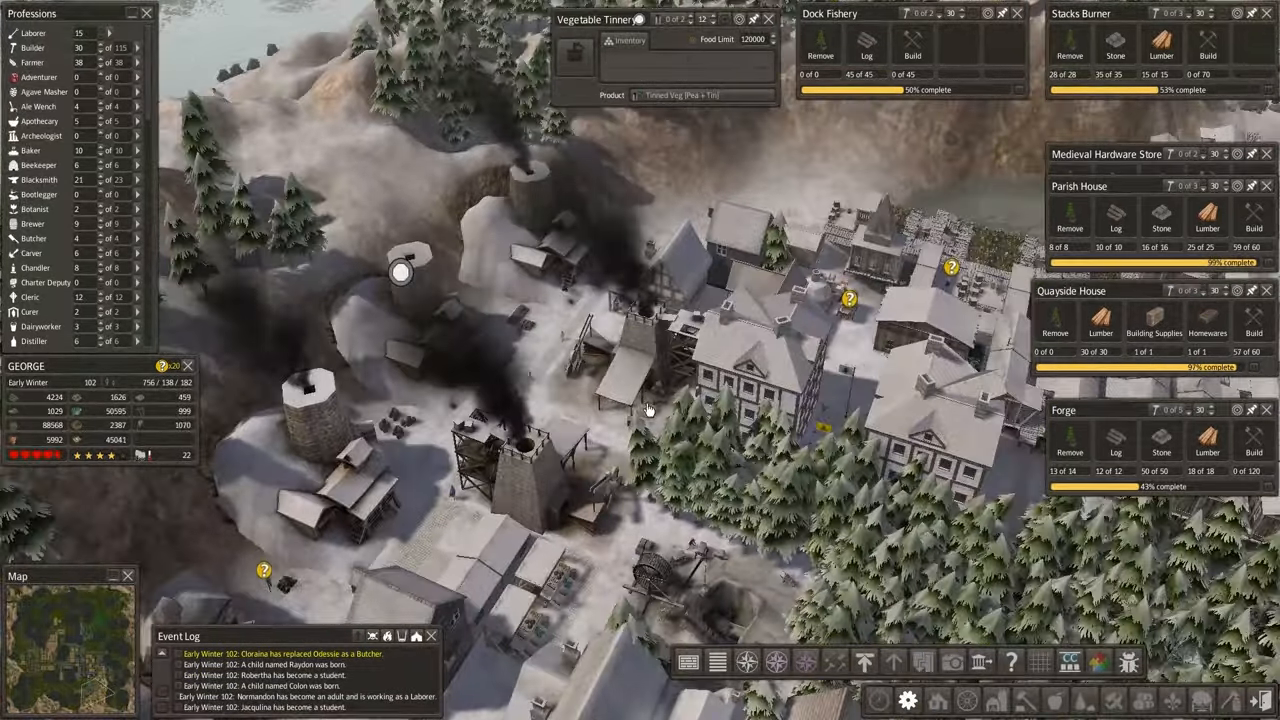
click(435, 290)
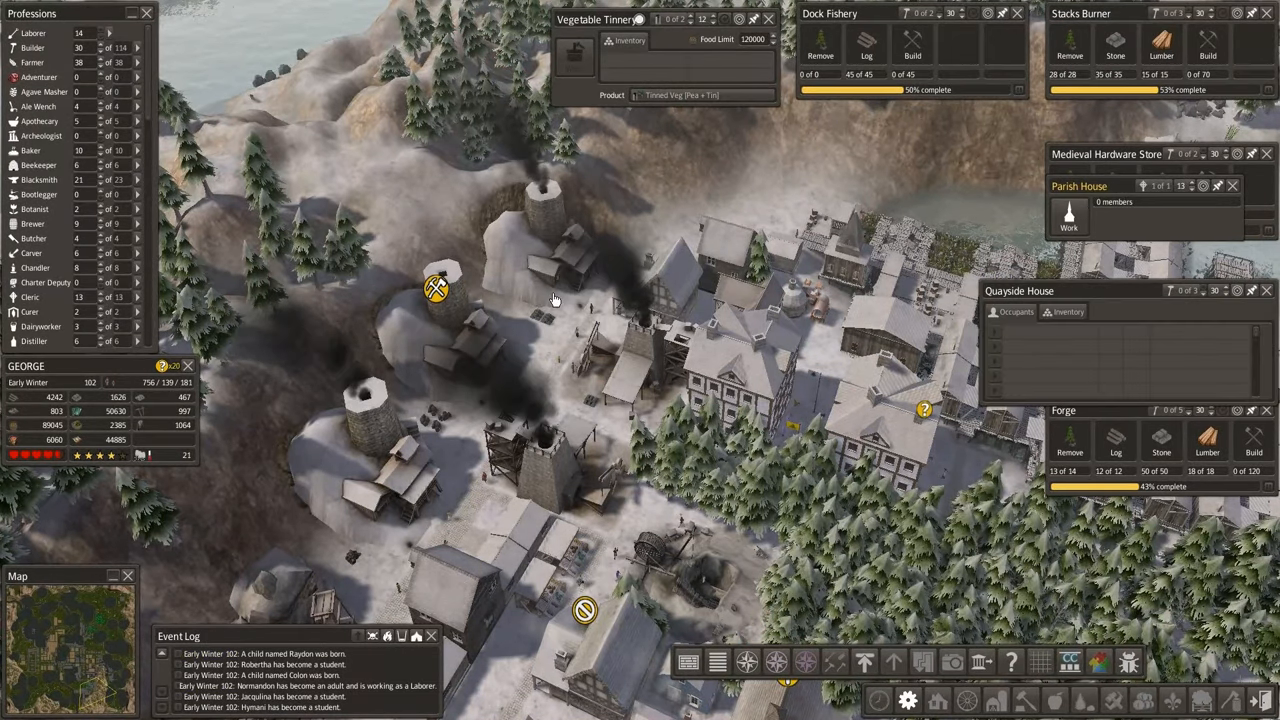
View the Dock Market inventory and the Quayside House occupants, then close the inventory.
click(435, 288)
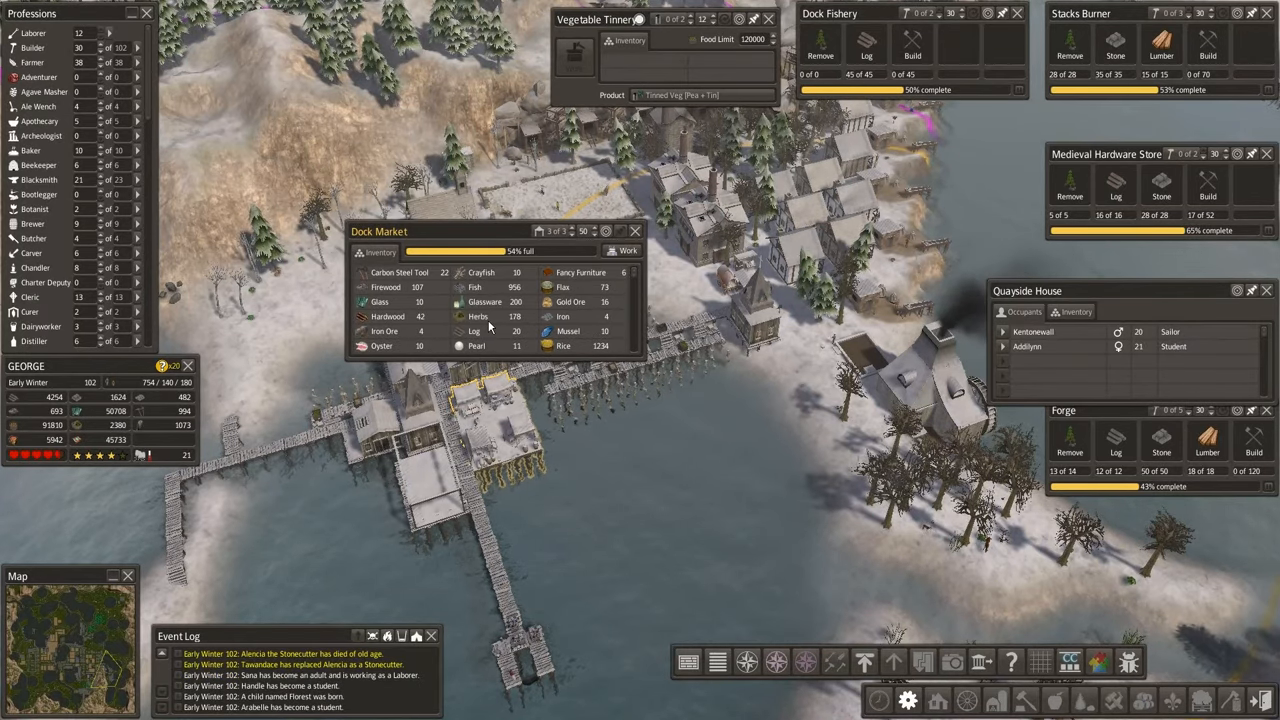
click(634, 231)
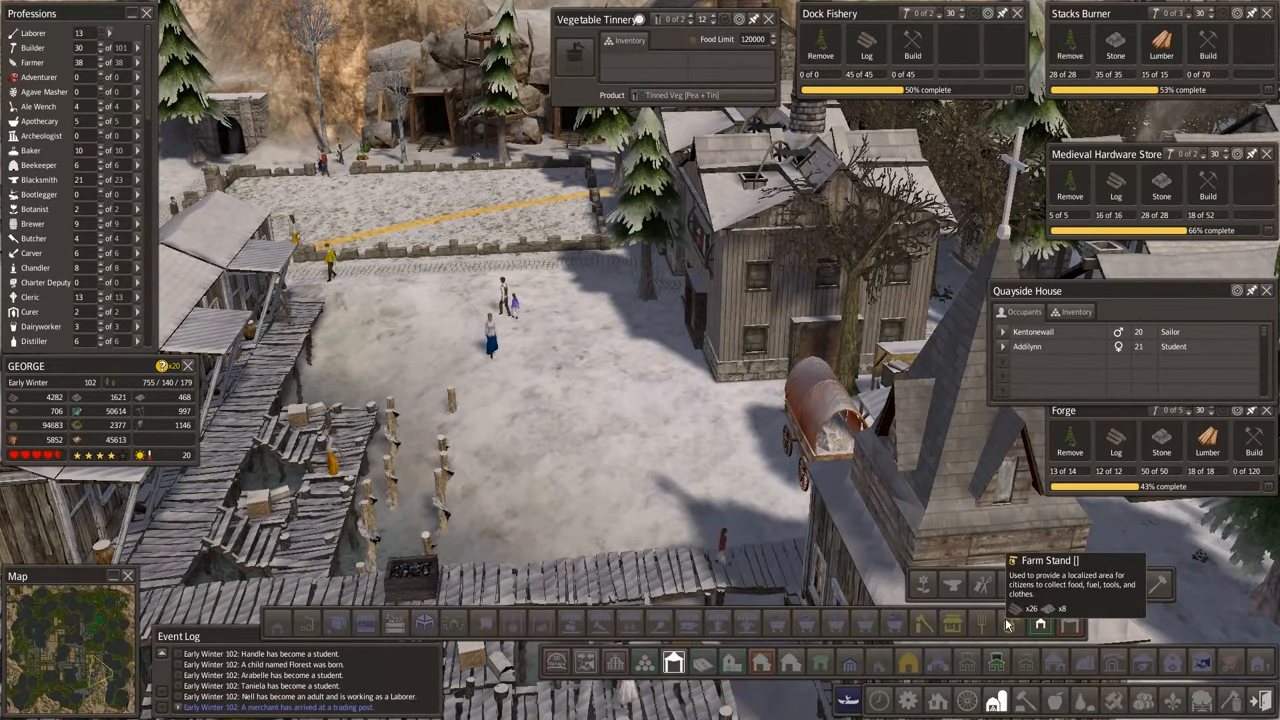
Choose Small Town Market from the build menu.
click(1040, 625)
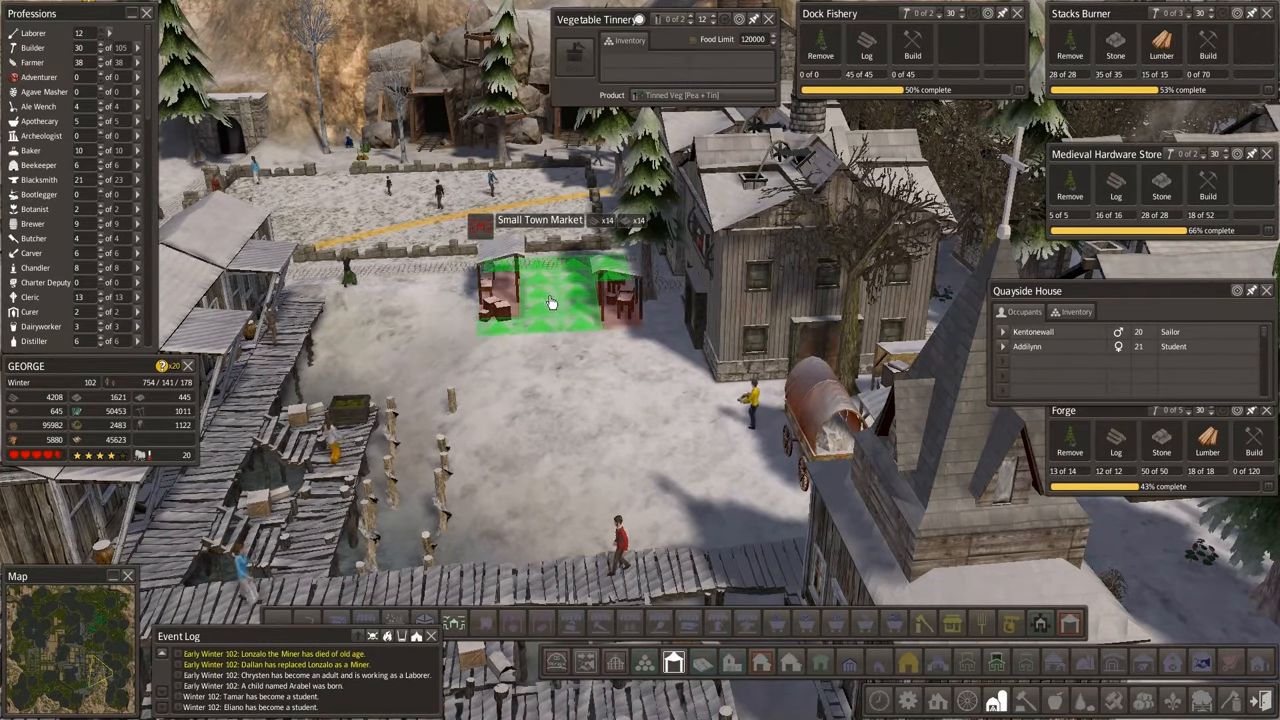
Place the Small Town Market in the snowy square and drag its progress window to the top.
click(540, 290)
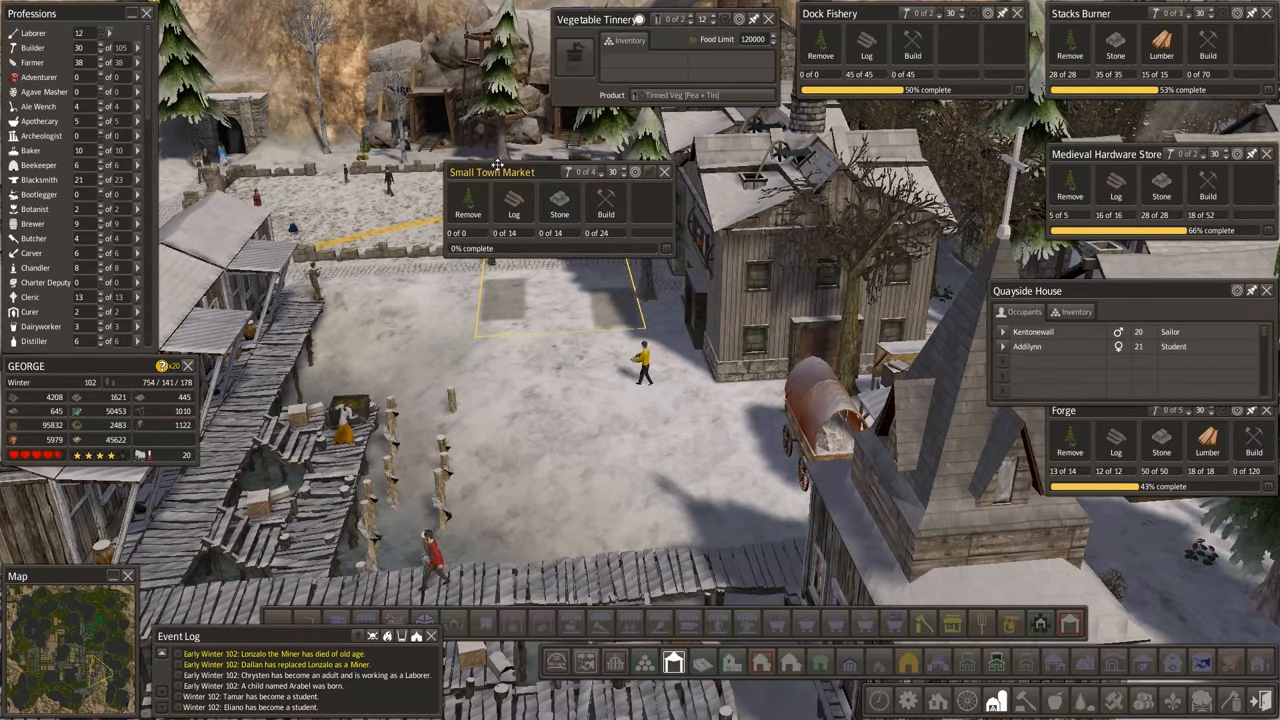
drag(492, 172, 345, 13)
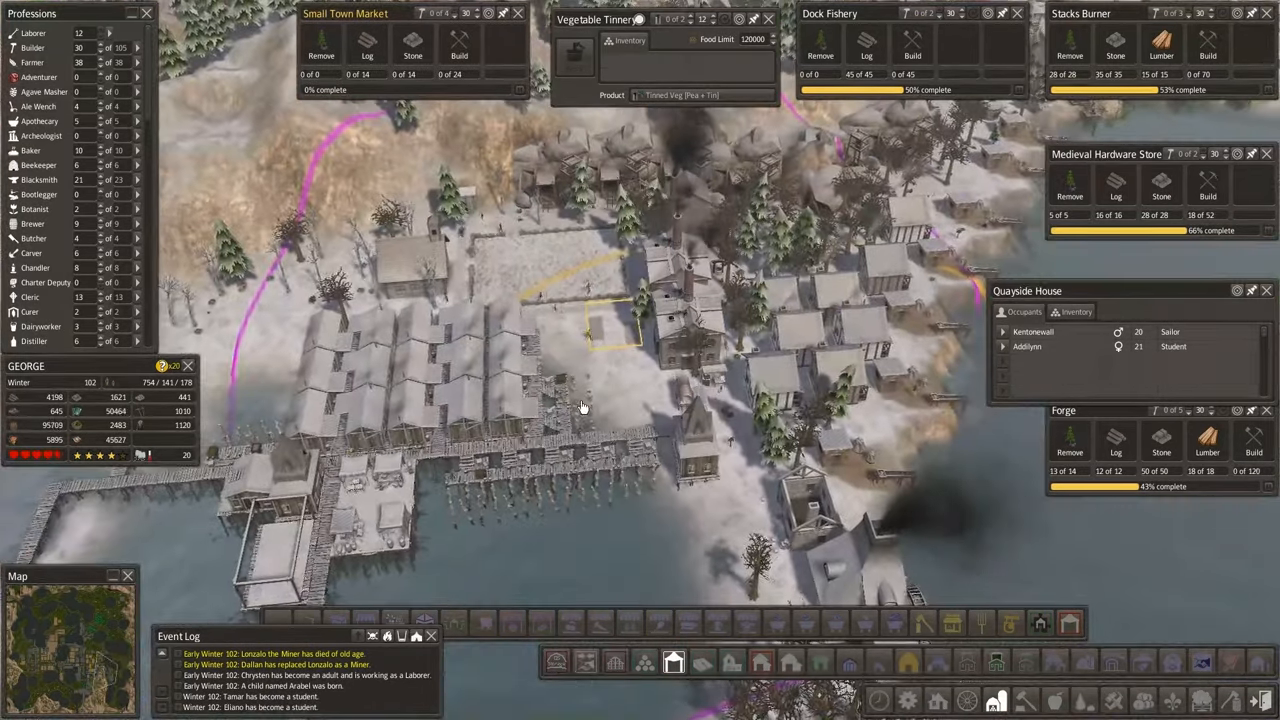
drag(580, 400, 630, 365)
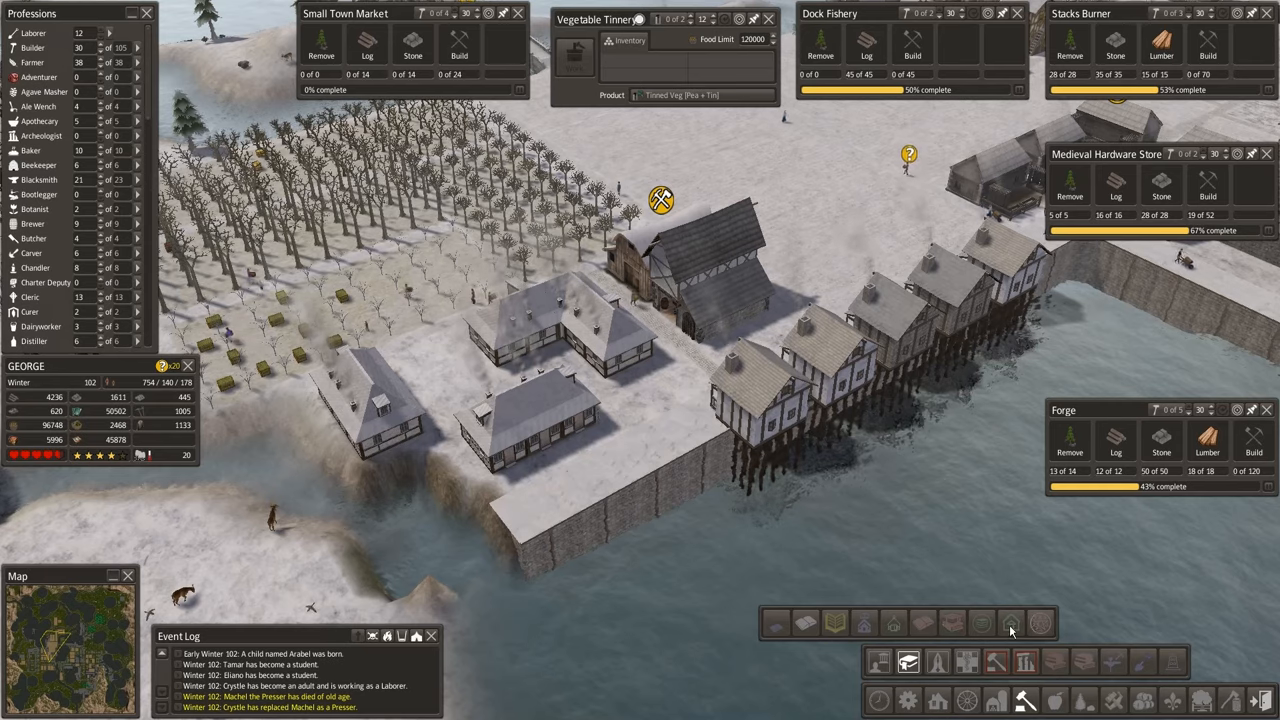
mouse_move(980, 625)
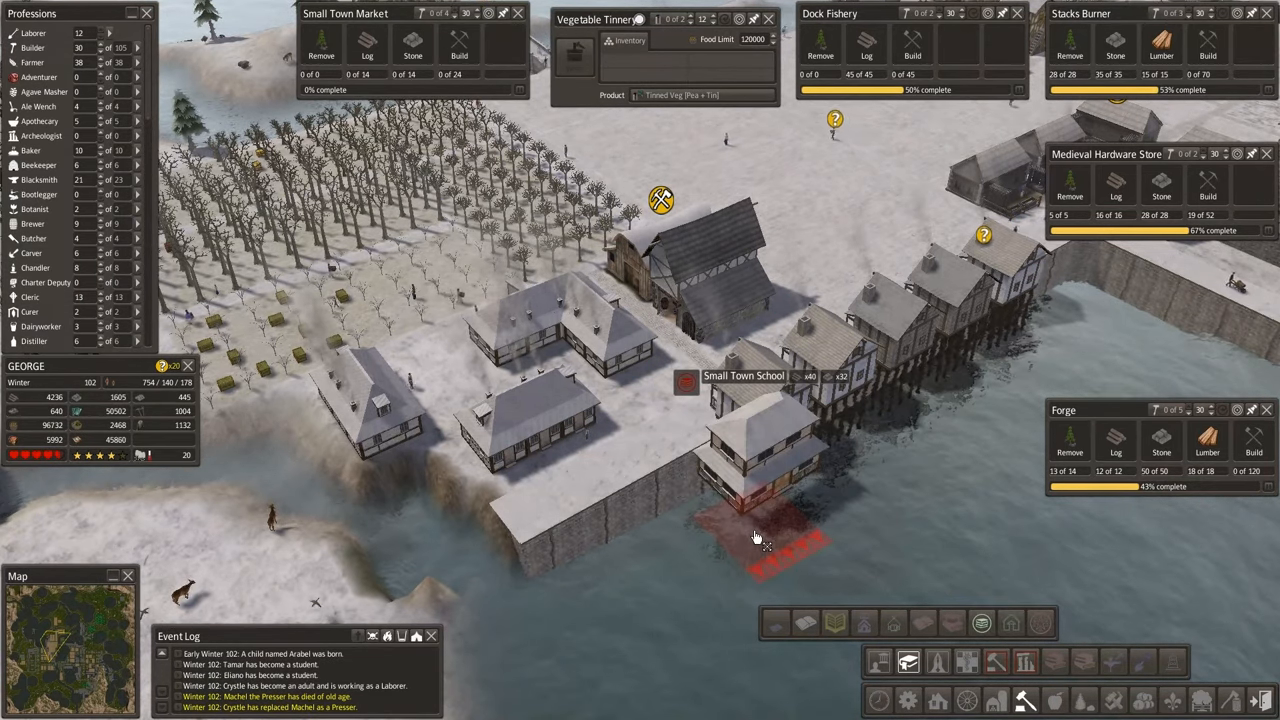
mouse_move(655, 405)
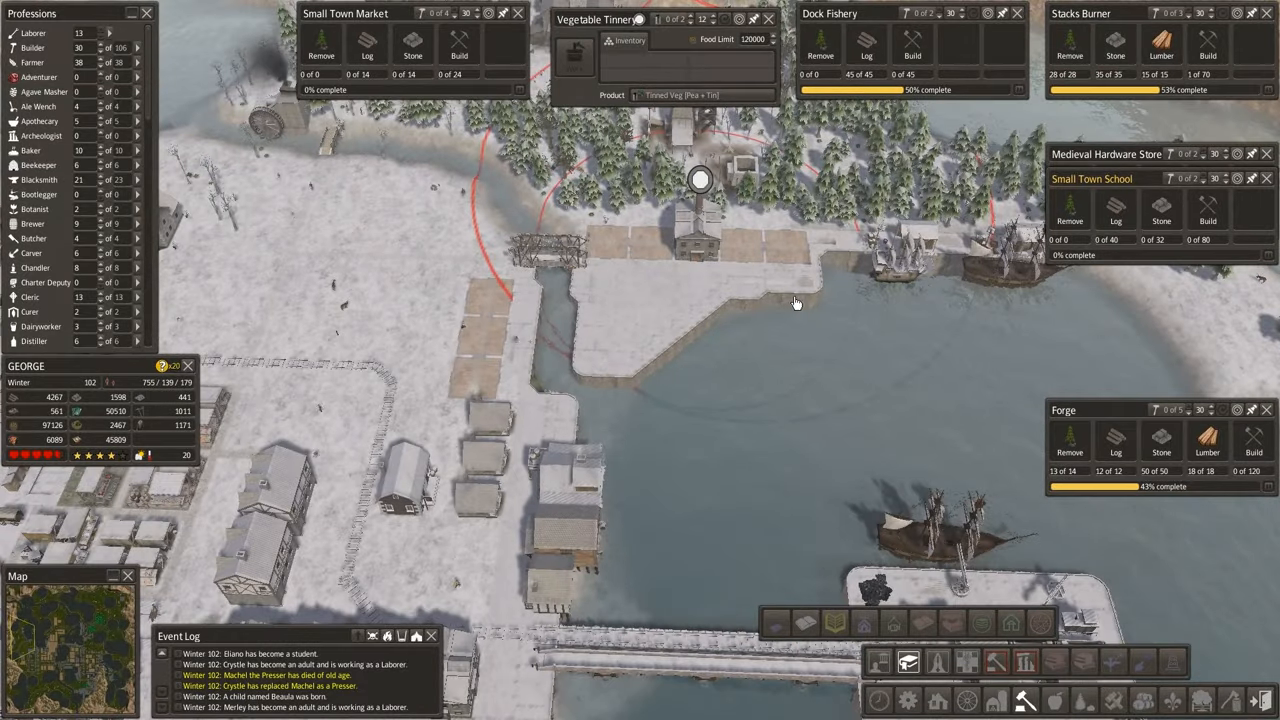
scroll(down, 3)
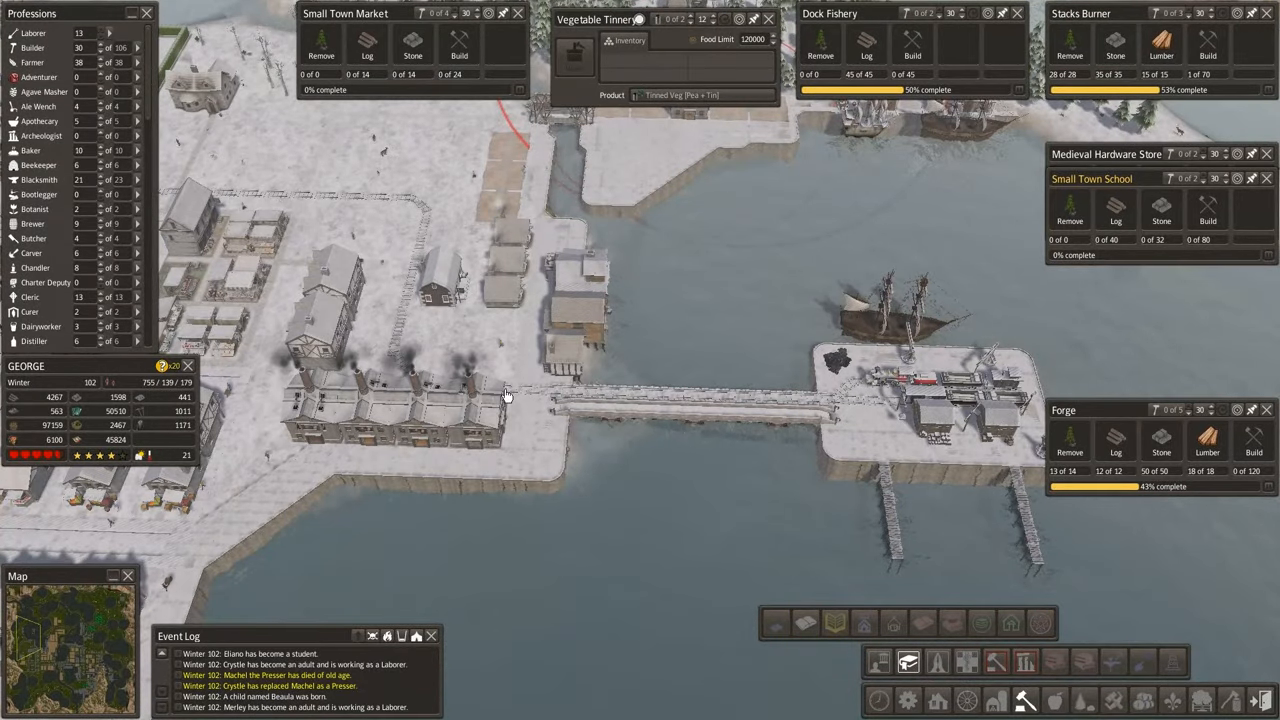
scroll(up, 3)
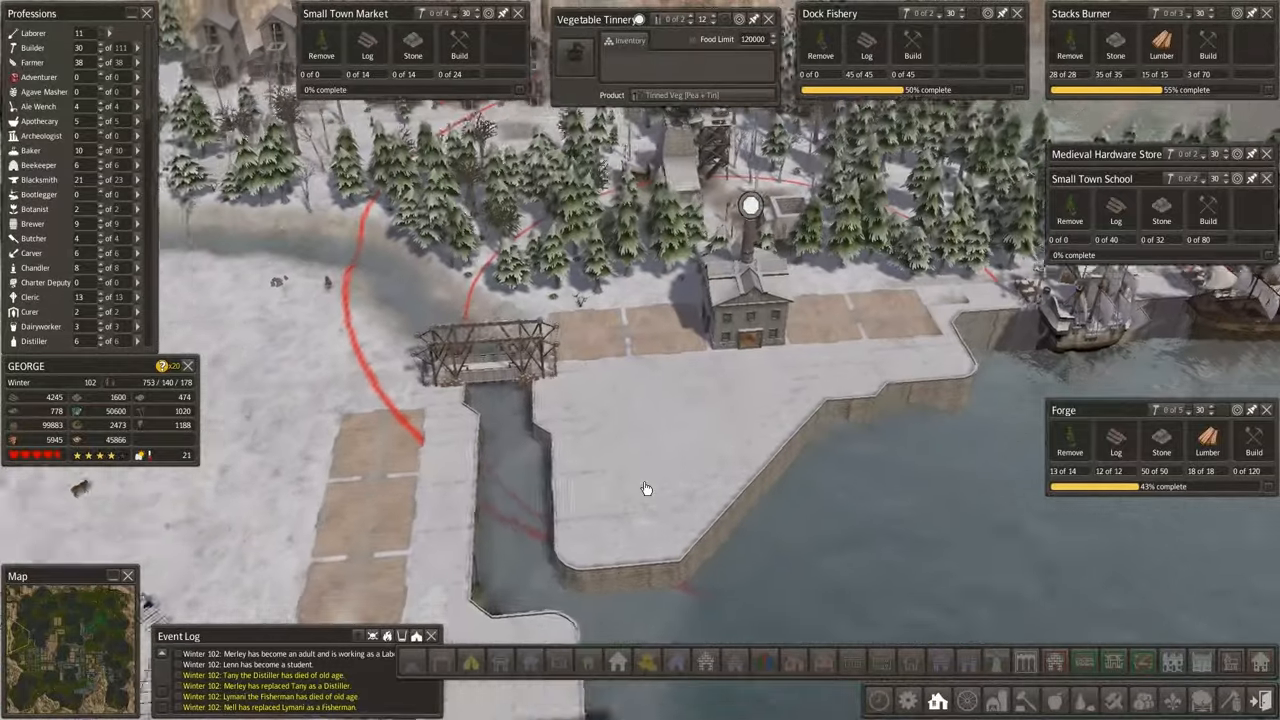
scroll(down, 3)
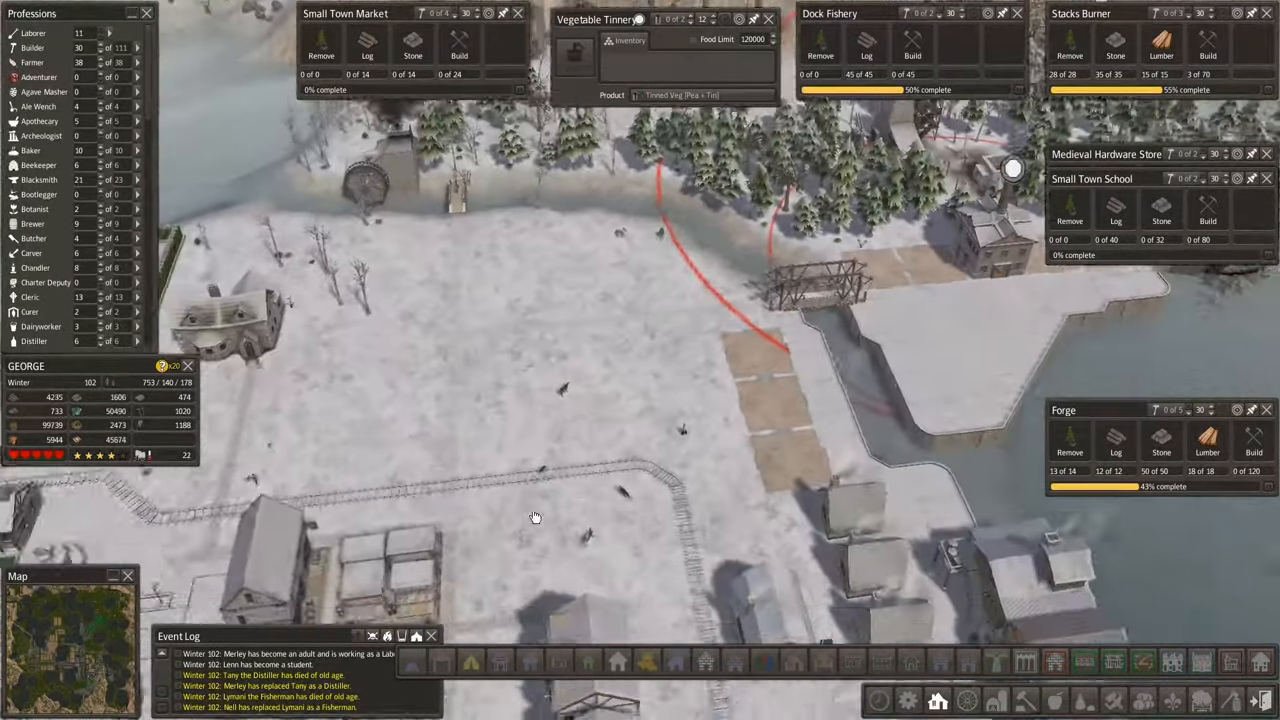
scroll(down, 3)
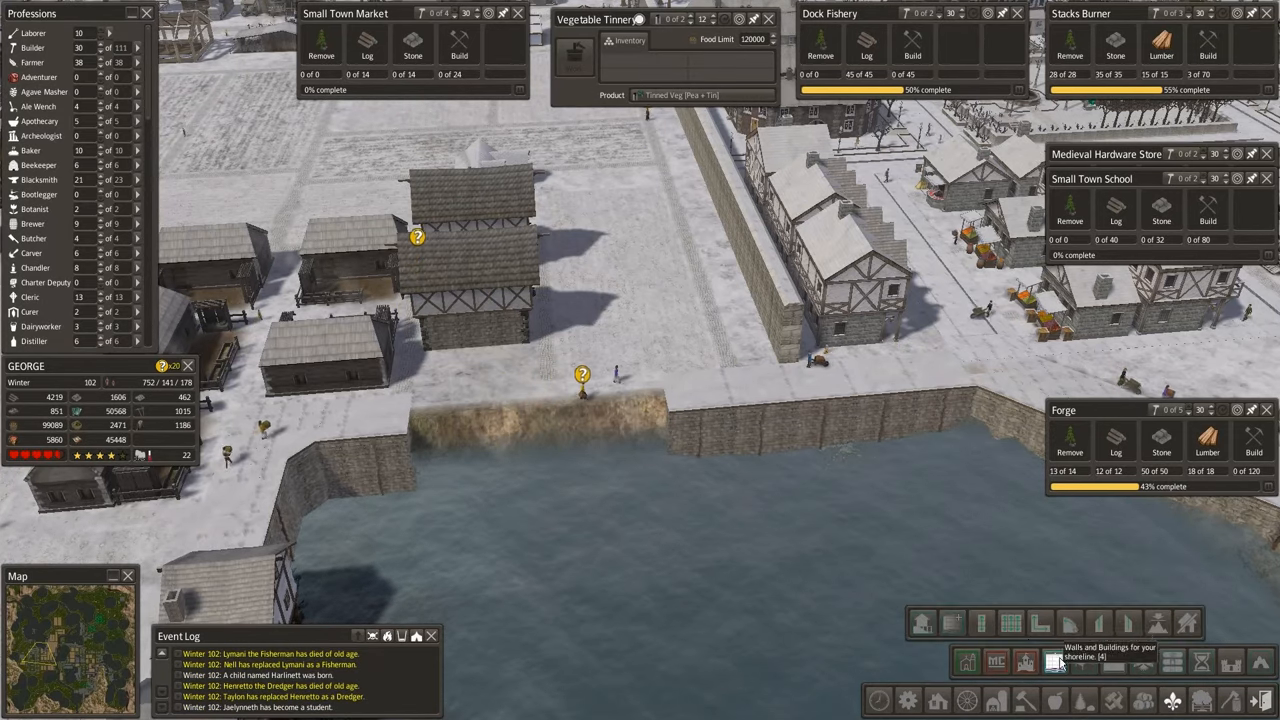
Place a Quayside House on the seawall from the Shoreline build category.
click(1055, 661)
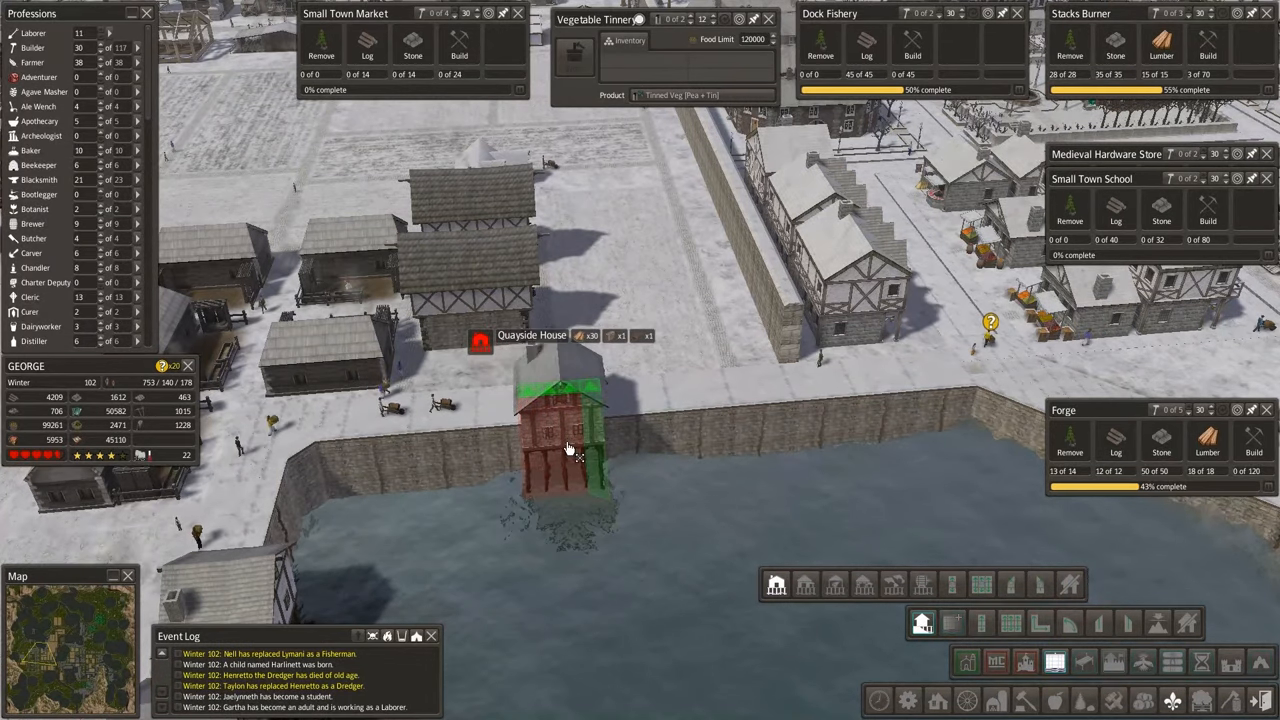
click(560, 440)
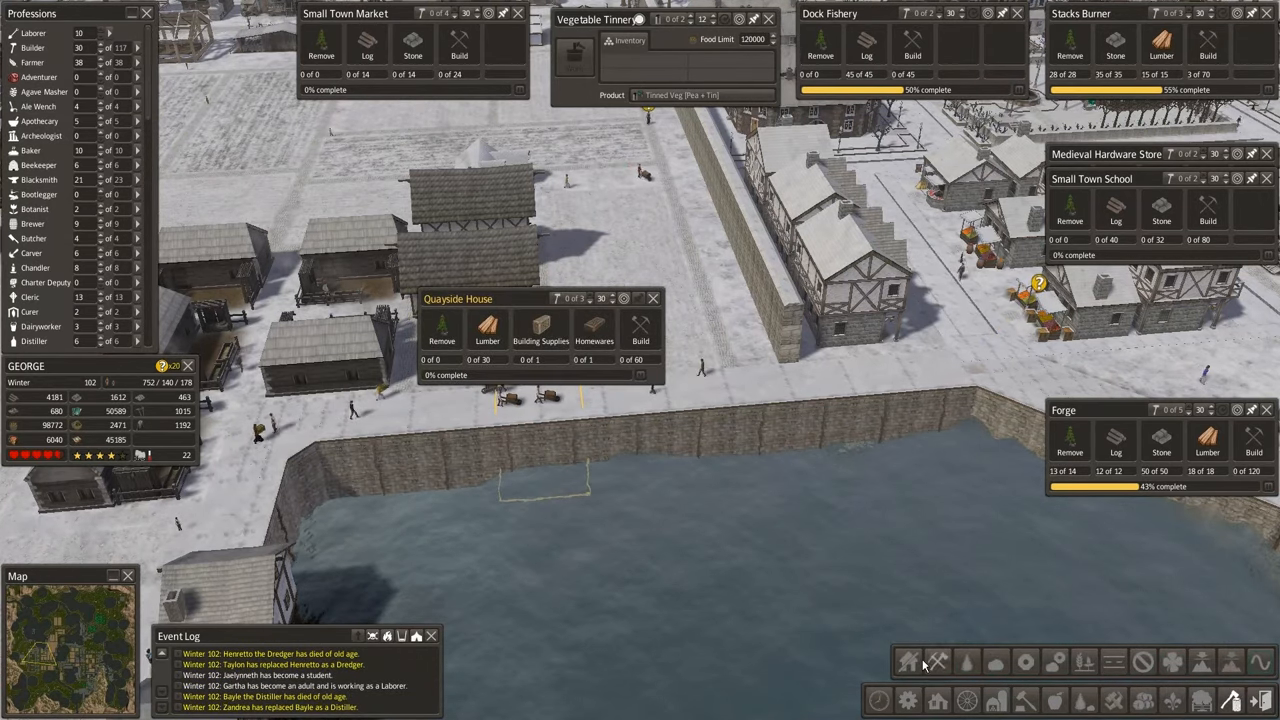
mouse_move(908, 662)
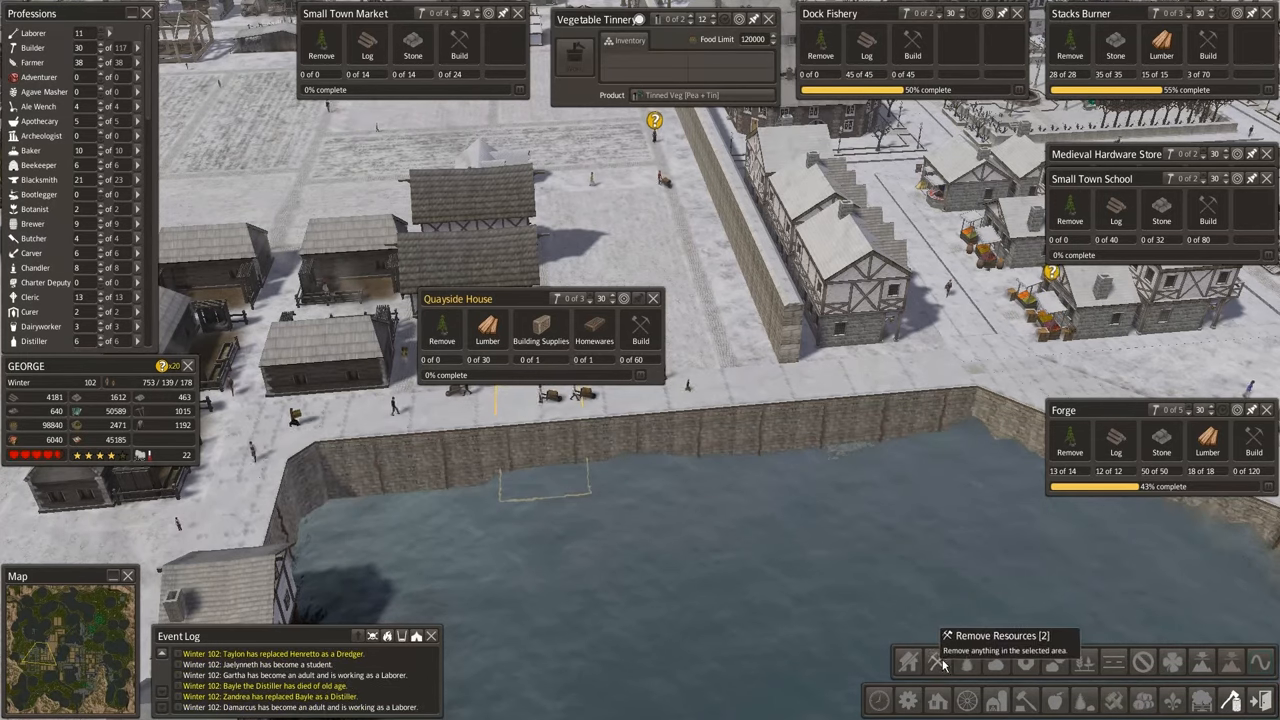
Choose another Quayside House from the toolbar to position along the seawall.
click(653, 298)
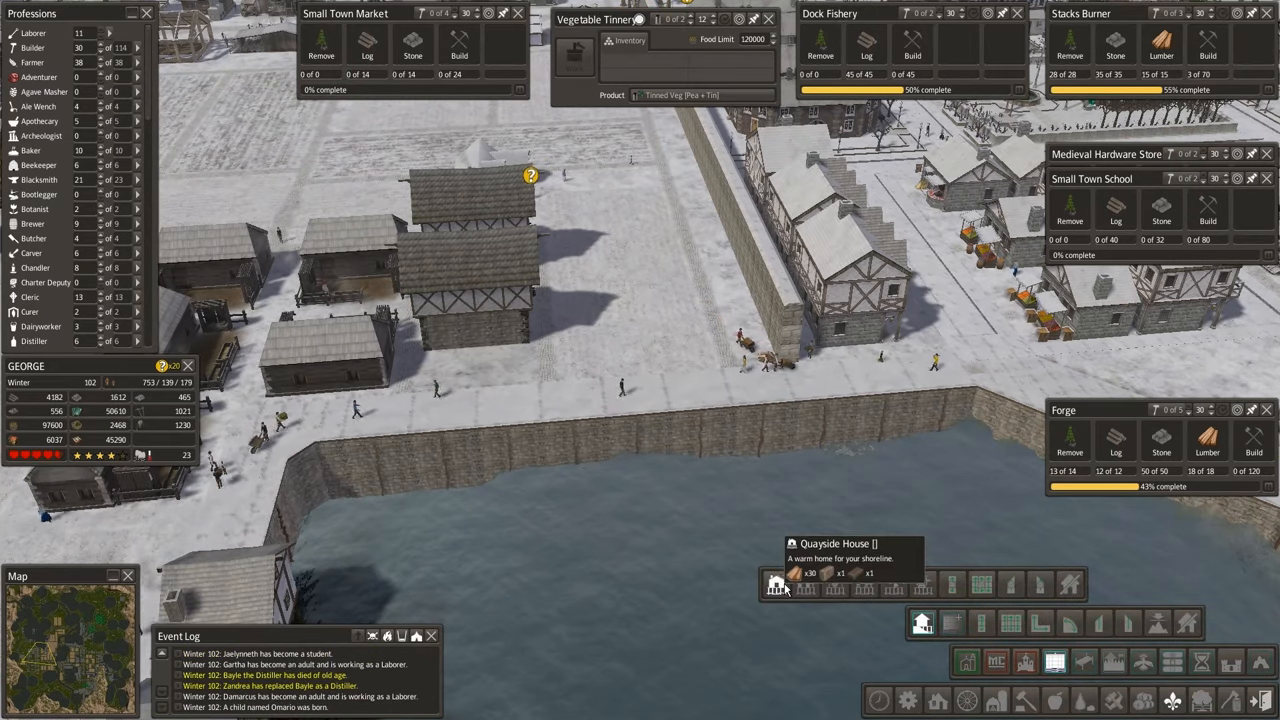
click(776, 585)
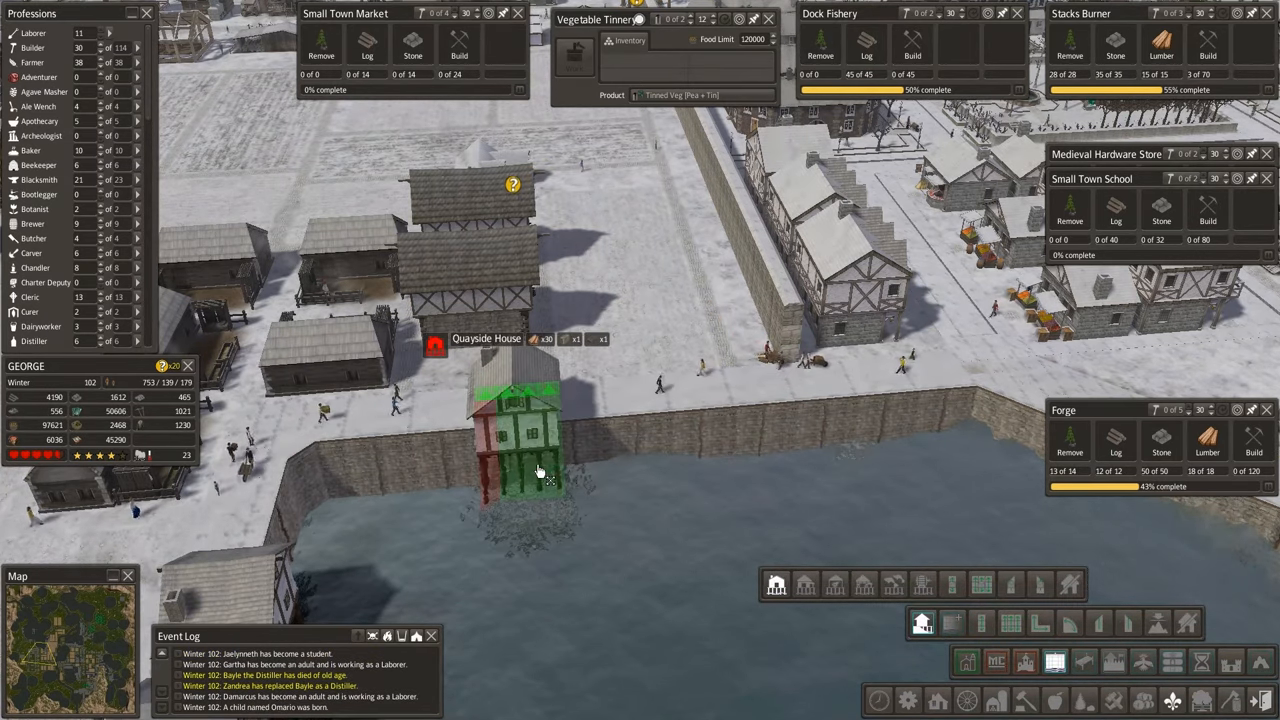